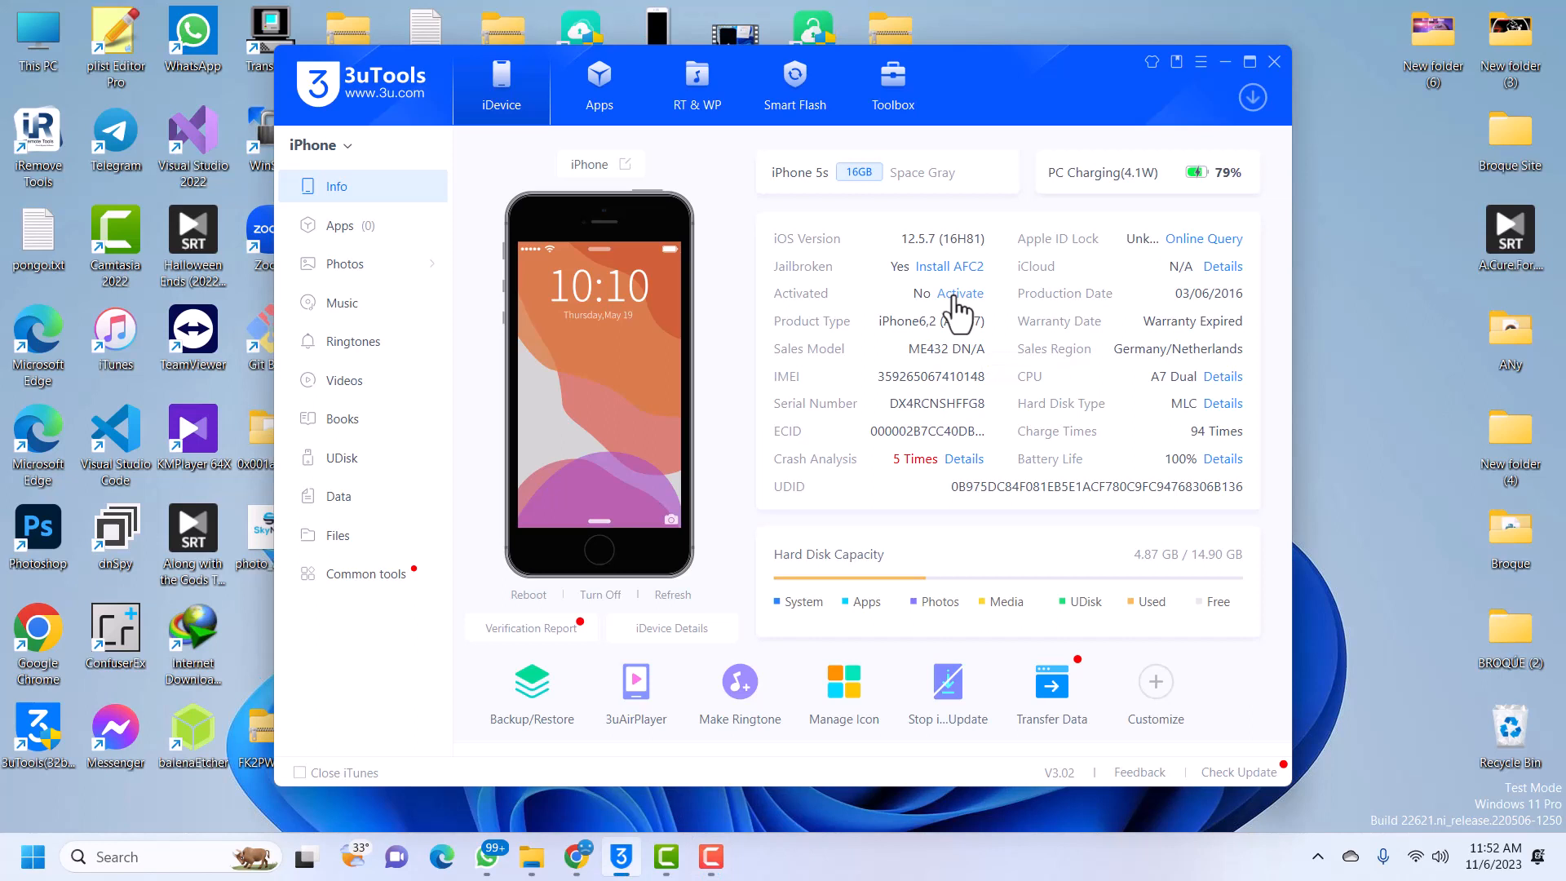
- Start plain activation of the connected iPhone and dismiss the Apple ID verification request
click(961, 293)
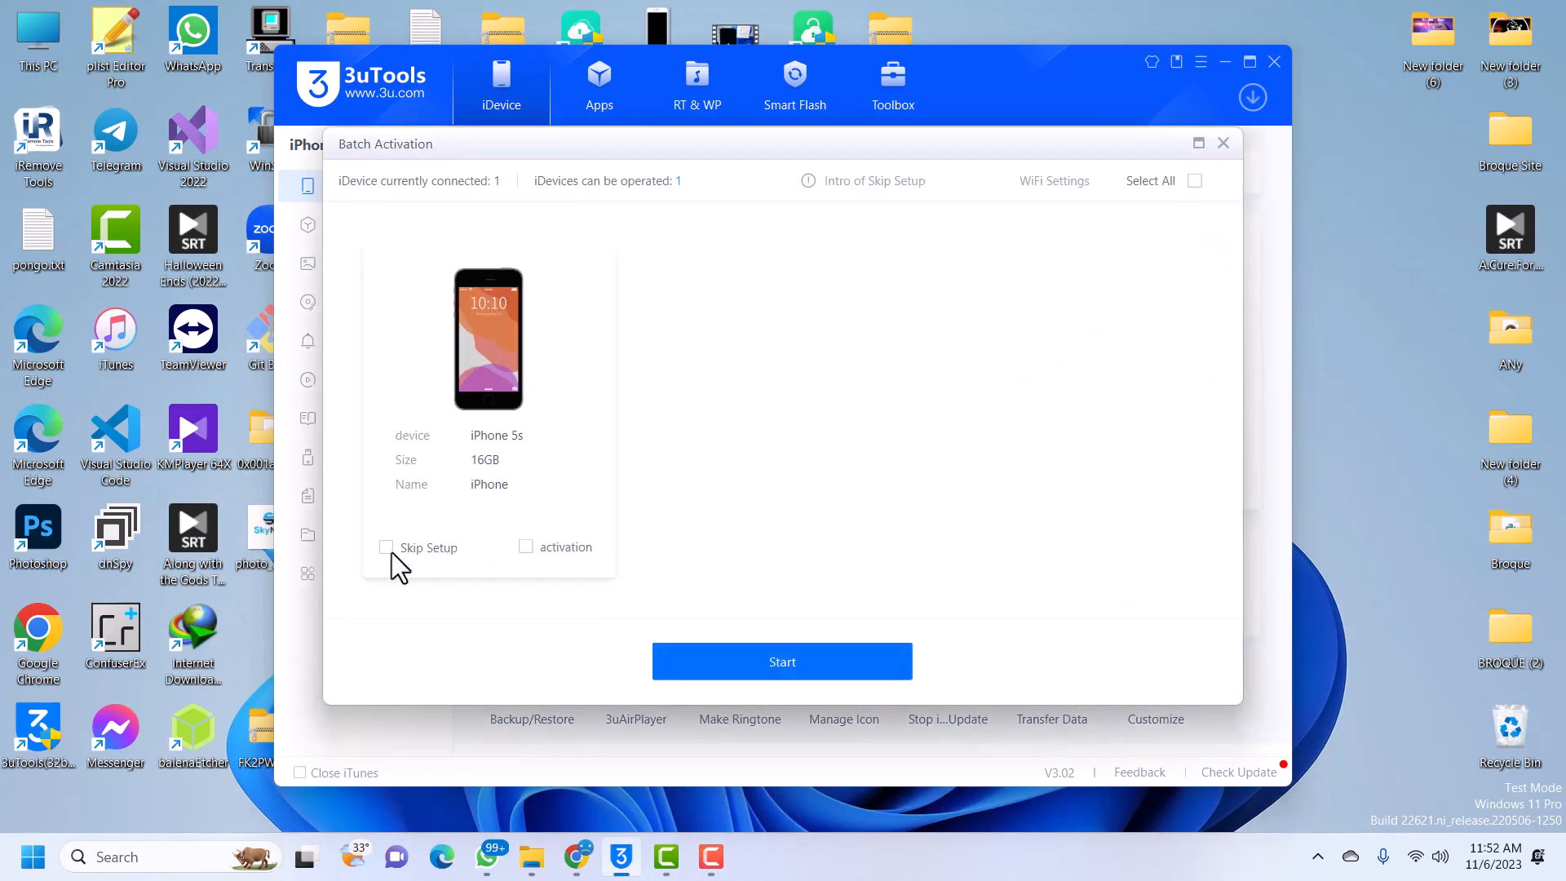
click(526, 547)
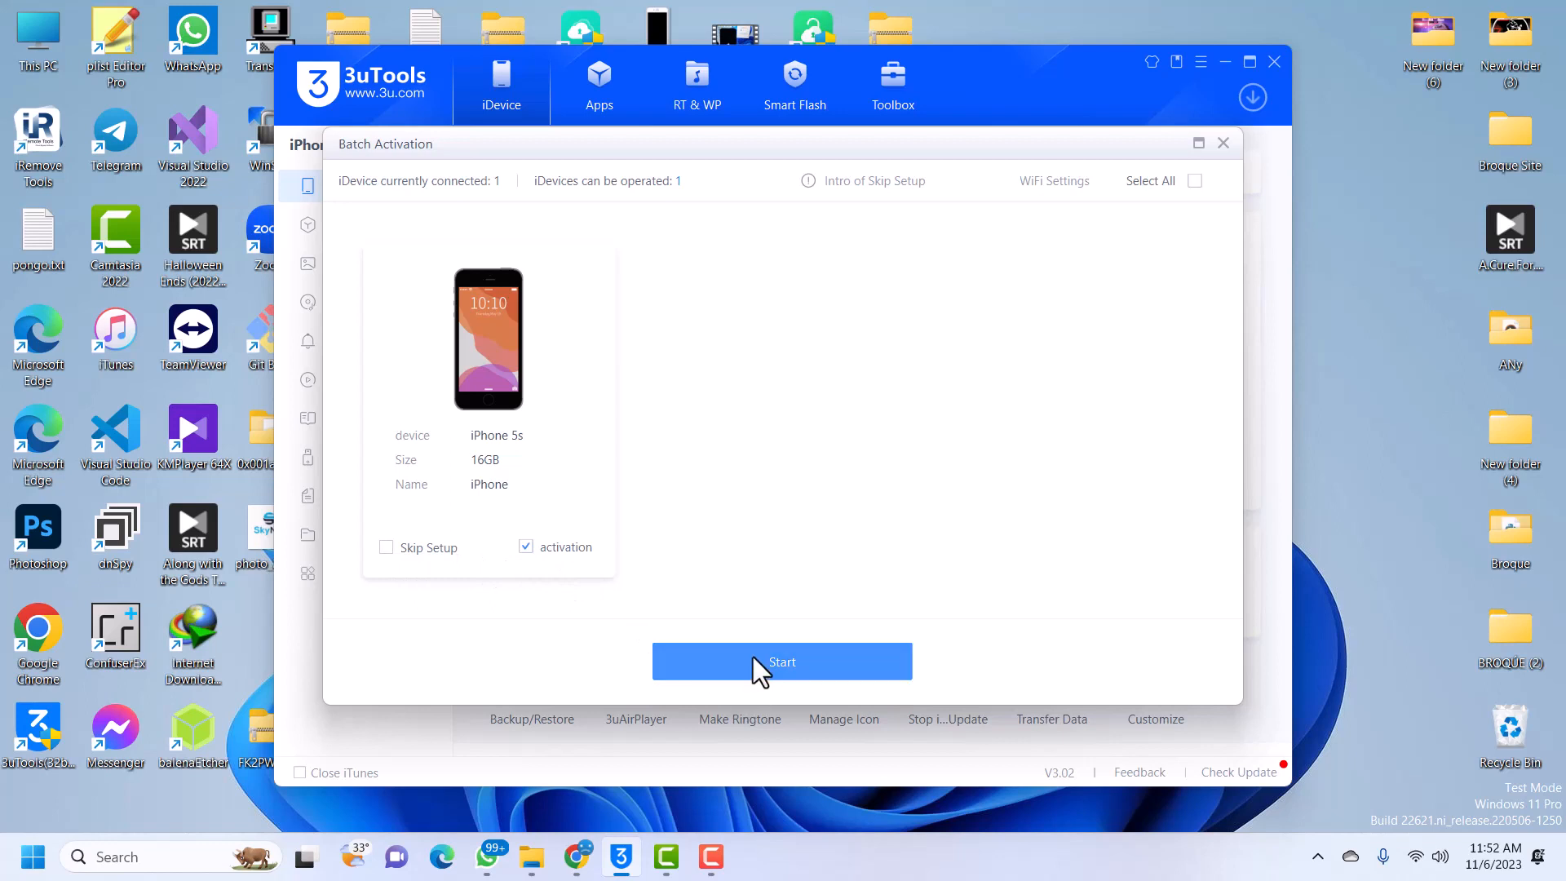
click(781, 662)
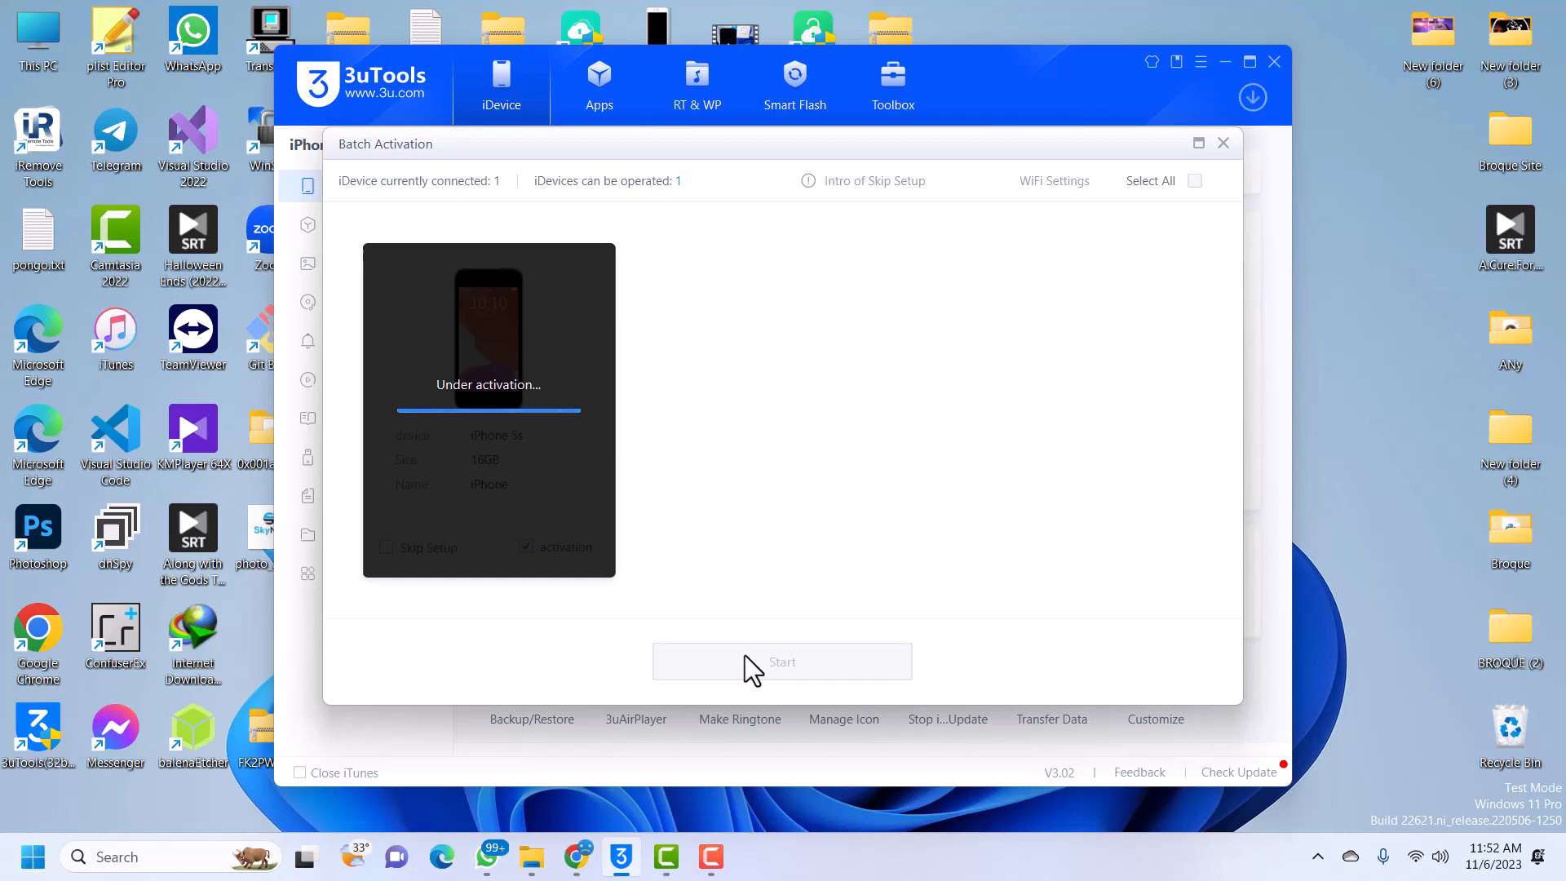
click(783, 661)
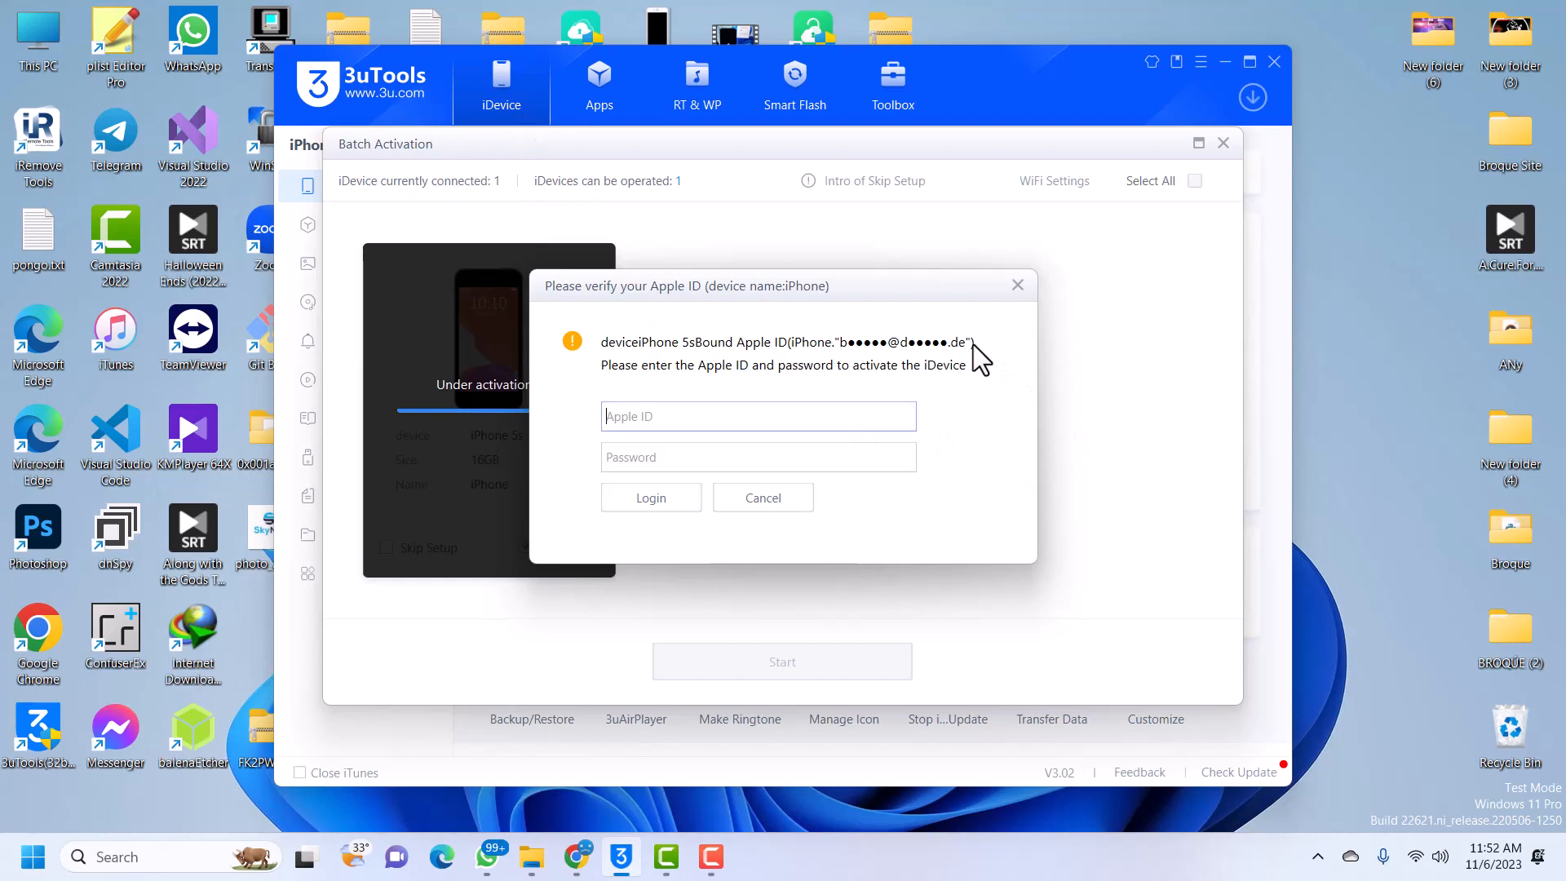
mouse_move(792, 371)
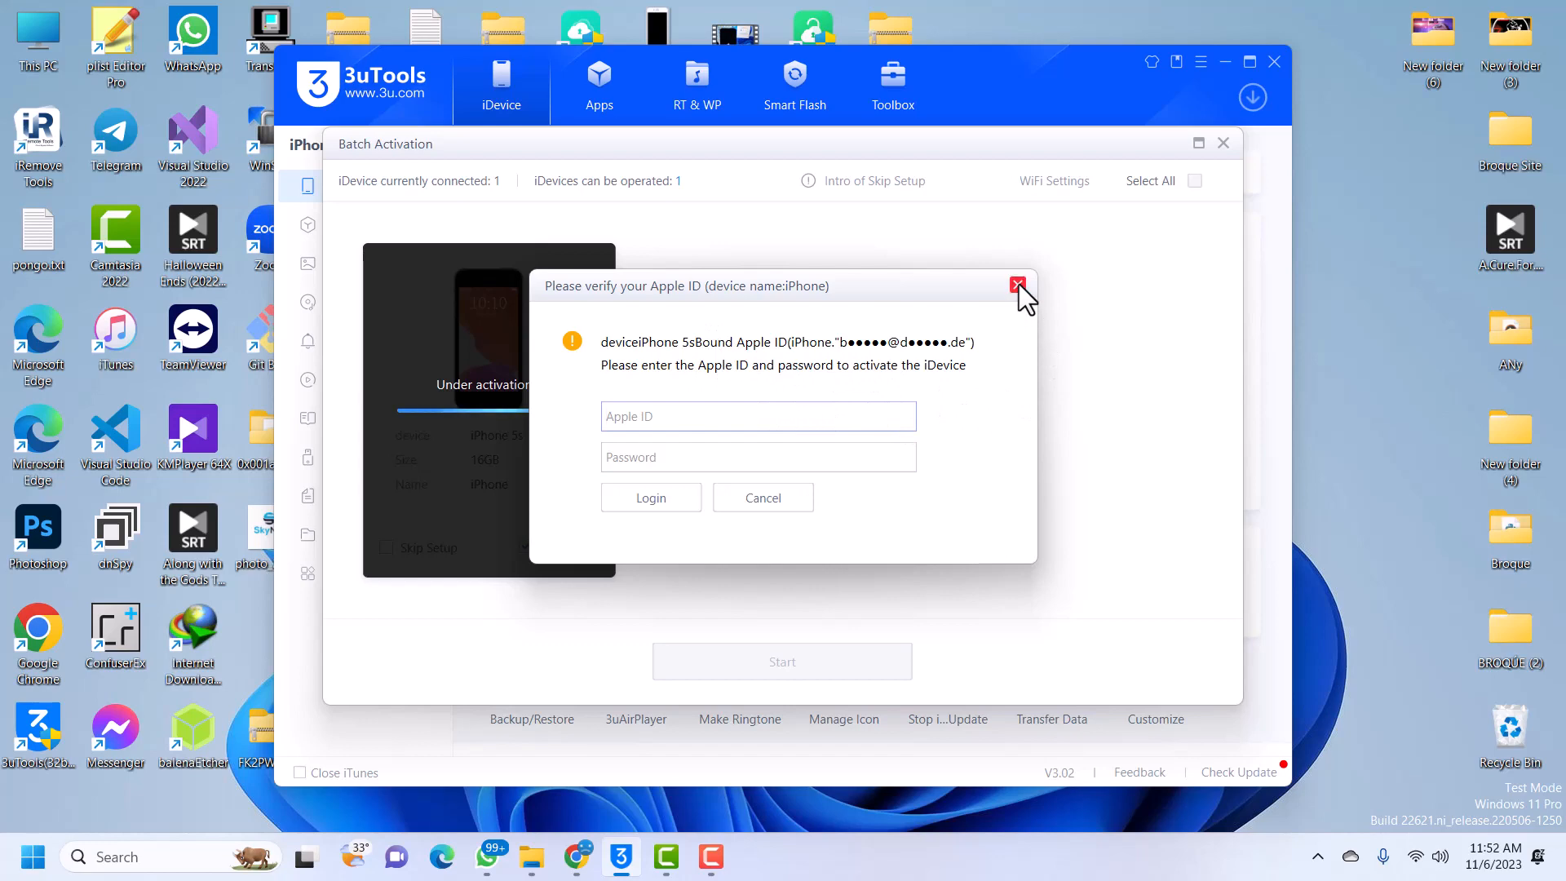
click(1018, 286)
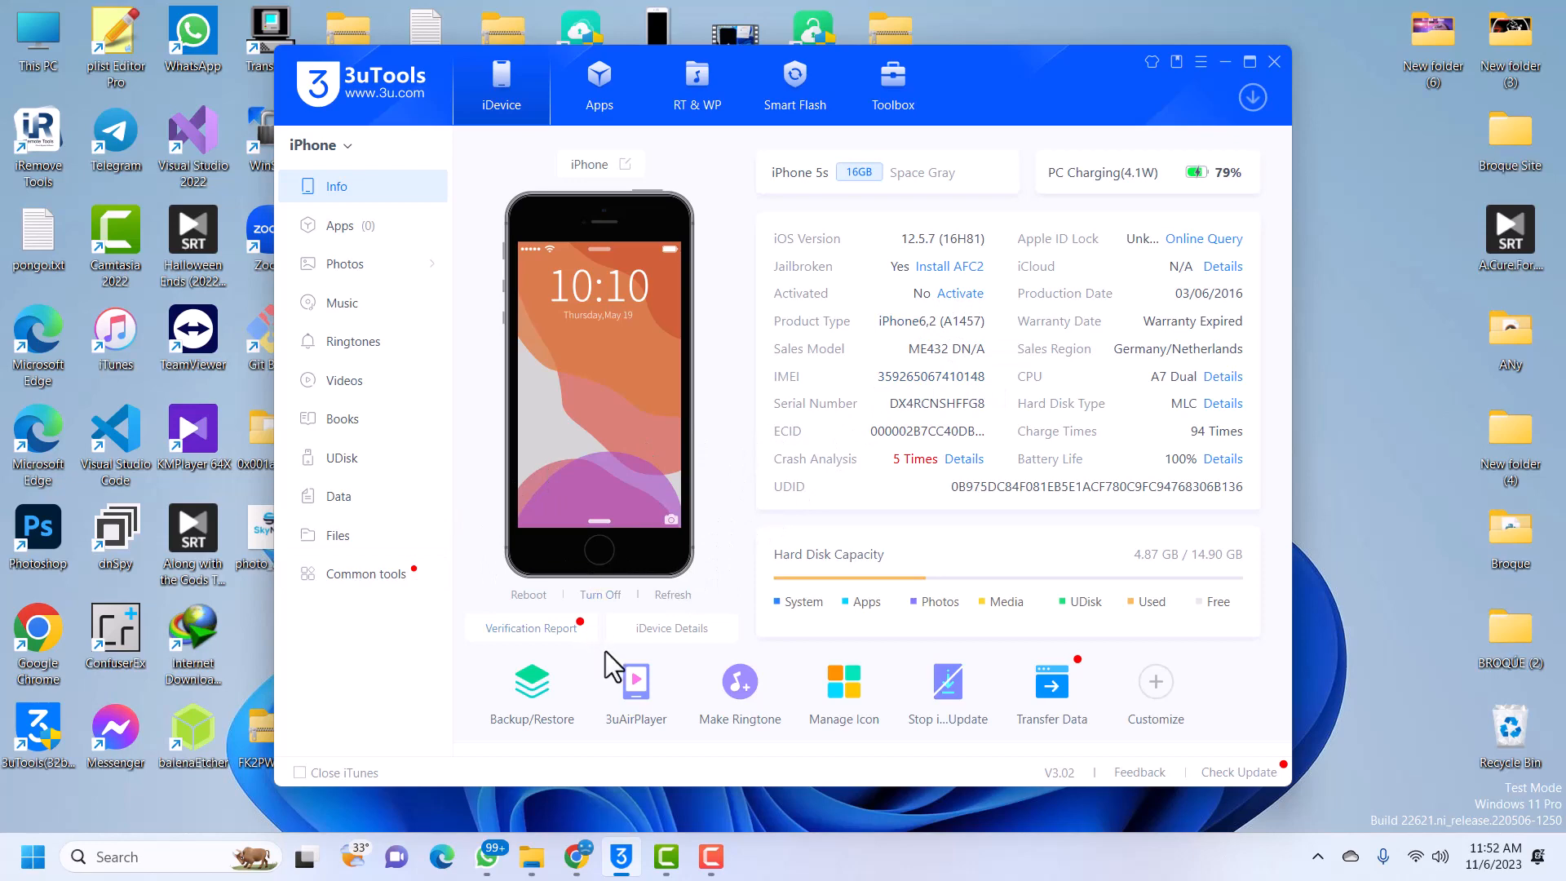
mouse_move(582, 856)
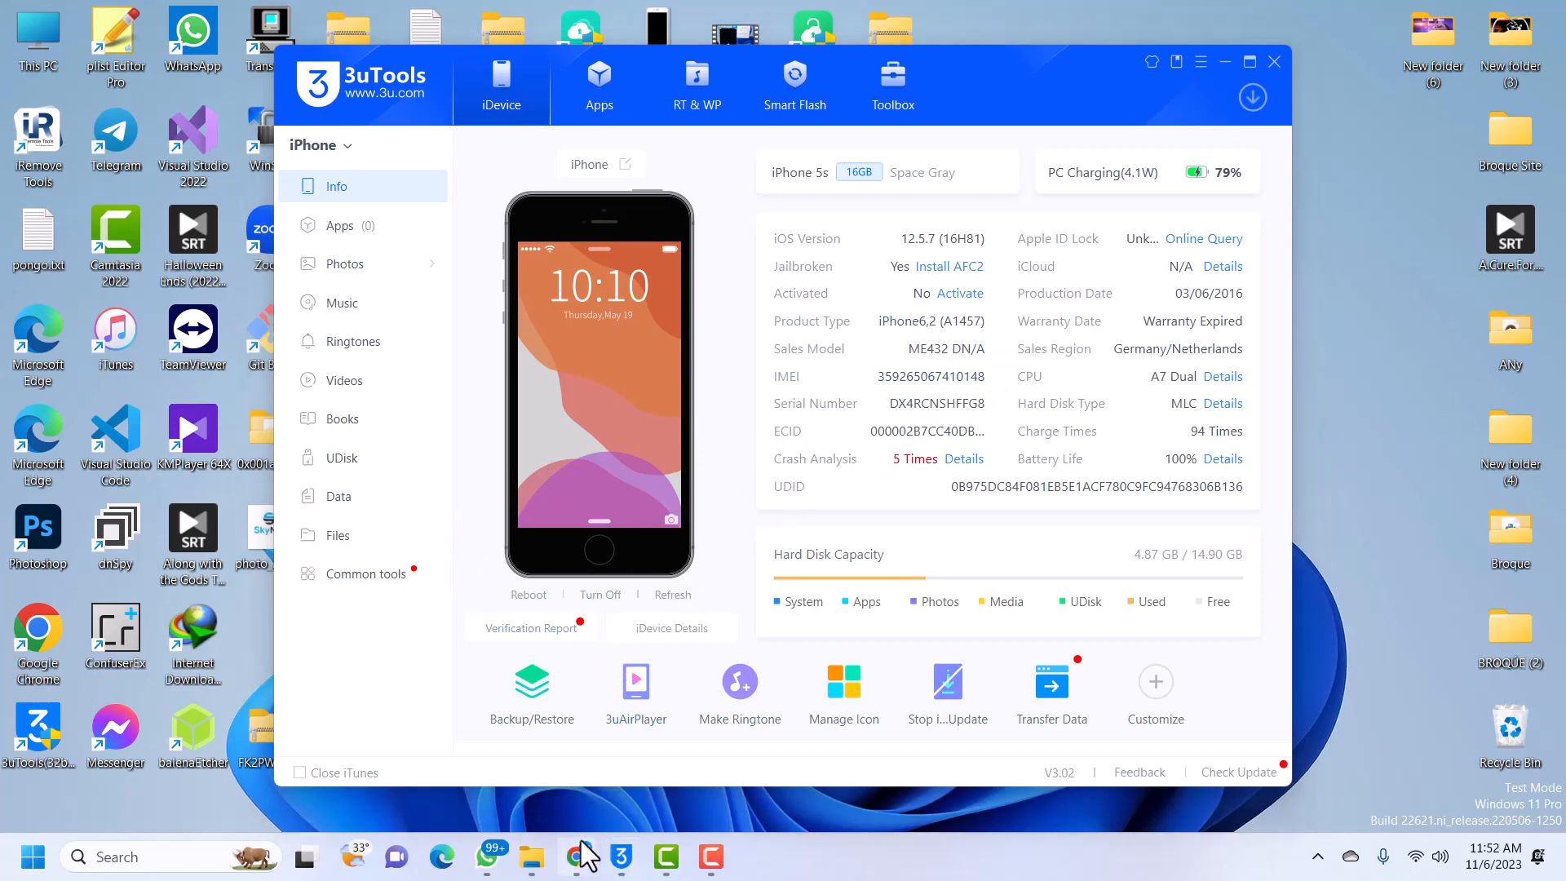
- Open the AnyUnlock page in a second Chrome tab and show the Unlock & Recovery menu
click(576, 856)
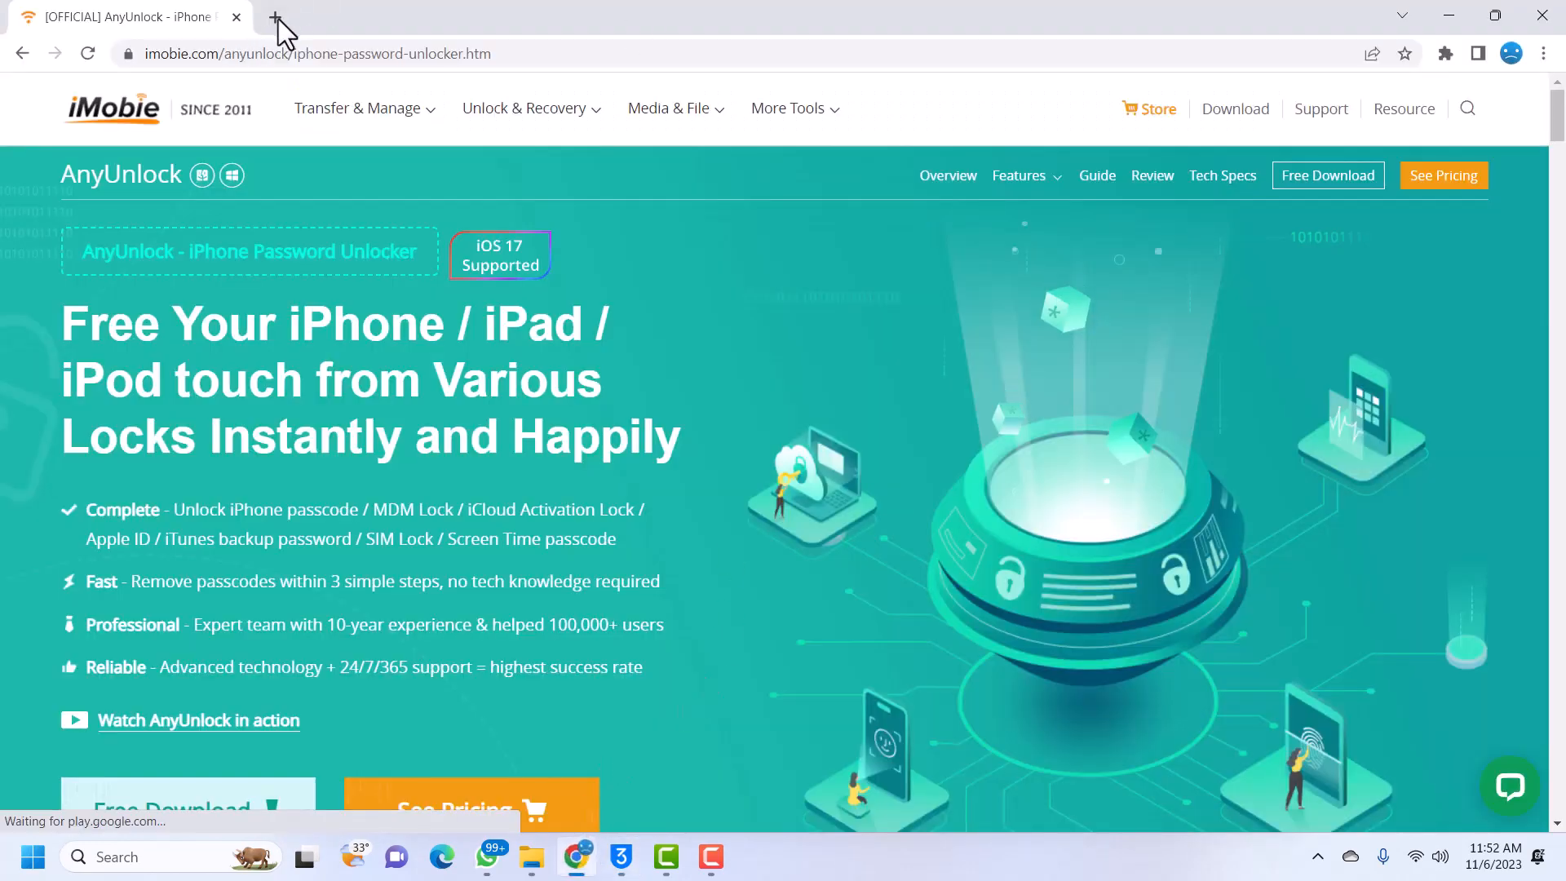
click(276, 17)
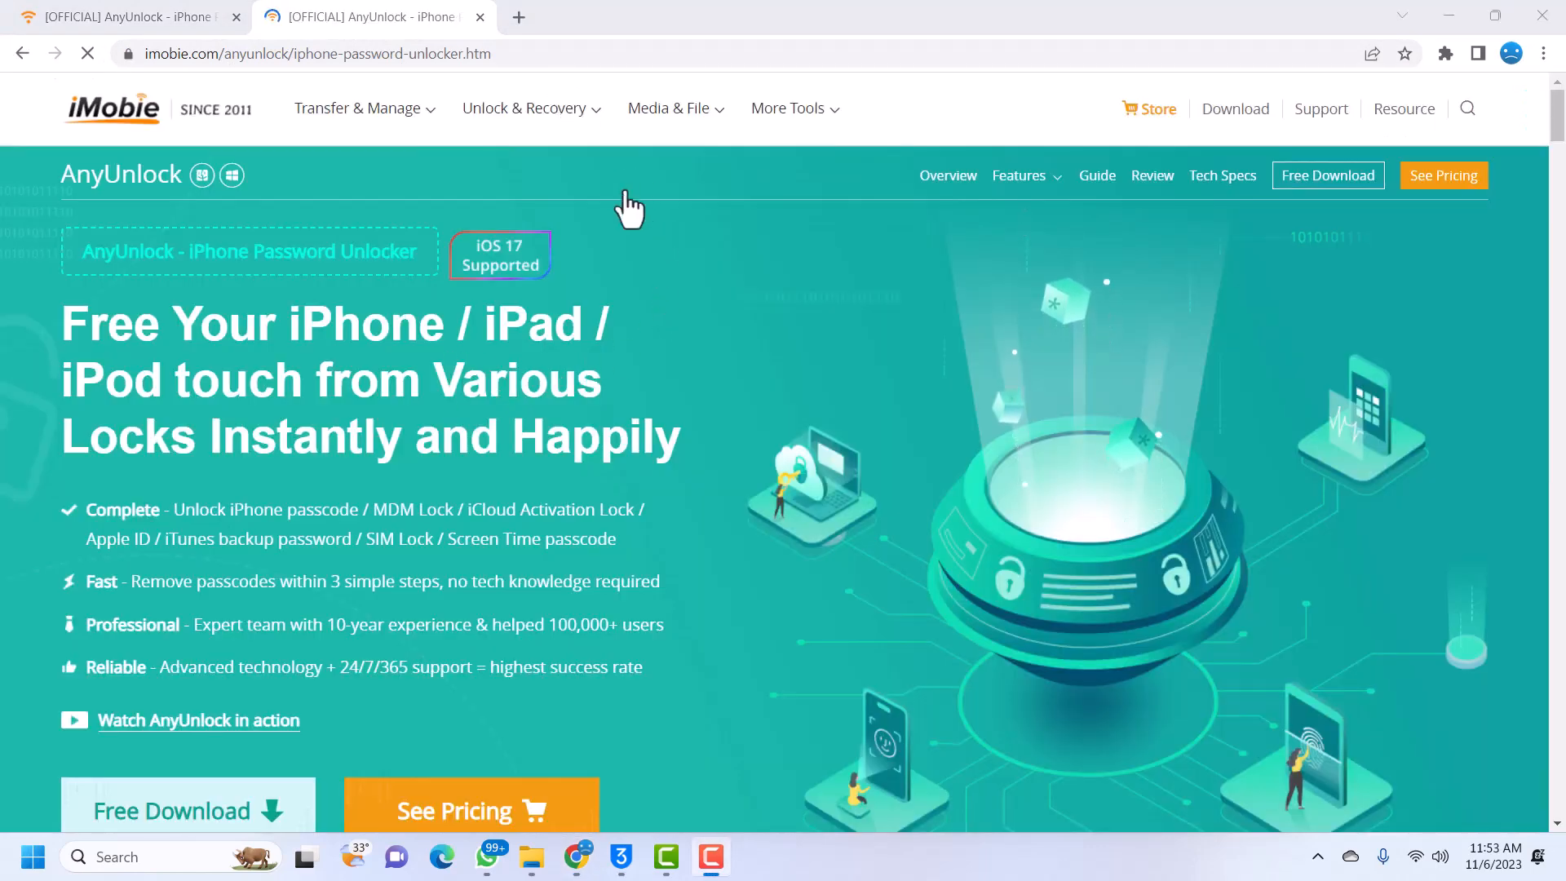
click(525, 107)
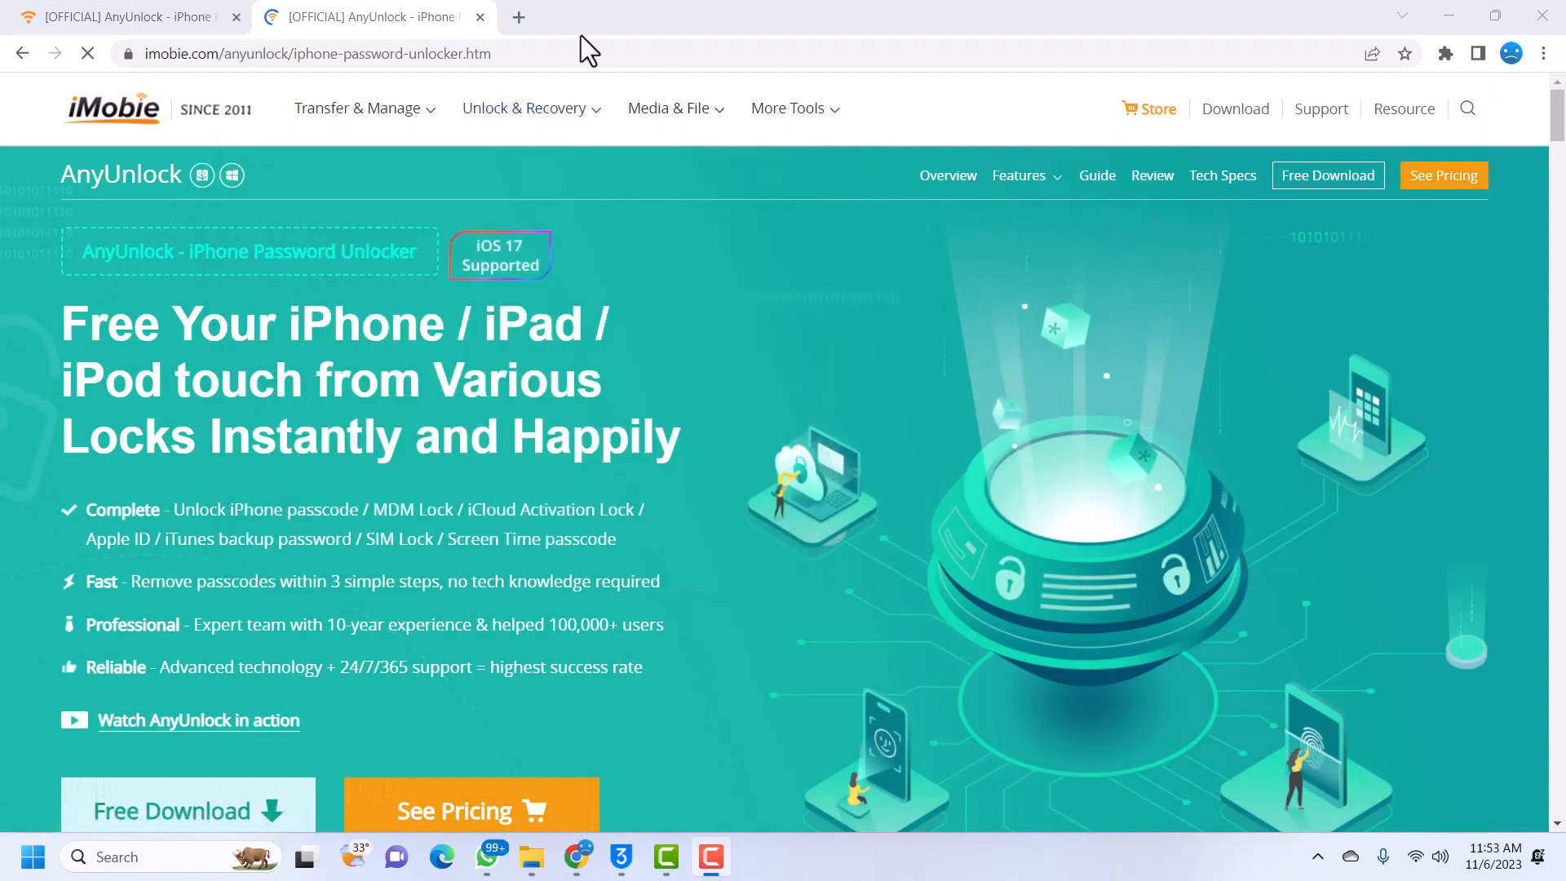
click(526, 107)
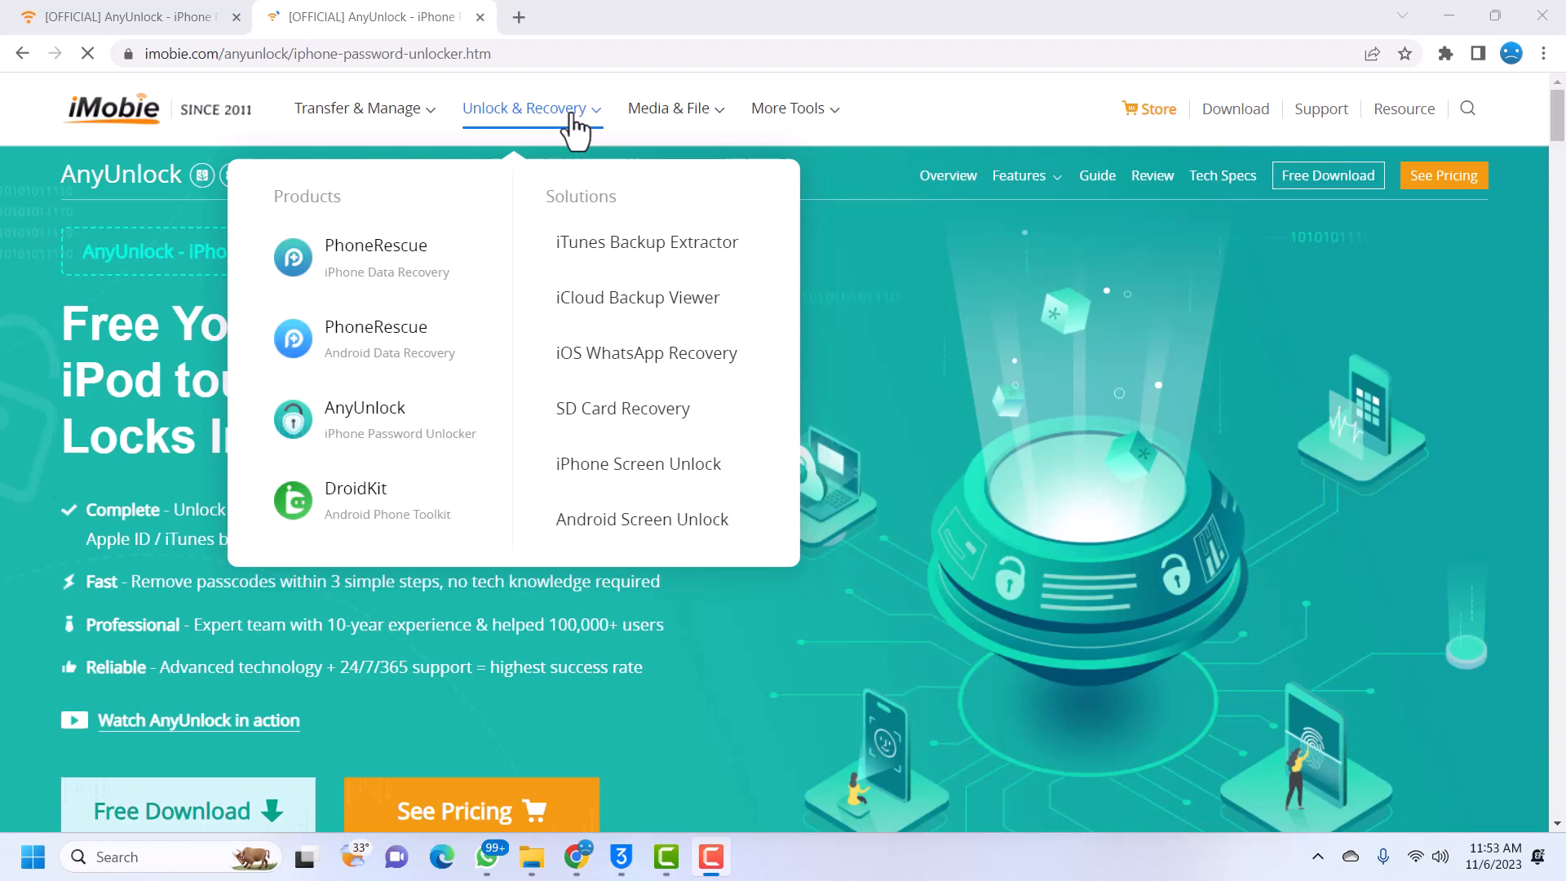
mouse_move(374, 420)
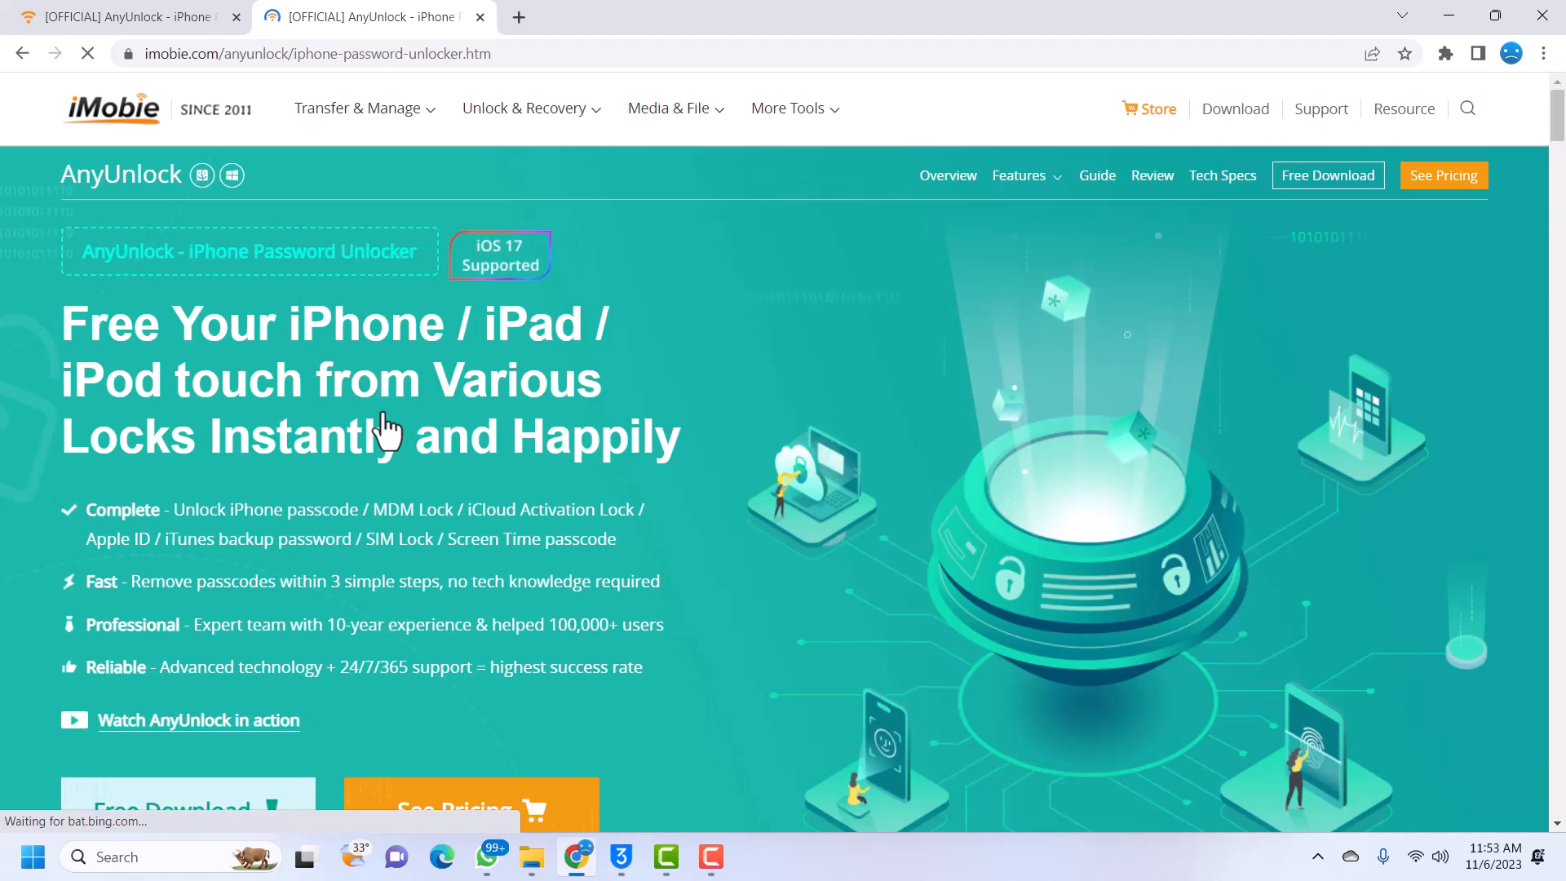
scroll(down, 3)
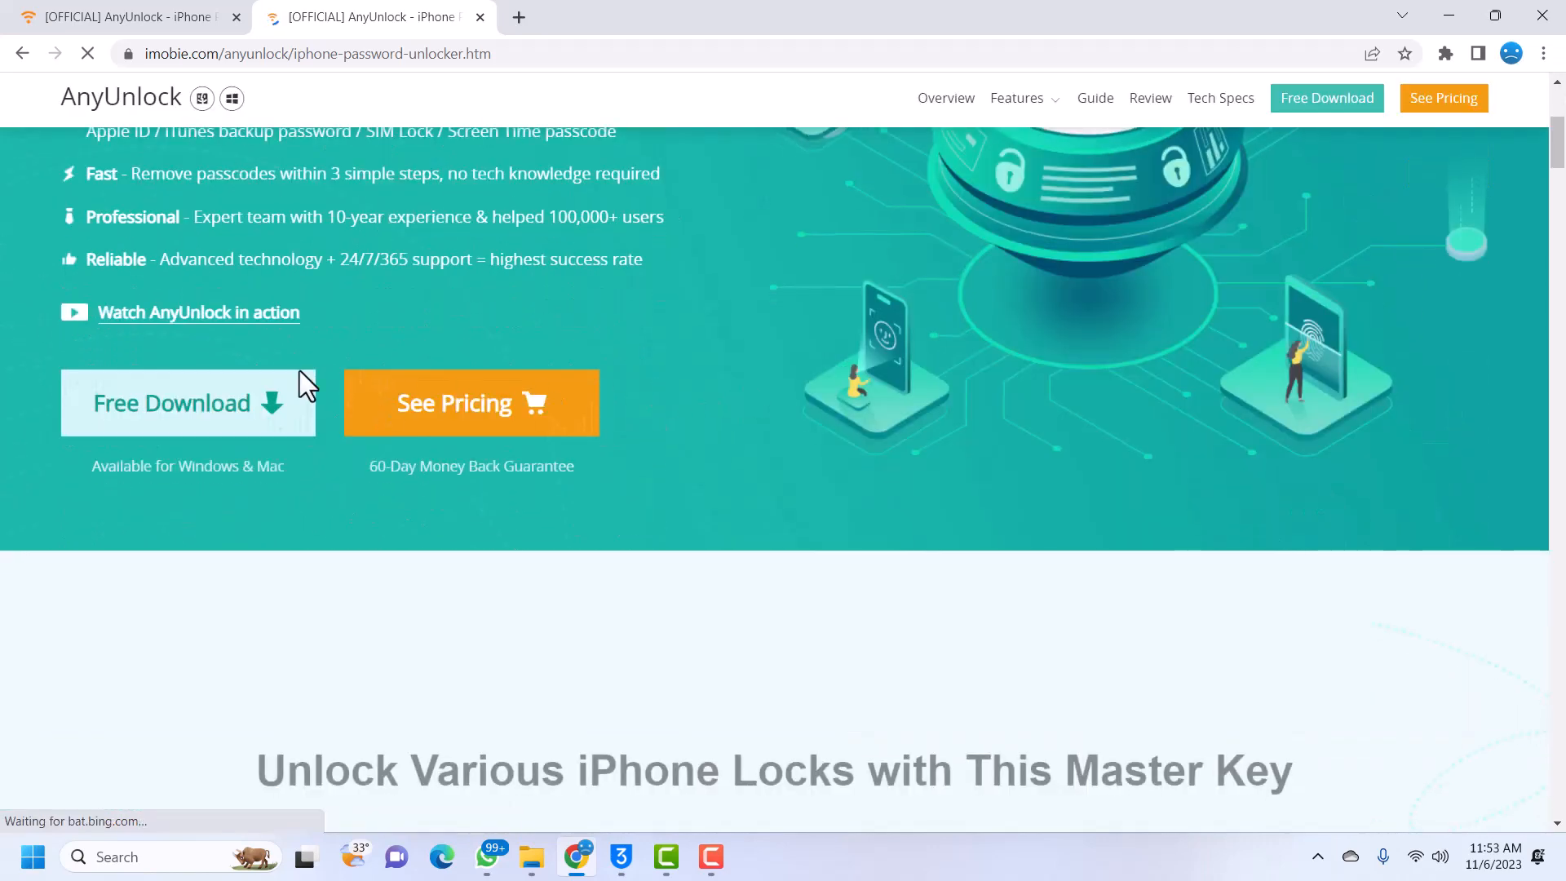
scroll(down, 3)
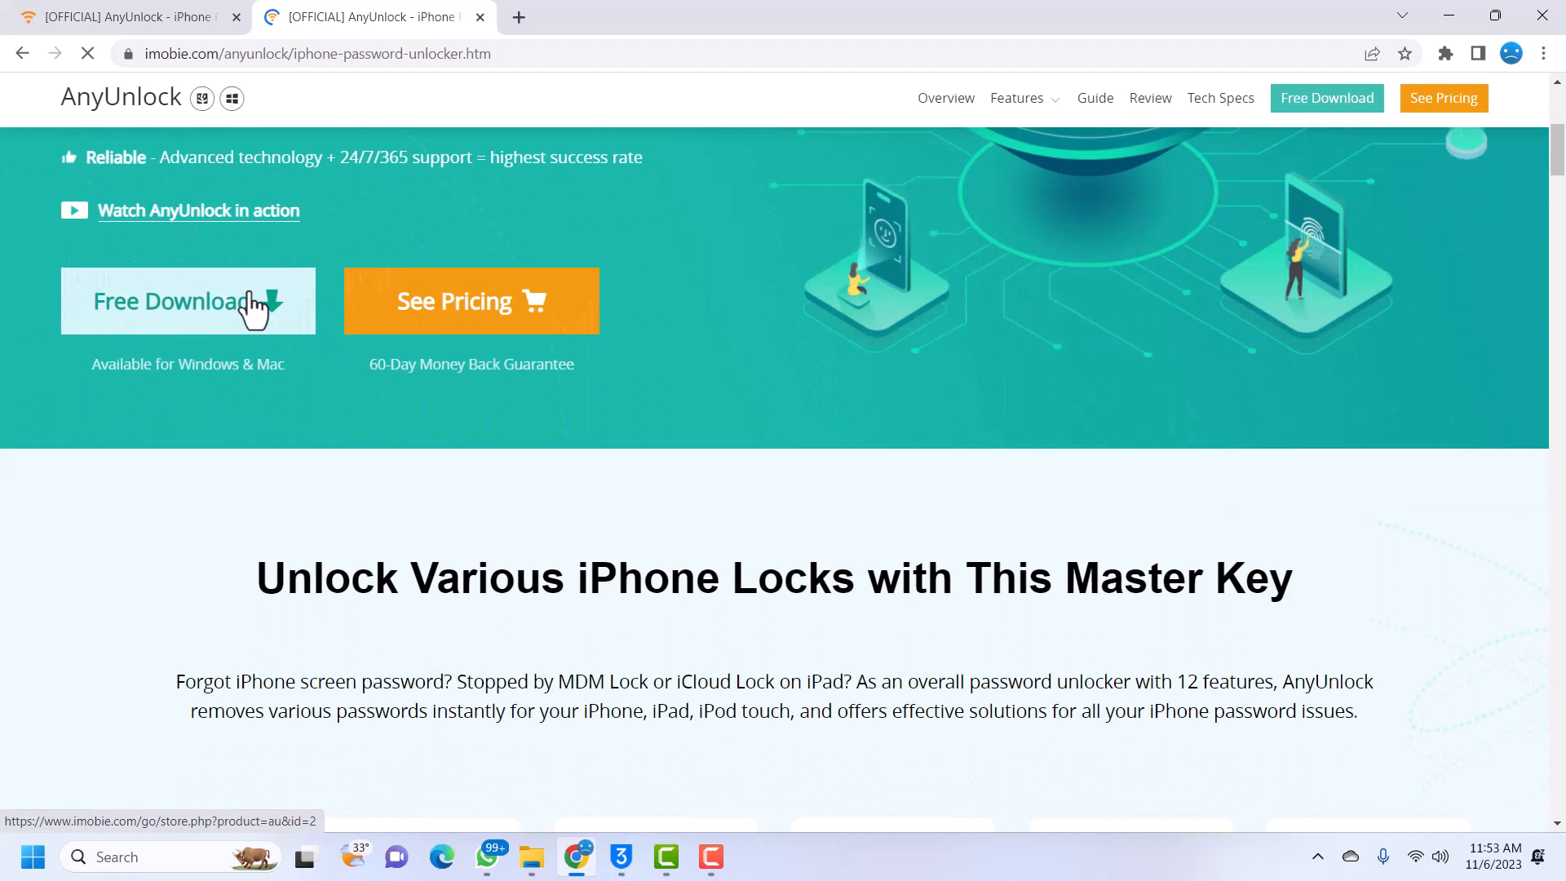
click(187, 300)
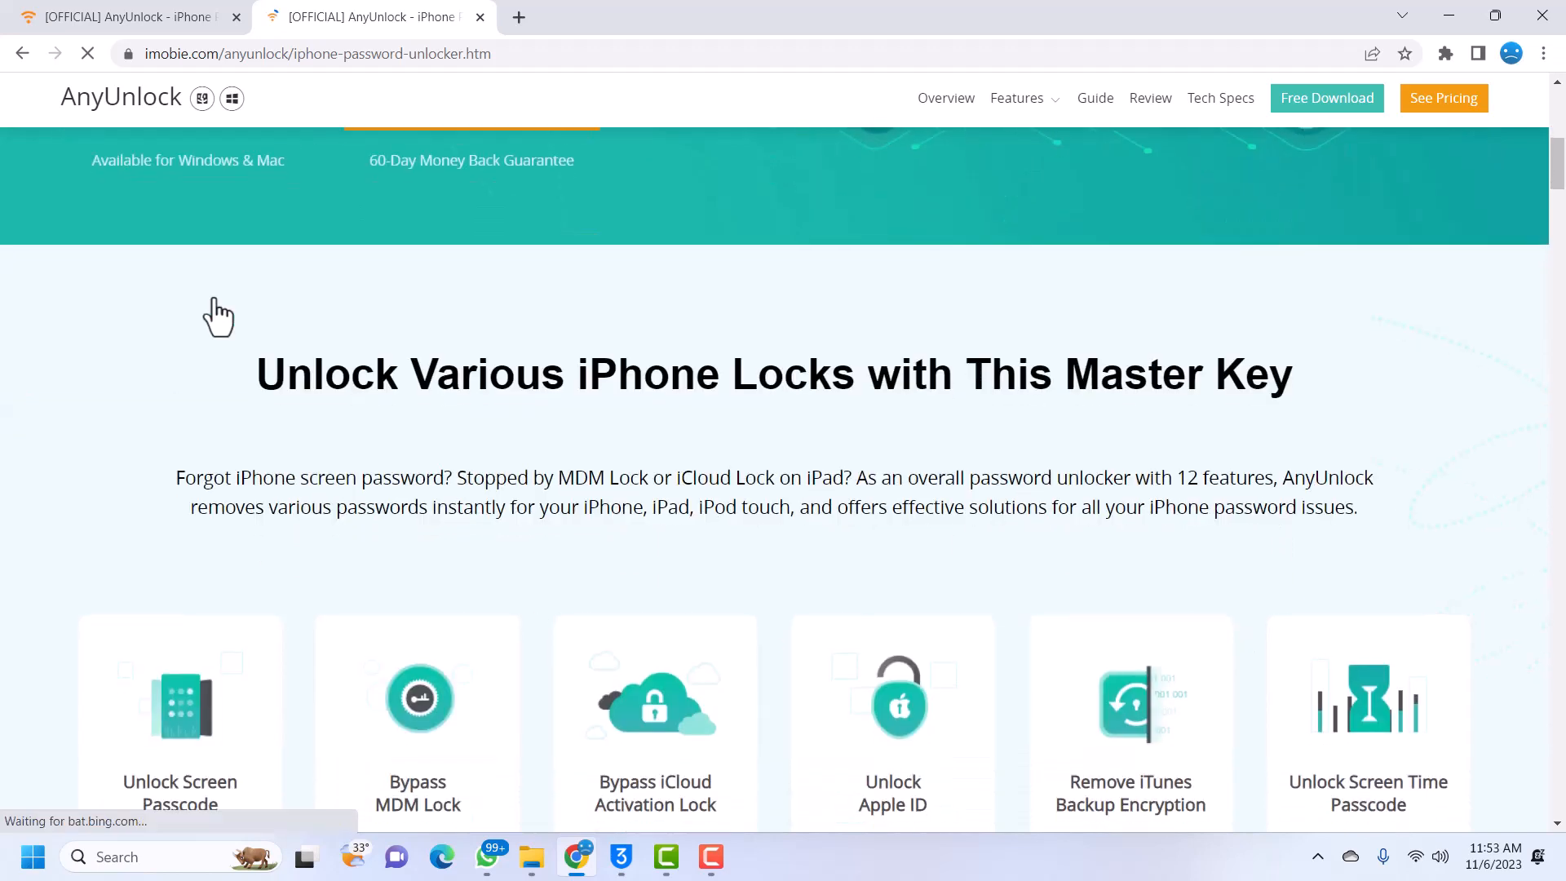
scroll(down, 3)
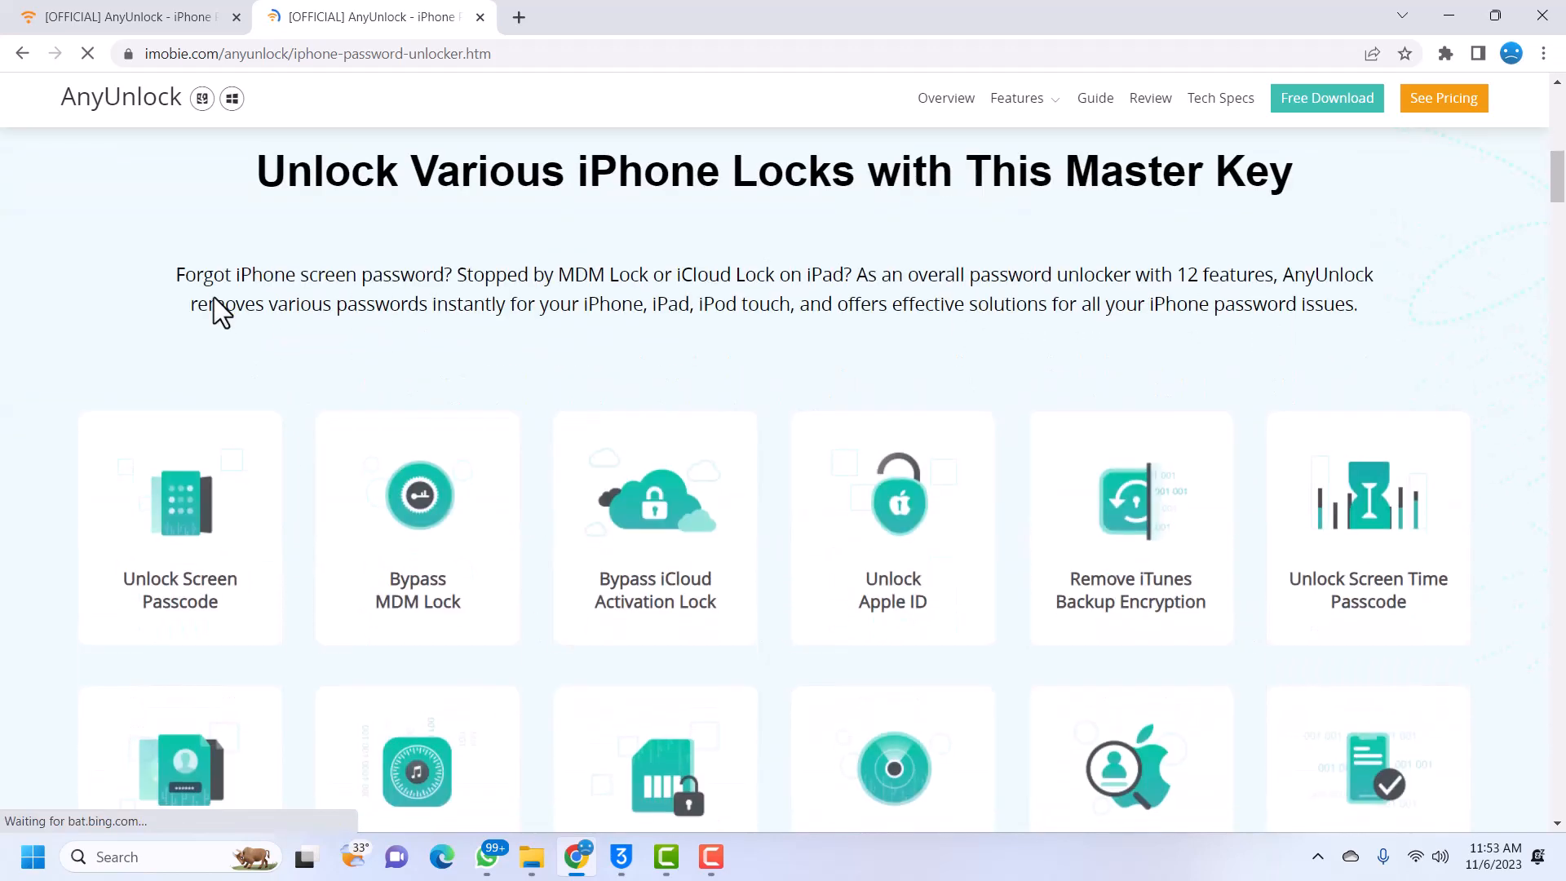
scroll(down, 3)
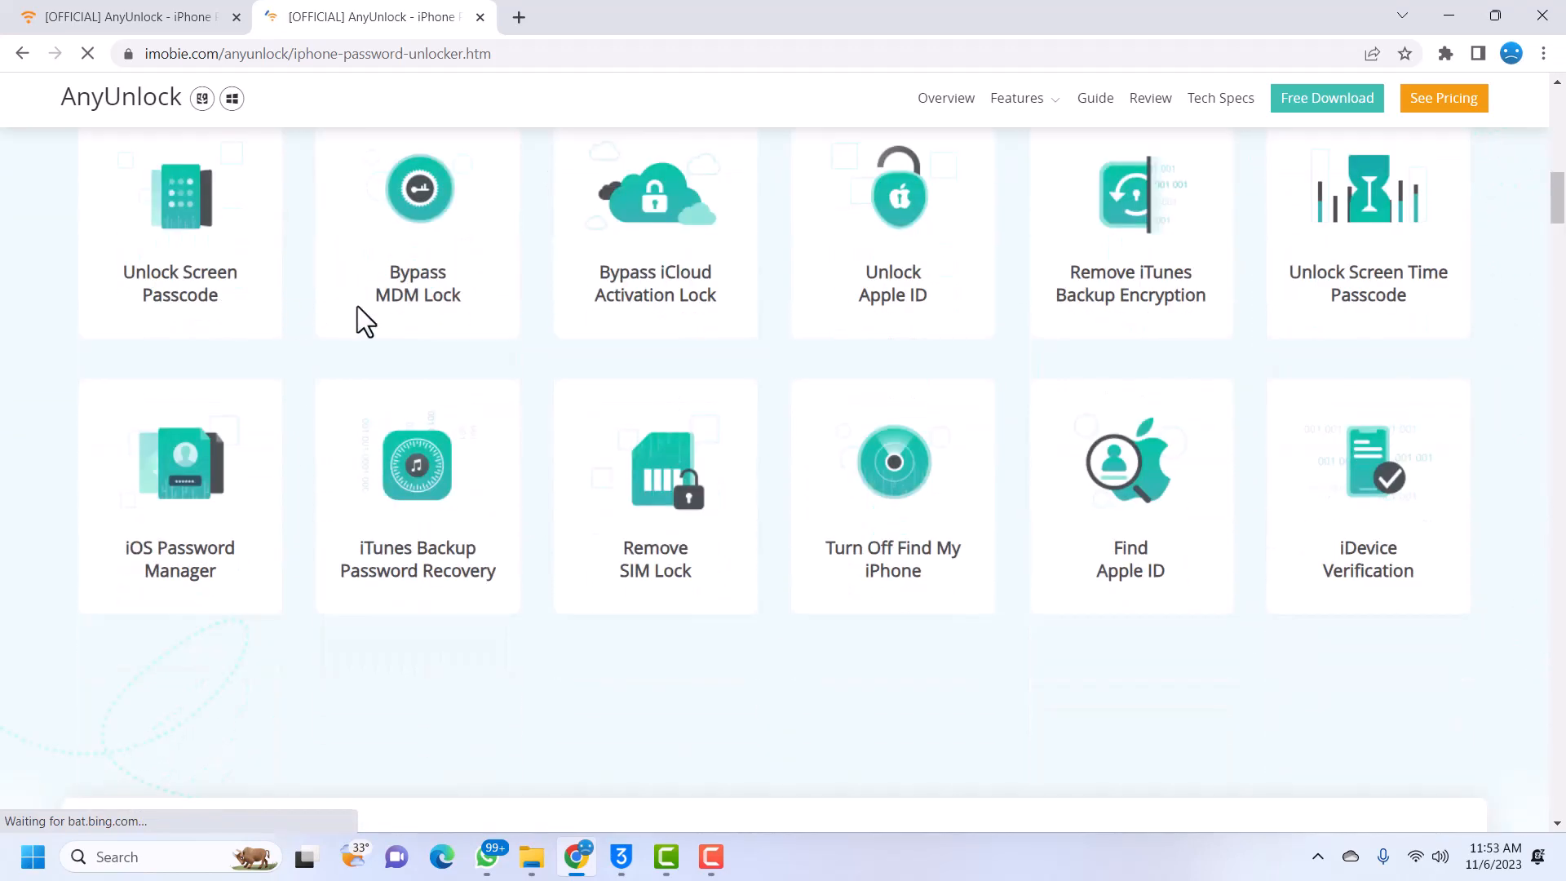
mouse_move(45, 330)
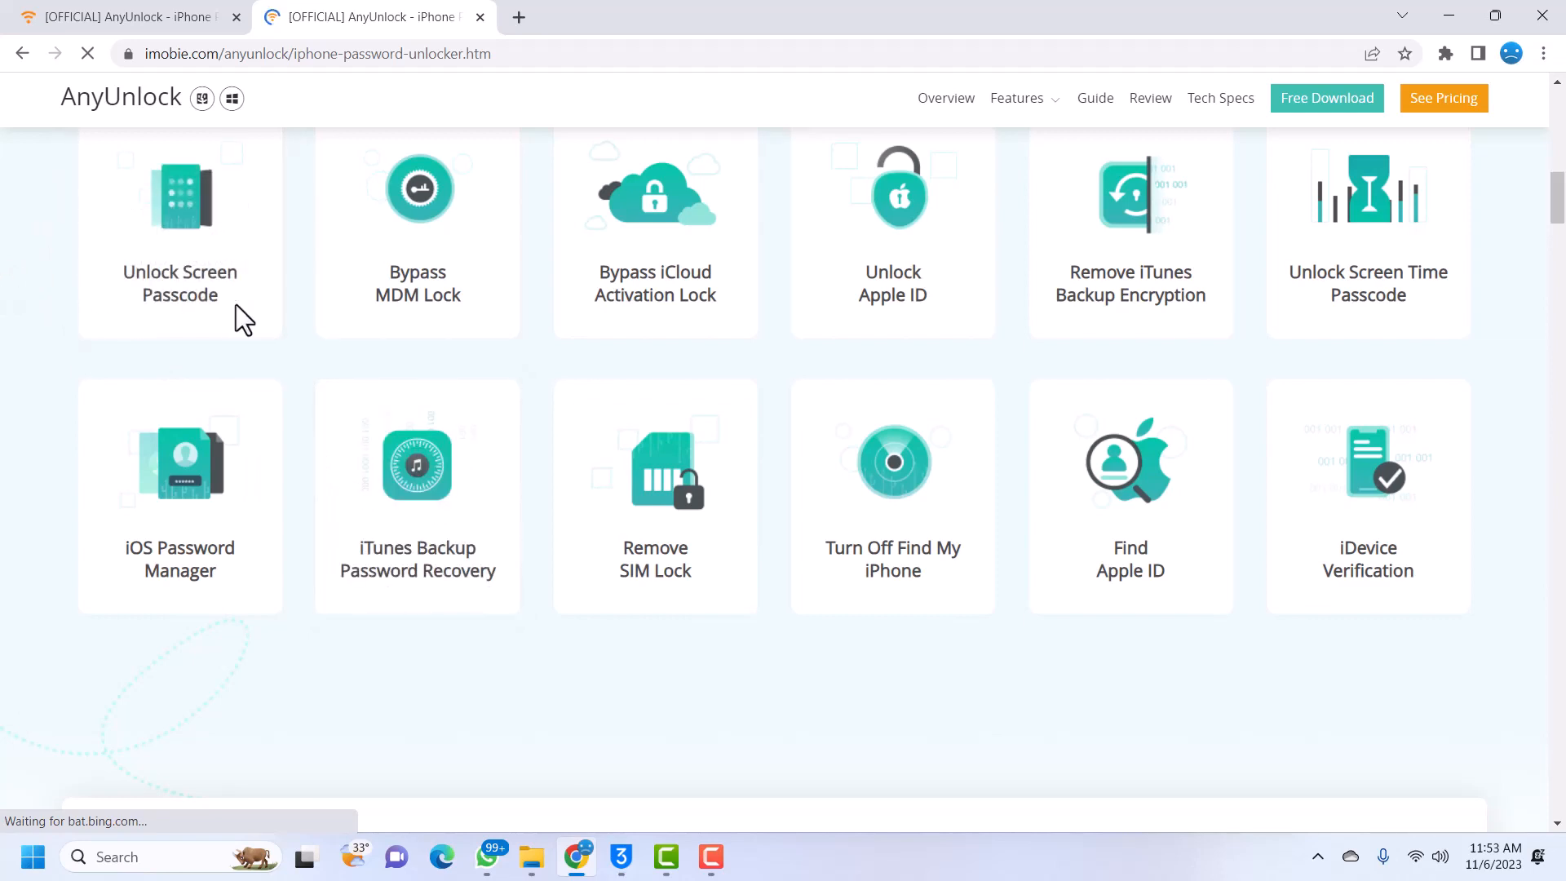
mouse_move(286, 250)
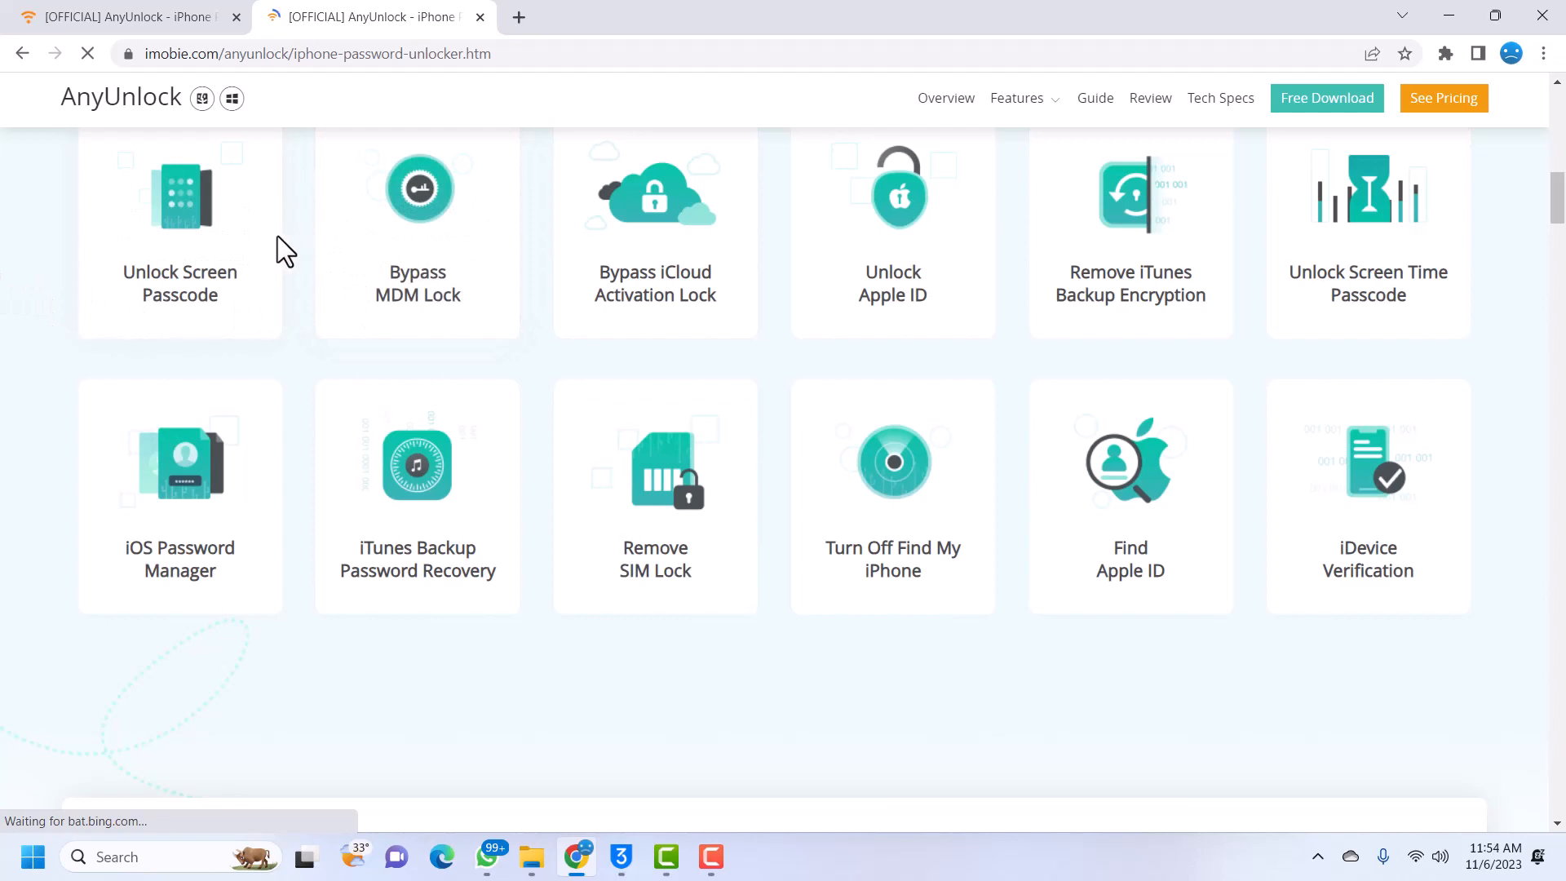
mouse_move(315, 210)
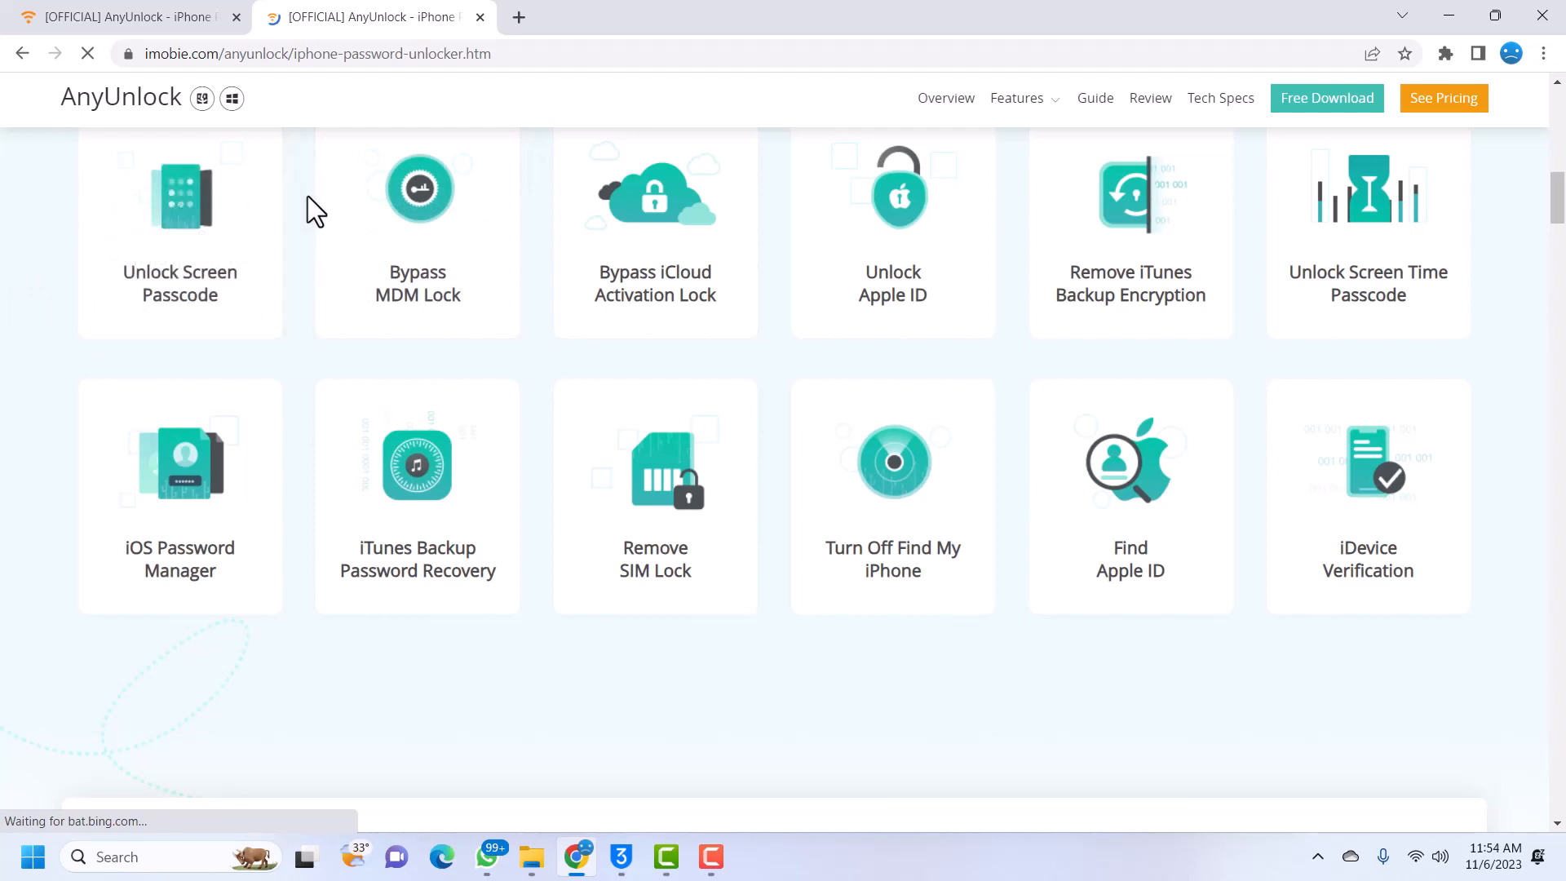
mouse_move(179, 230)
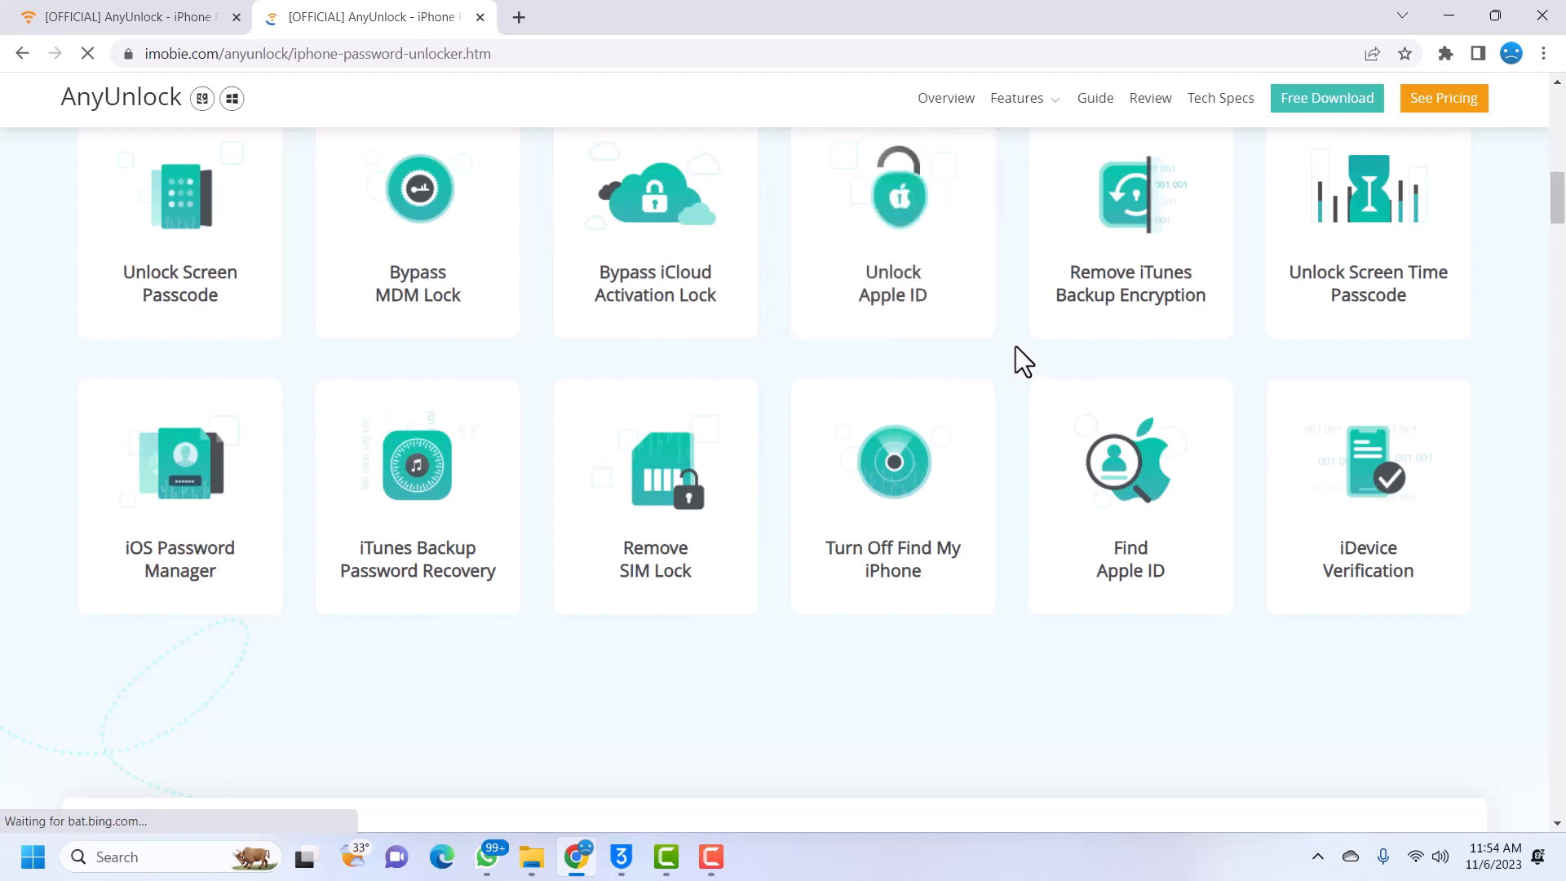
mouse_move(1130, 250)
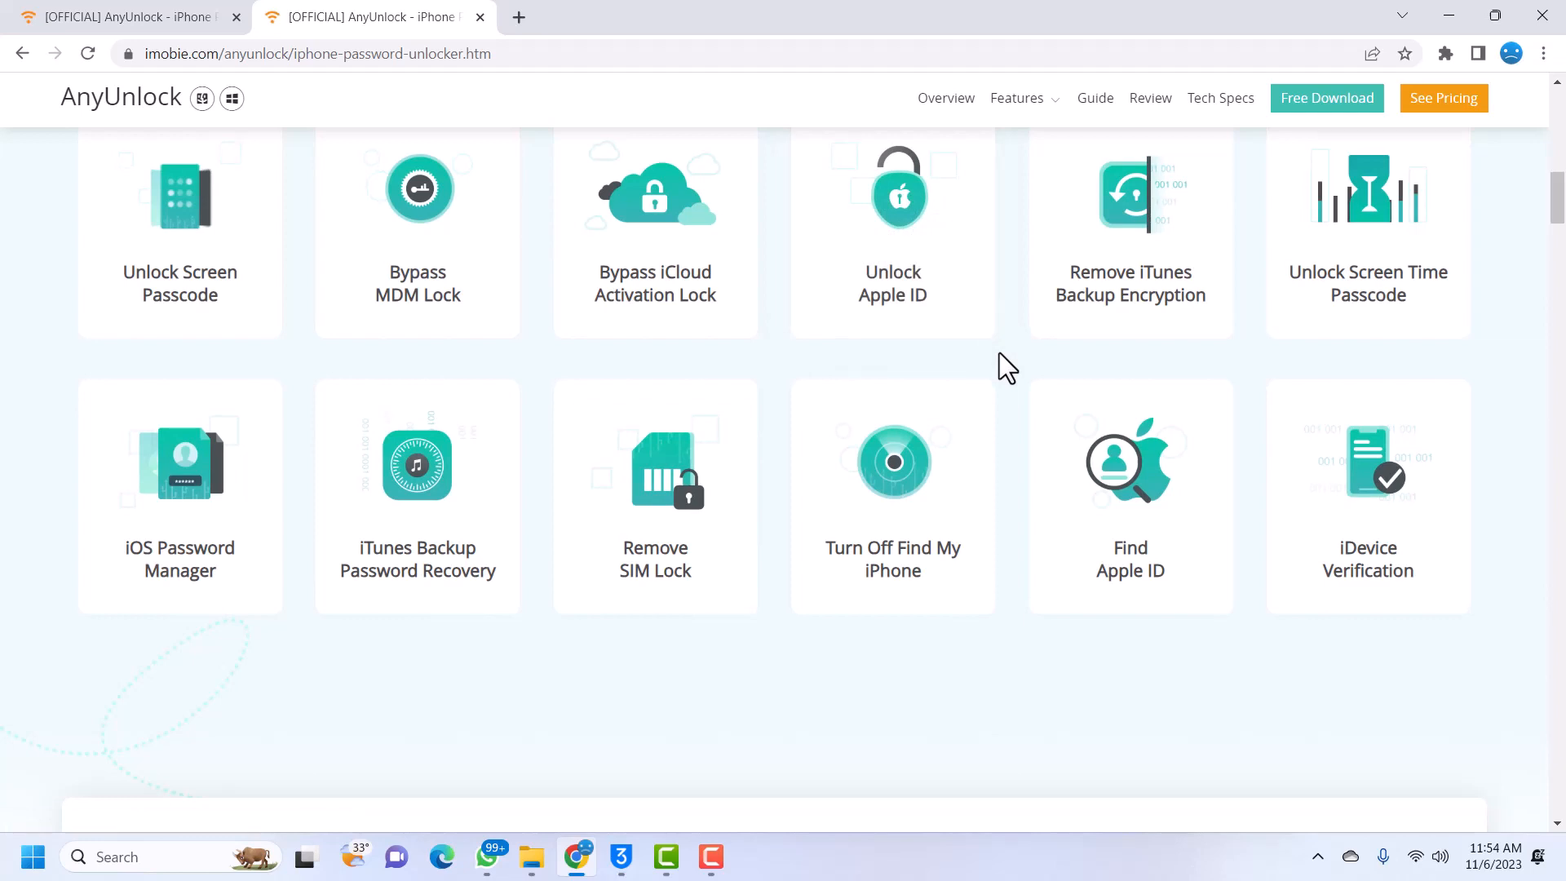
mouse_move(1301, 493)
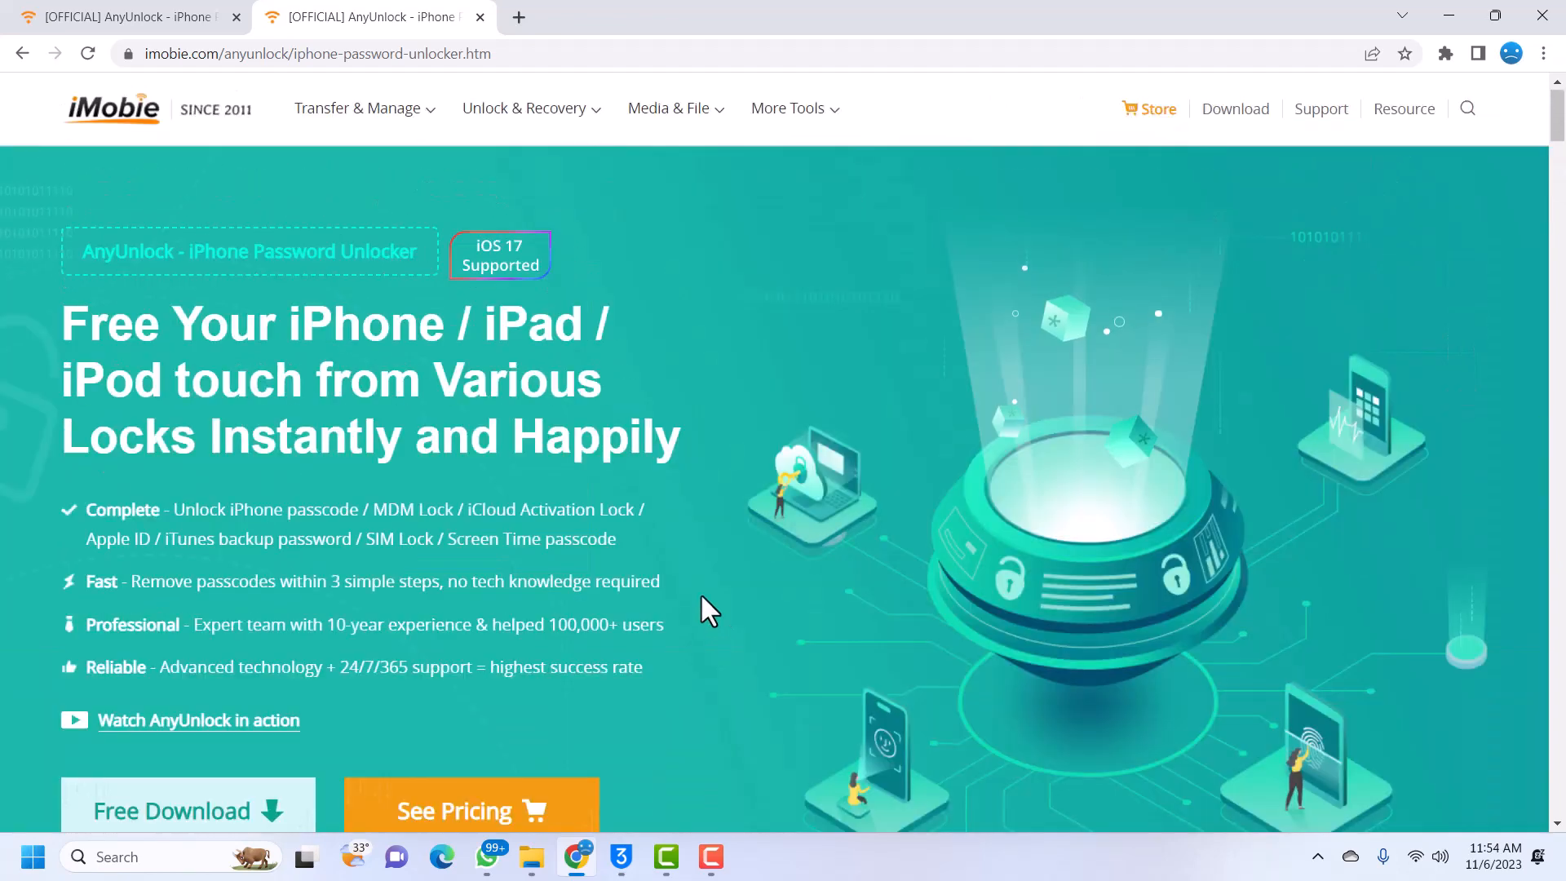
- Download the AnyUnlock Windows installer from the product page, accepting the duplicate-download prompt
scroll(down, 3)
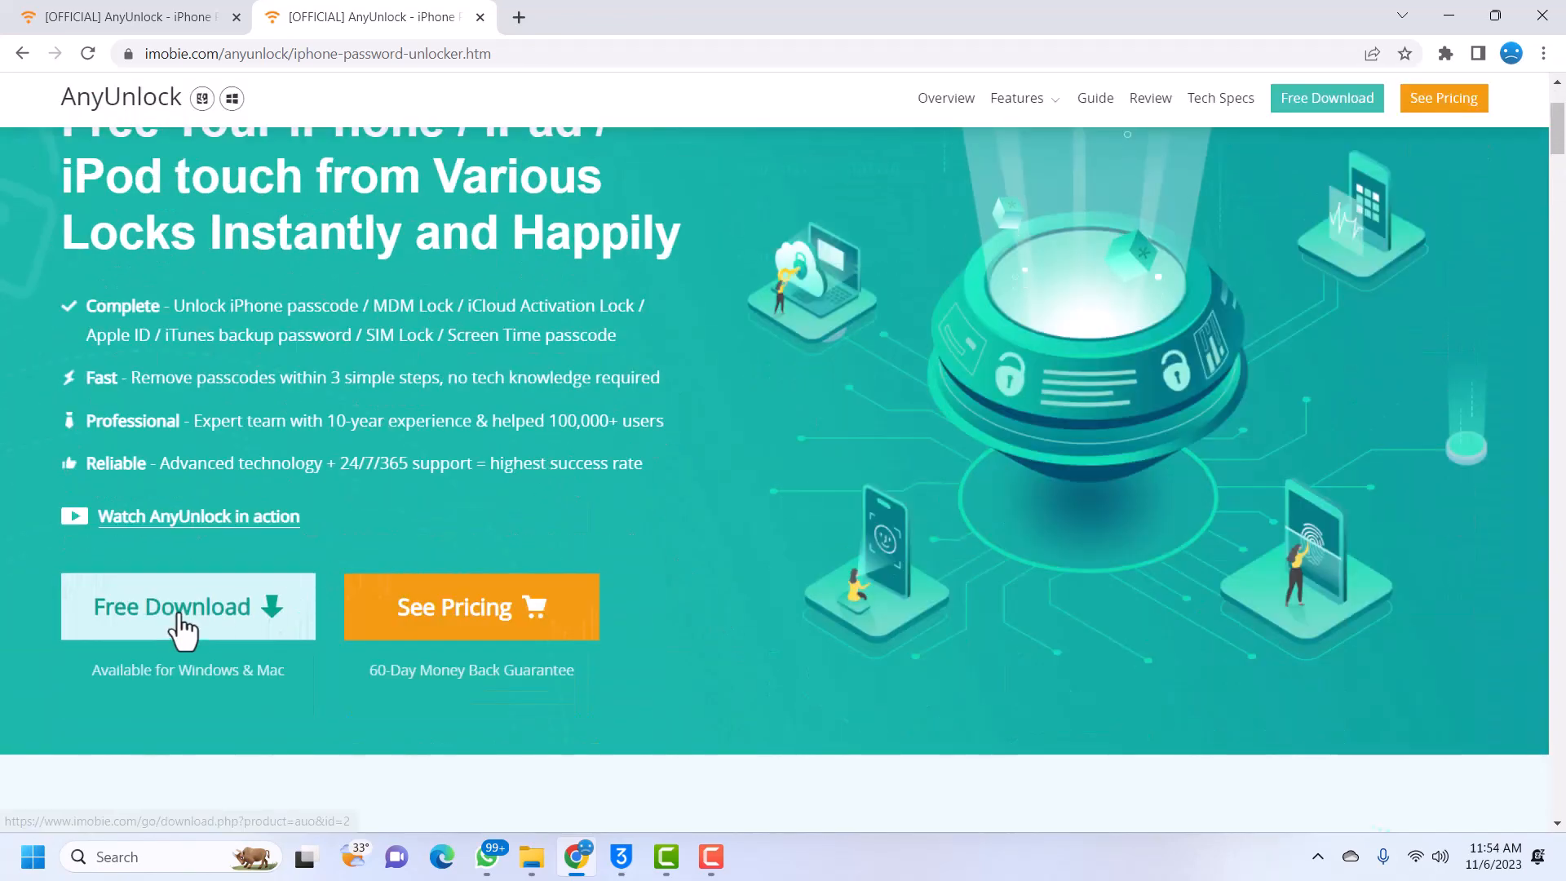
scroll(down, 3)
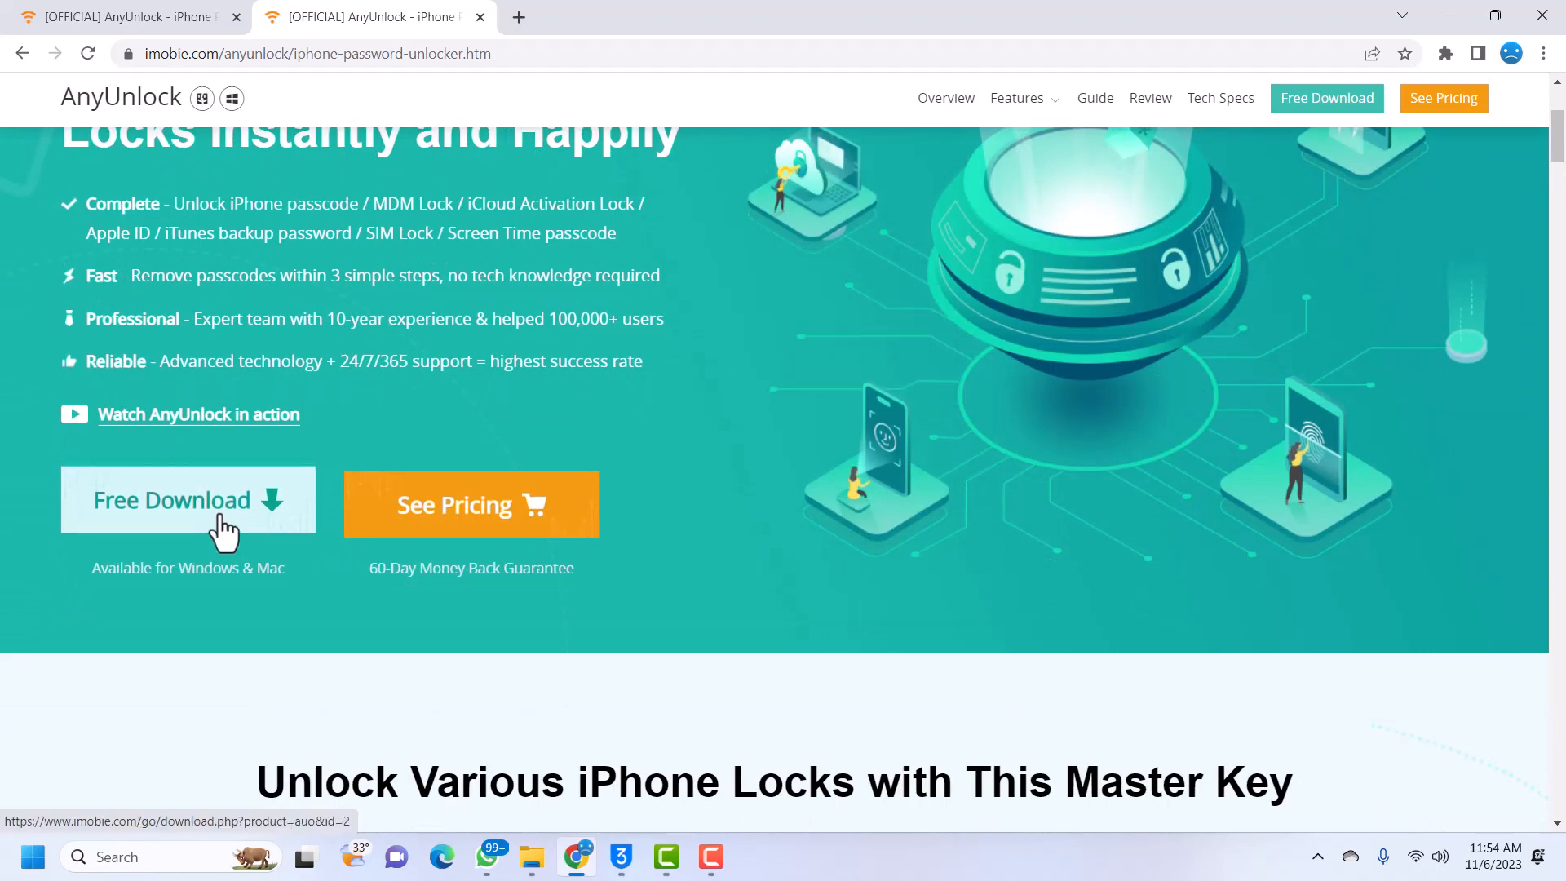
mouse_move(237, 522)
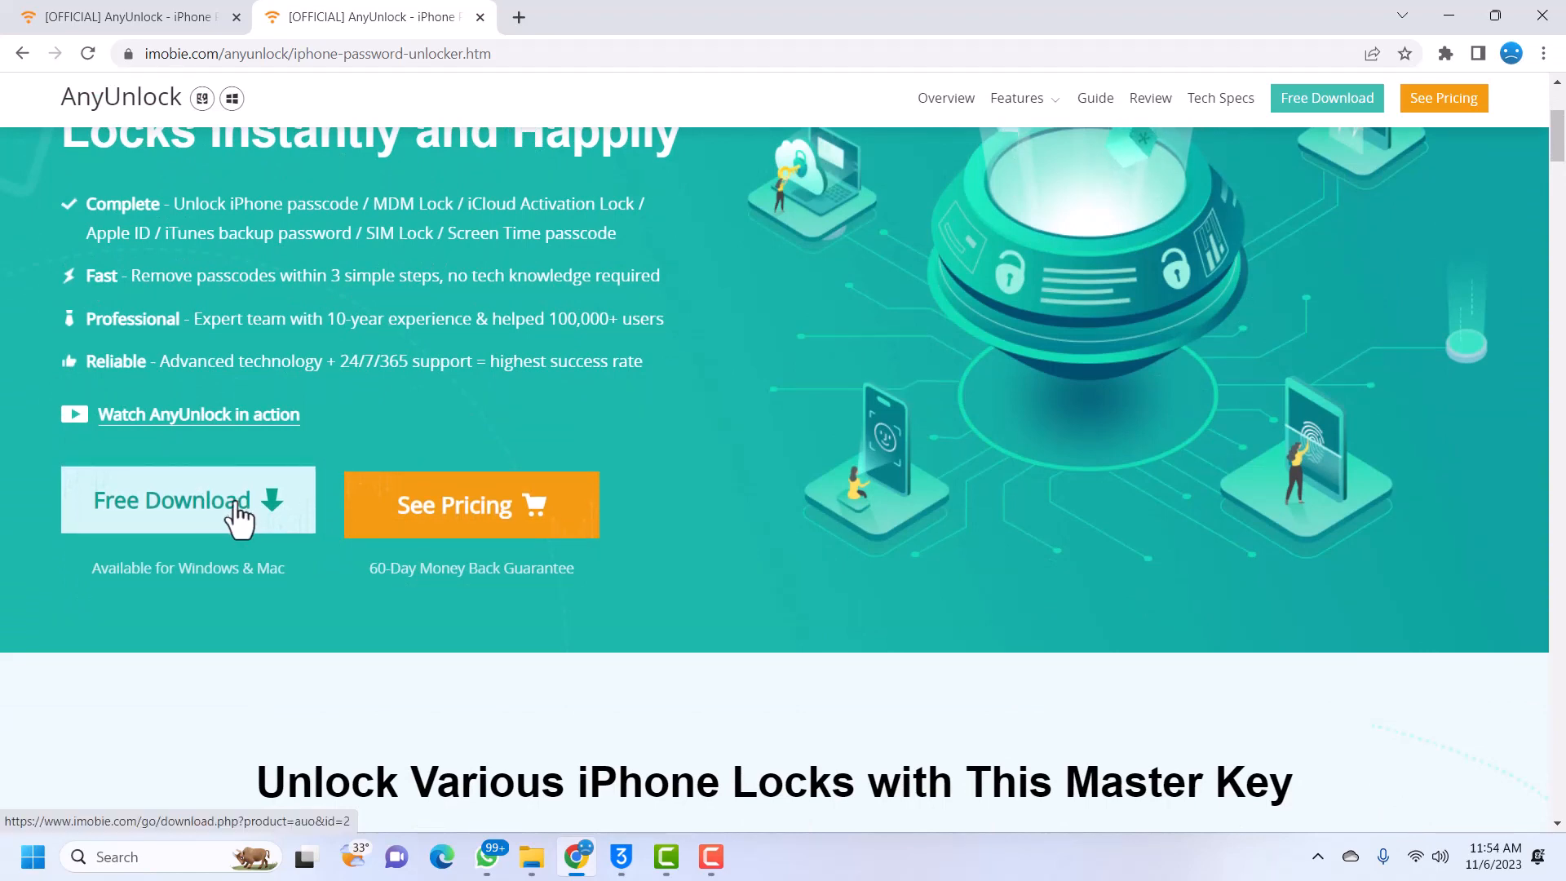
click(188, 500)
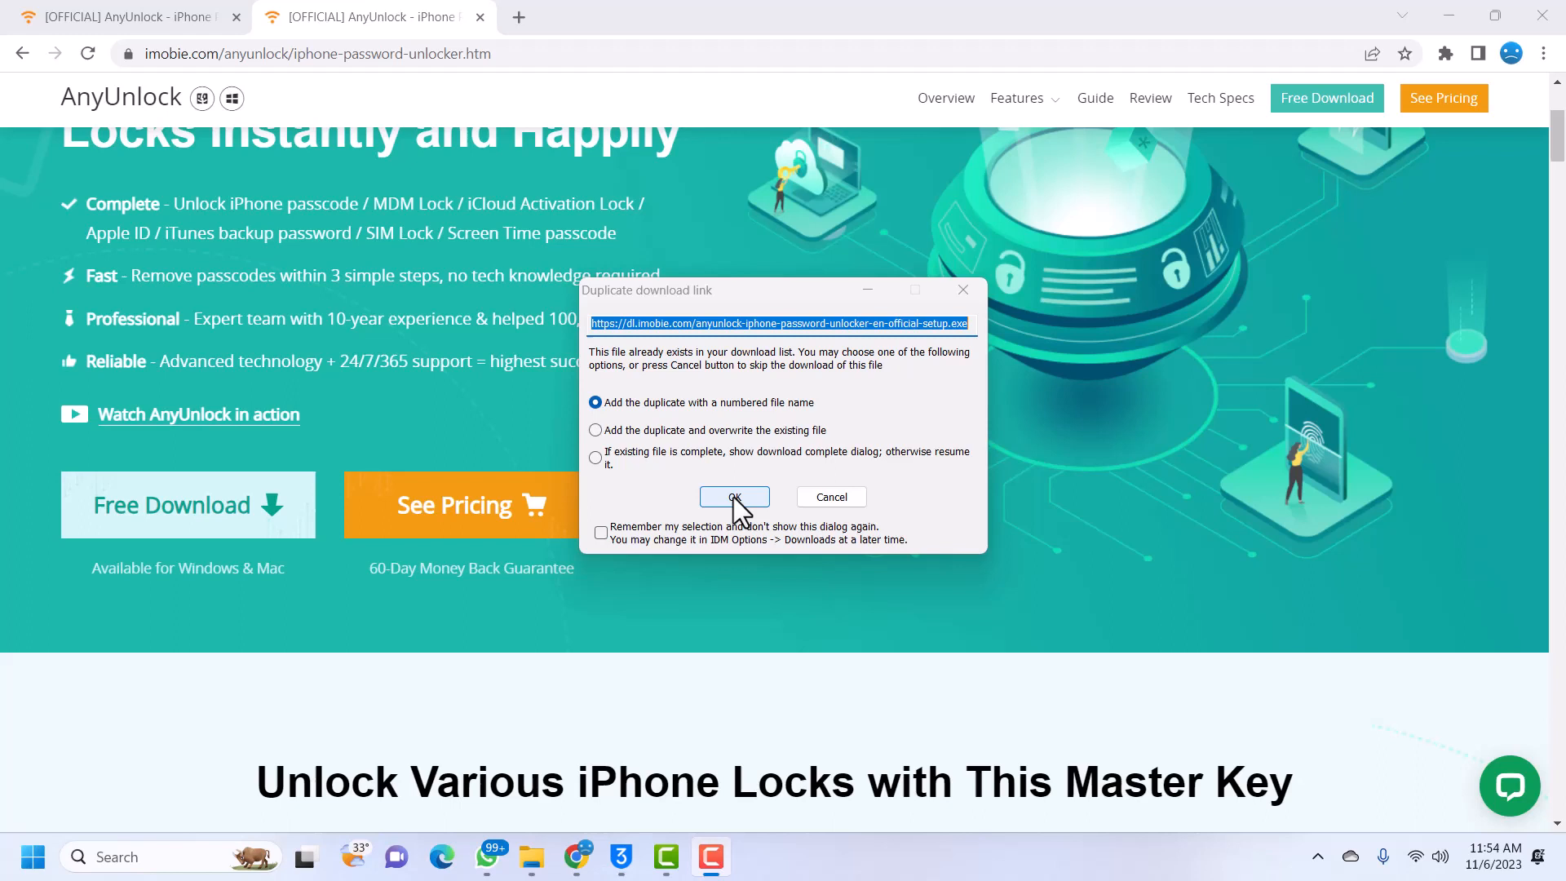
click(735, 497)
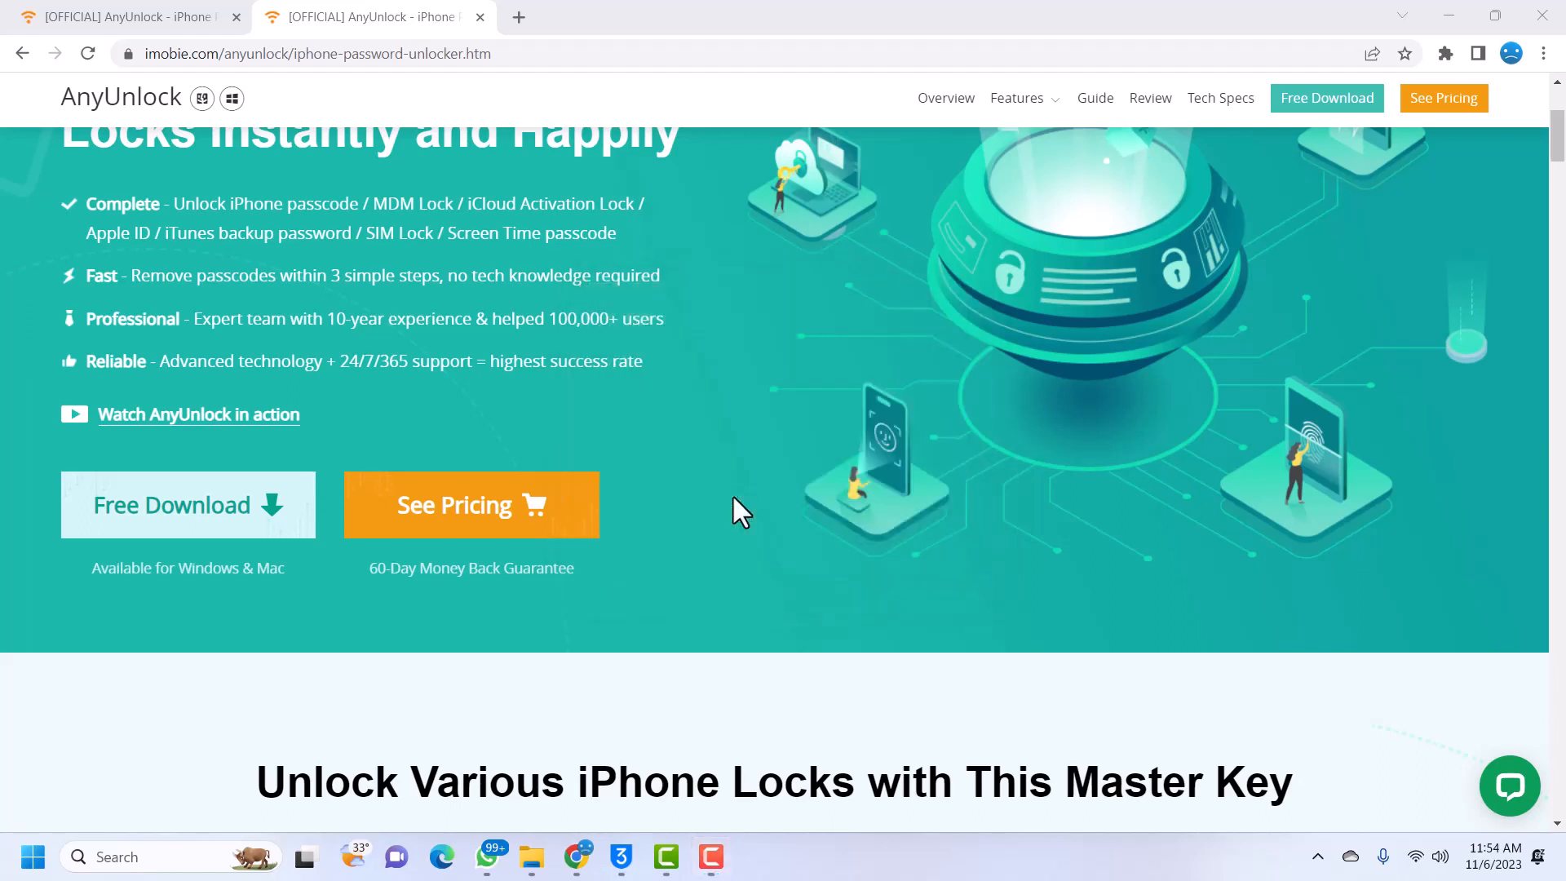
click(186, 504)
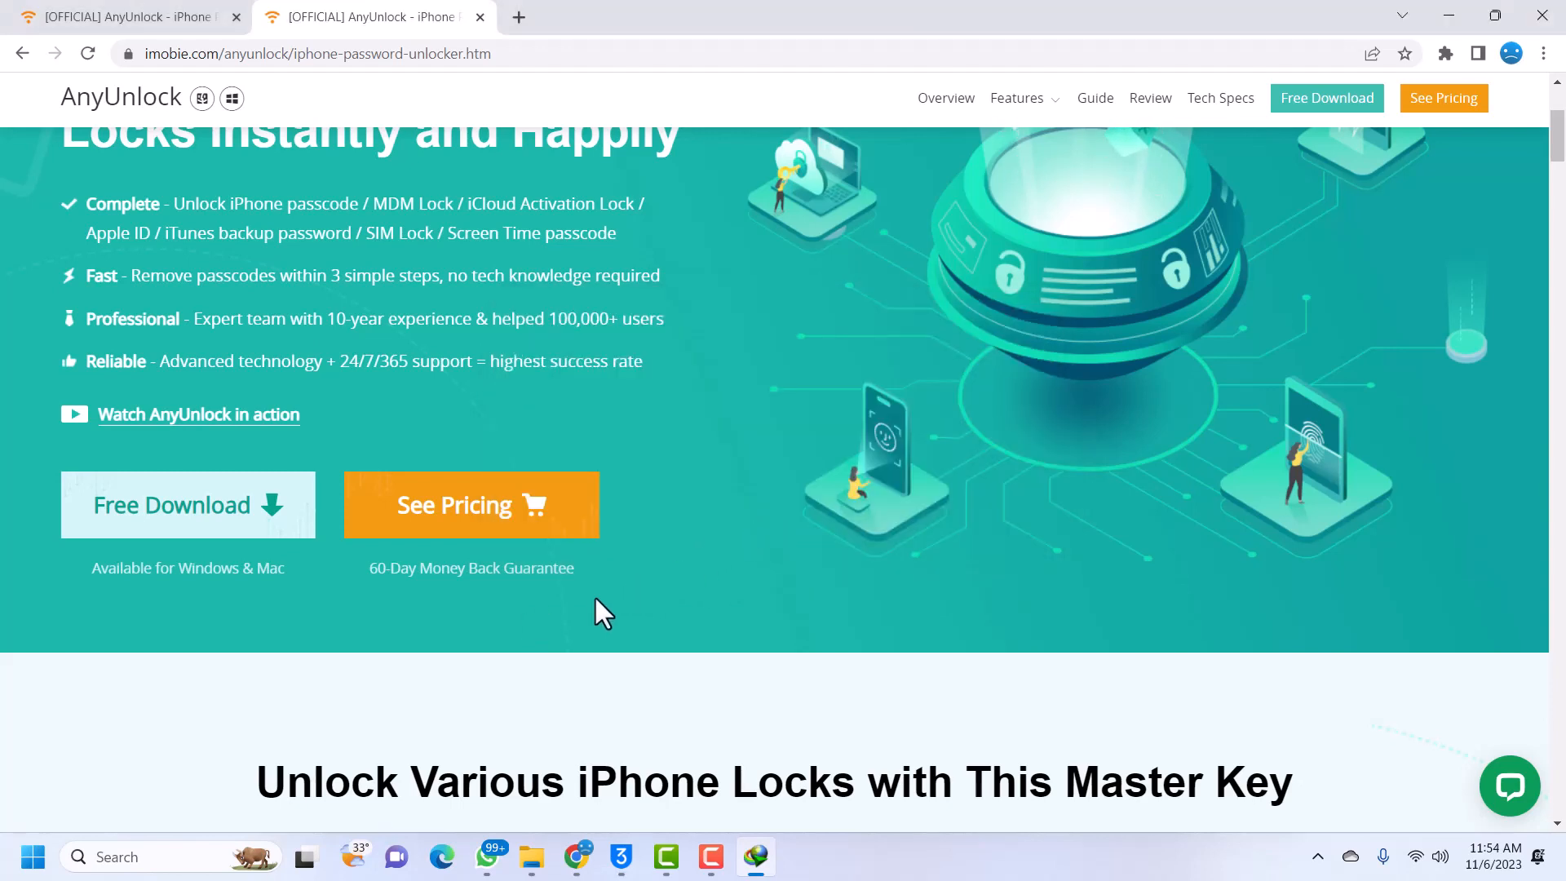
- Let IDM finish the 18.07 MB AnyUnlock setup download and launch the file
click(187, 504)
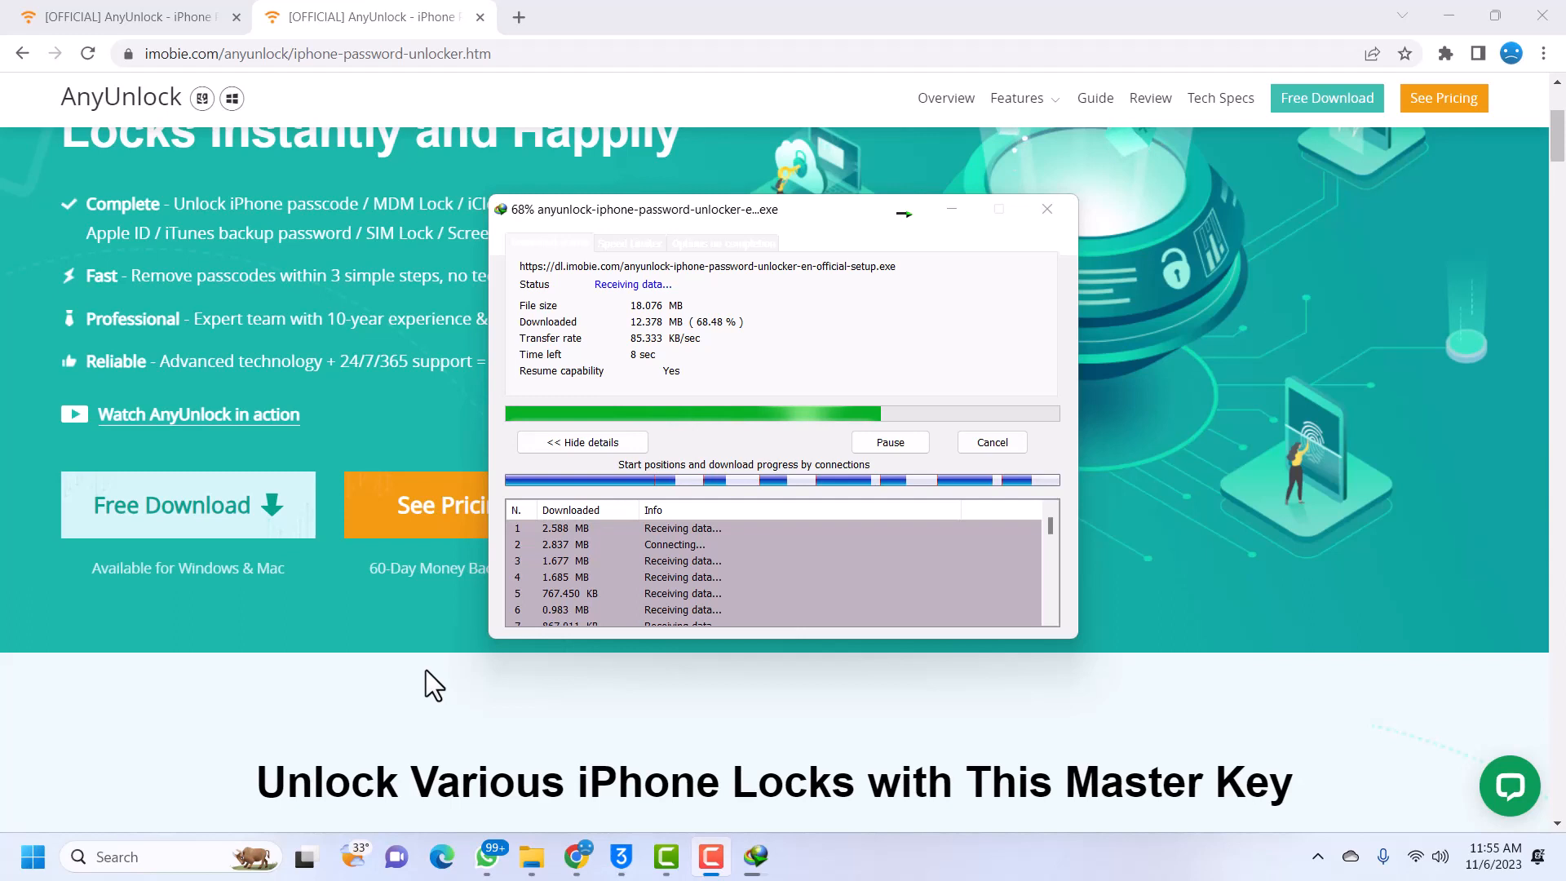
mouse_move(529, 685)
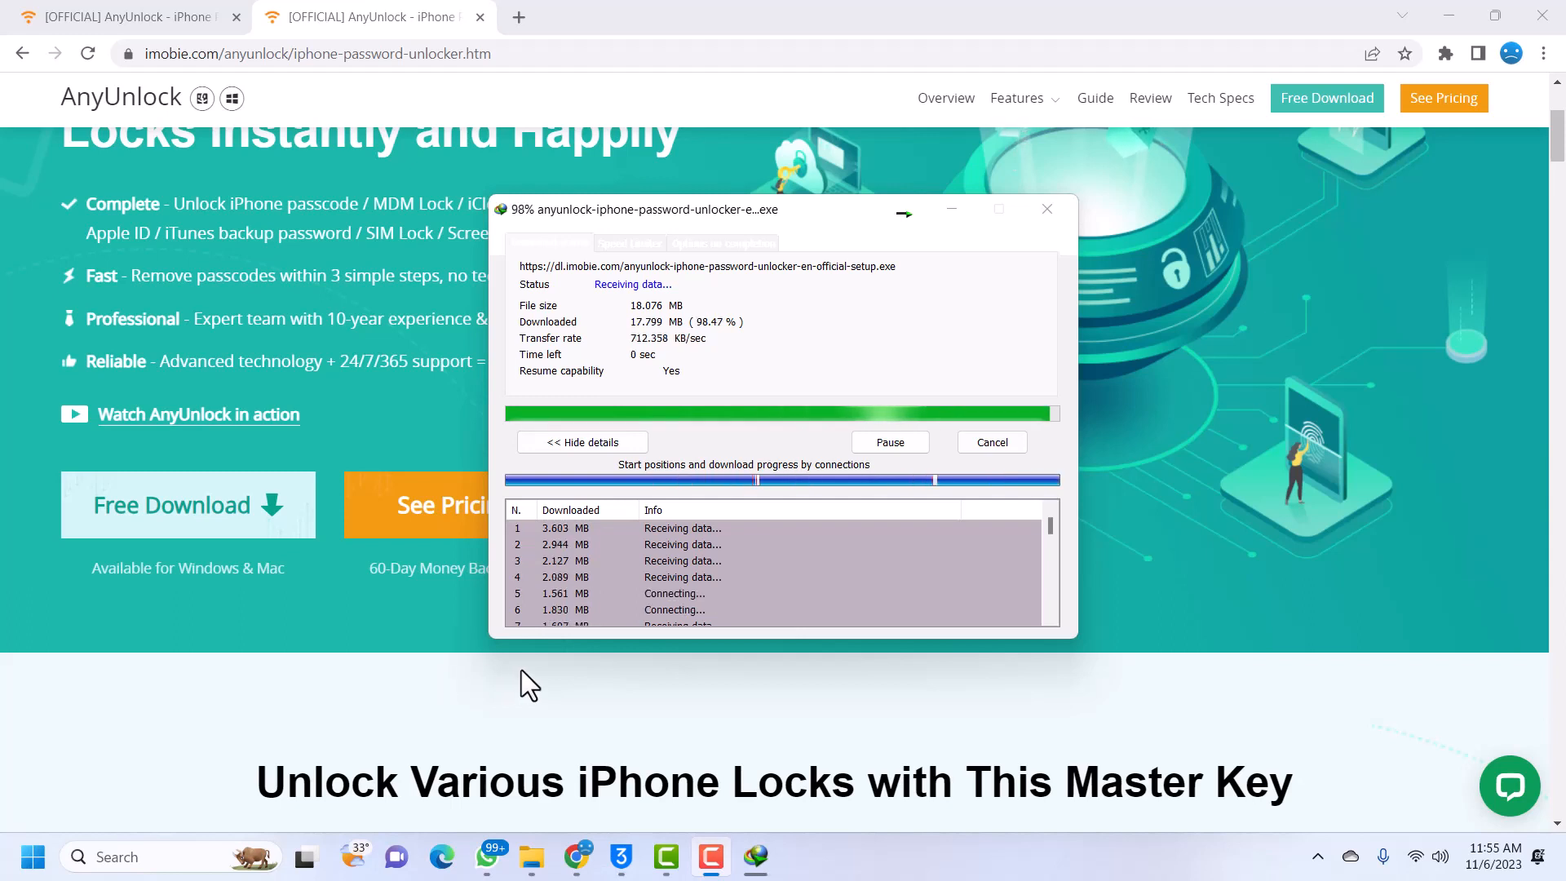
mouse_move(749, 669)
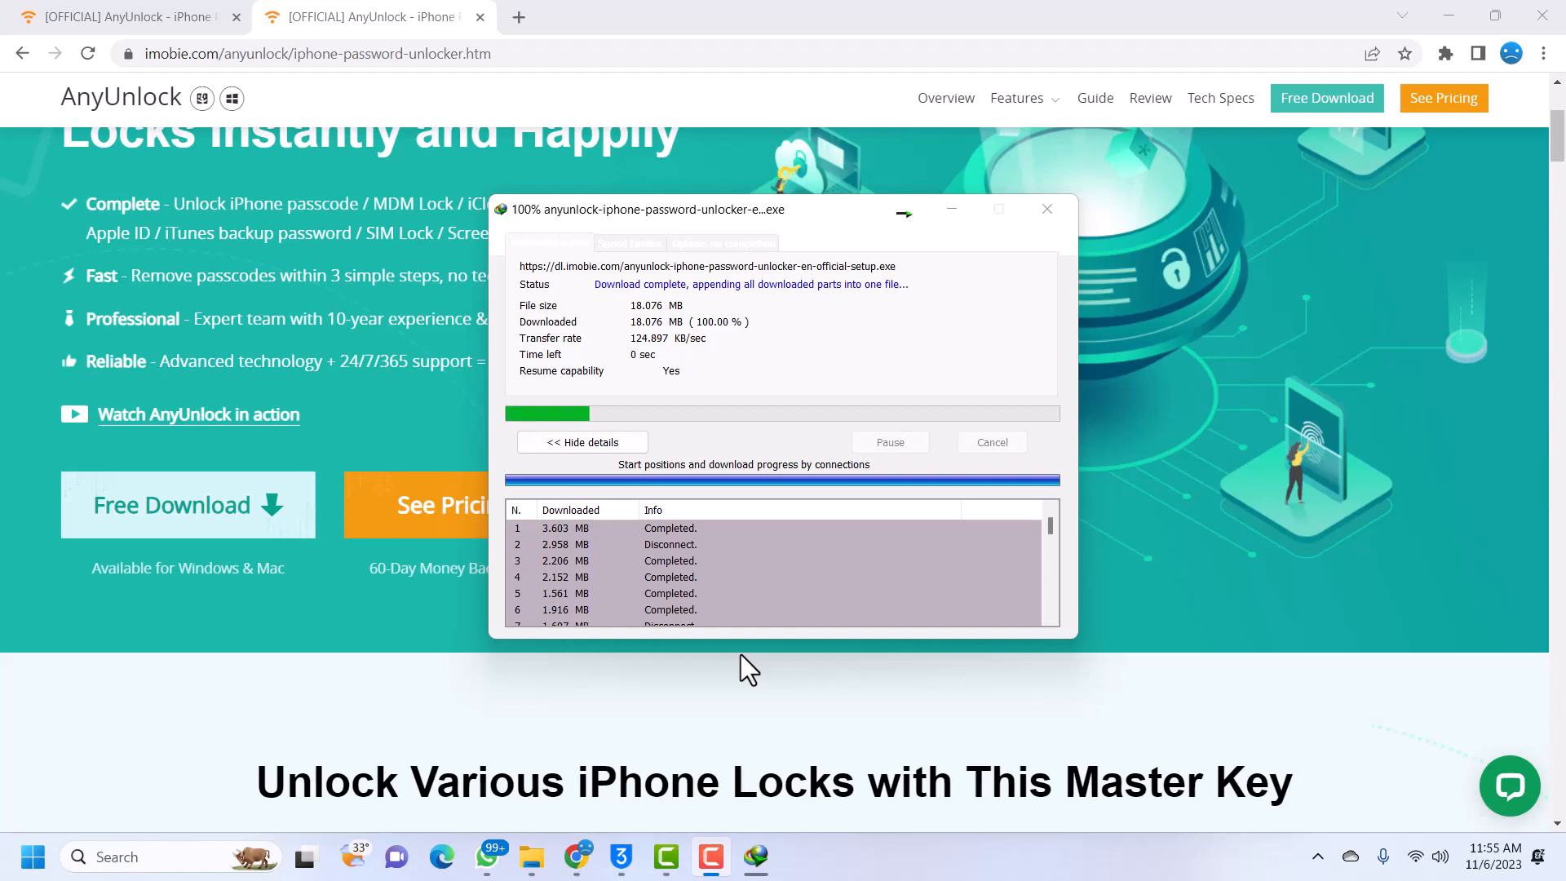
click(1046, 209)
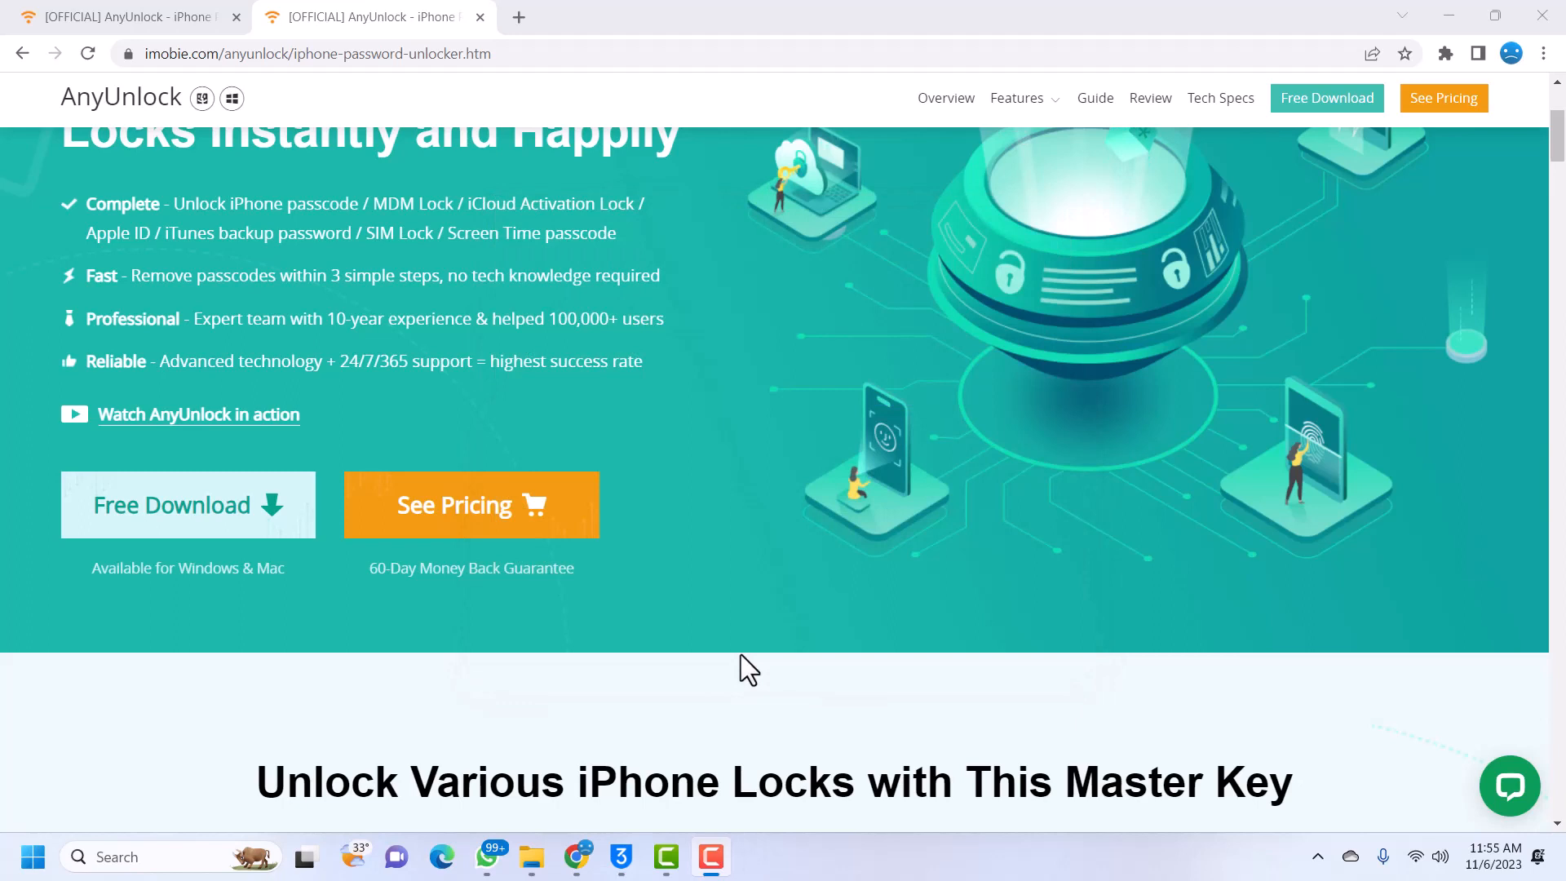
click(187, 504)
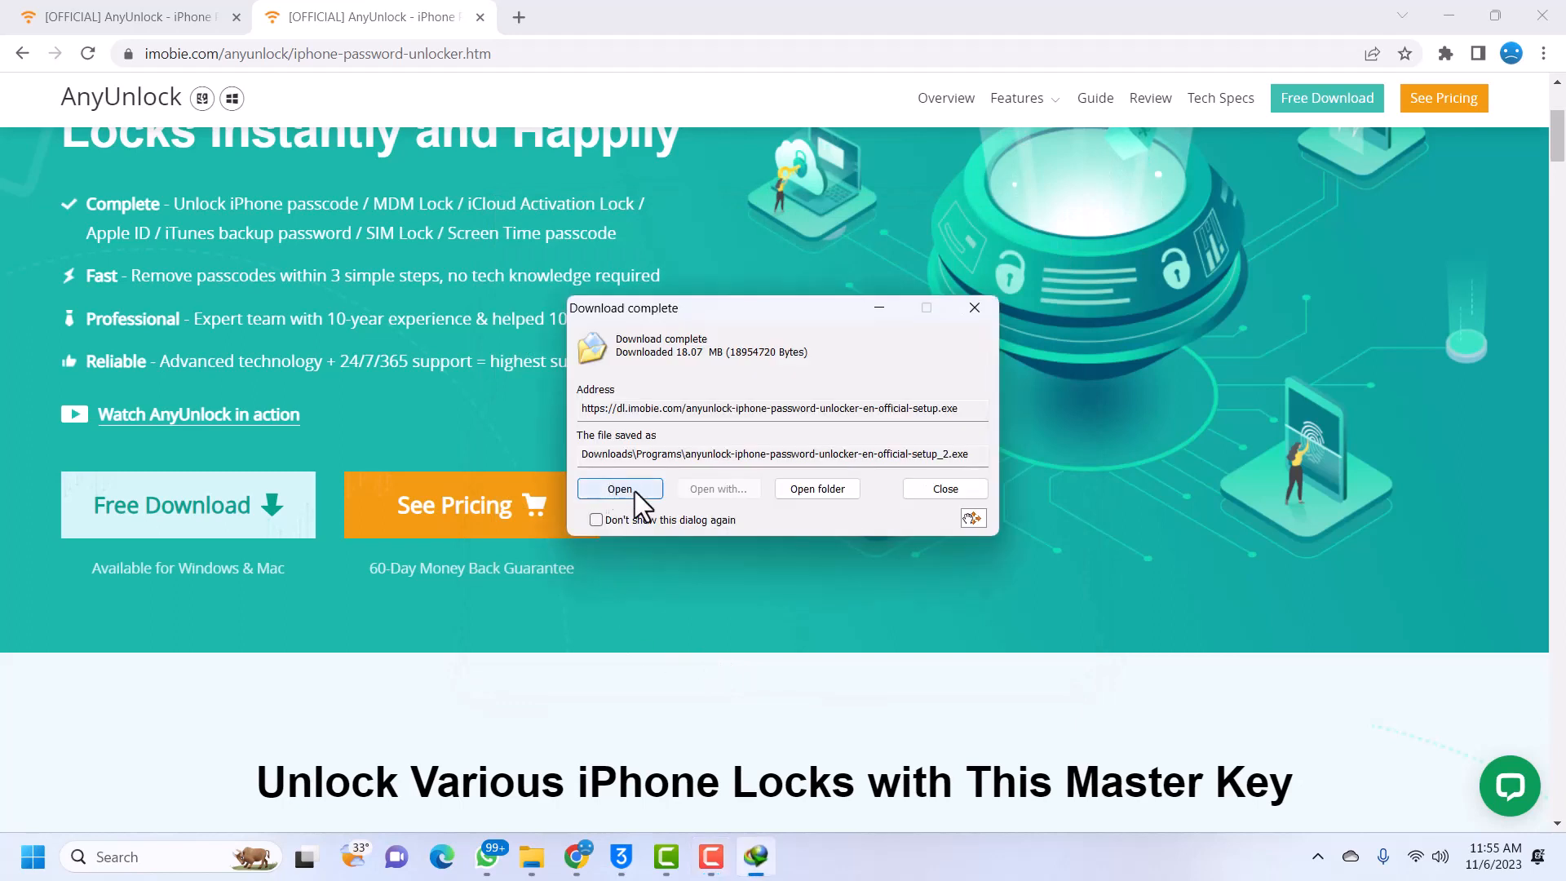
click(619, 488)
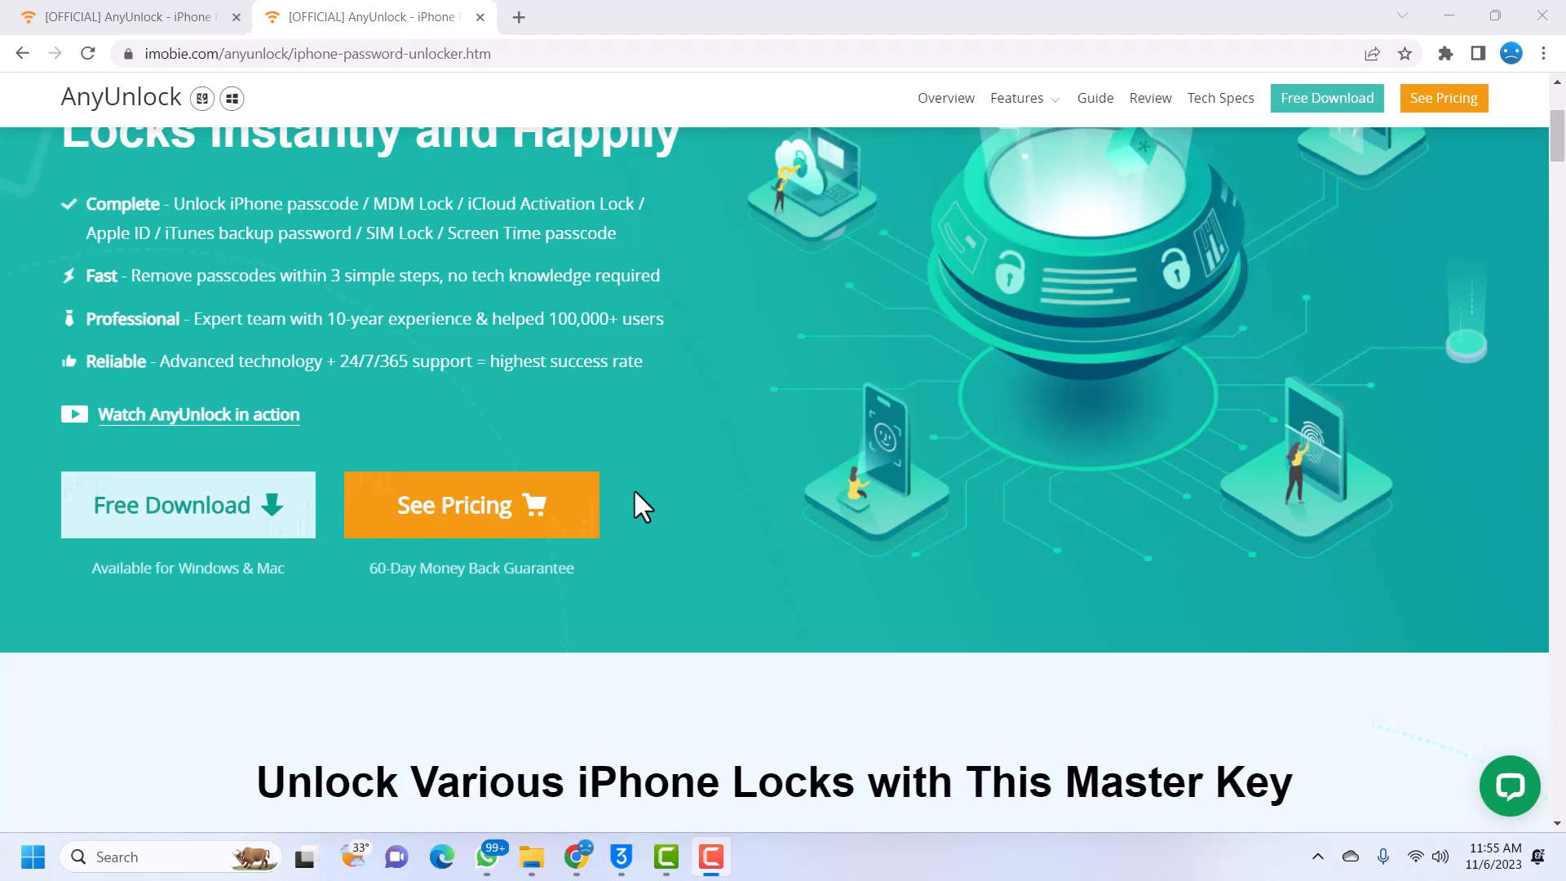
mouse_move(640, 744)
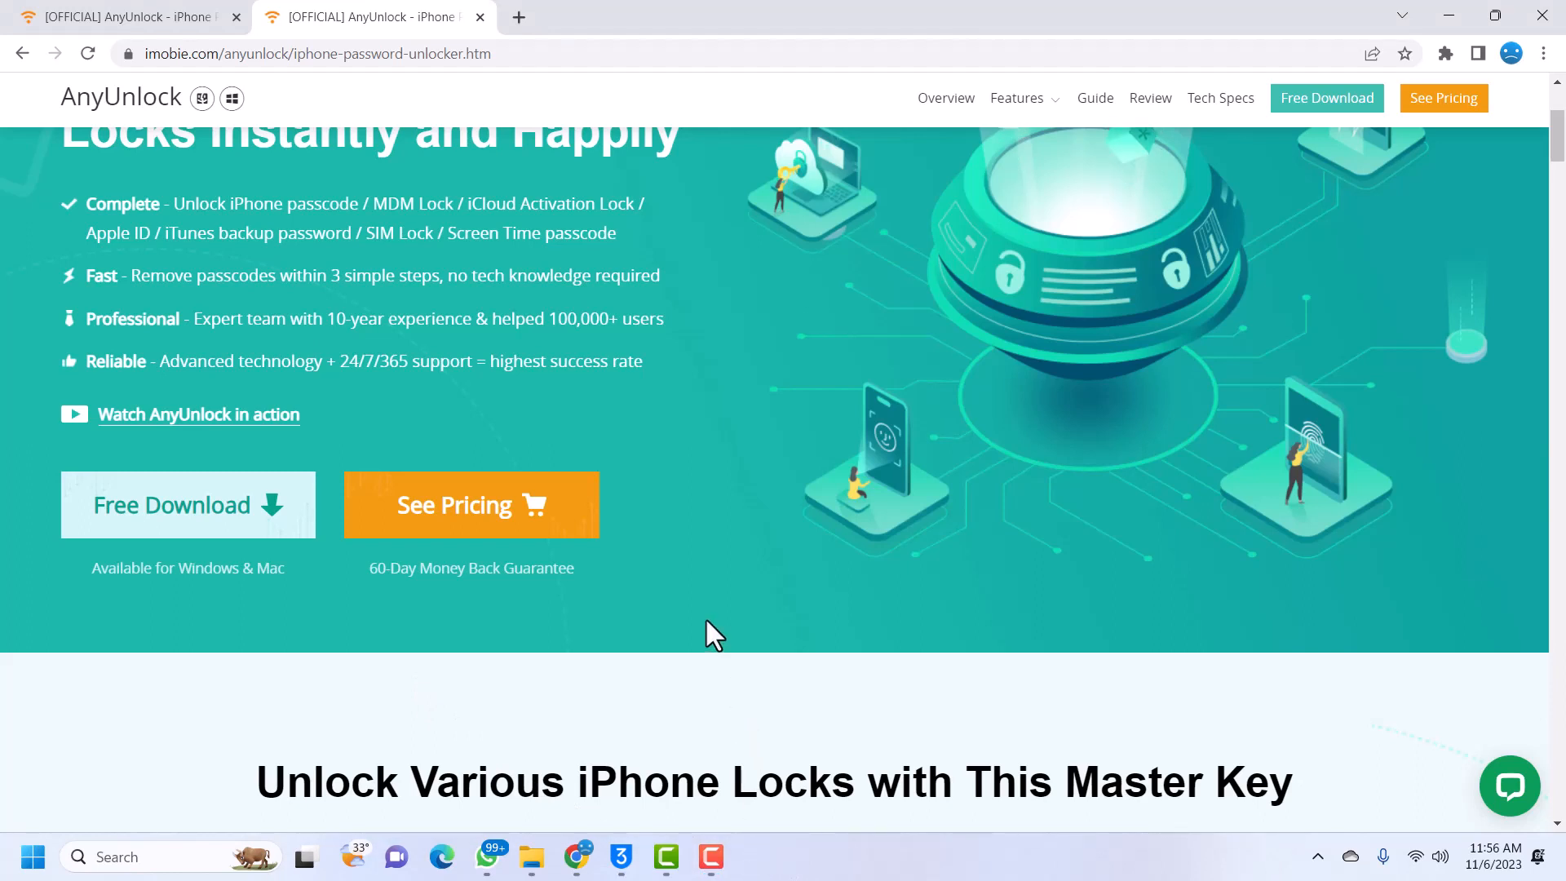
mouse_move(357, 685)
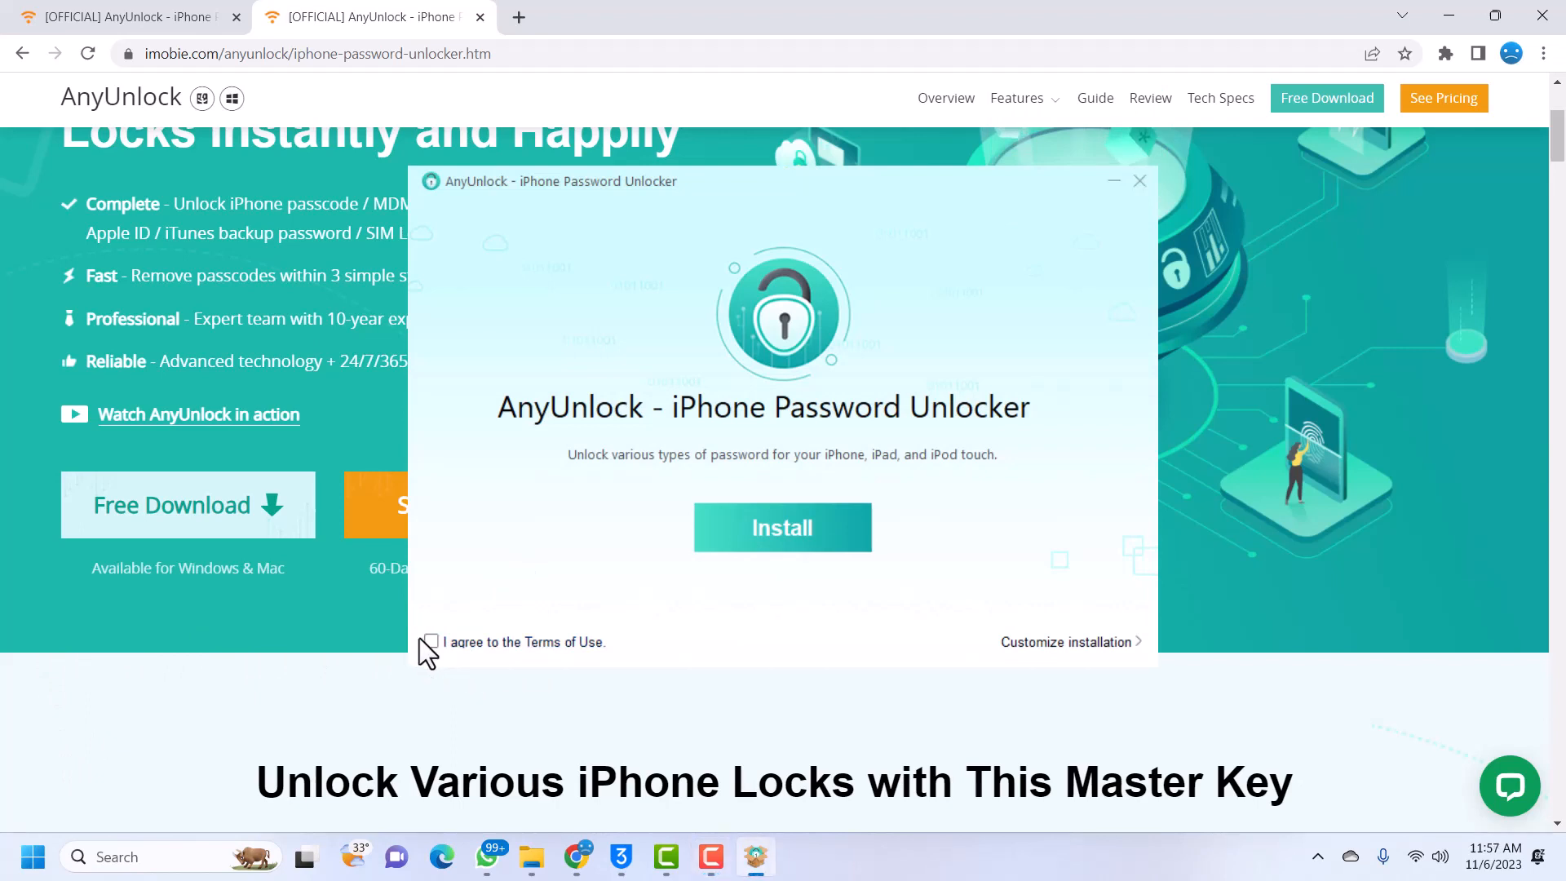
- Agree to the AnyUnlock Terms of Use and start the installation
click(430, 641)
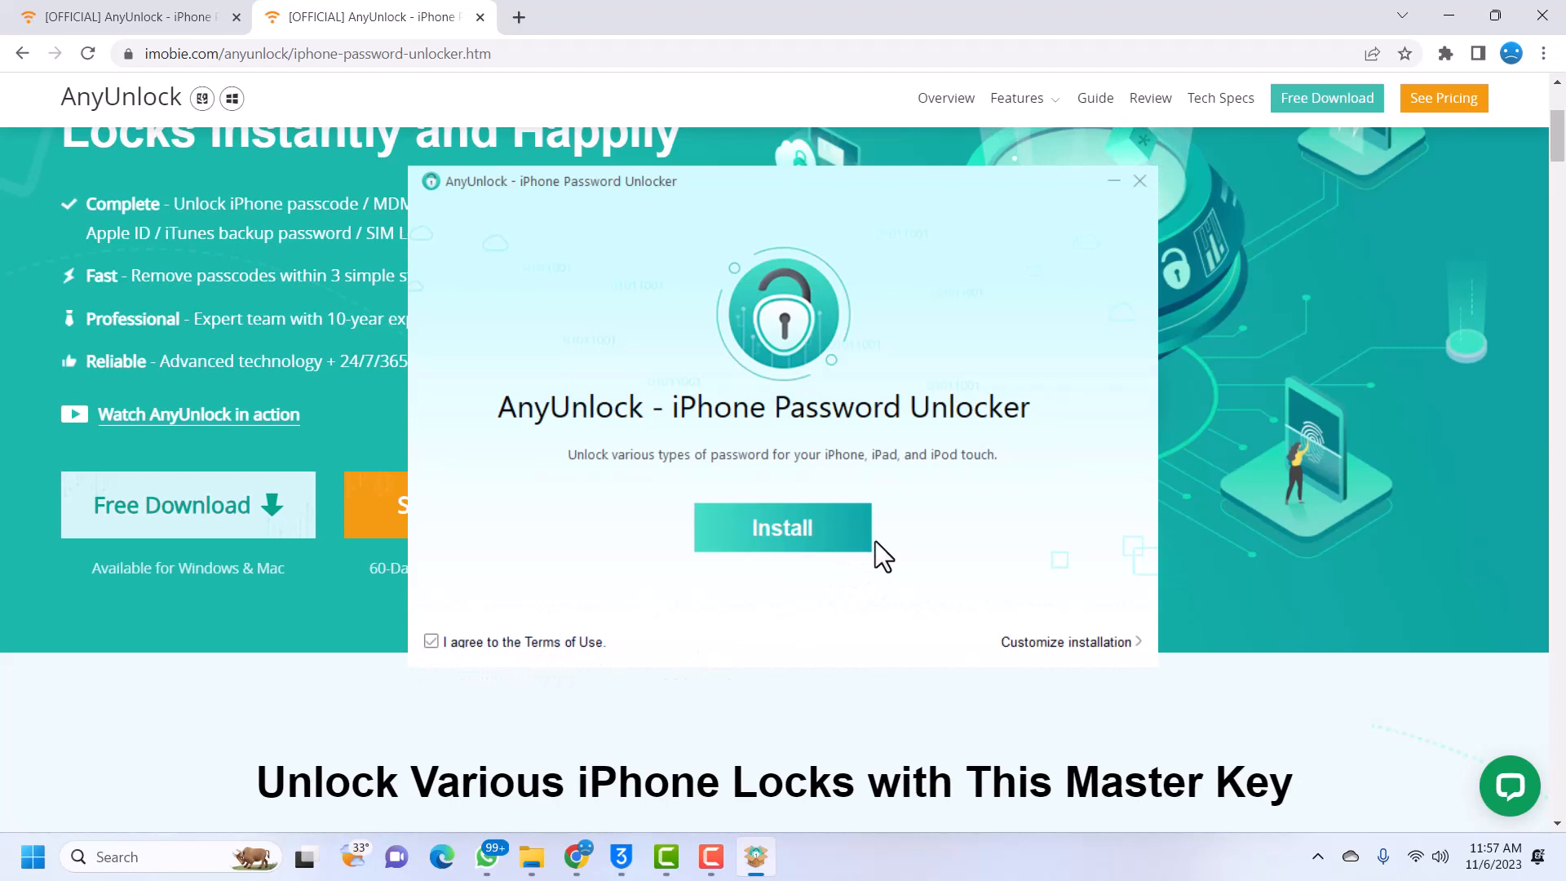
mouse_move(805, 555)
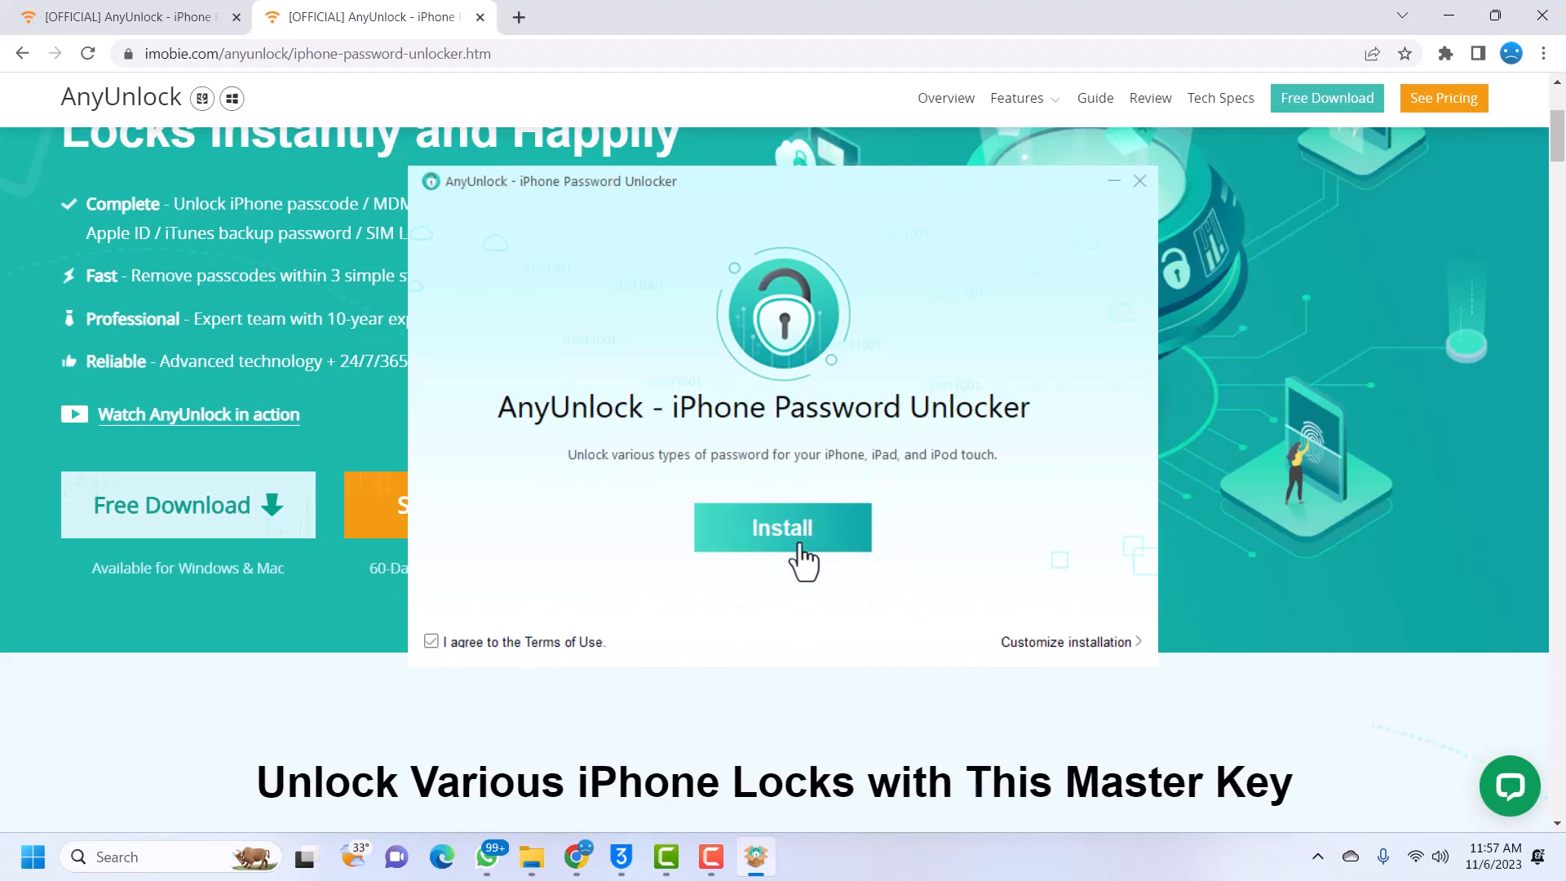
mouse_move(1077, 659)
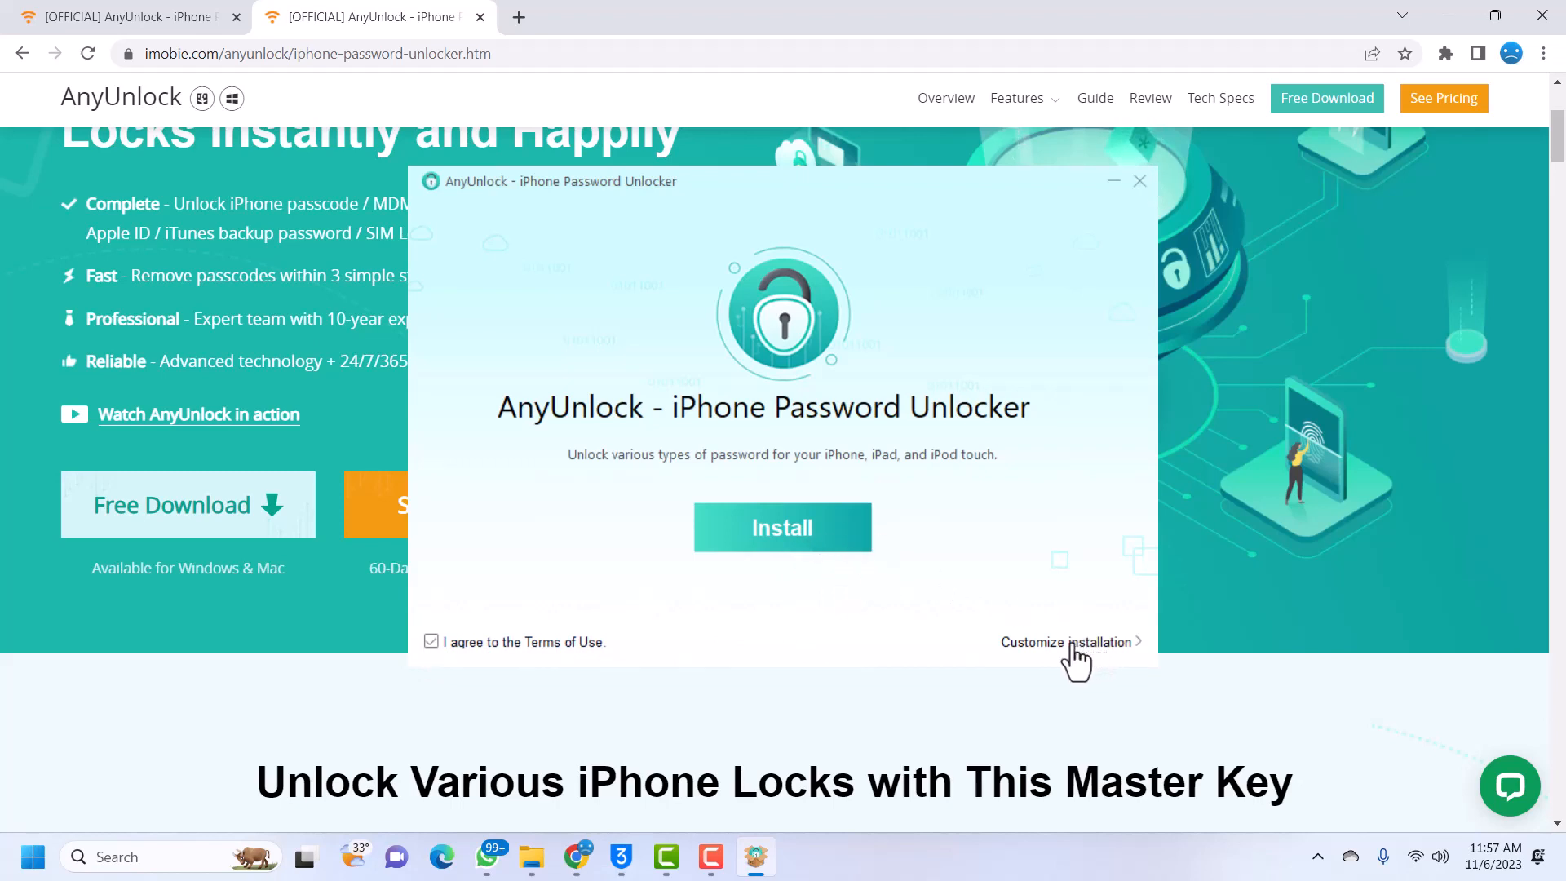
mouse_move(986, 566)
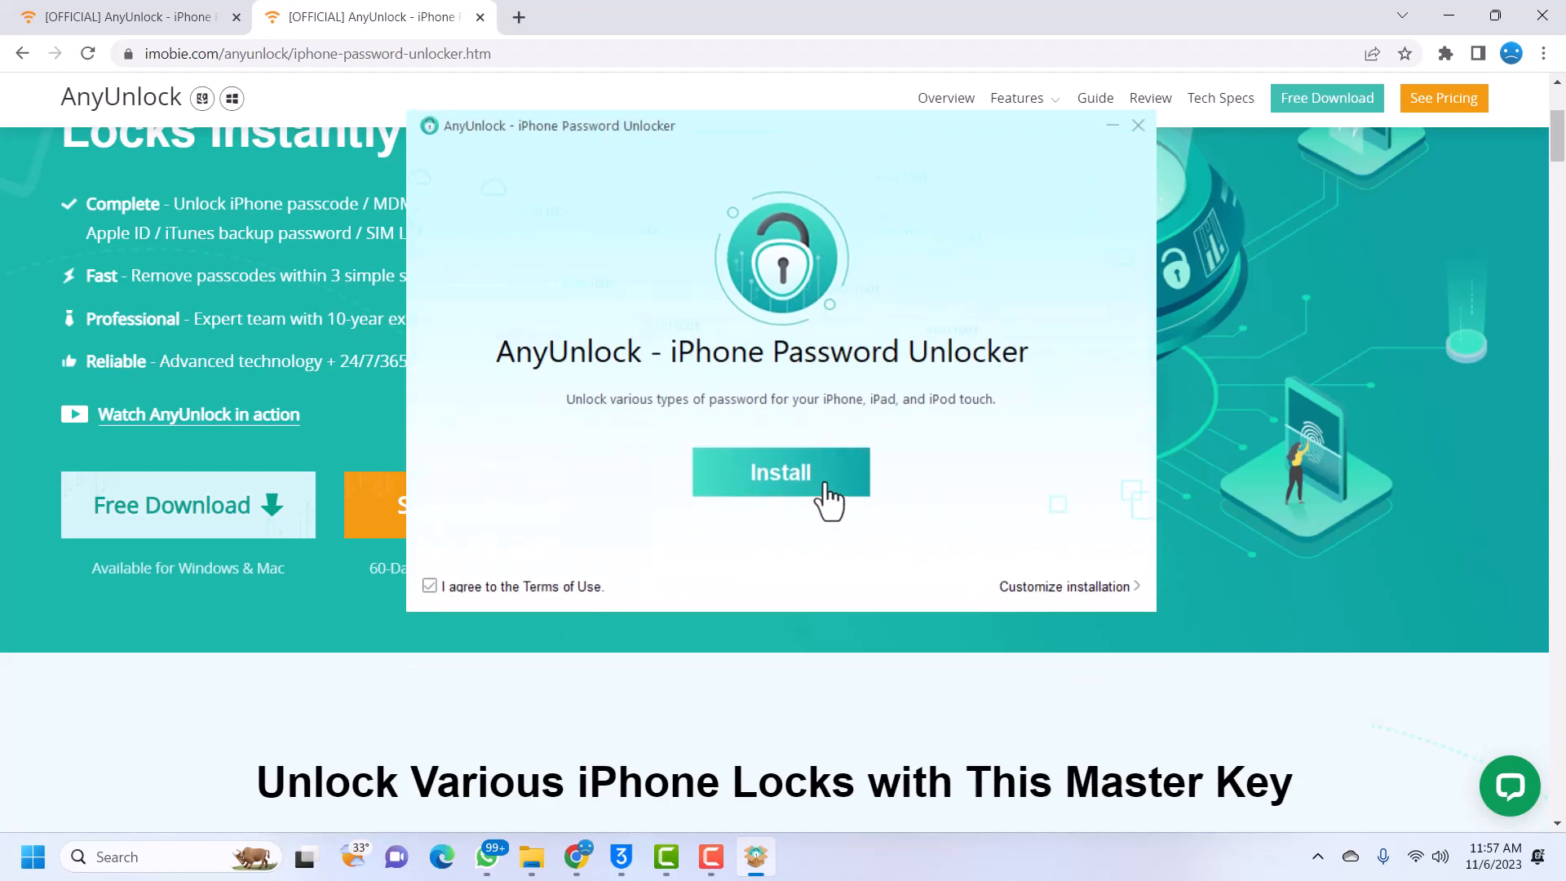
mouse_move(799, 495)
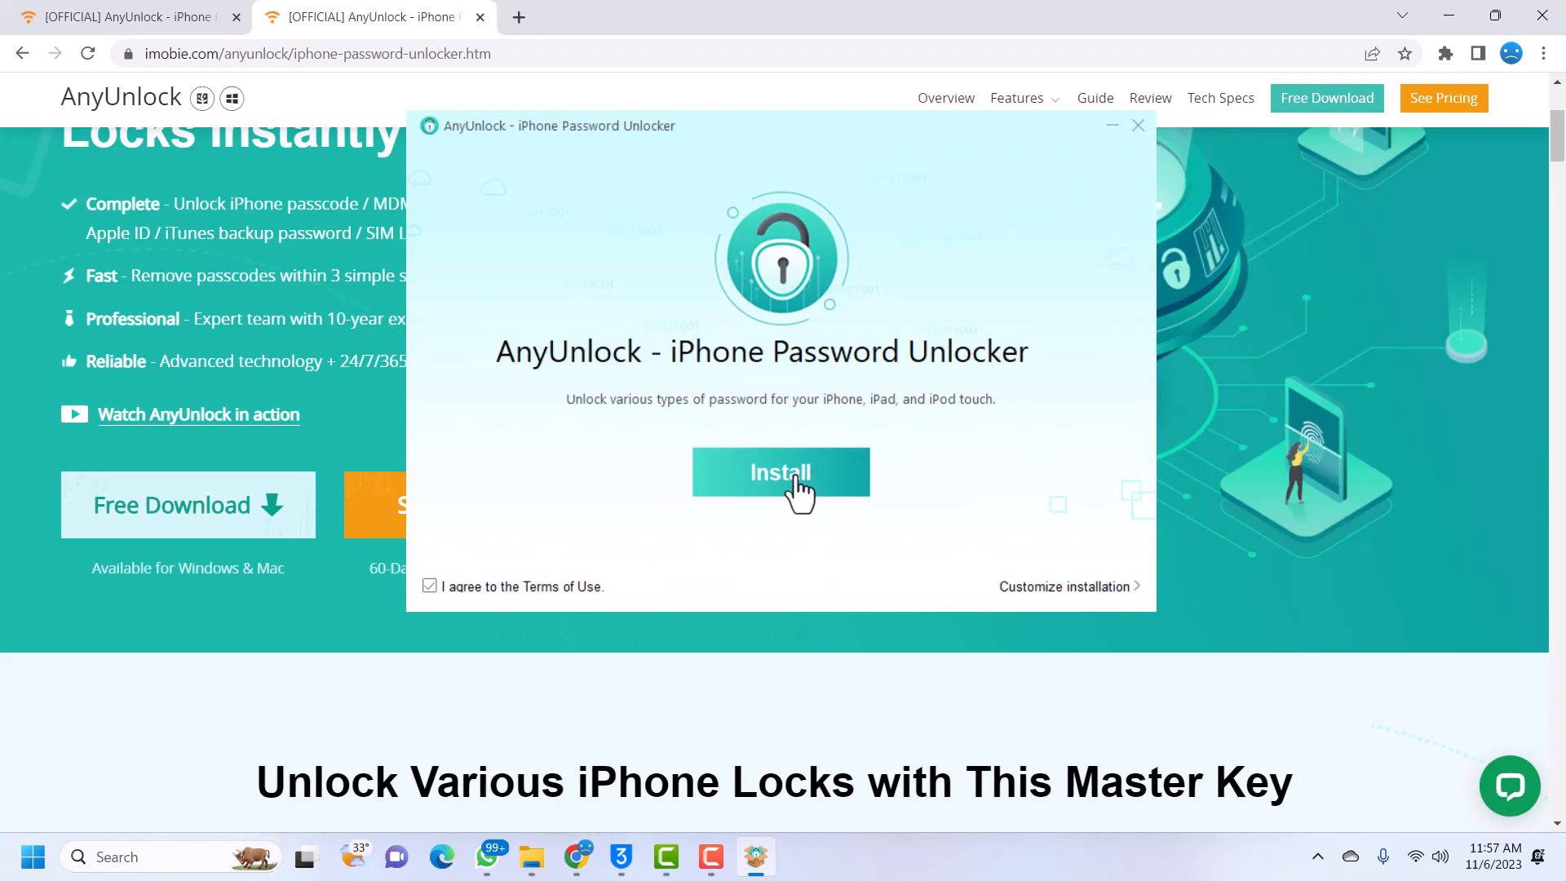
mouse_move(857, 487)
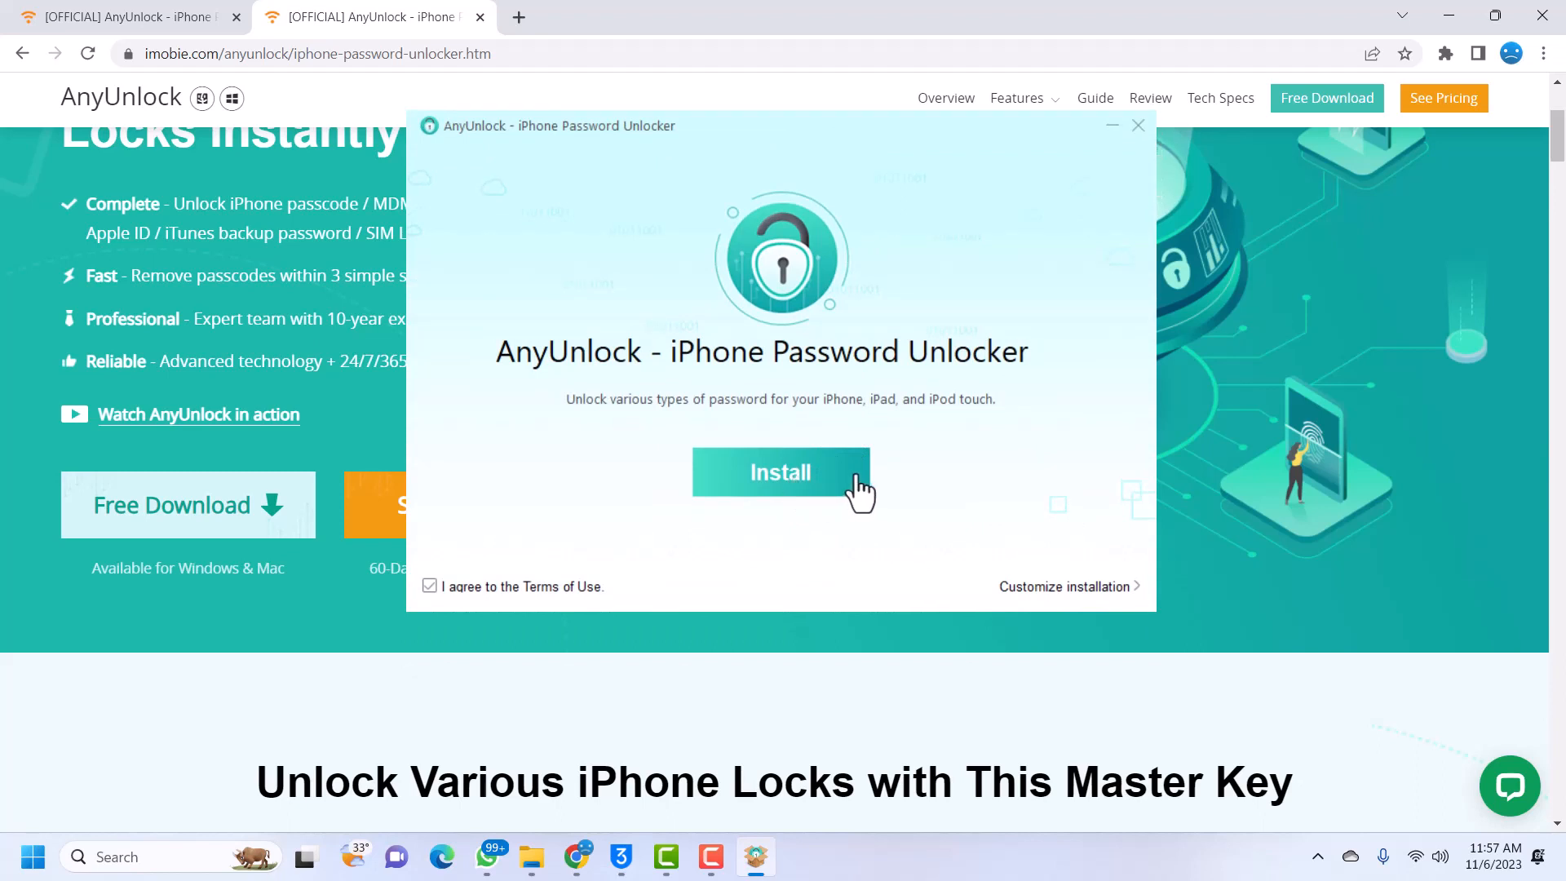
mouse_move(939, 470)
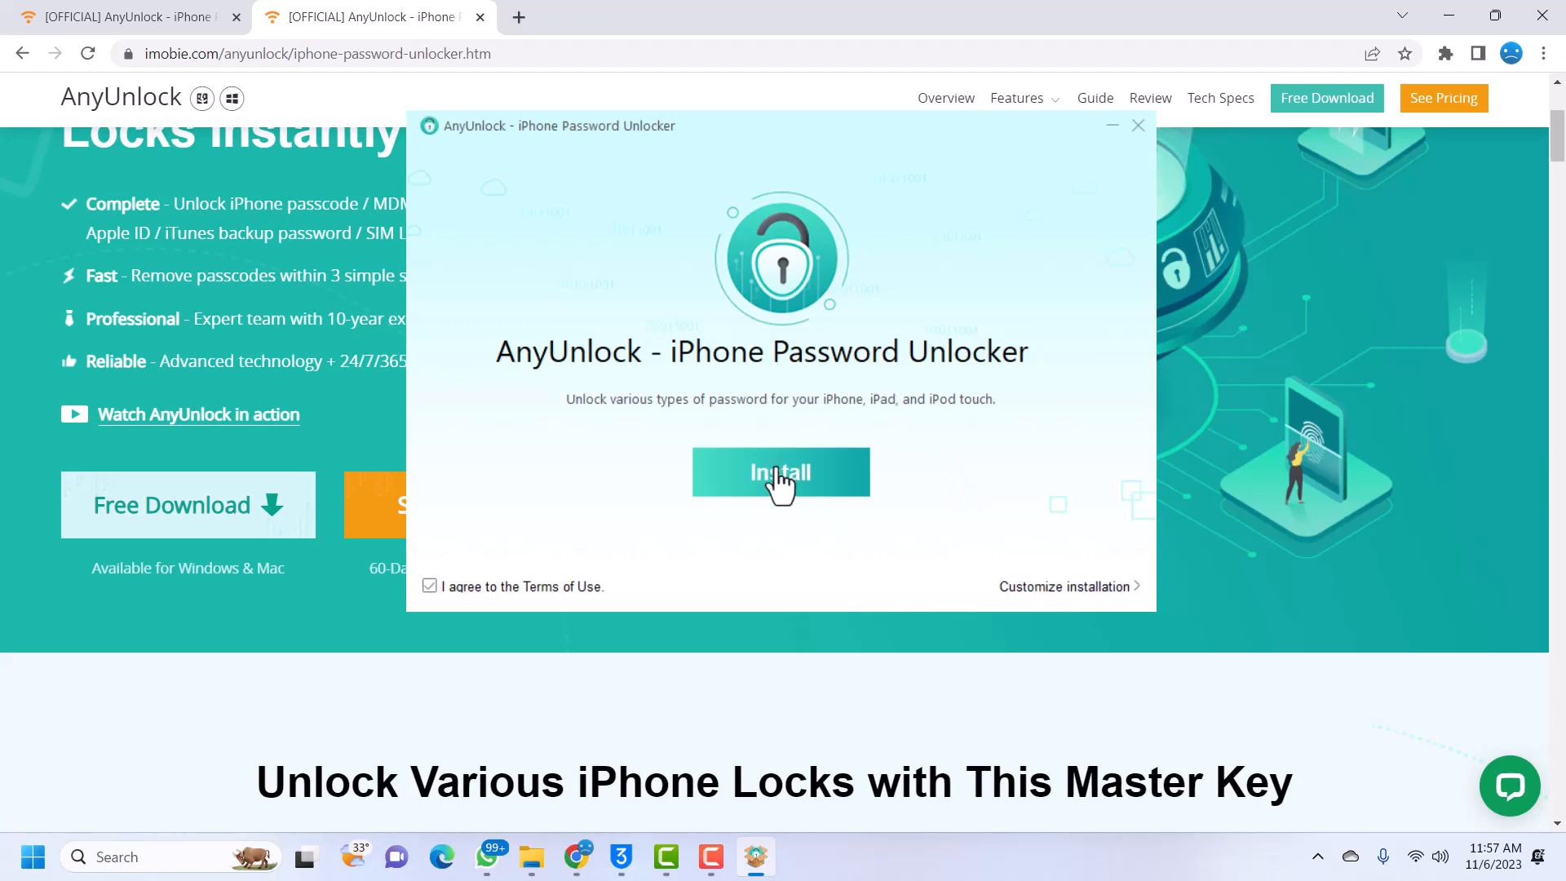
click(781, 471)
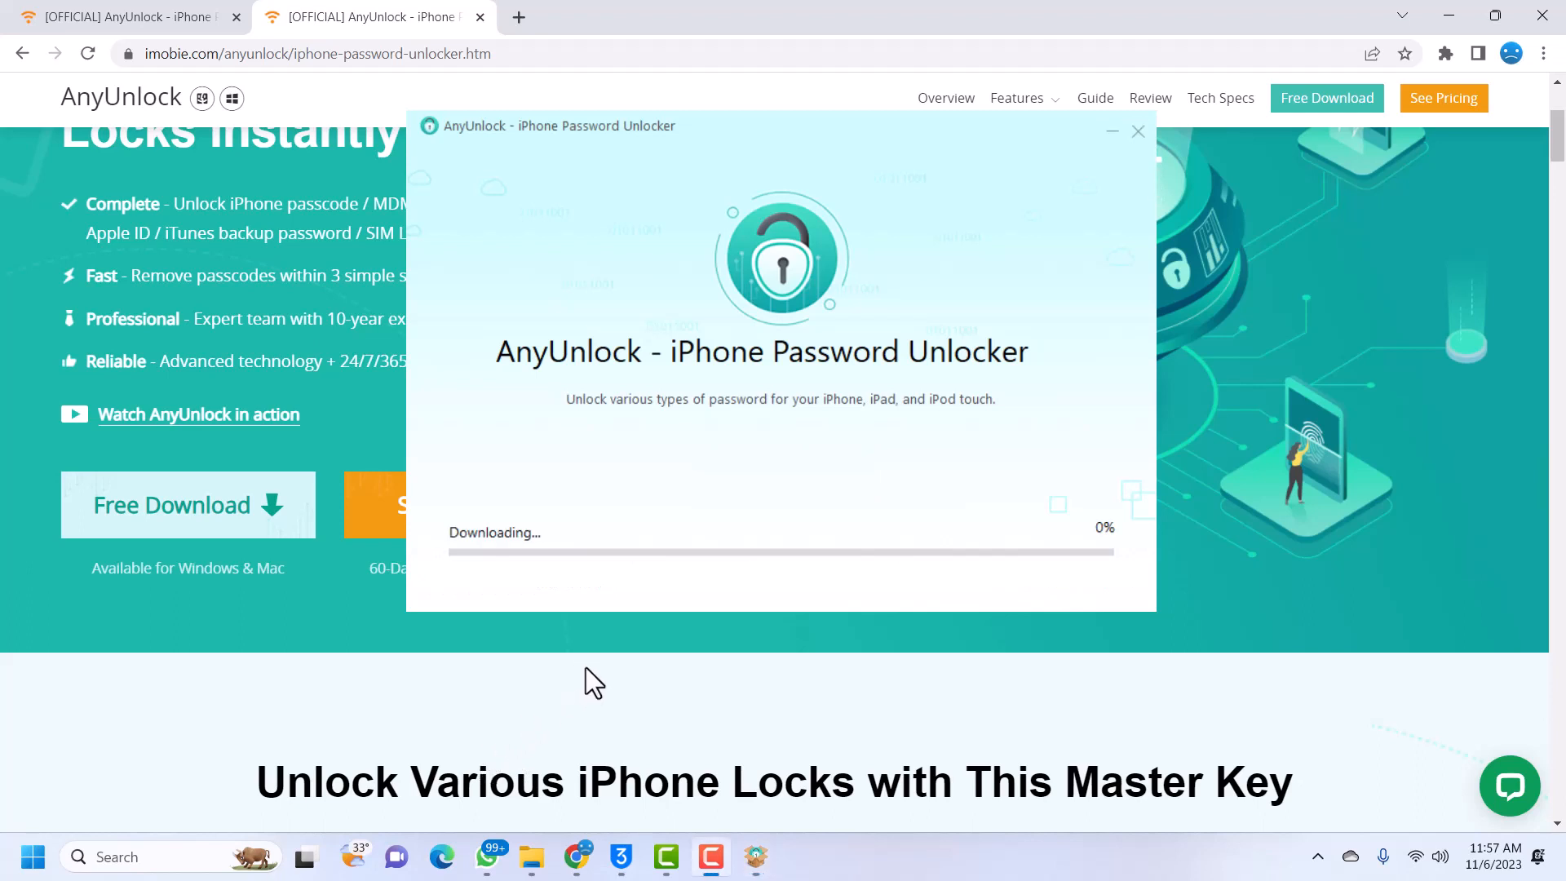
mouse_move(819, 503)
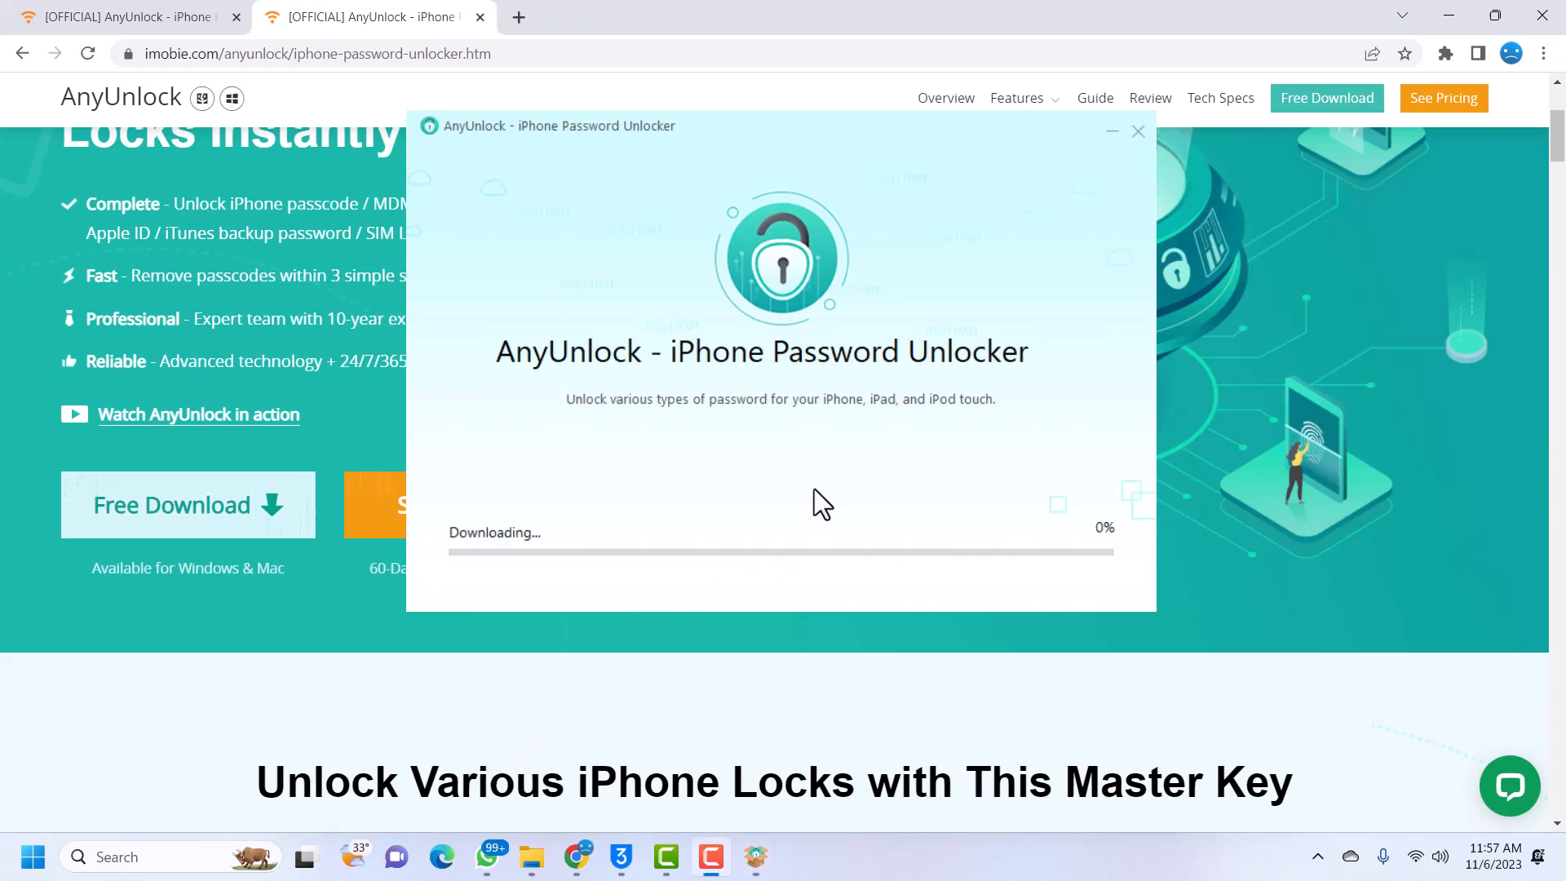
mouse_move(844, 591)
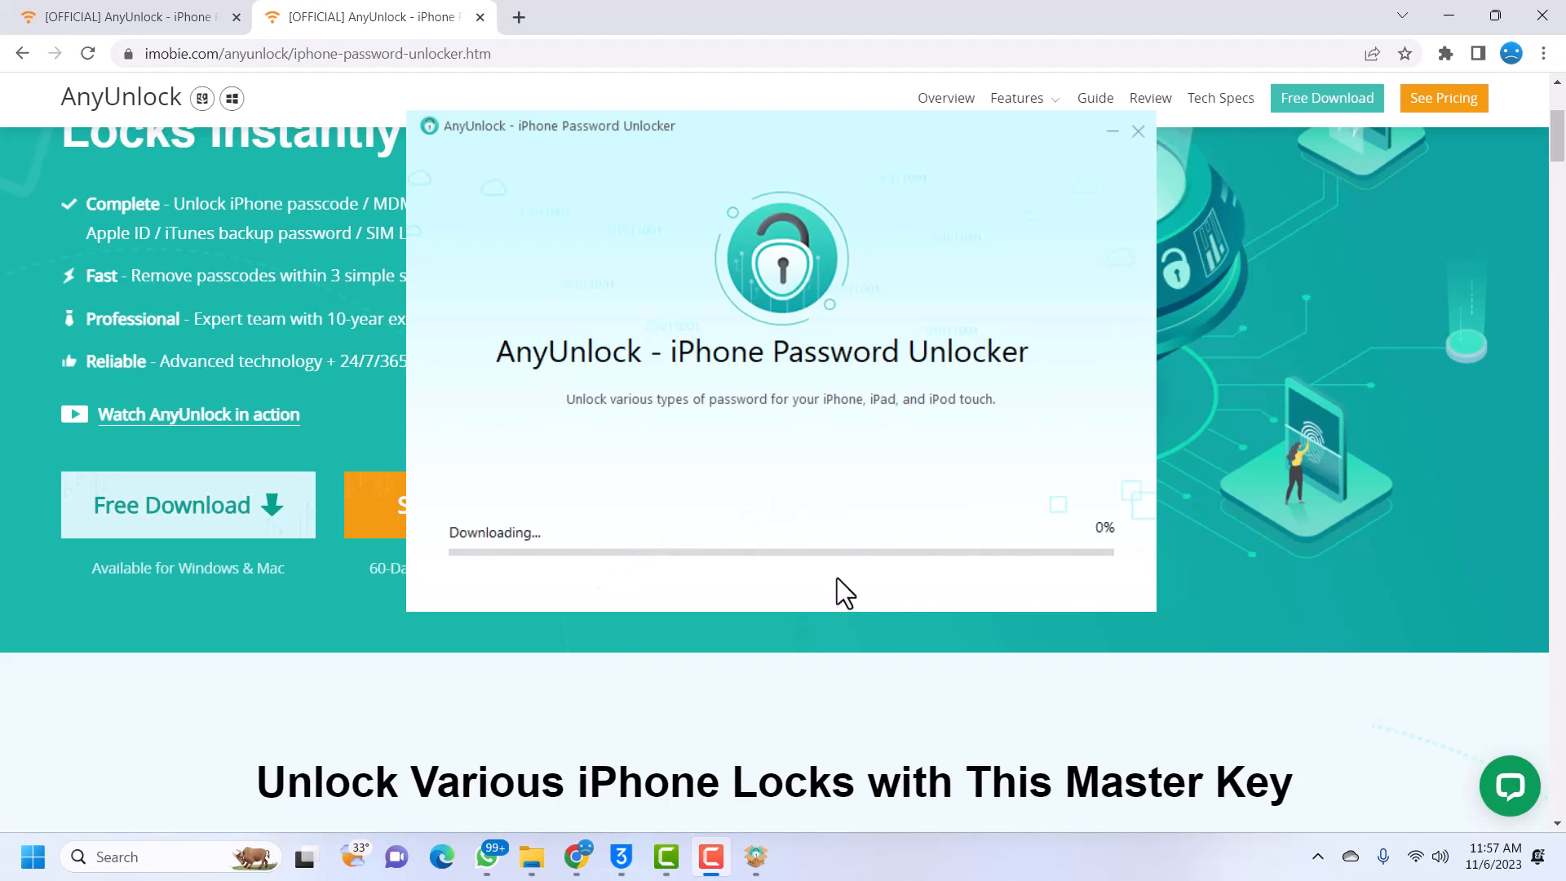
mouse_move(829, 610)
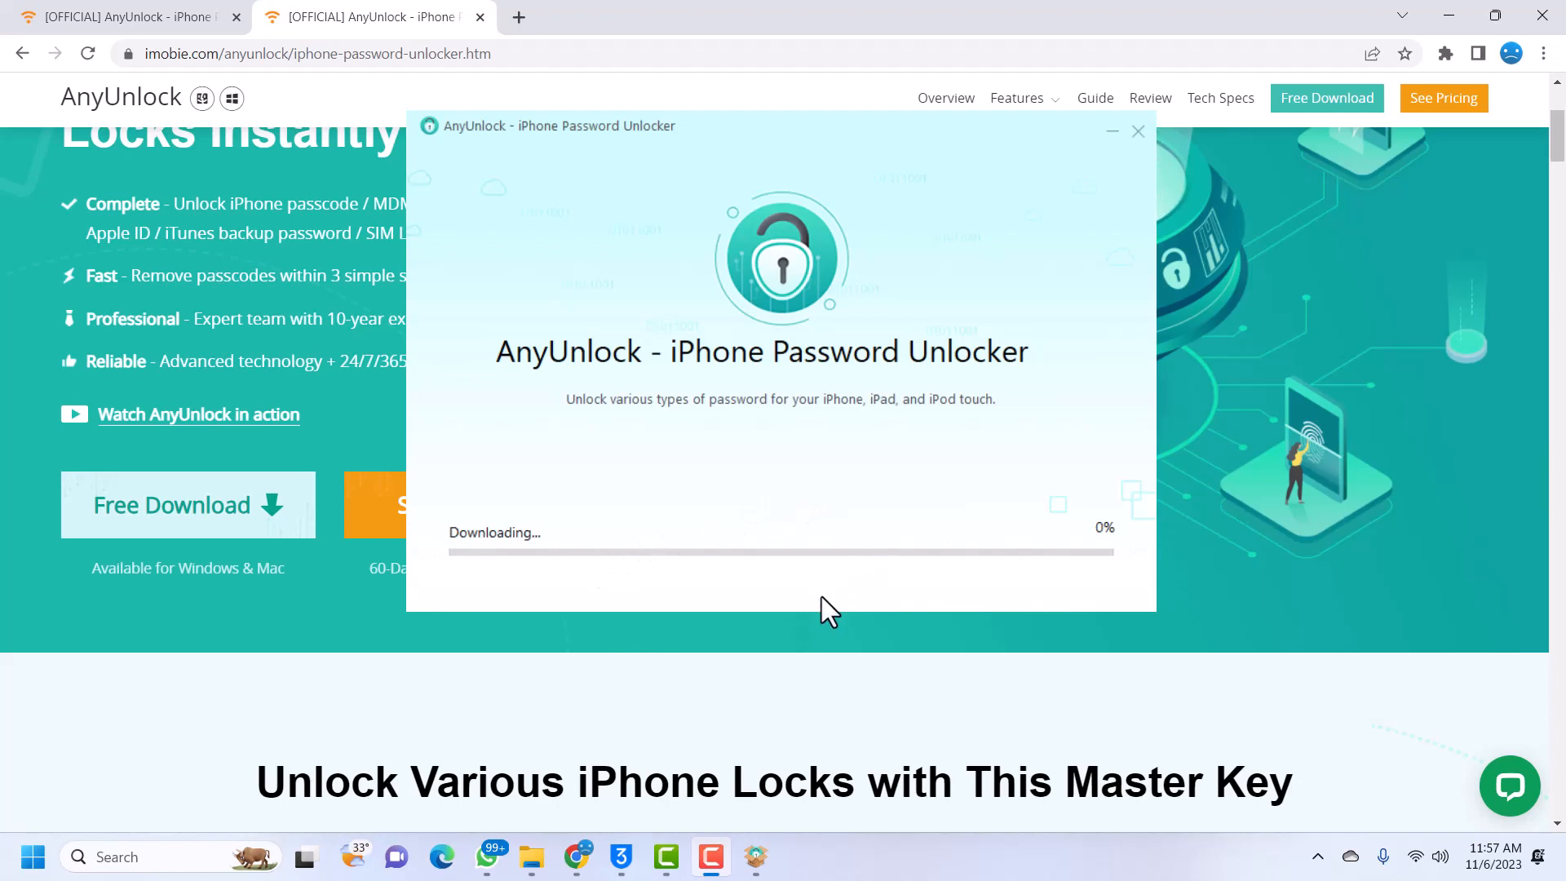
mouse_move(765, 585)
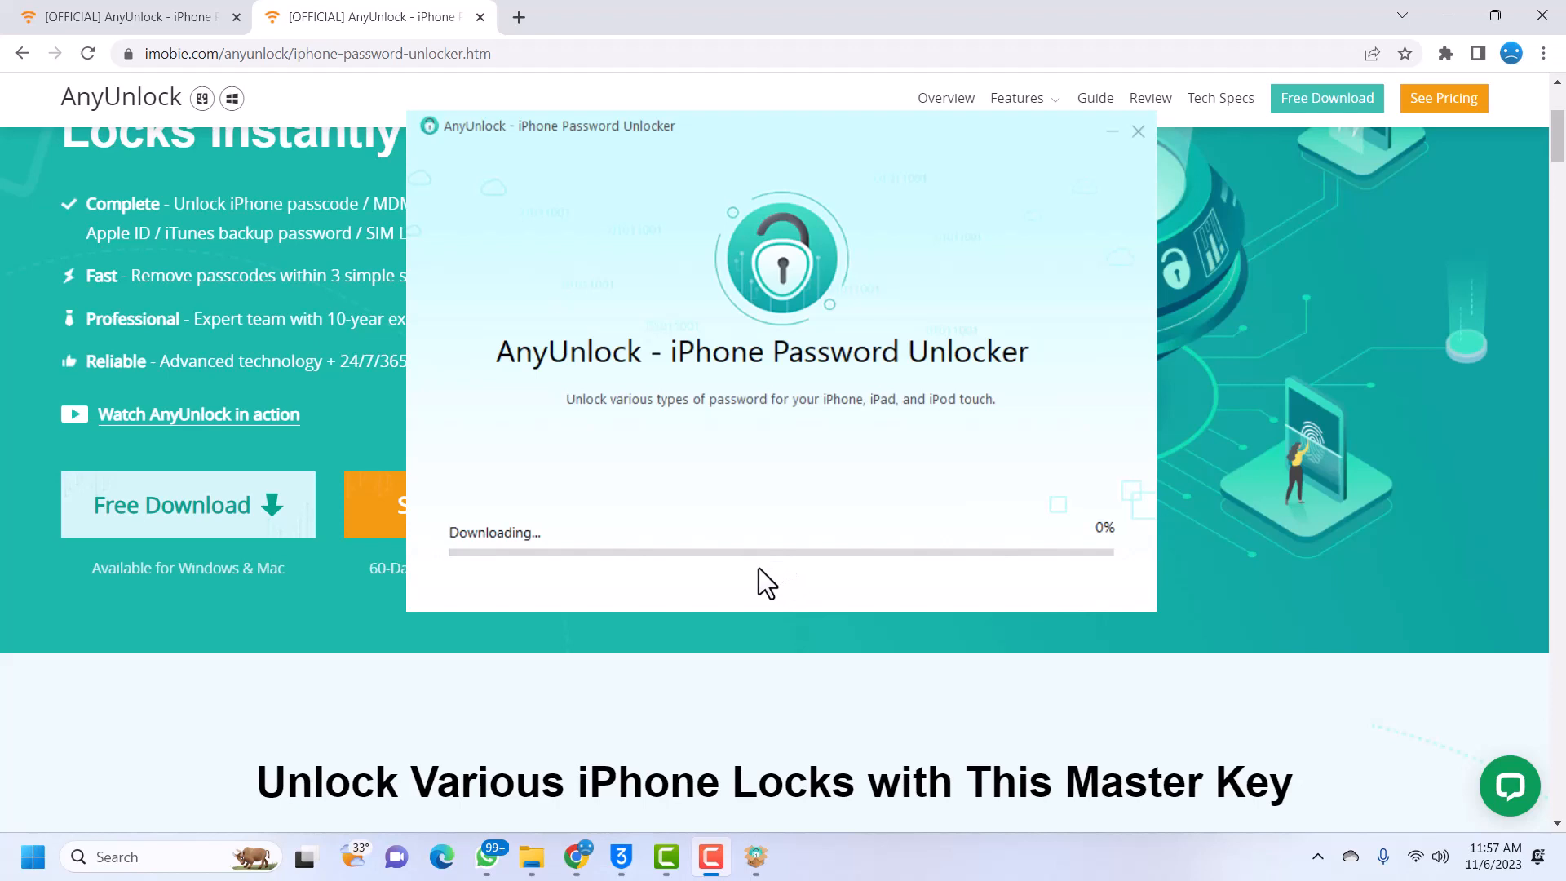
mouse_move(475, 746)
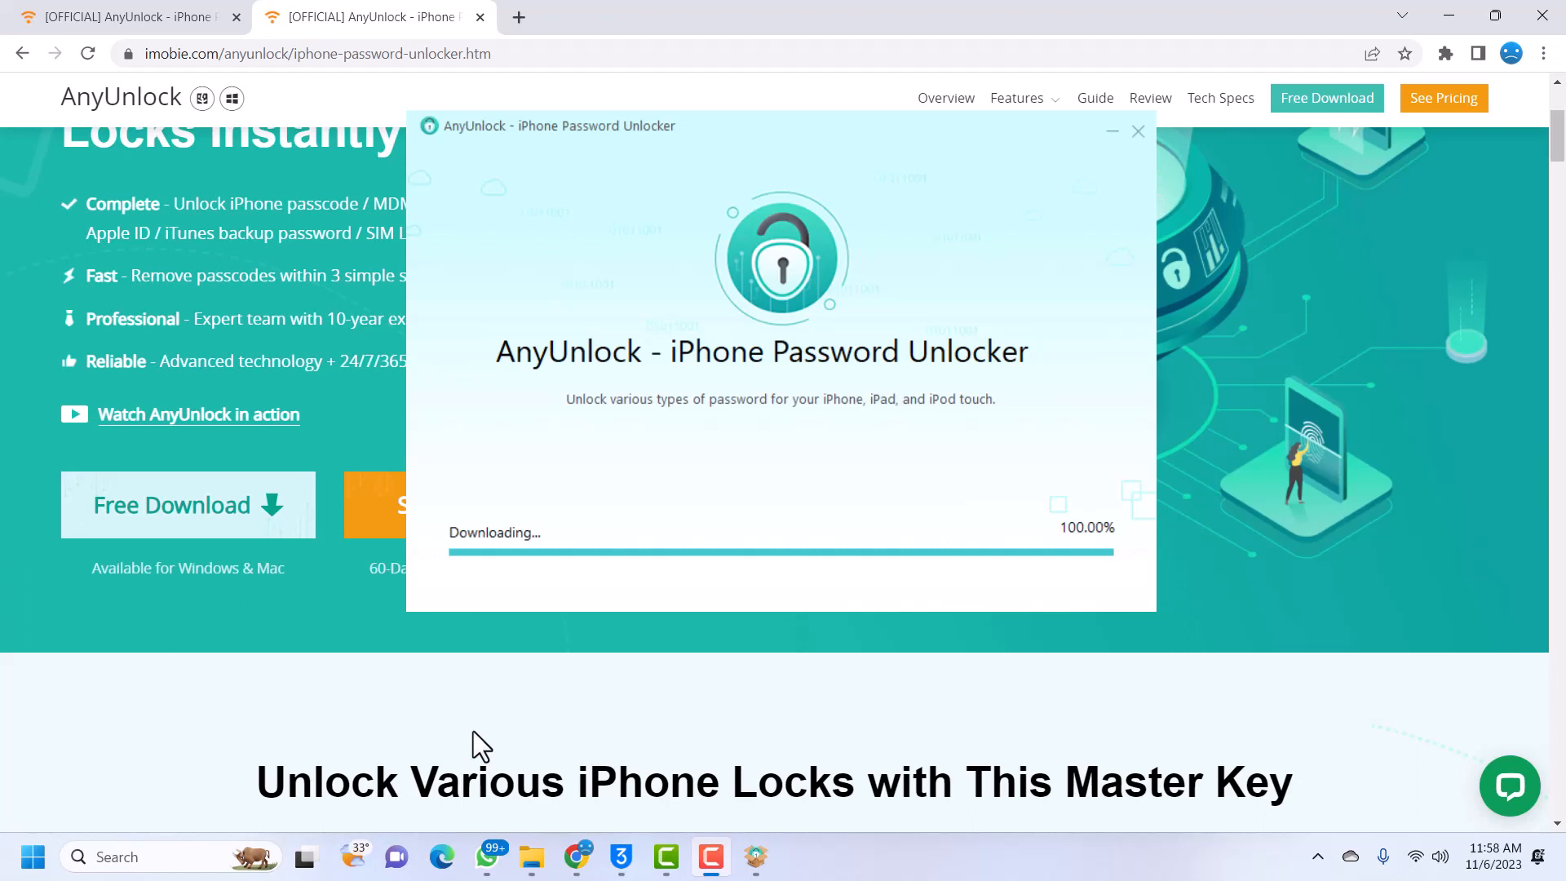
mouse_move(490, 753)
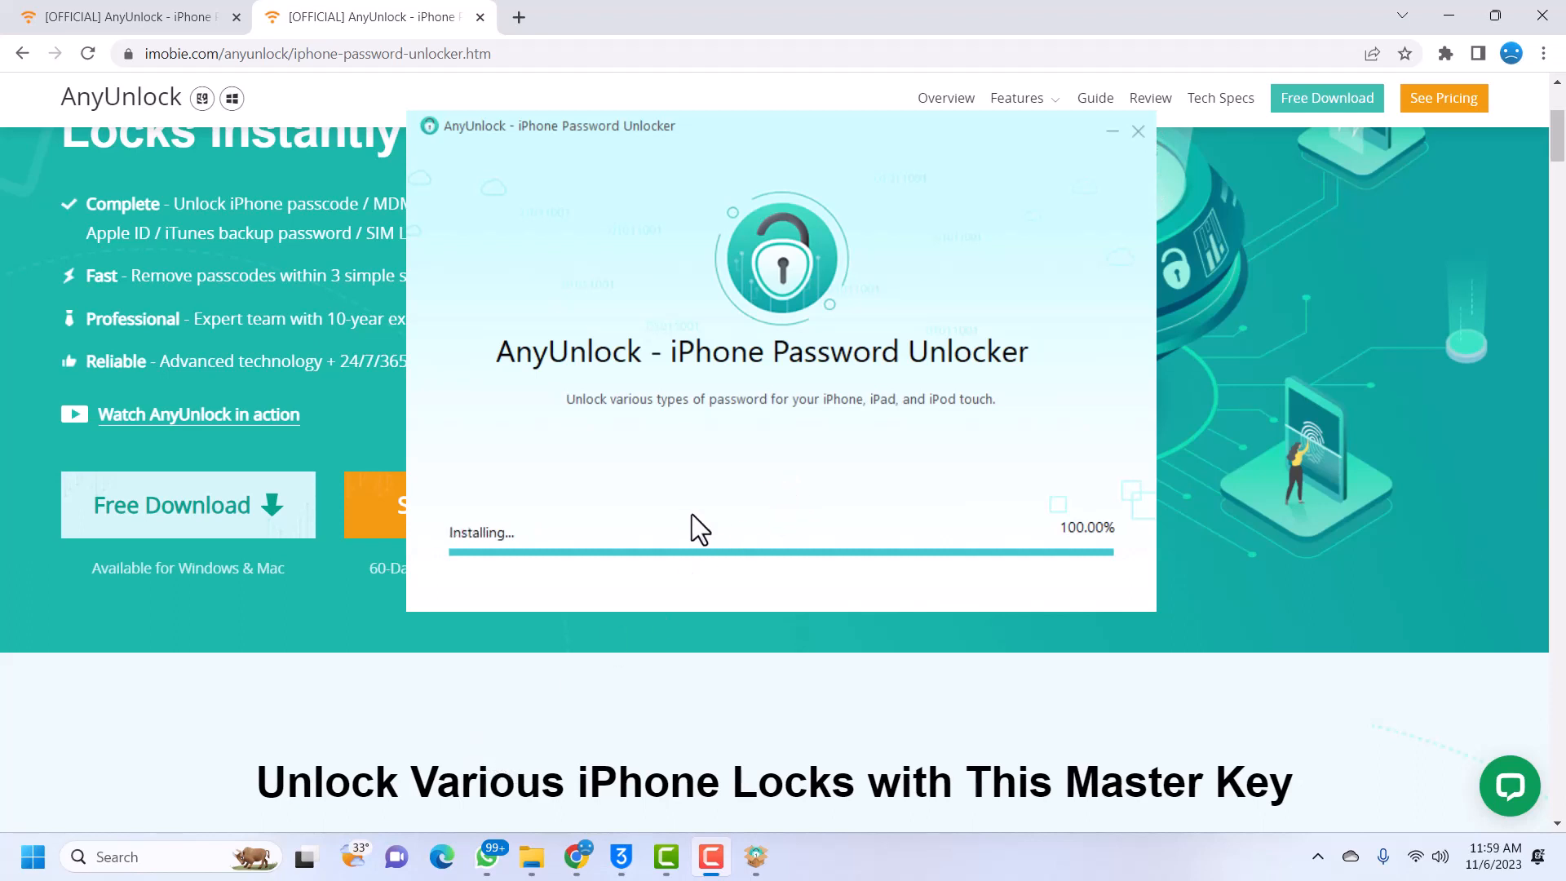
mouse_move(614, 512)
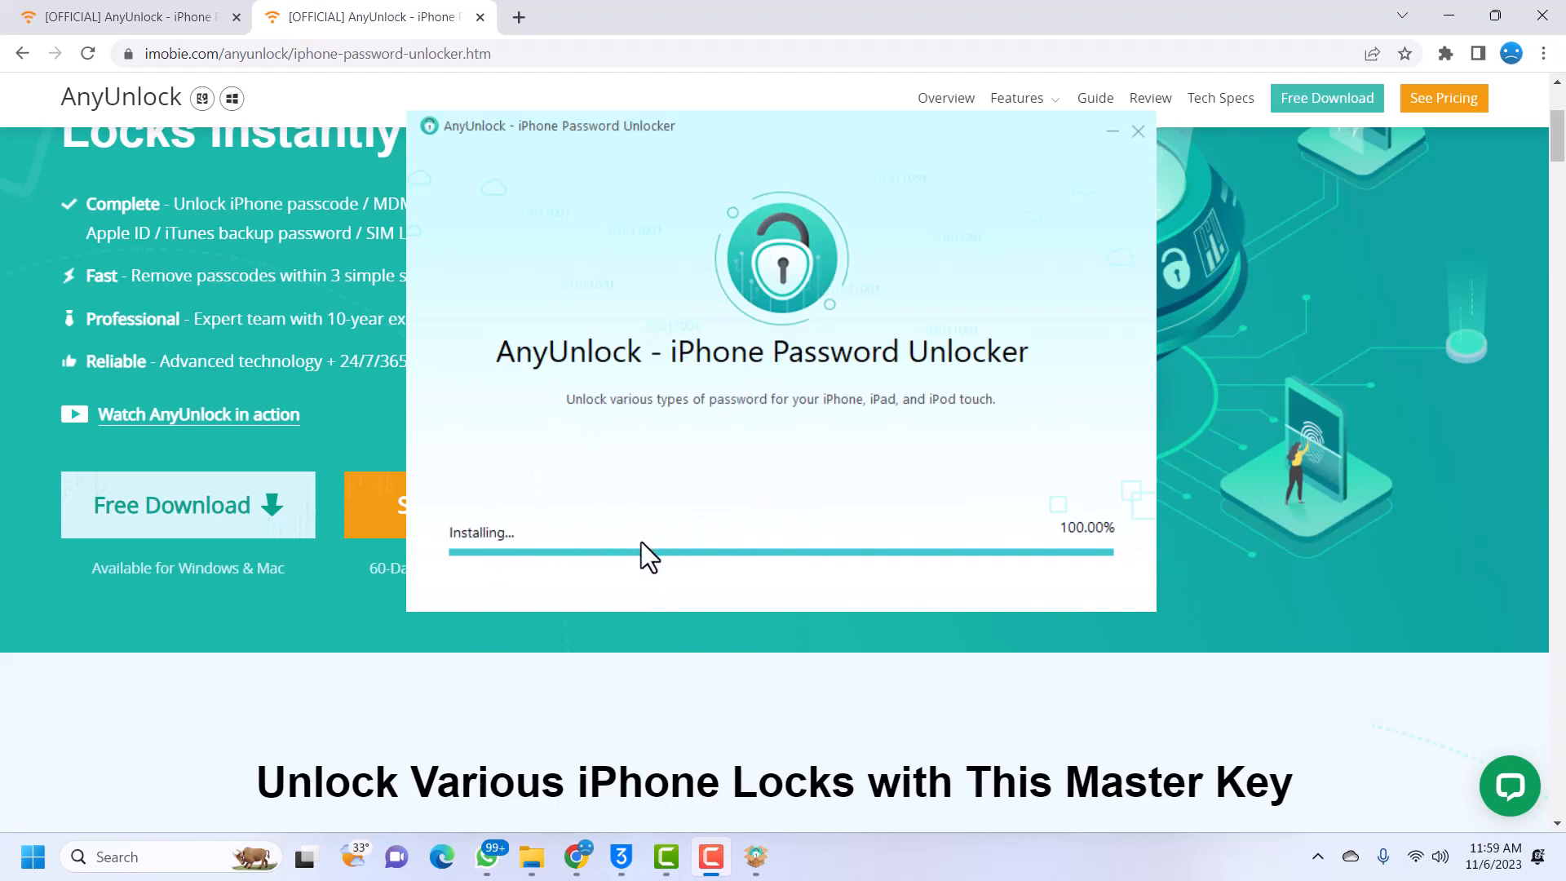
mouse_move(538, 687)
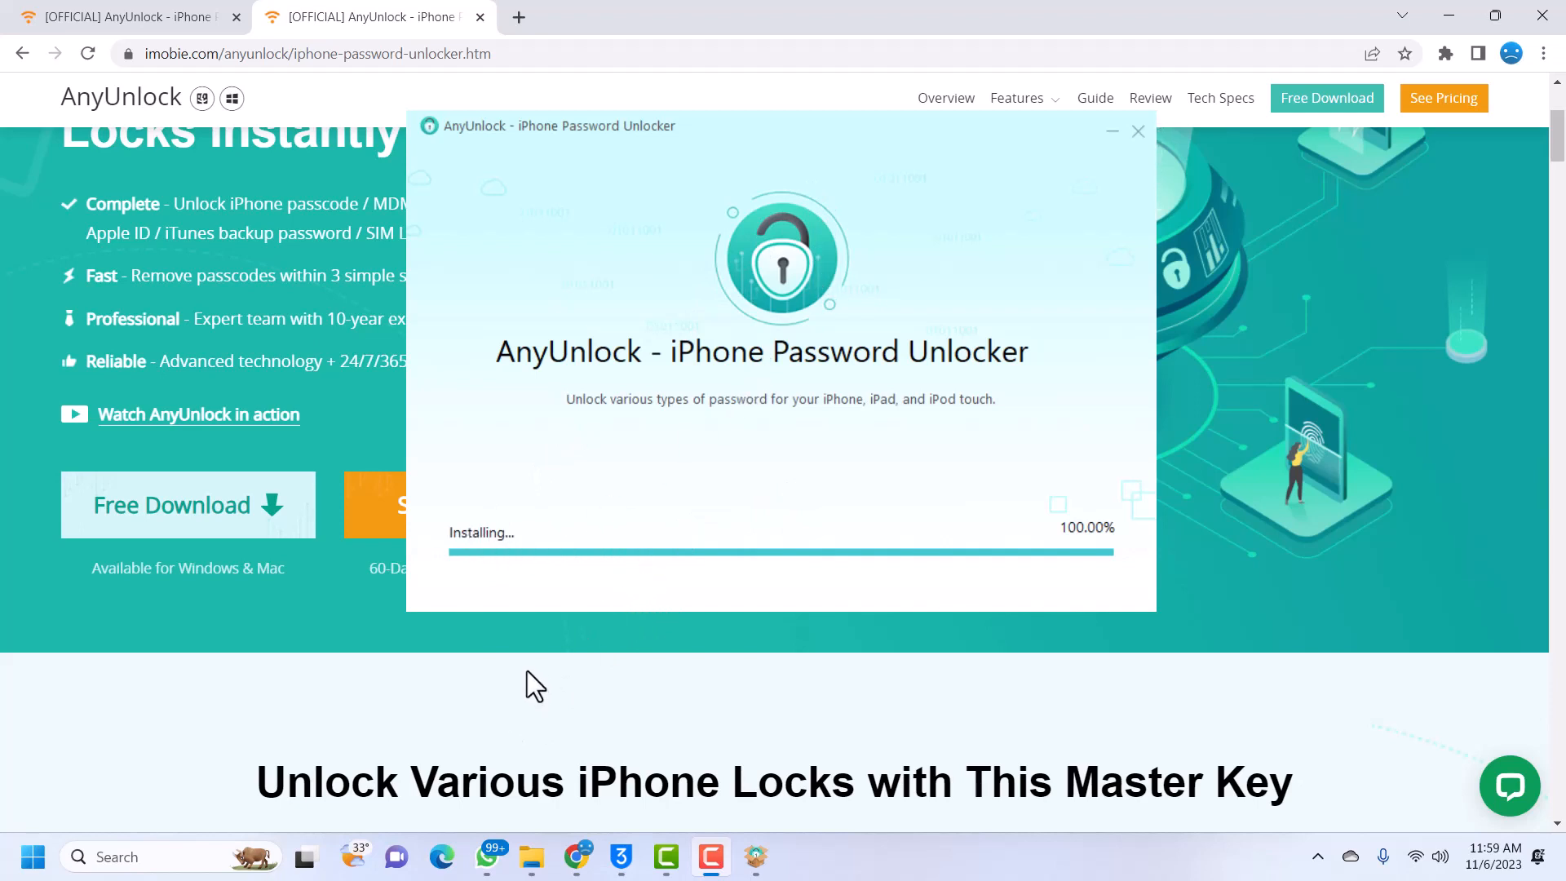
mouse_move(544, 672)
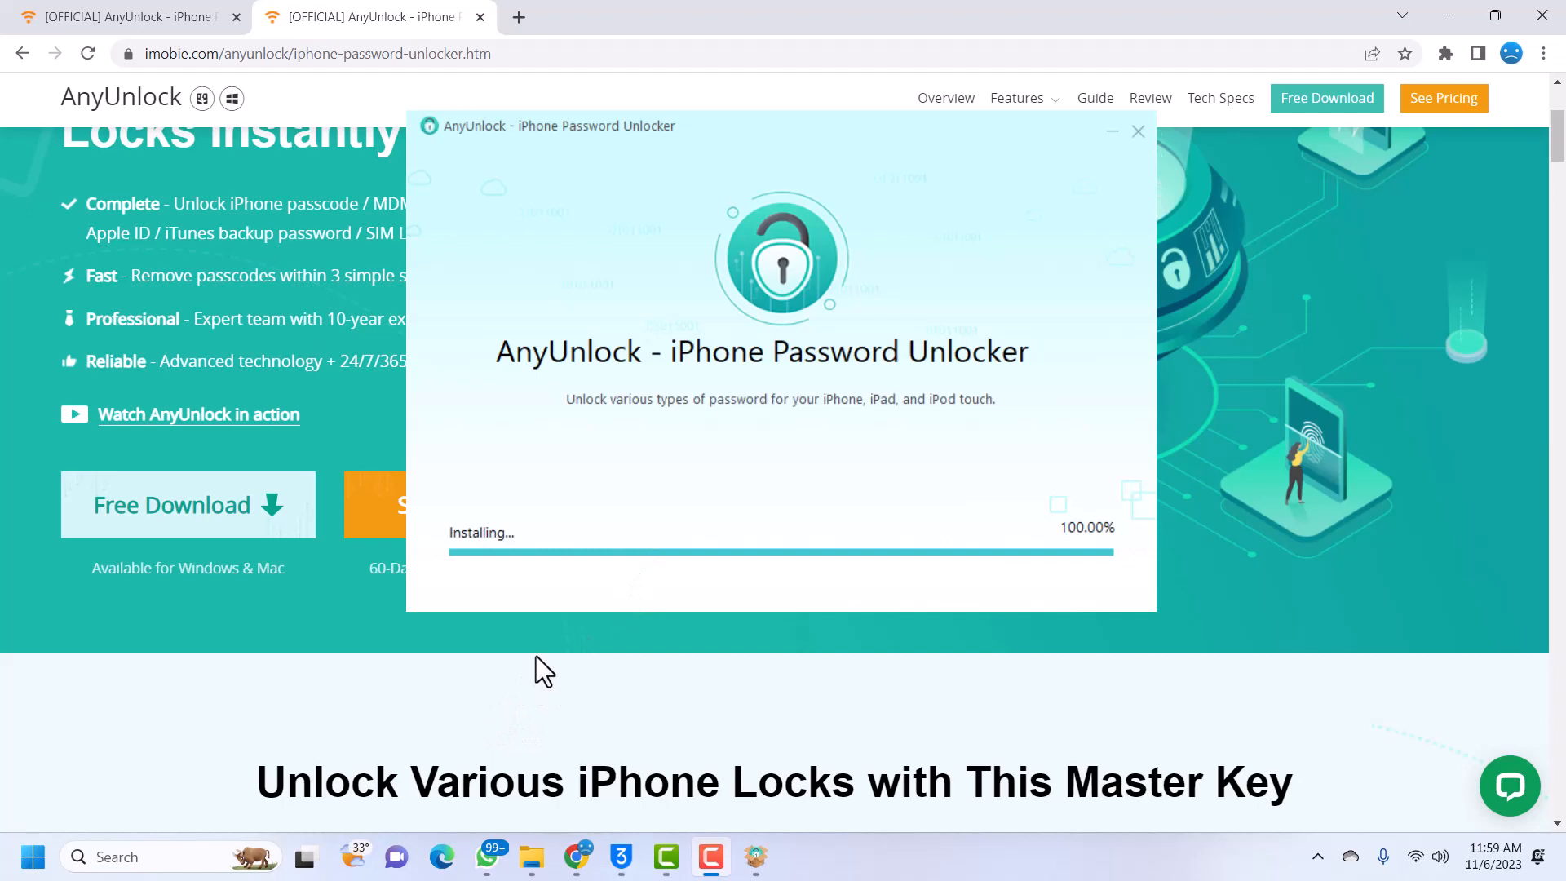
mouse_move(490, 744)
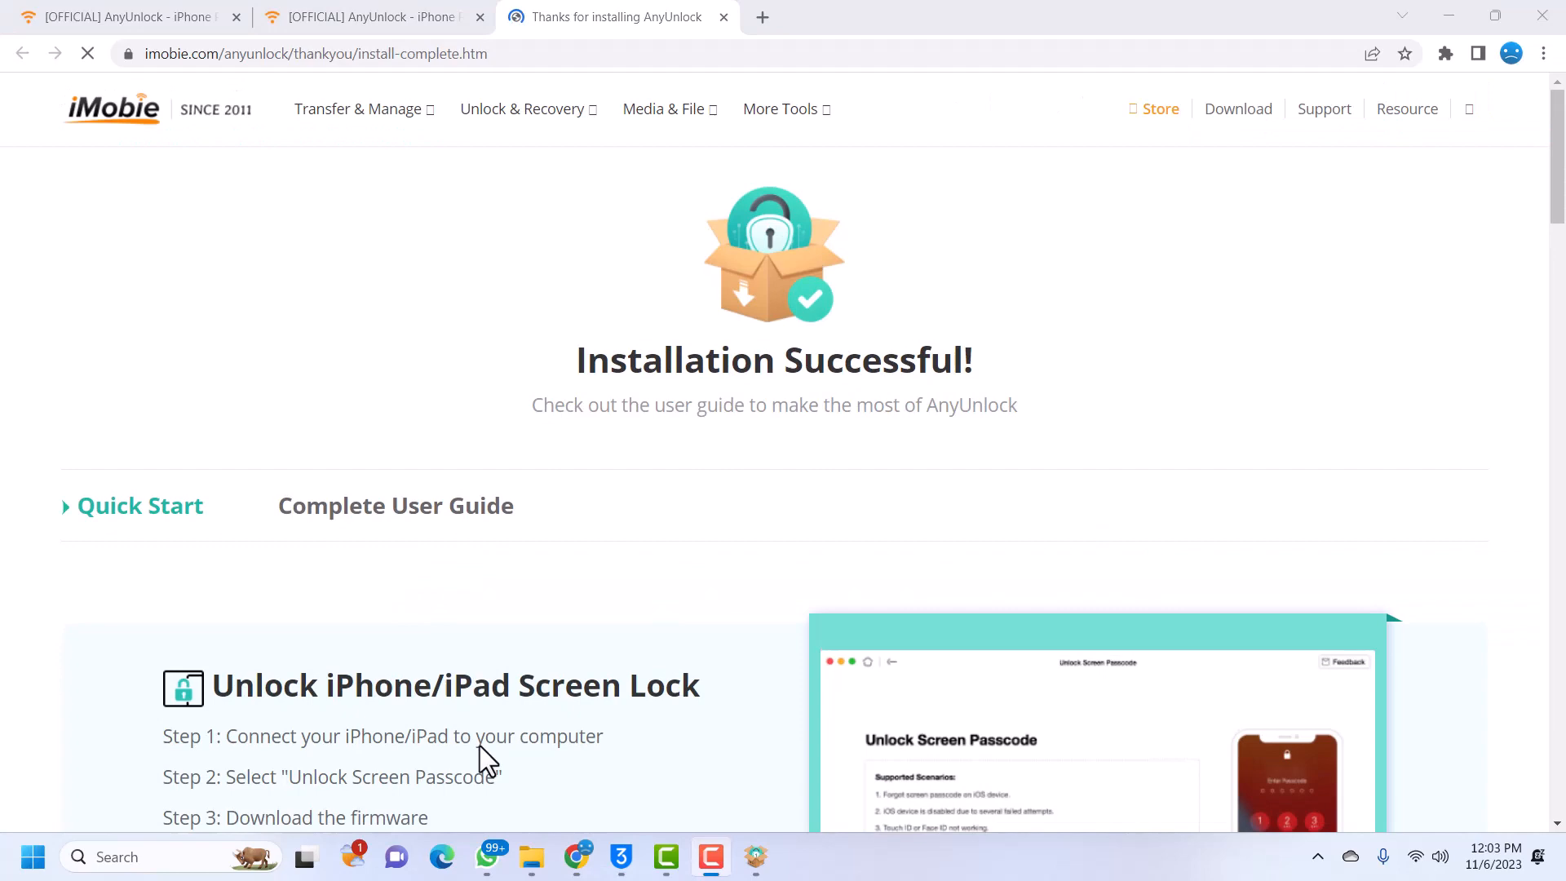
mouse_move(606, 147)
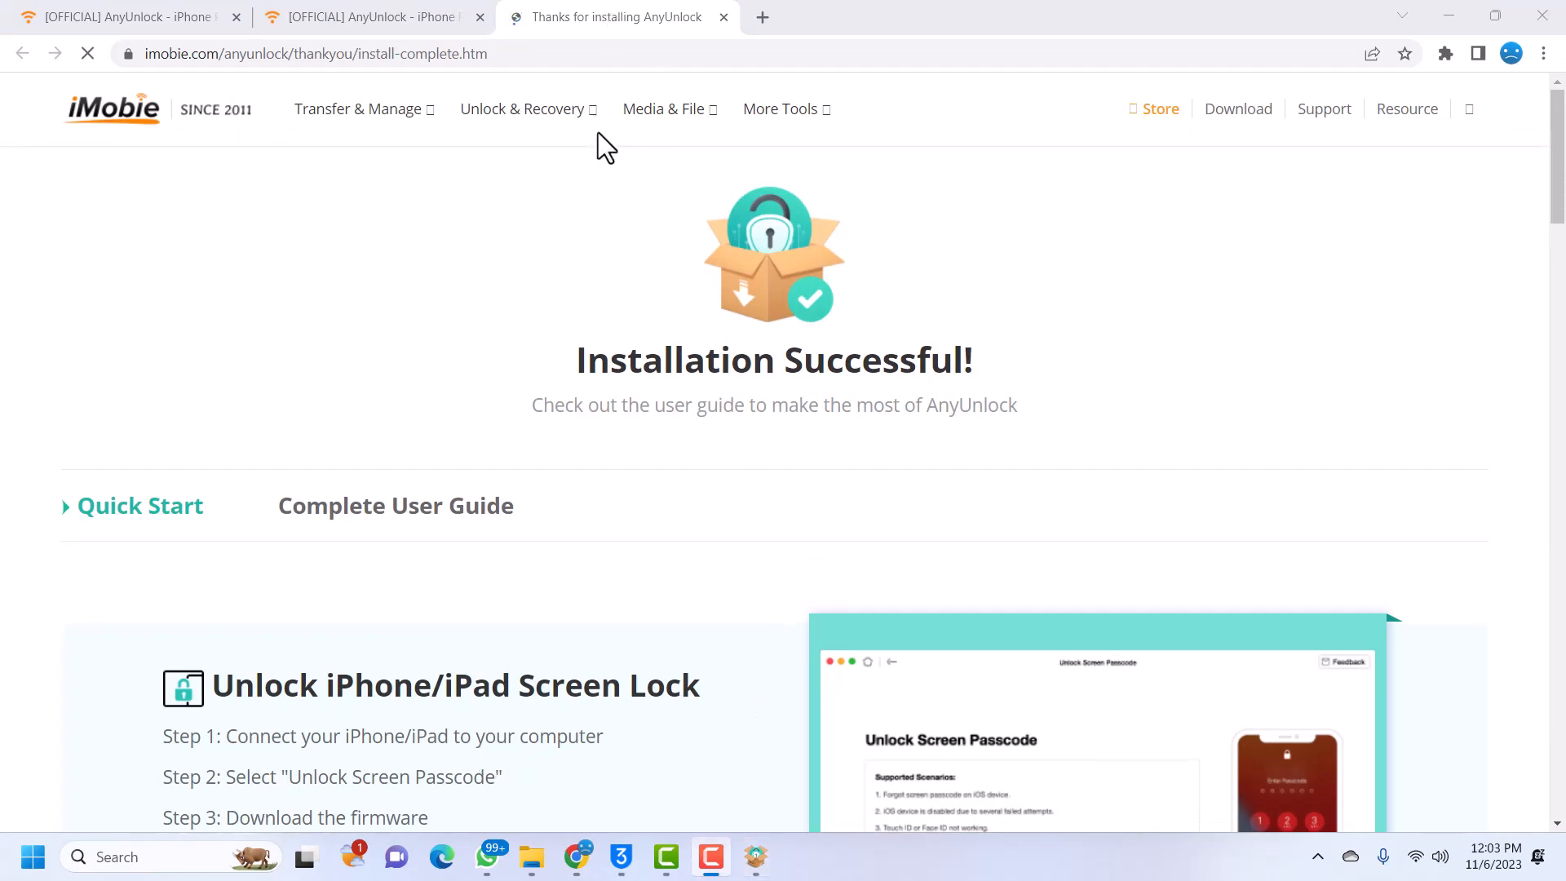
- Read through the Quick Start guide and select the Screen Lock unlocking steps
scroll(down, 3)
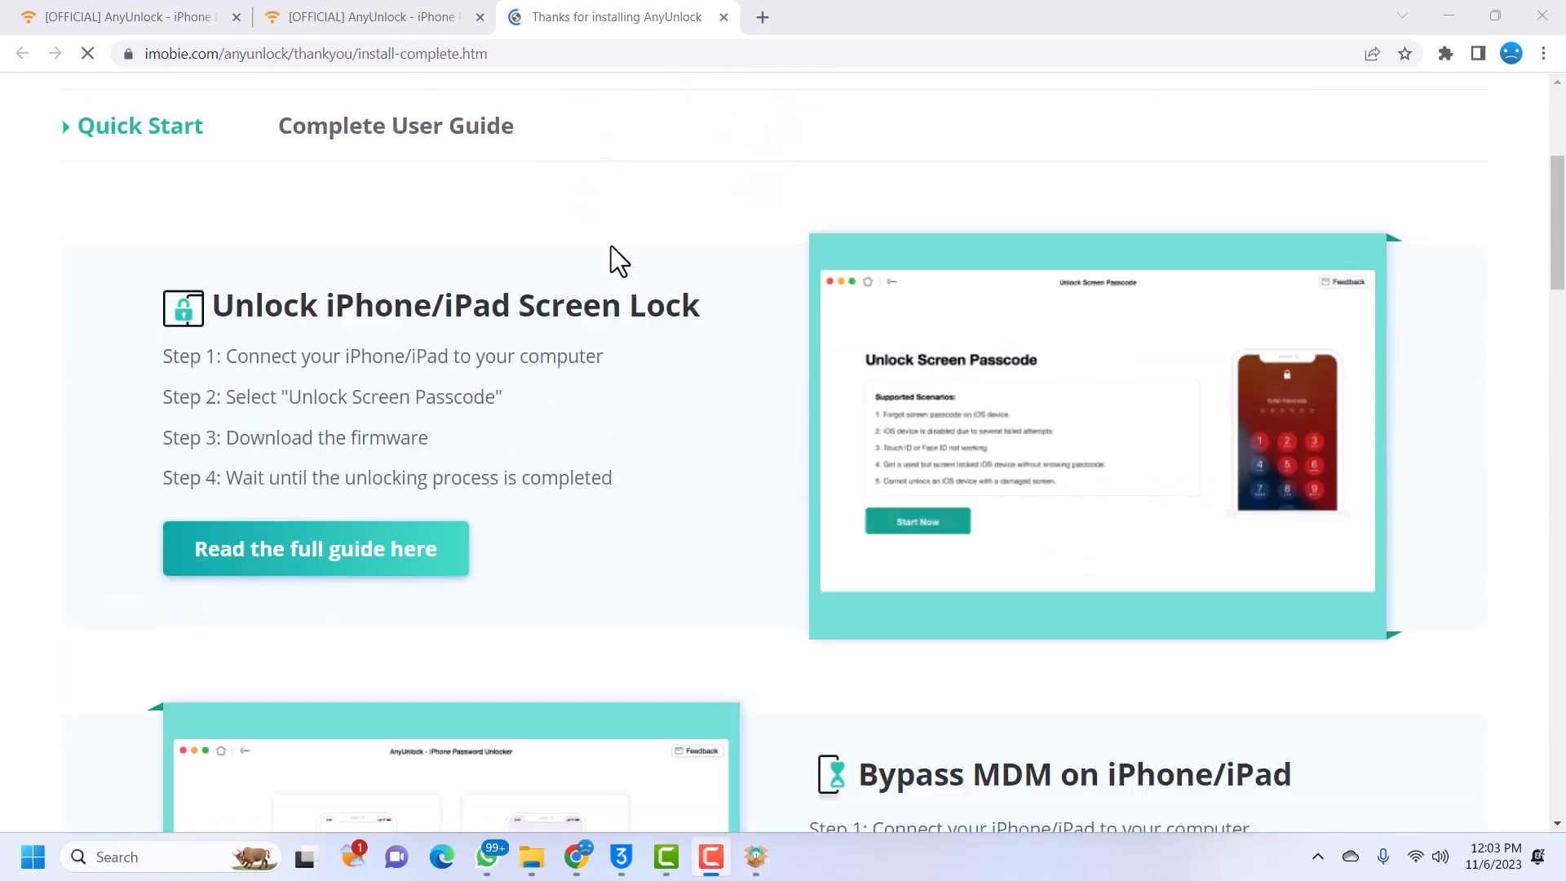
scroll(down, 3)
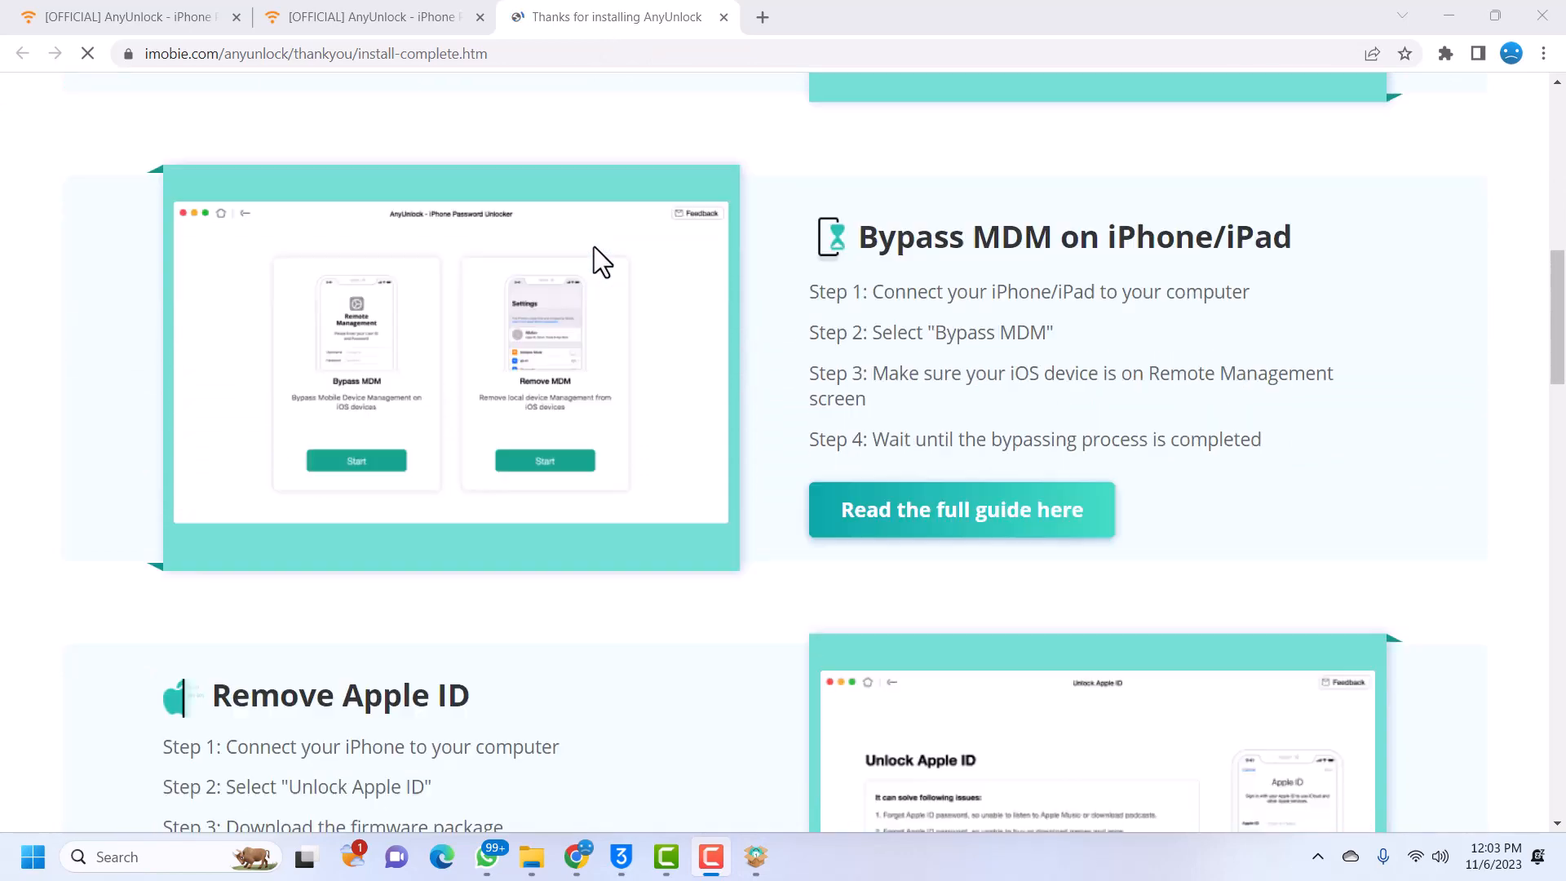
scroll(down, 3)
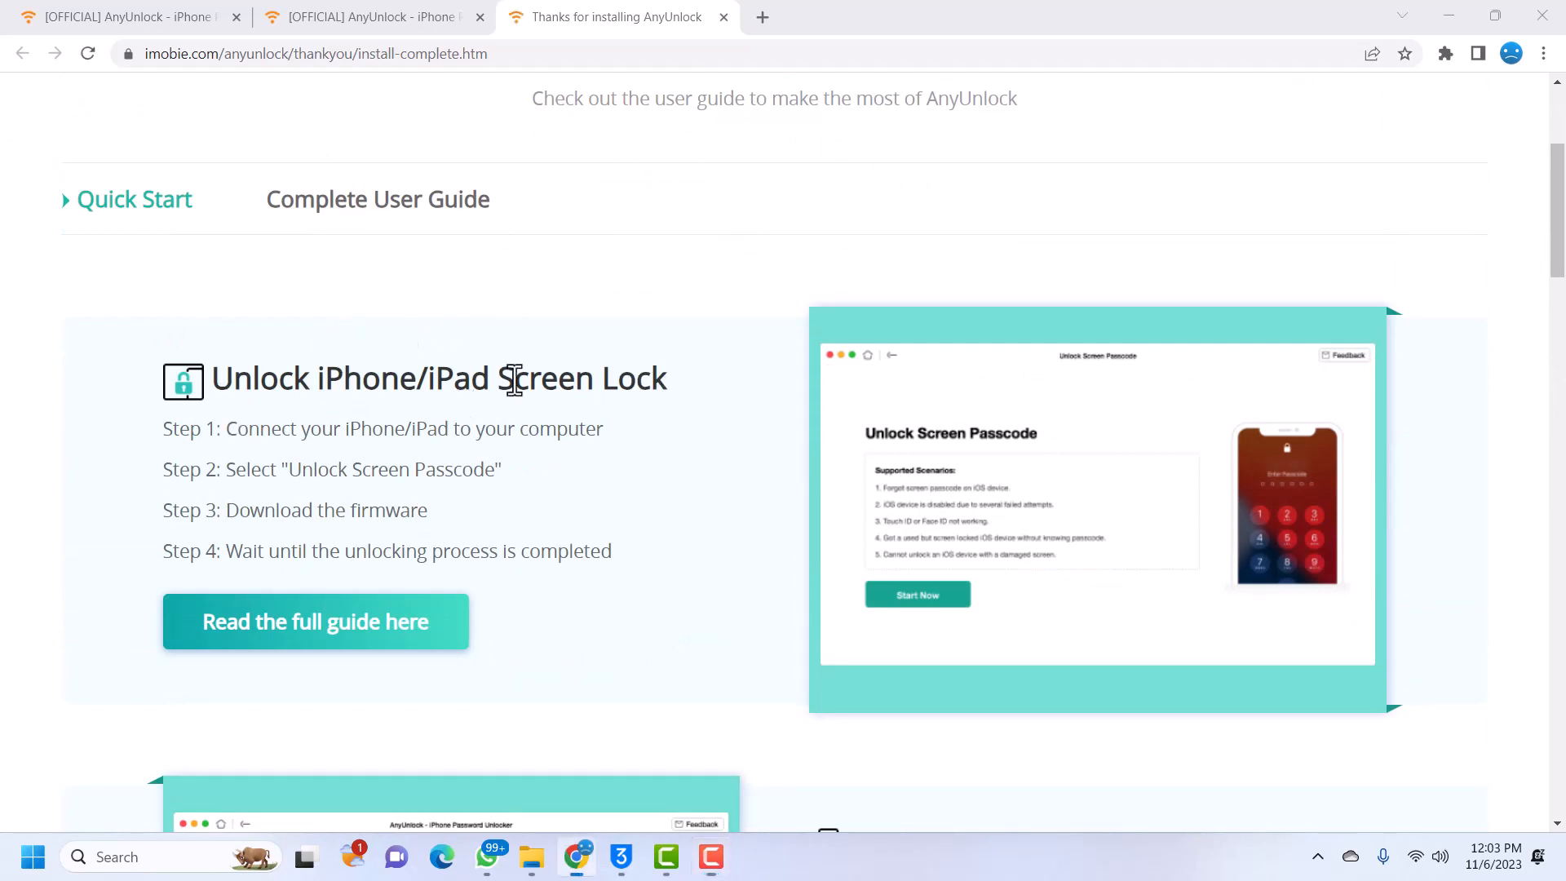
drag(325, 378, 658, 378)
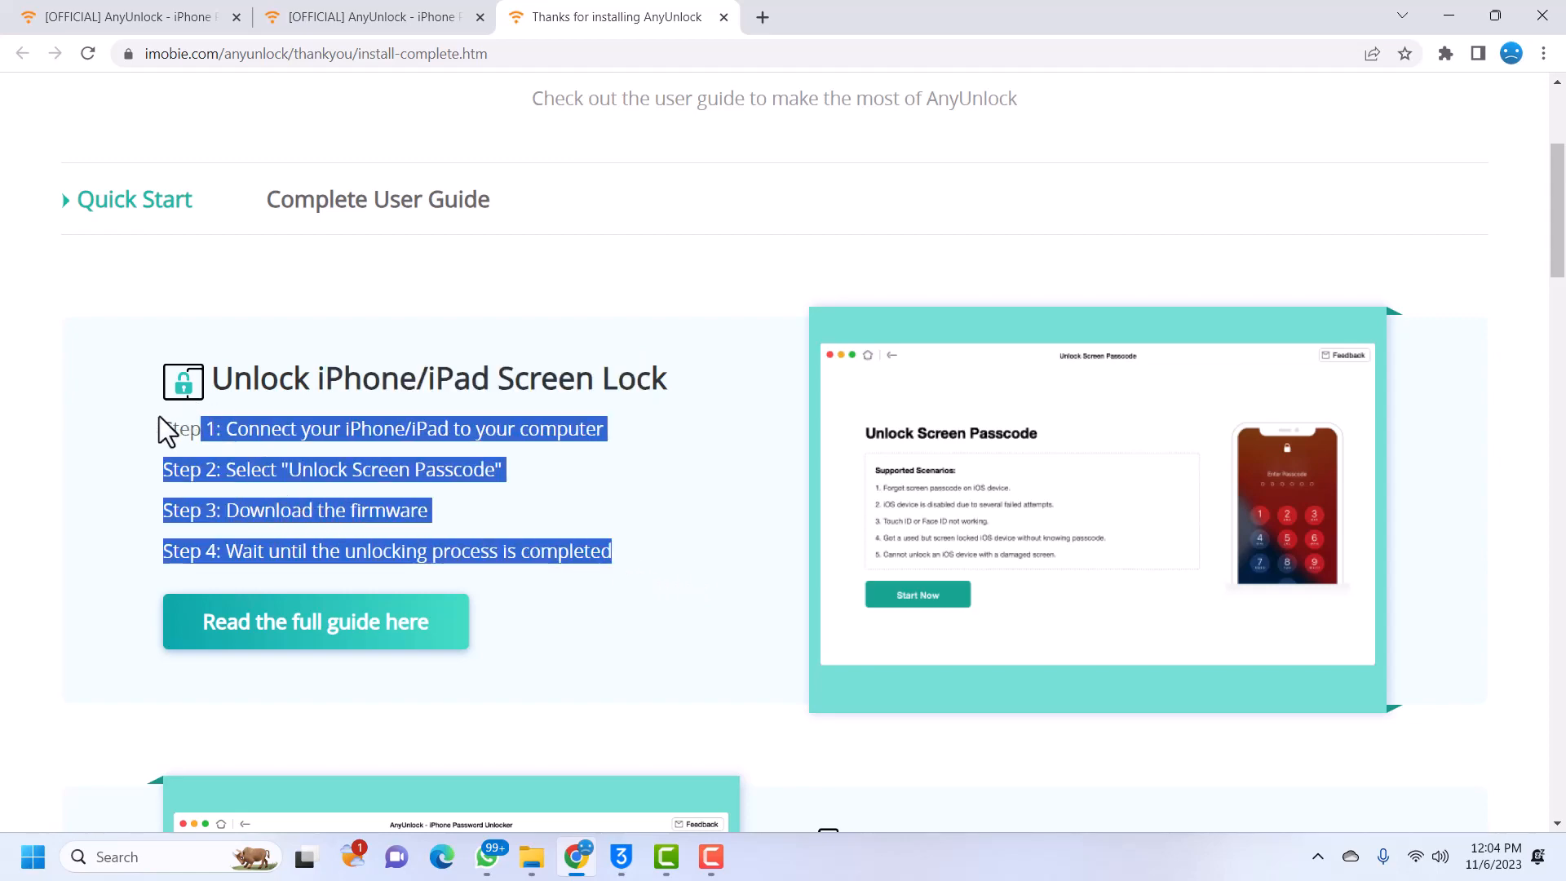
scroll(down, 3)
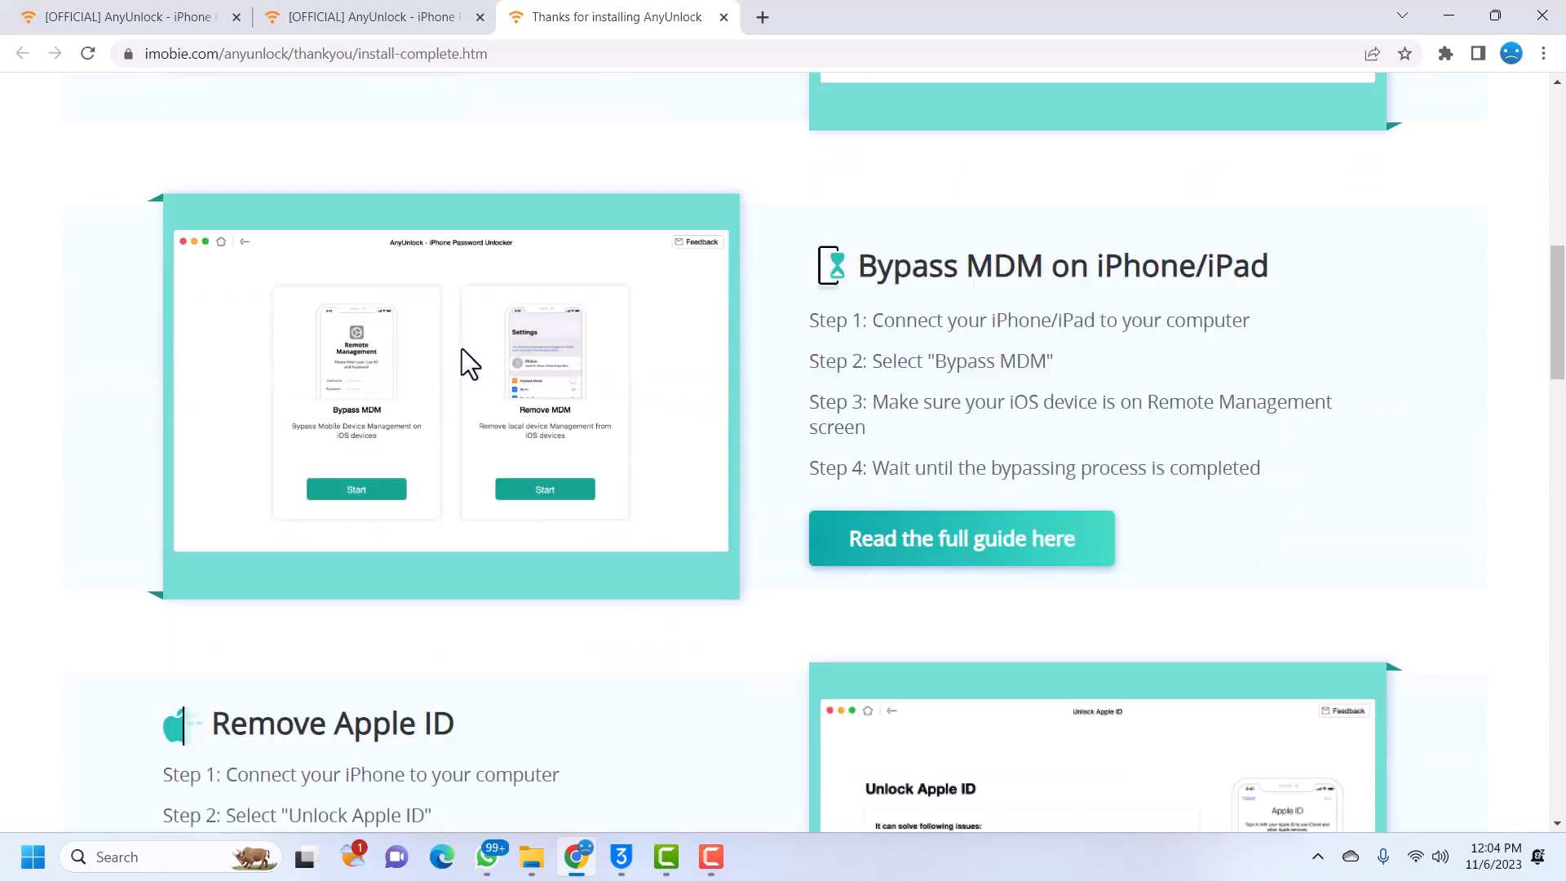
scroll(down, 3)
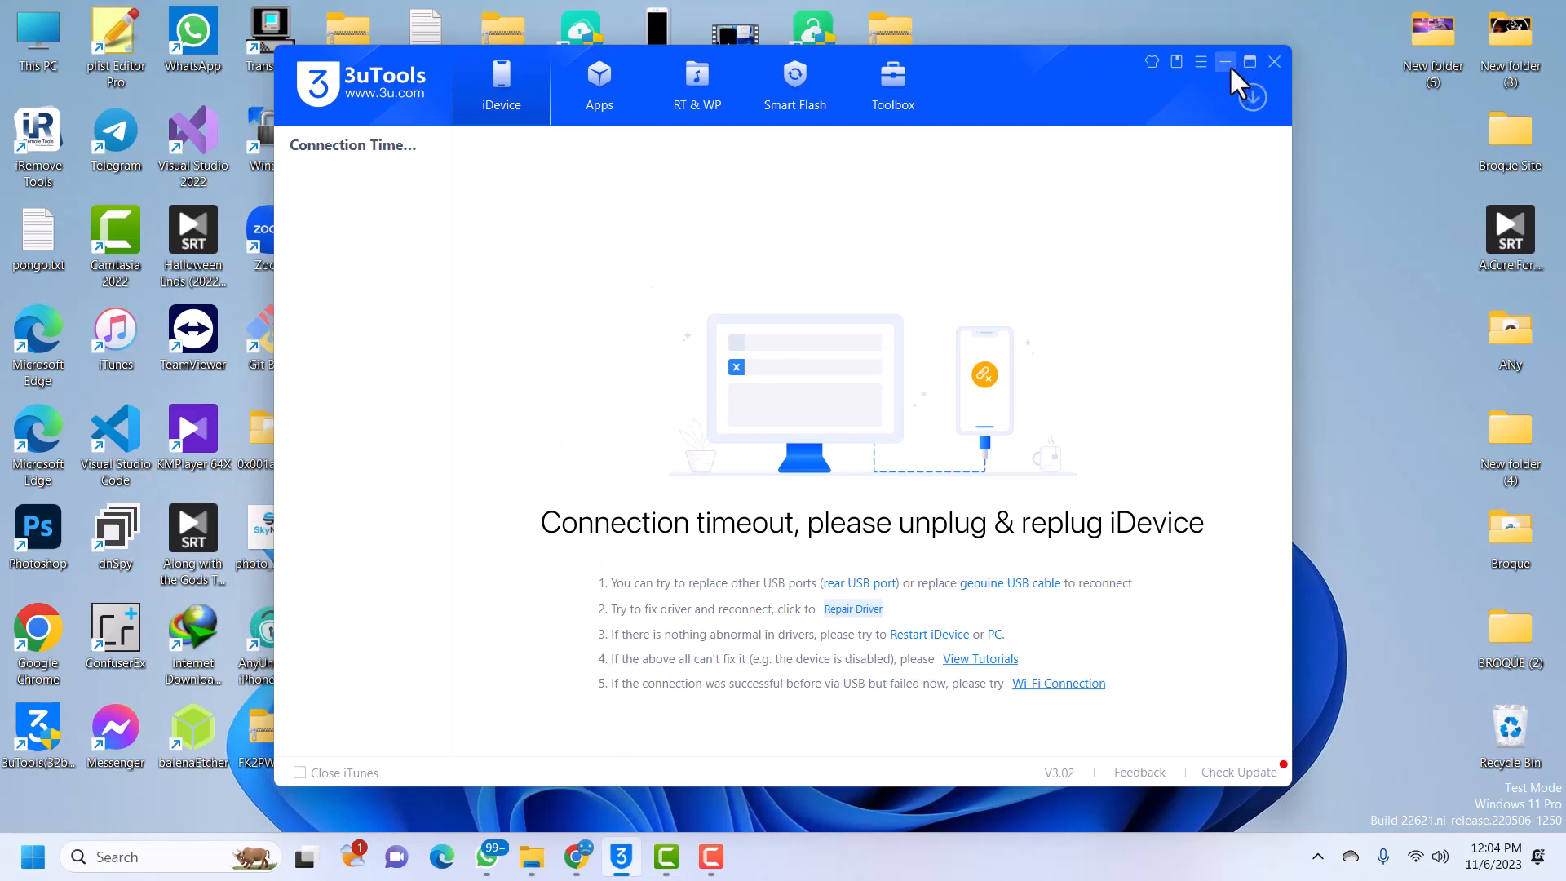
- Minimize the 3uTools connection-timeout window and bring up AnyUnlock's iPhone Password Unlocker
click(1224, 62)
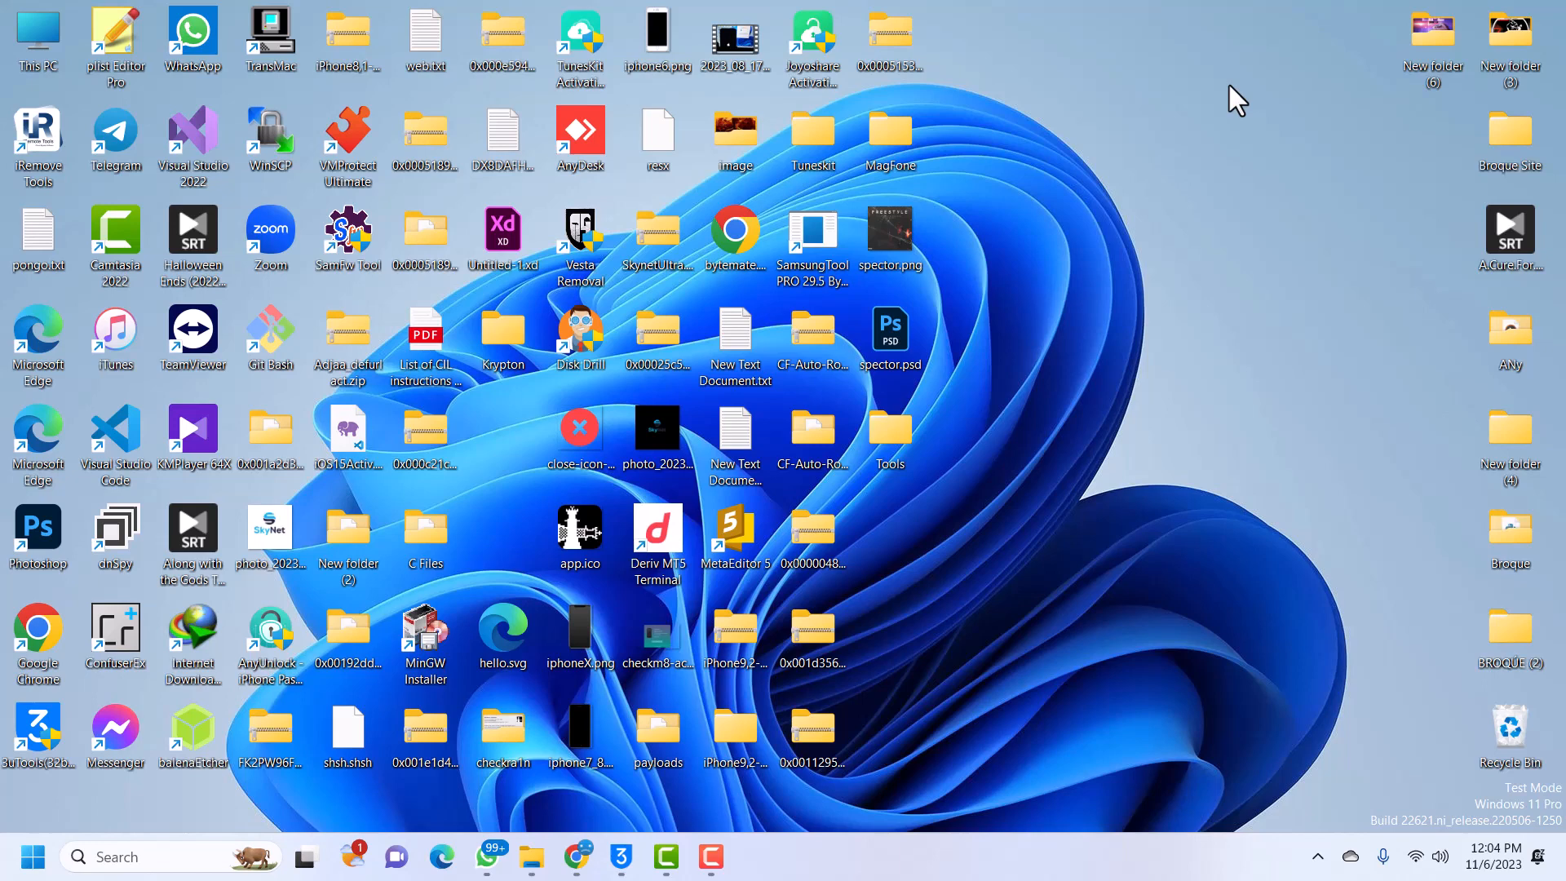
mouse_move(1069, 135)
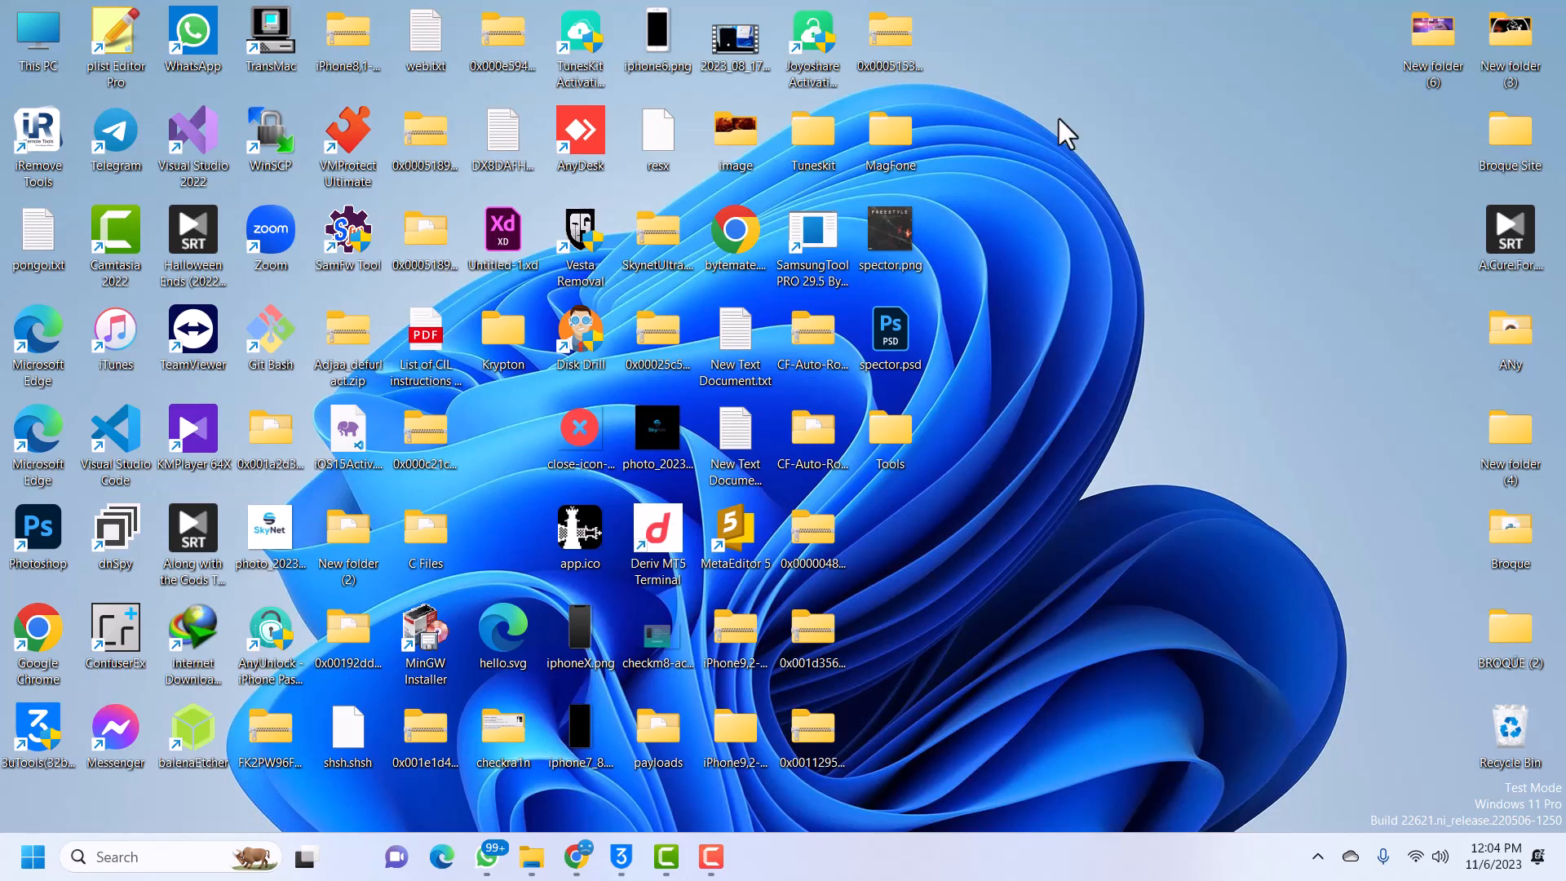
mouse_move(600, 640)
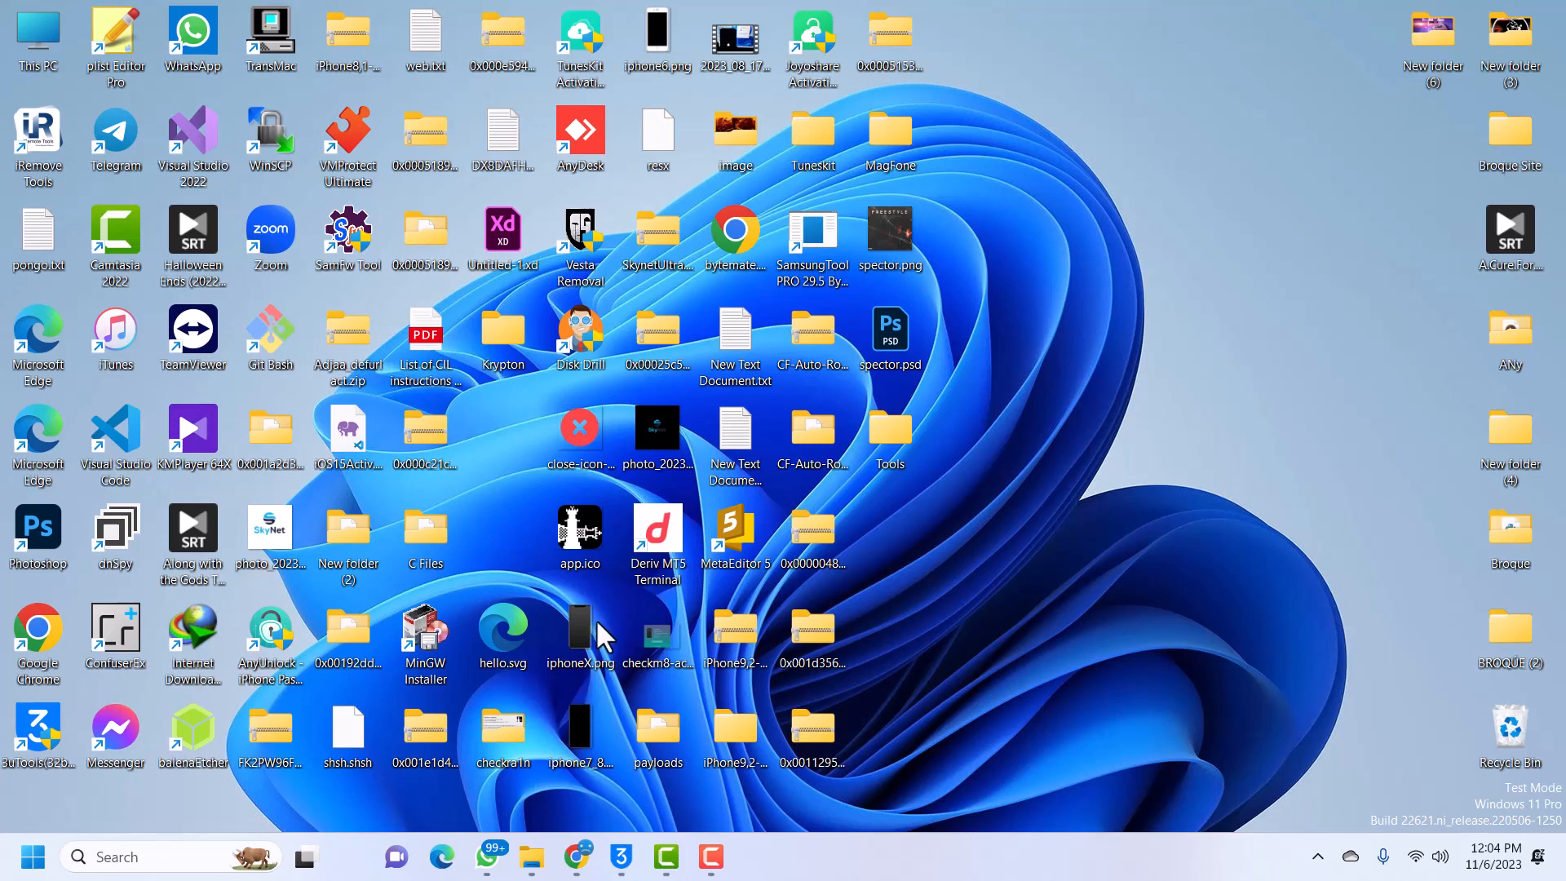
click(620, 856)
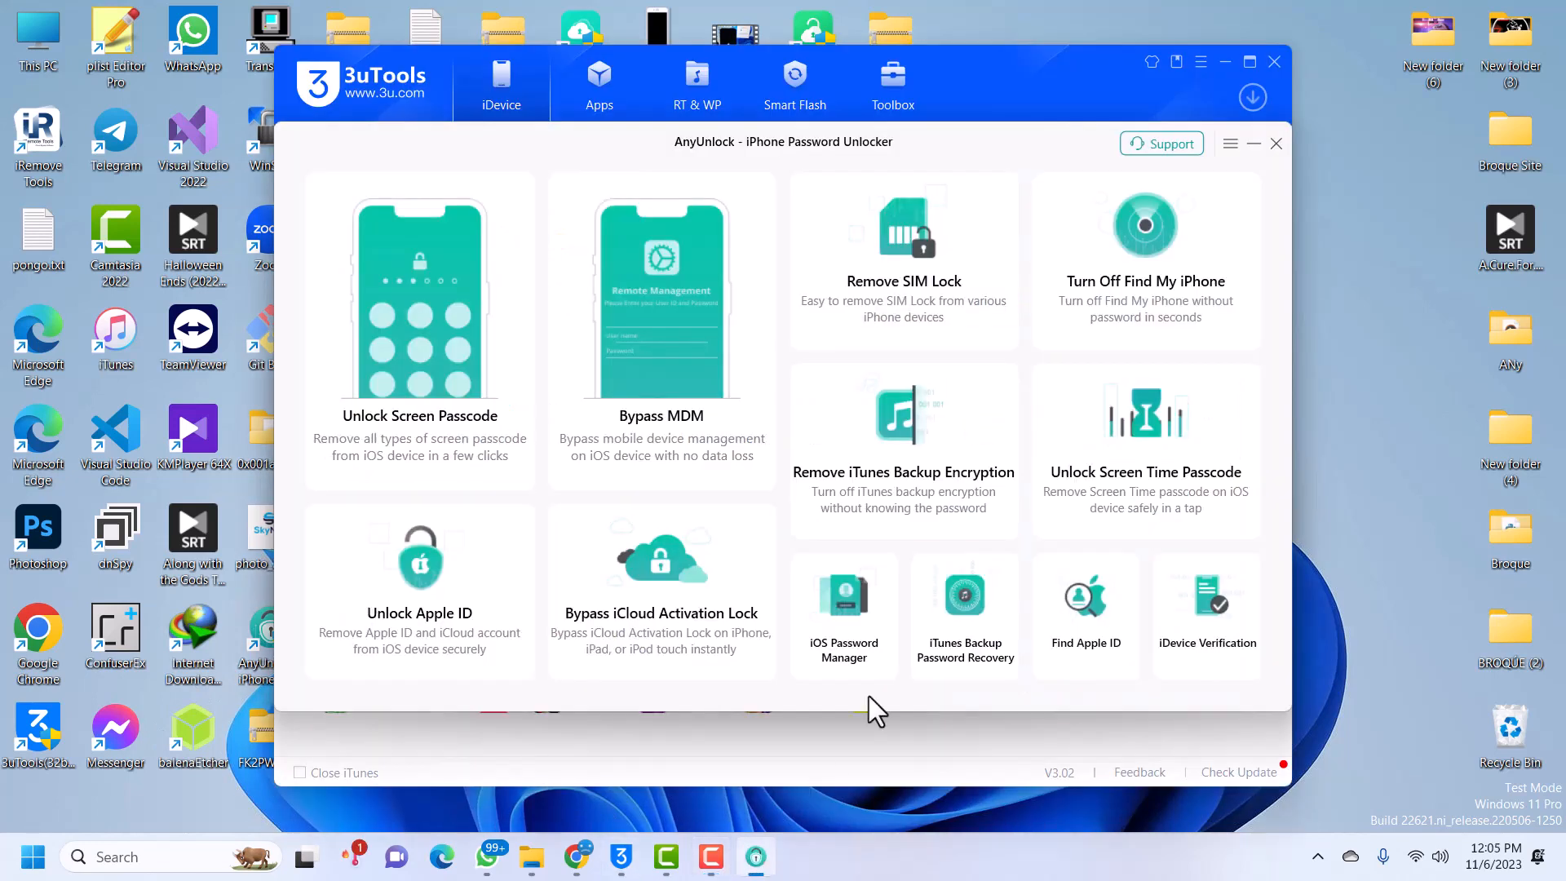
mouse_move(1126, 115)
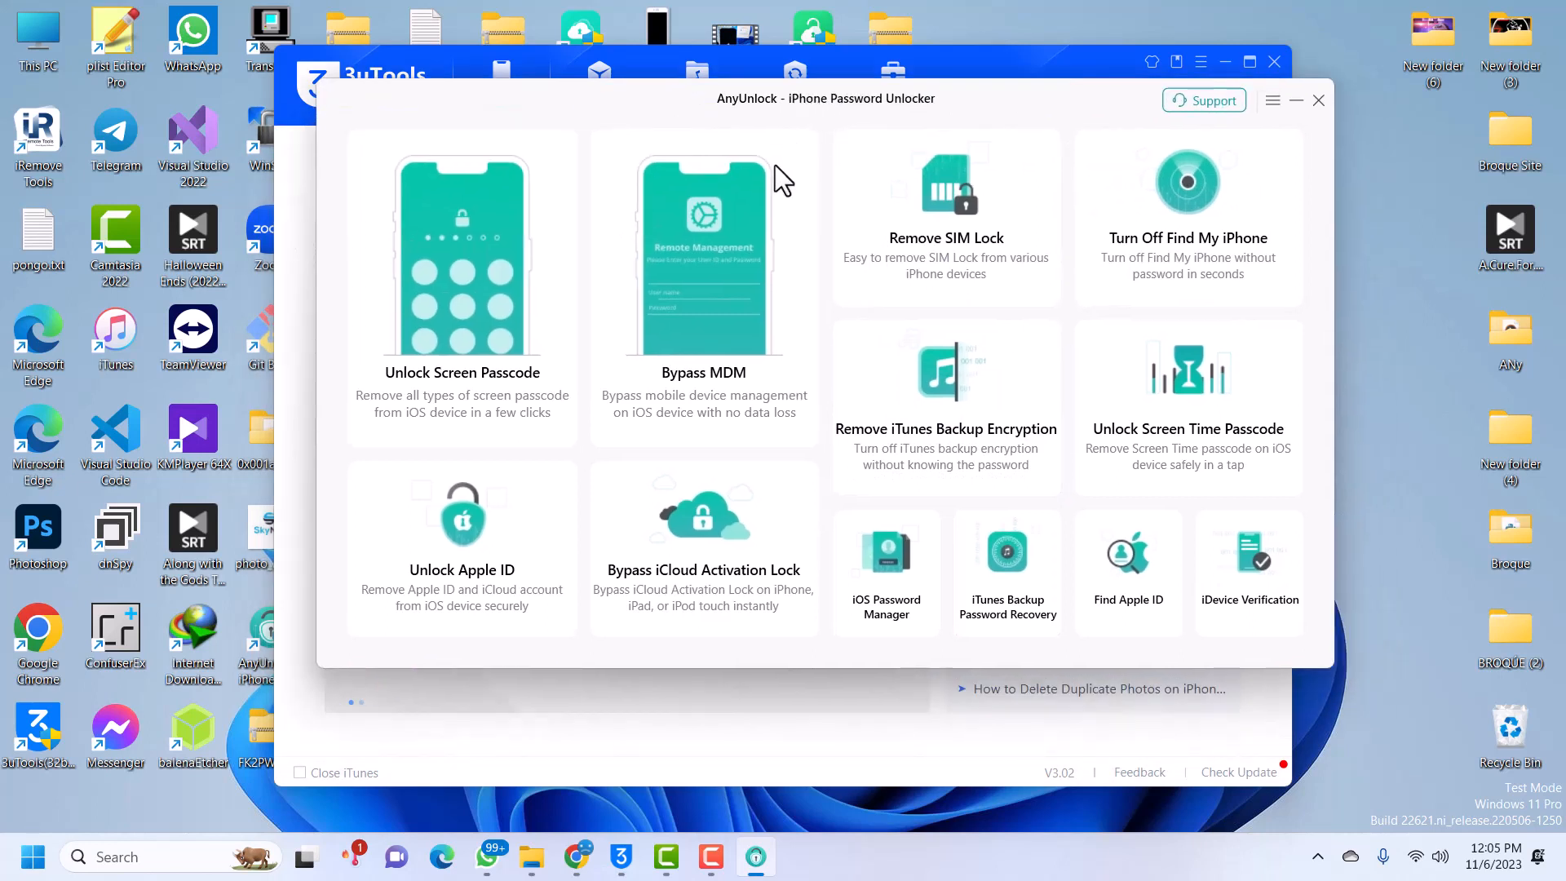
mouse_move(624, 415)
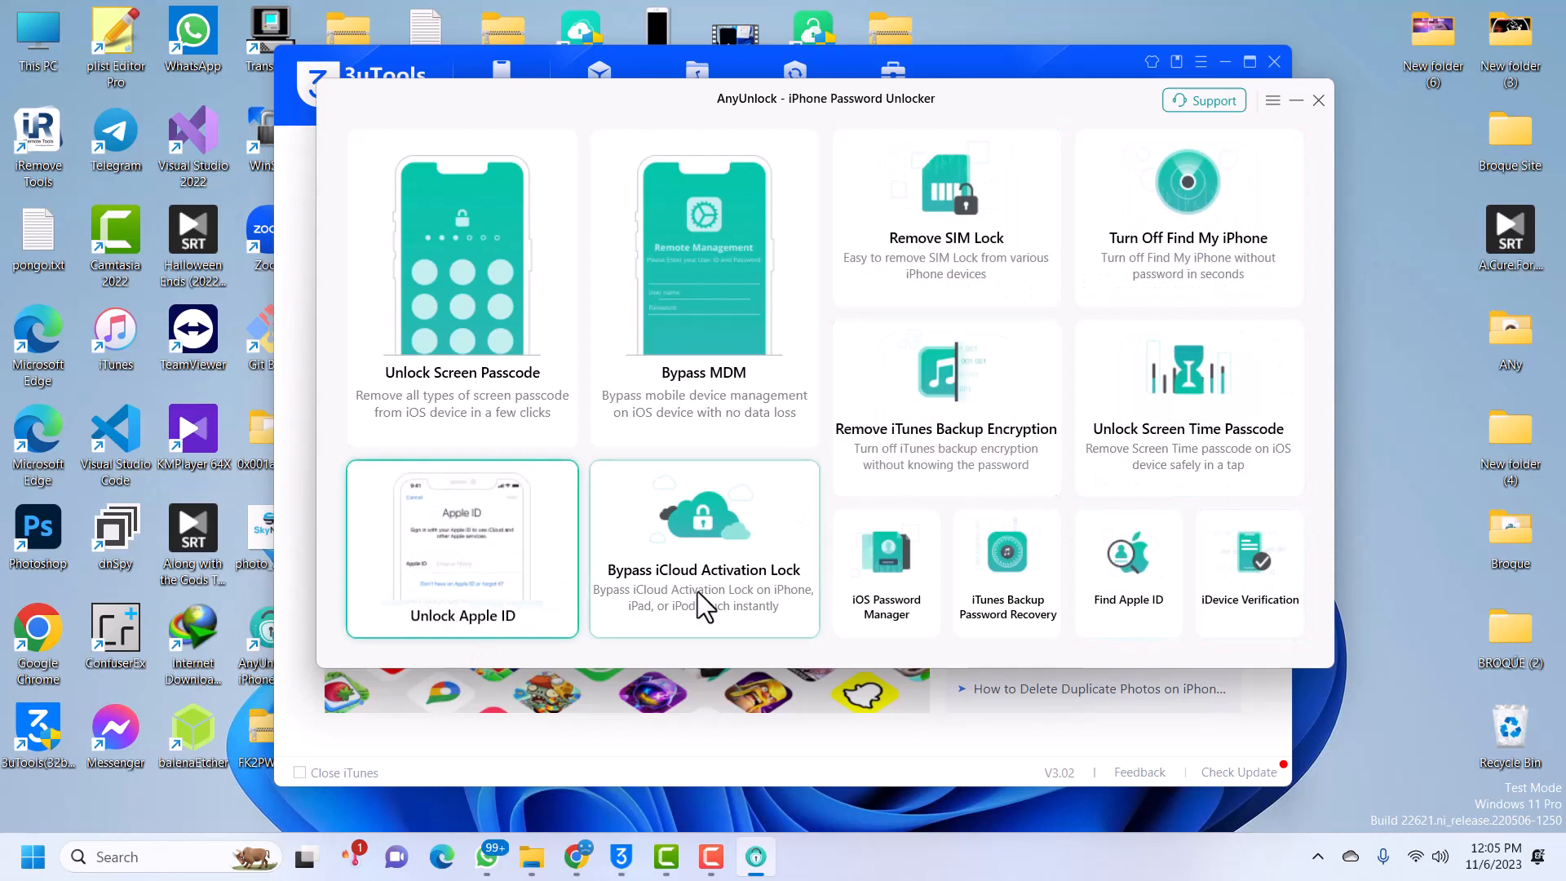
- Open AnyUnlock's Bypass iCloud Activation Lock tile
click(704, 549)
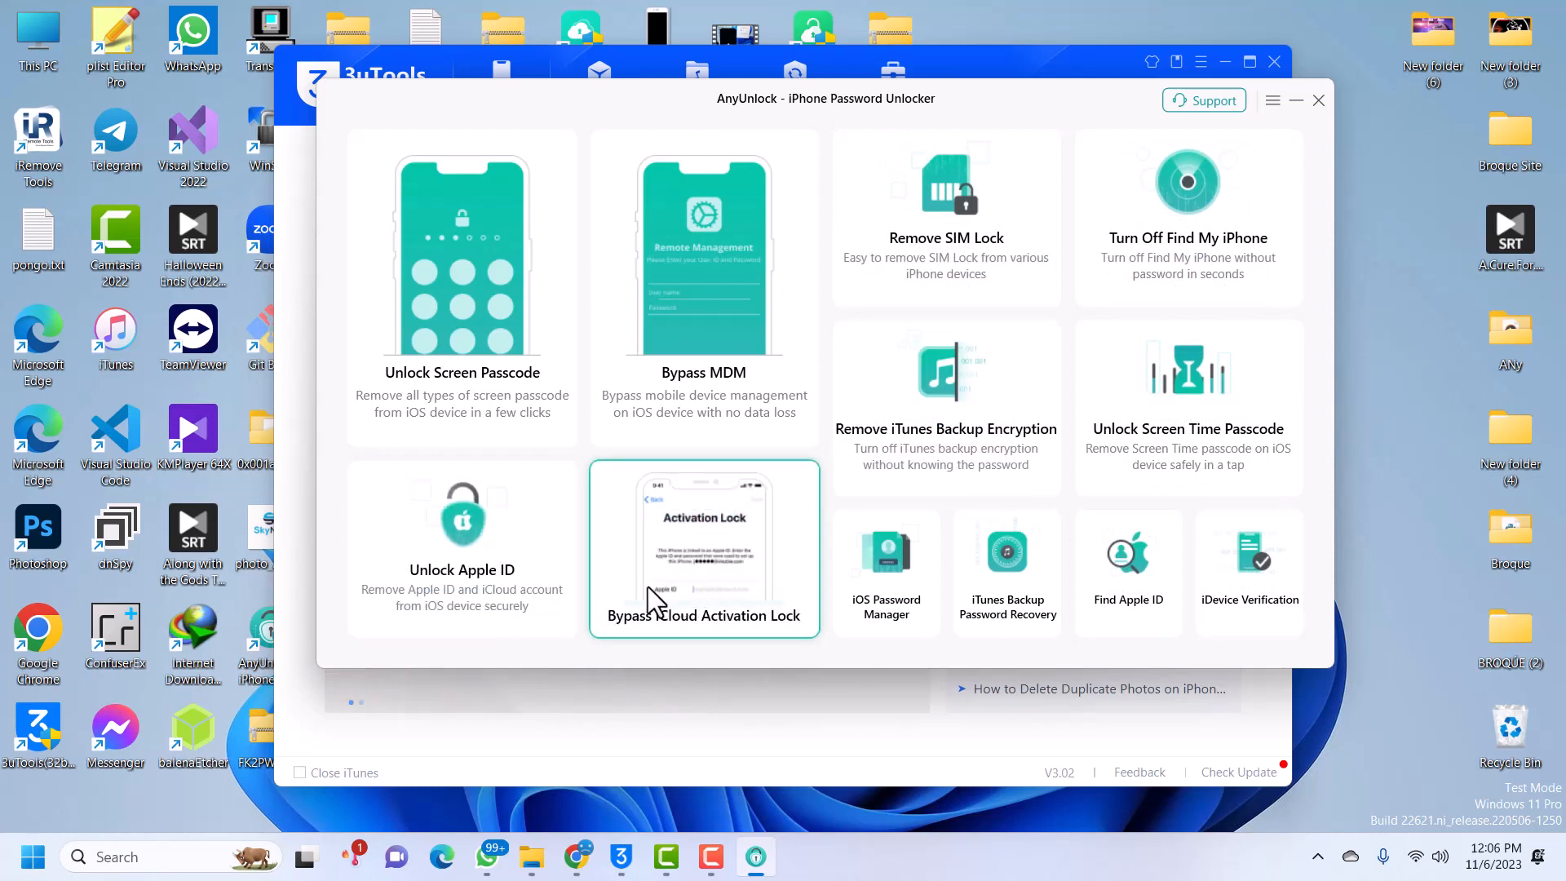
click(704, 550)
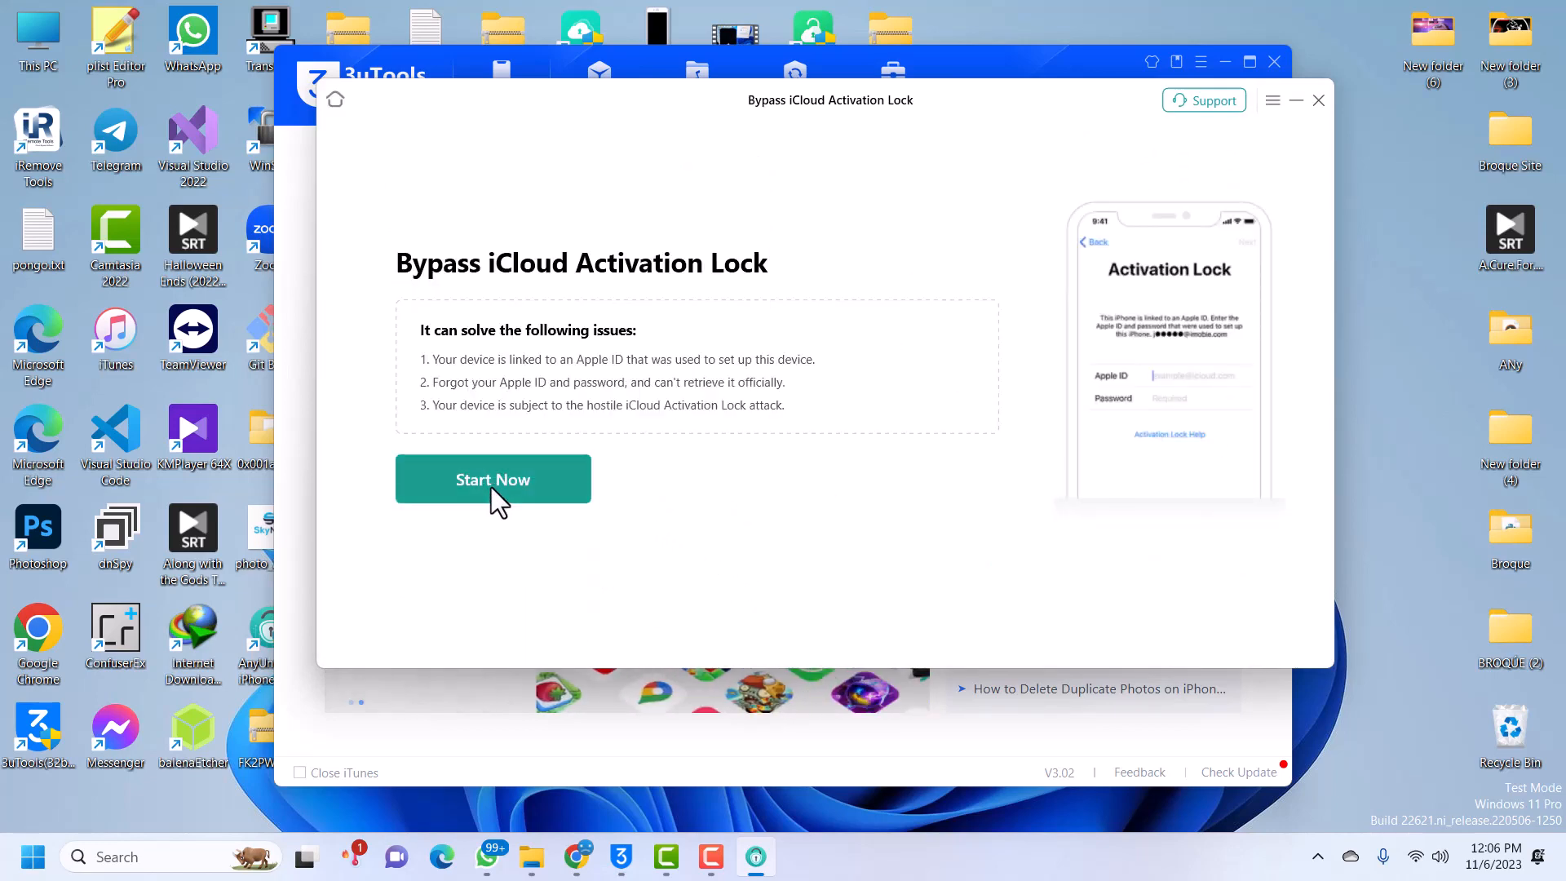
- Start the bypass to show the connected iPhone 5S details for confirmation
click(492, 480)
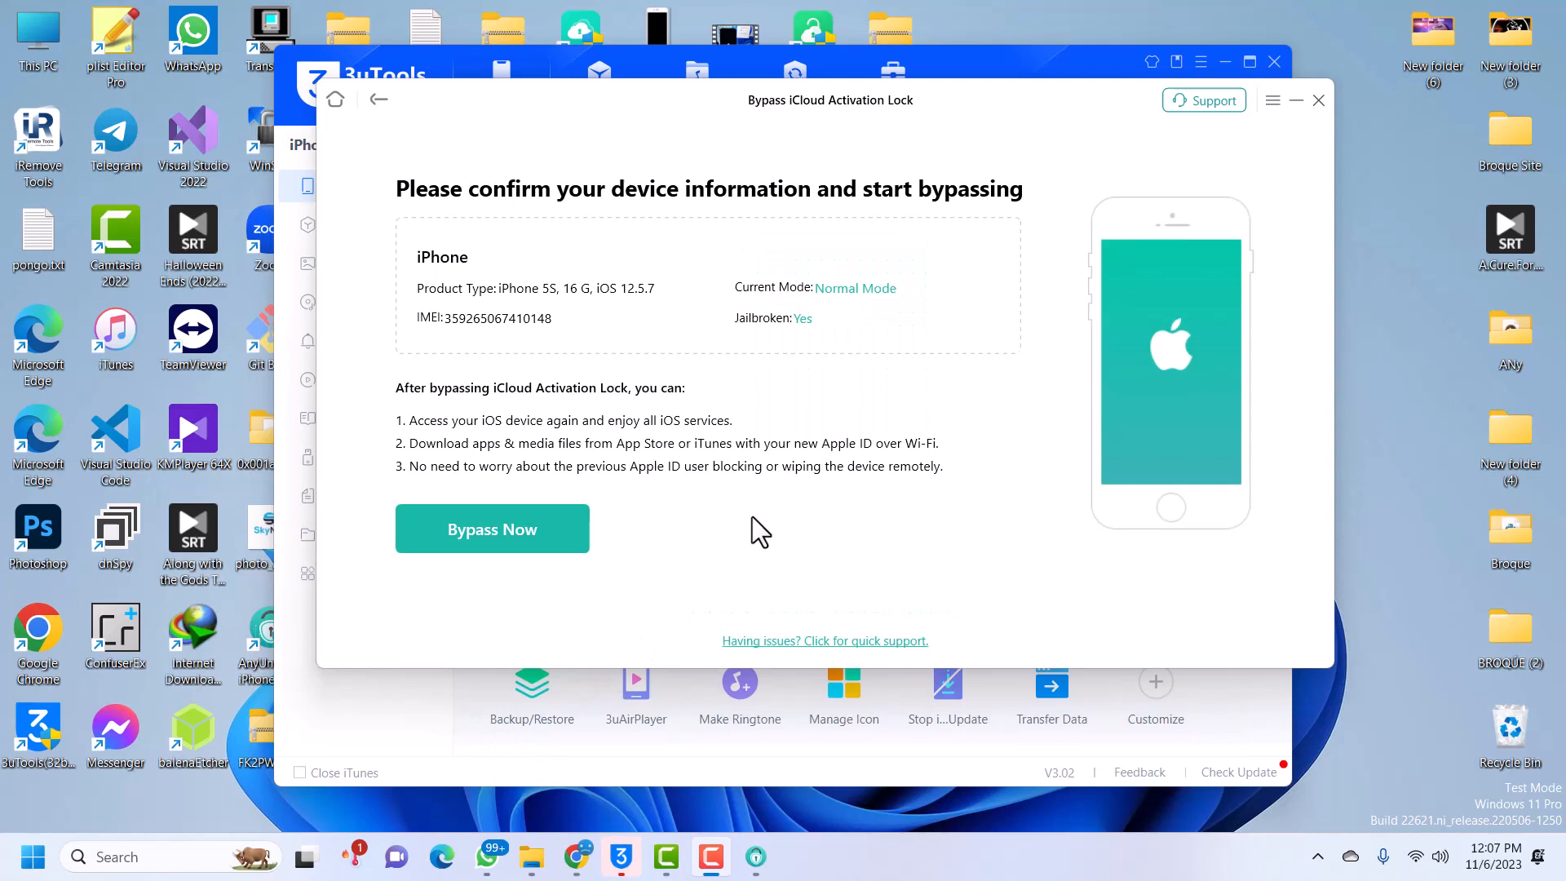
mouse_move(777, 328)
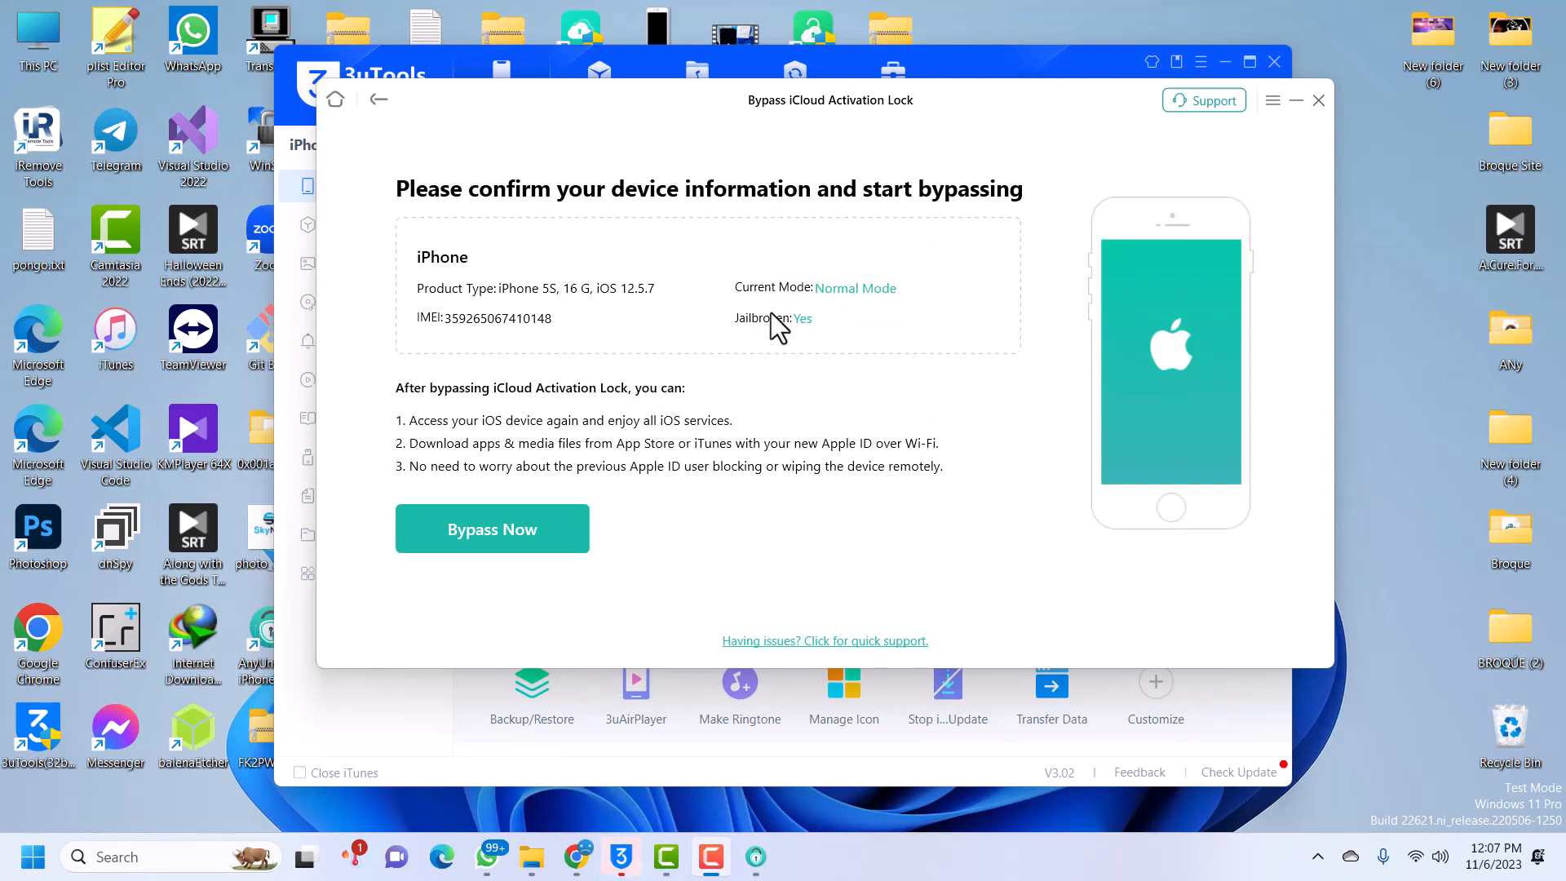
mouse_move(647, 303)
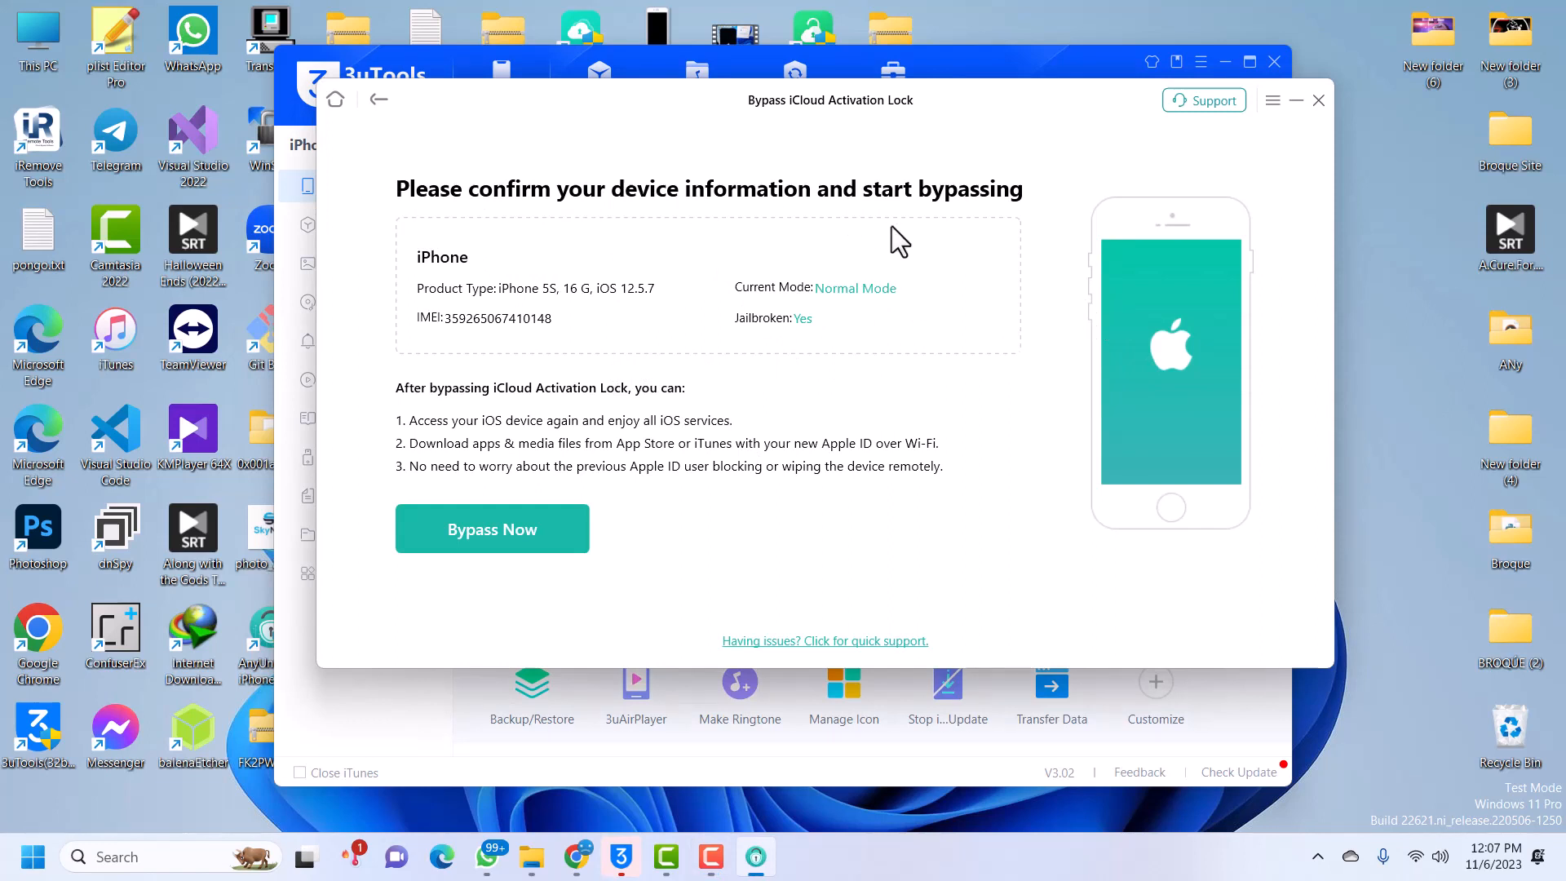
mouse_move(745, 368)
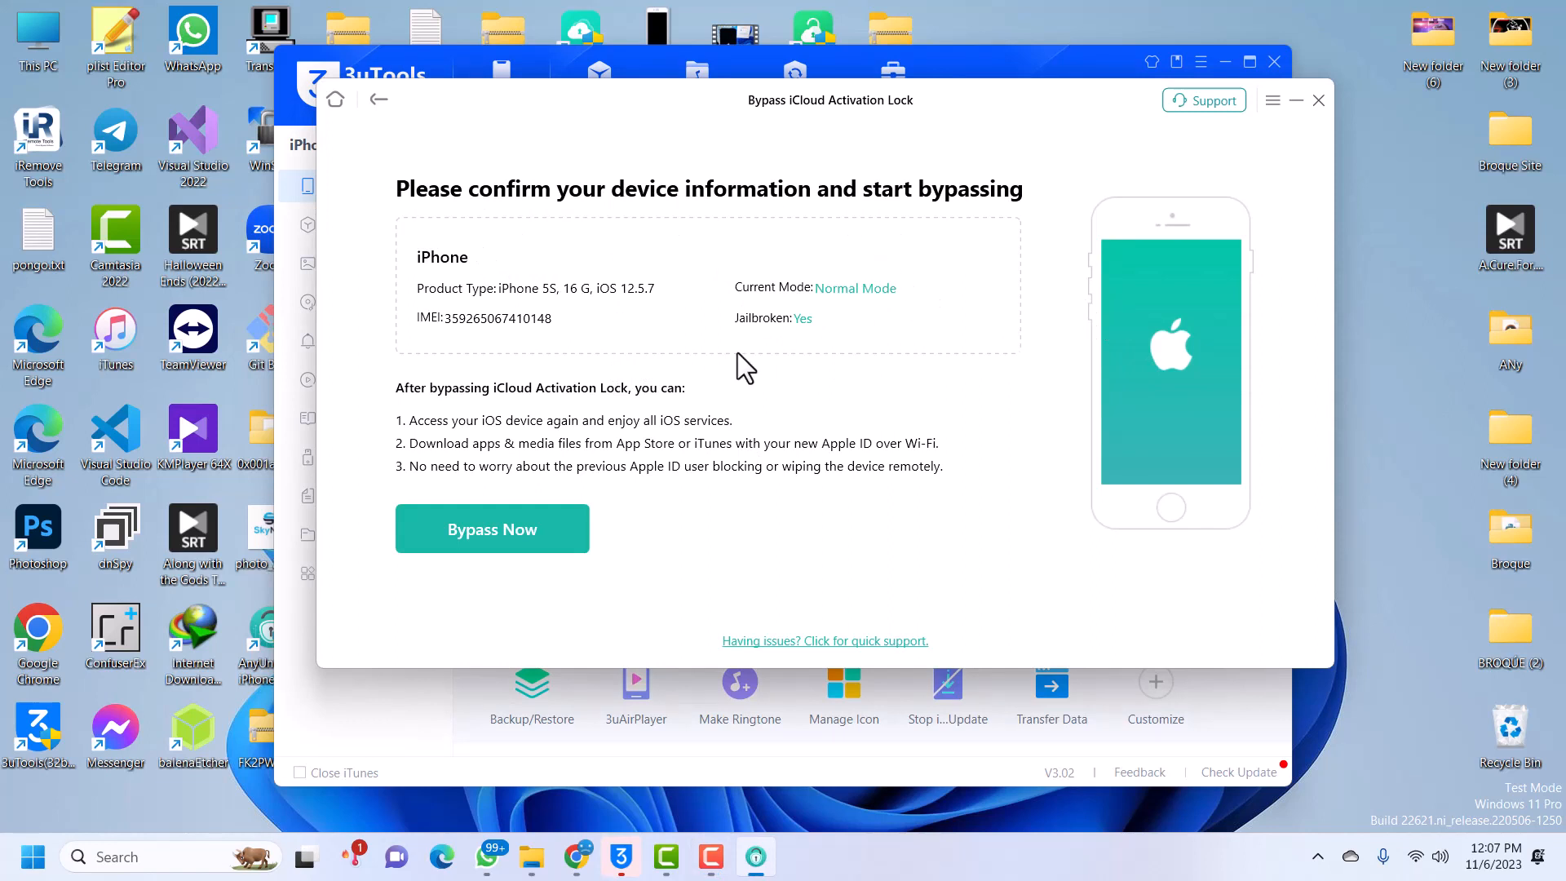
mouse_move(605, 310)
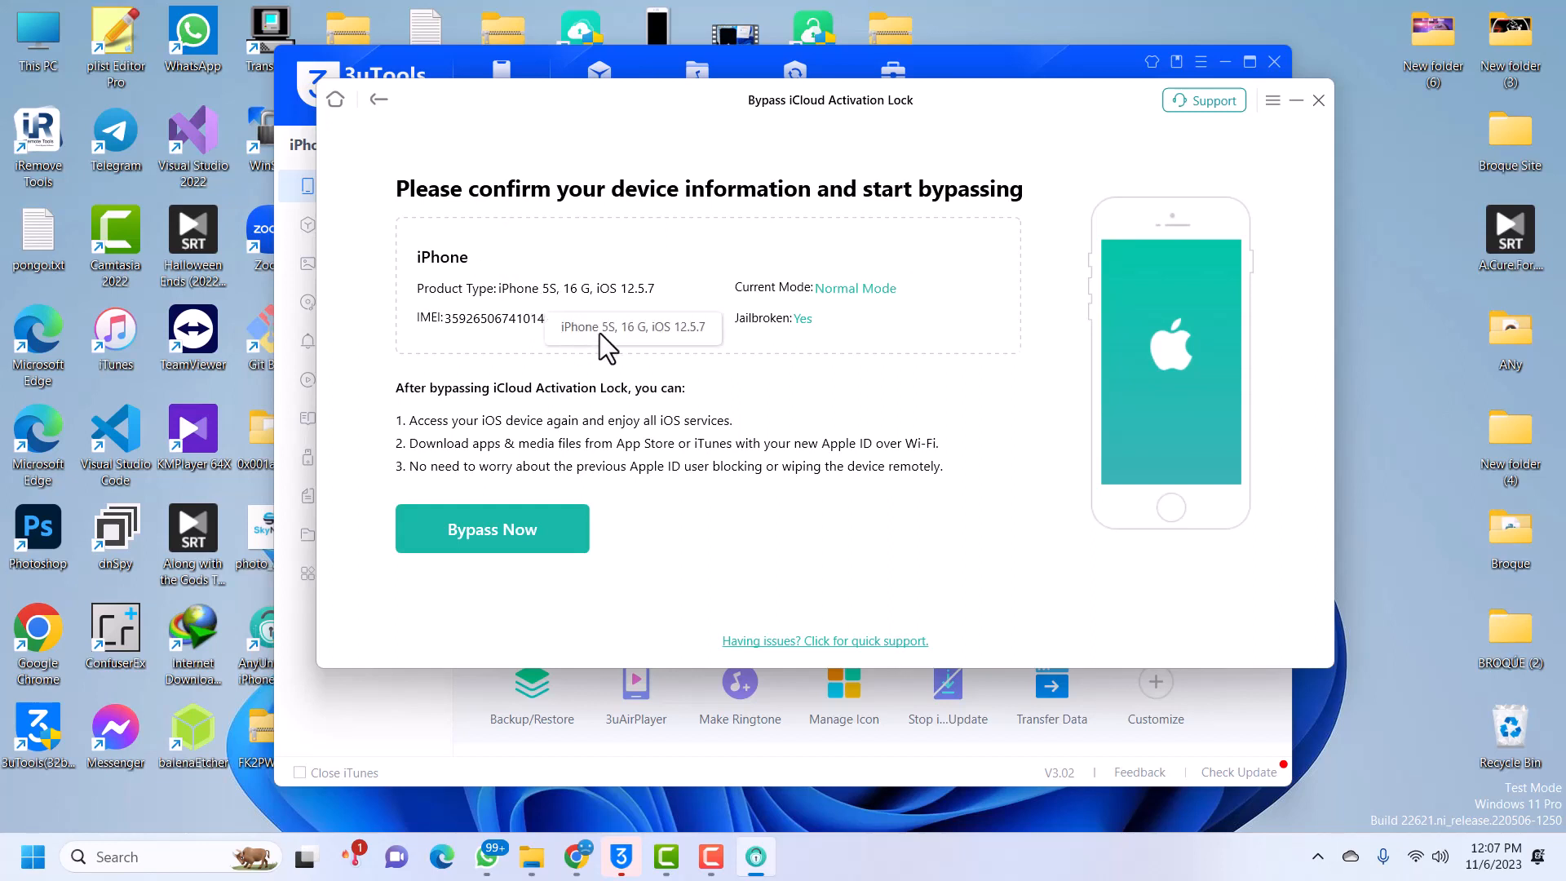
mouse_move(774, 350)
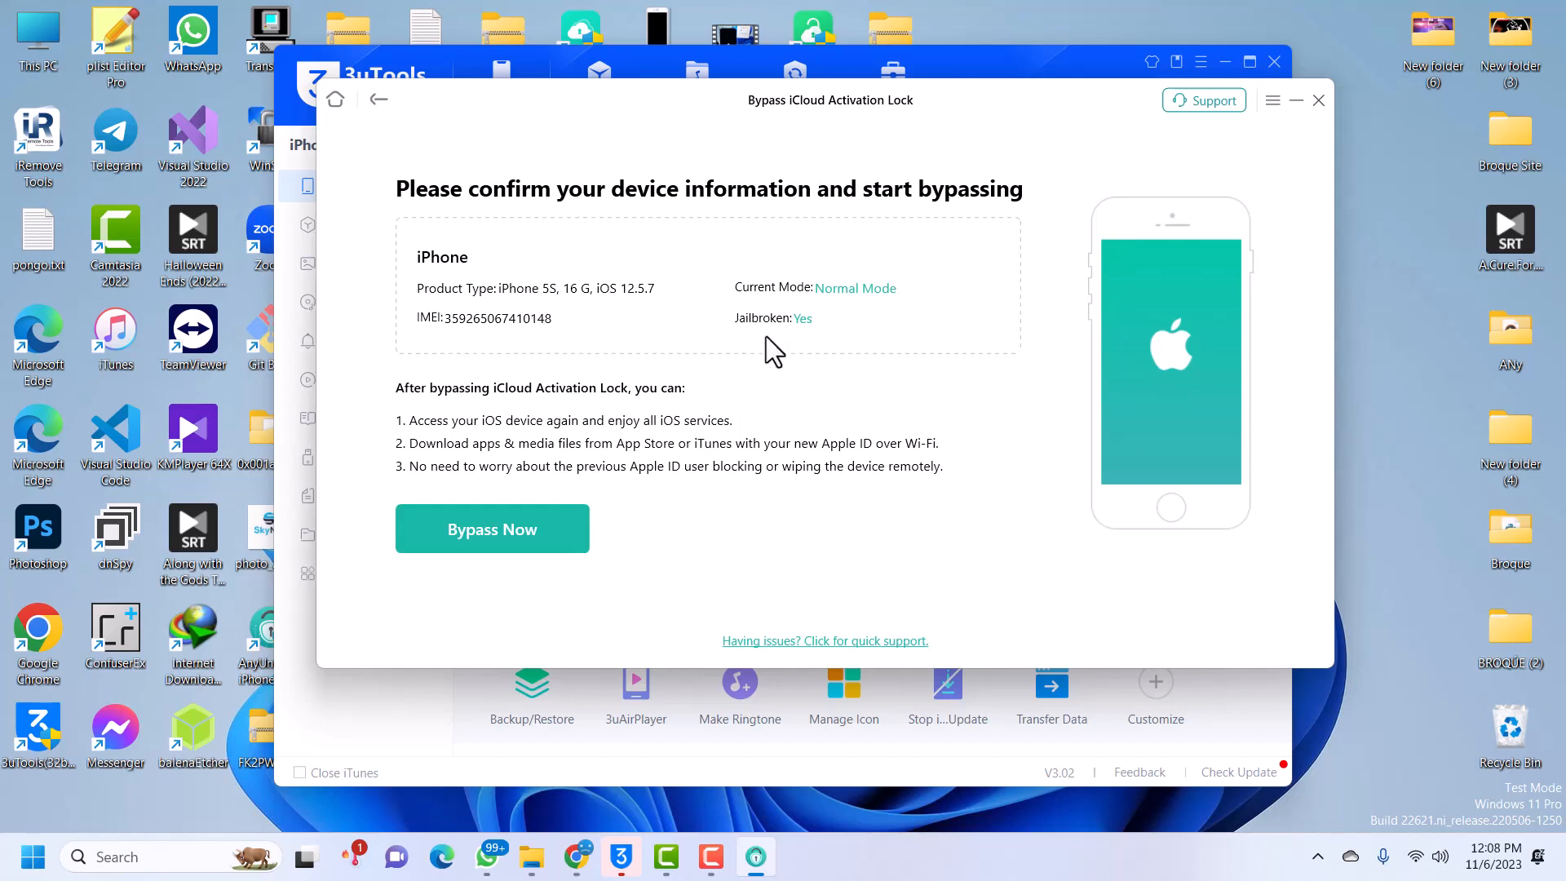
mouse_move(649, 290)
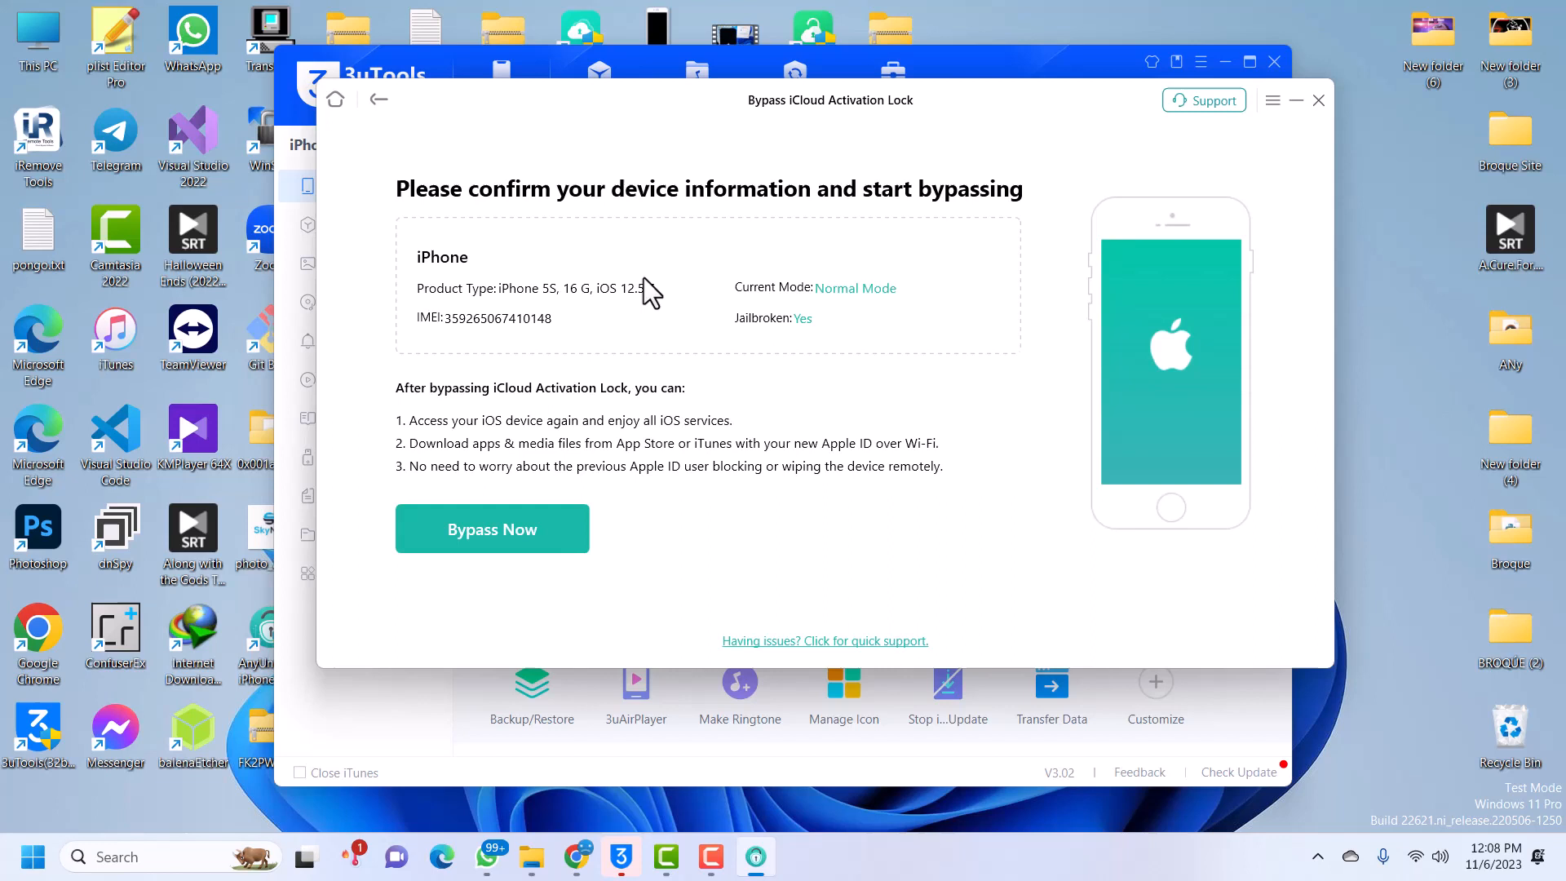
mouse_move(871, 388)
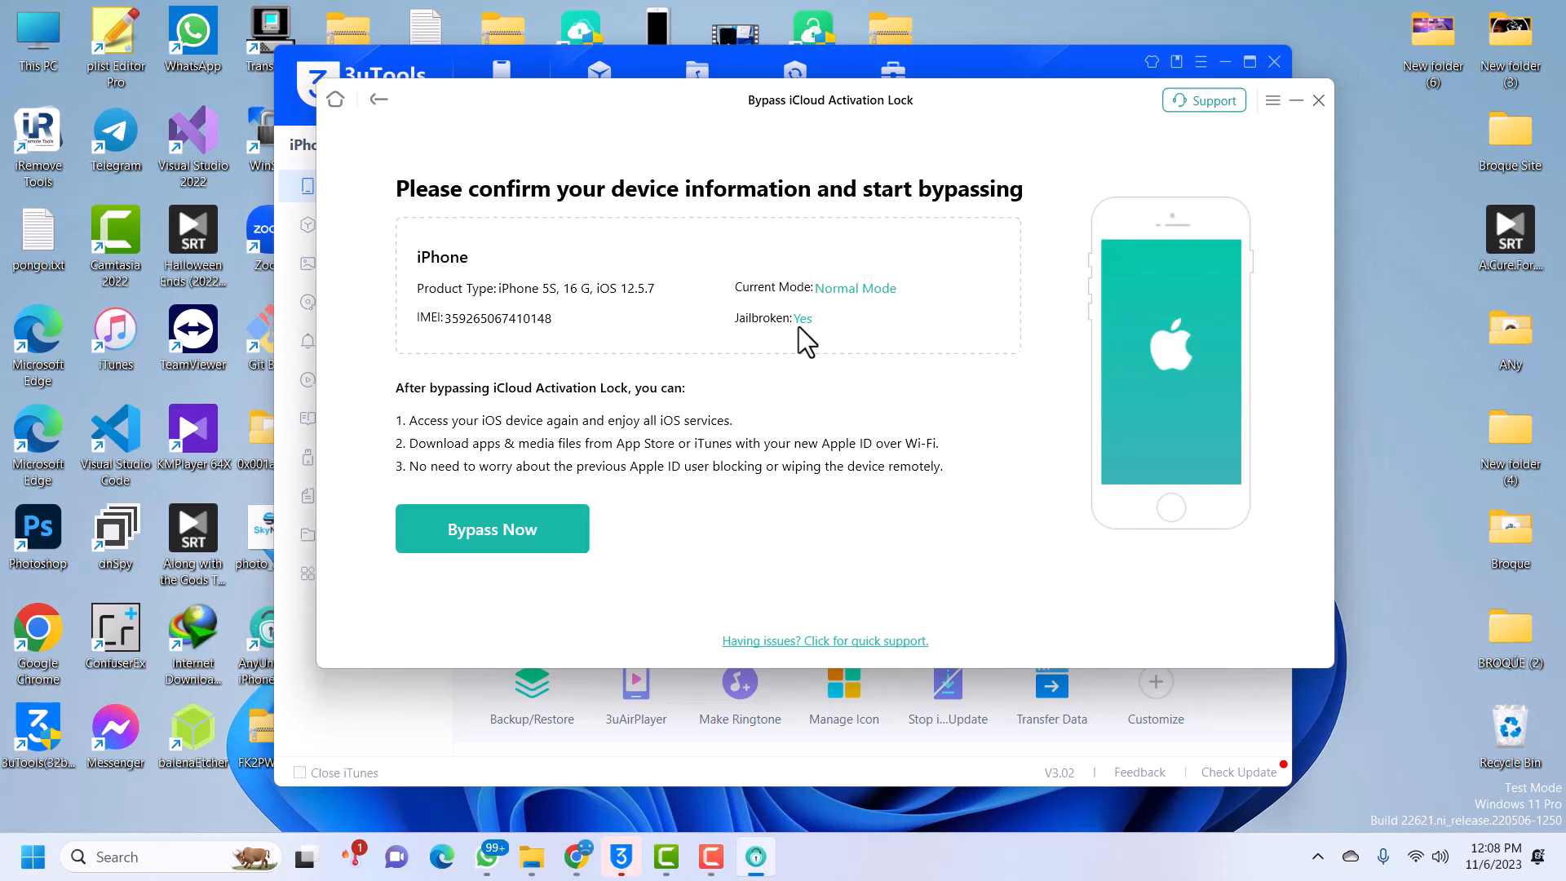
mouse_move(766, 339)
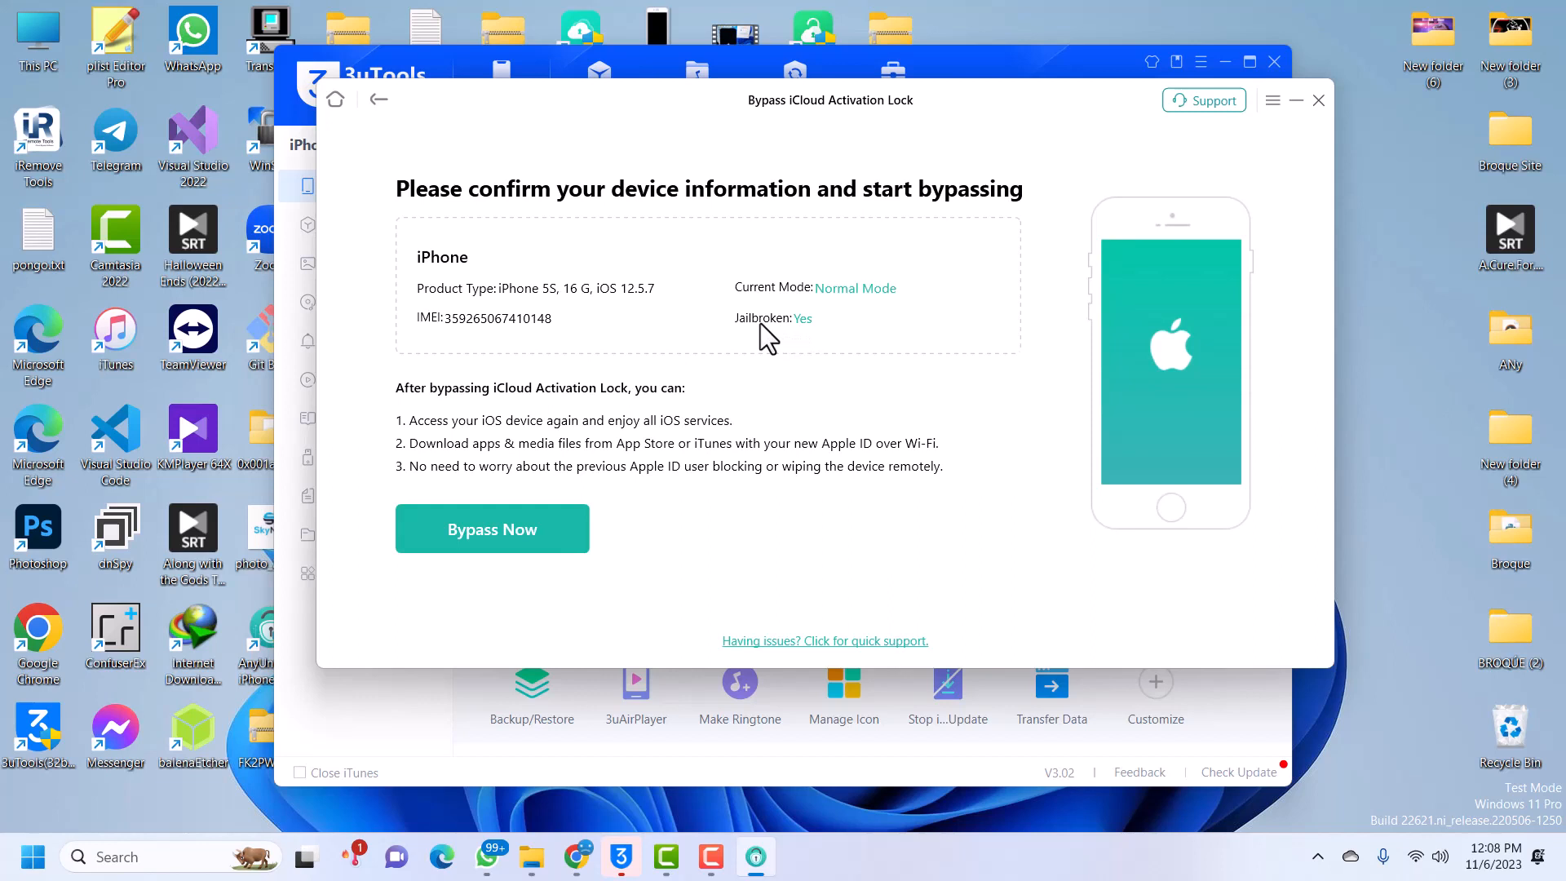
mouse_move(754, 402)
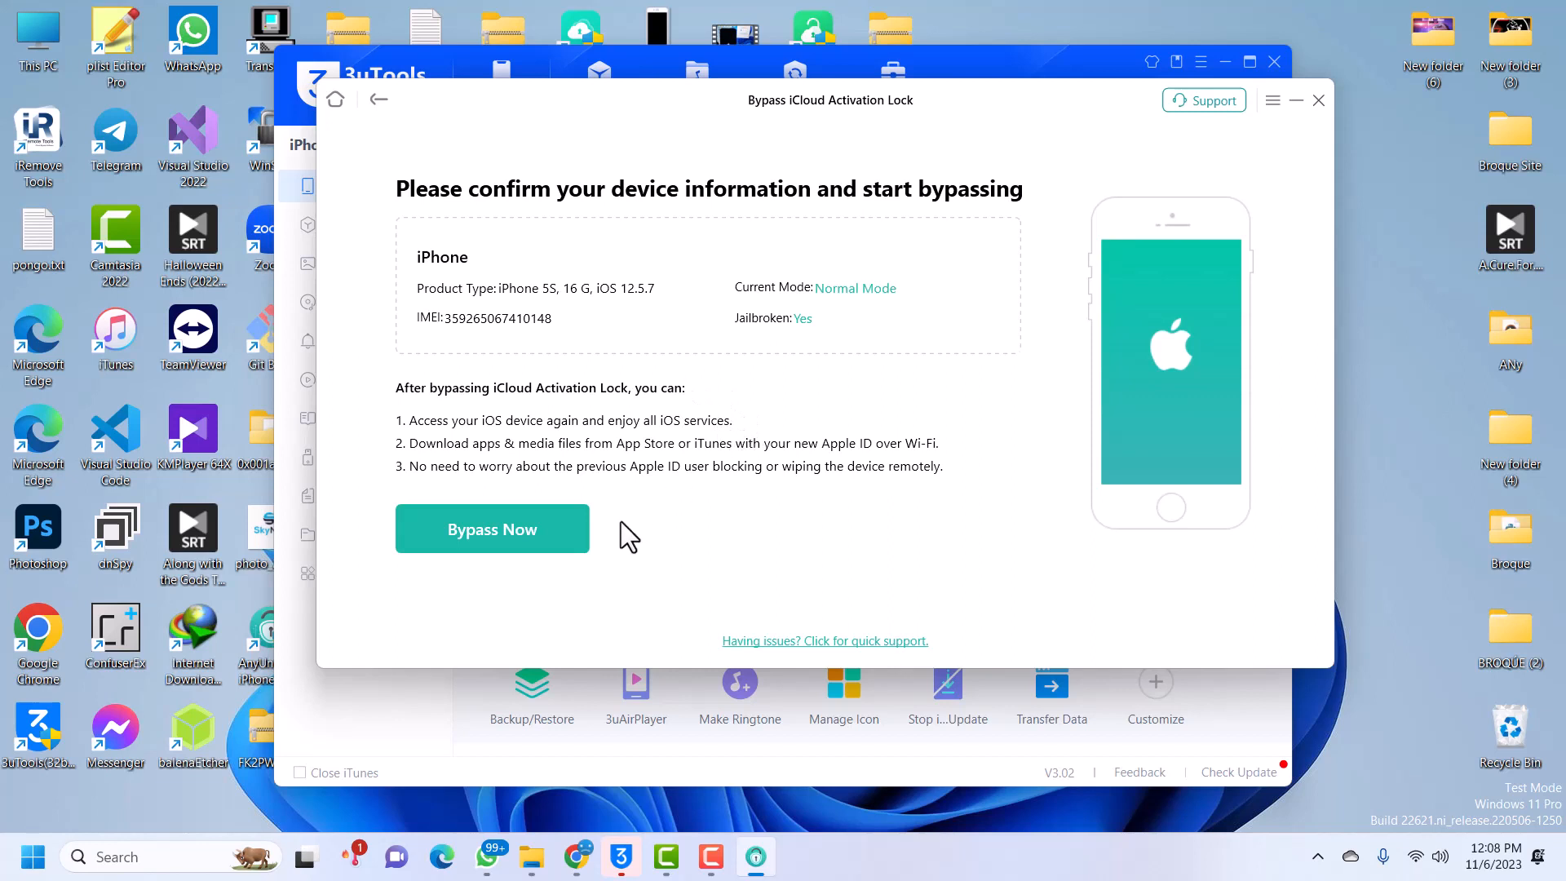
- Begin bypassing iCloud Activation Lock on the confirmed iPhone 5S
click(491, 528)
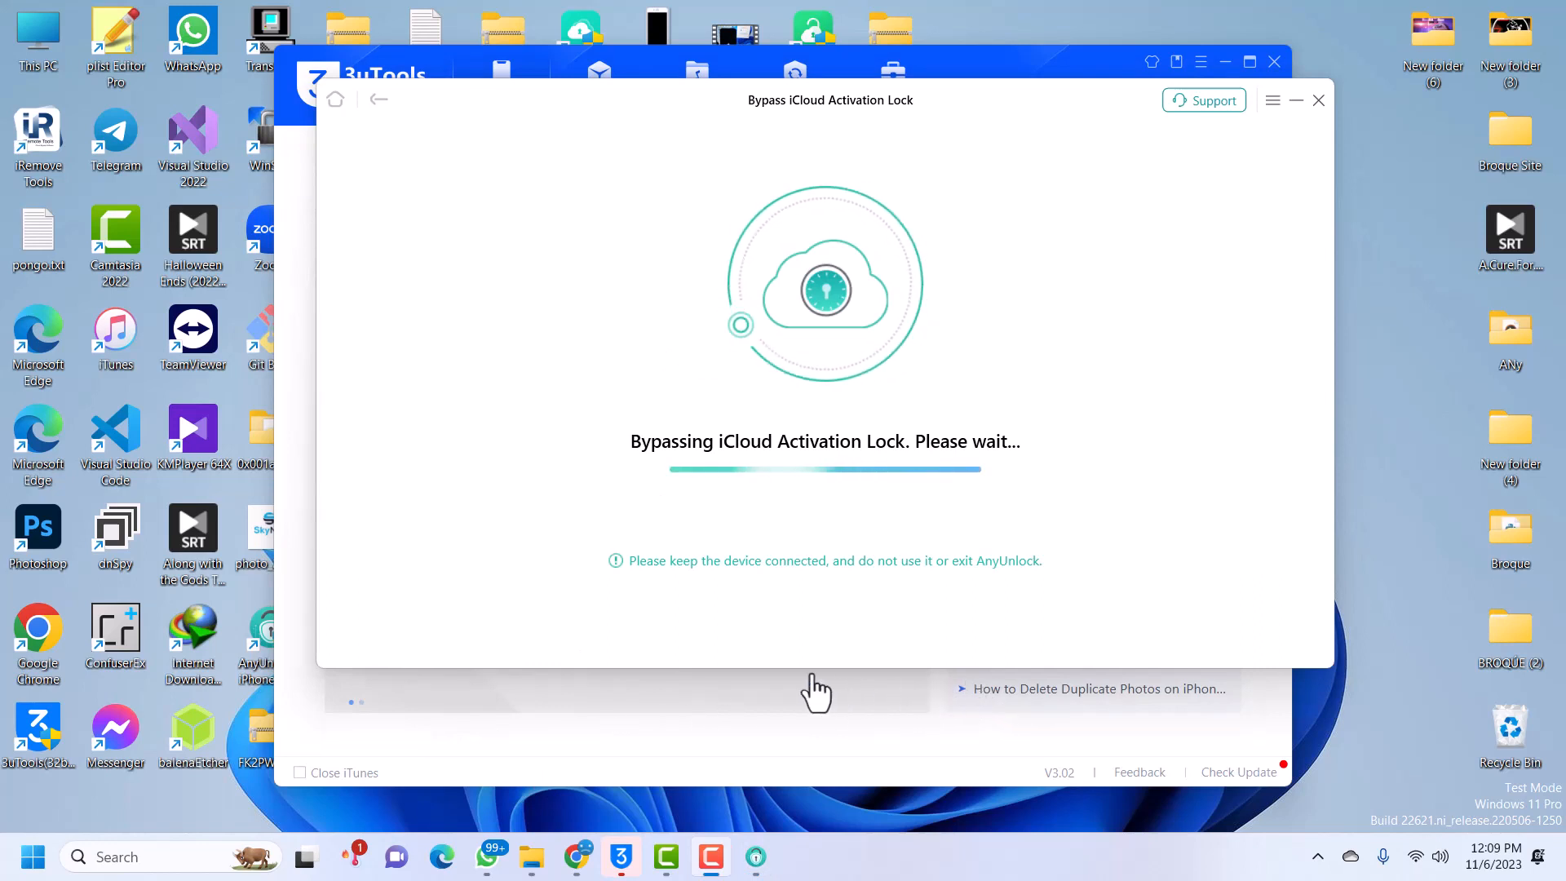
mouse_move(778, 743)
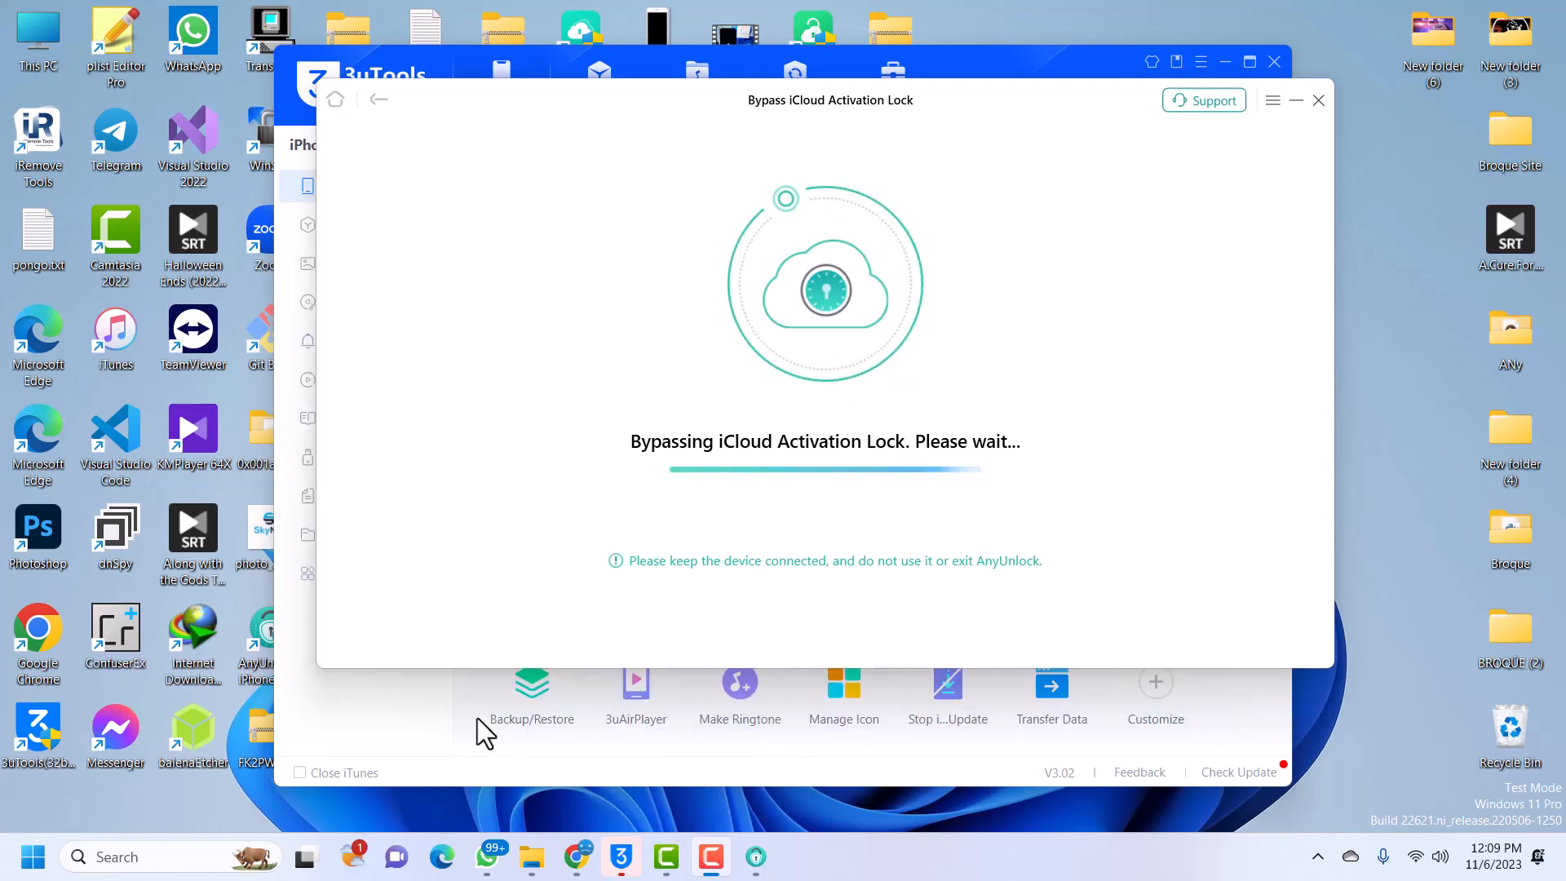
mouse_move(749, 629)
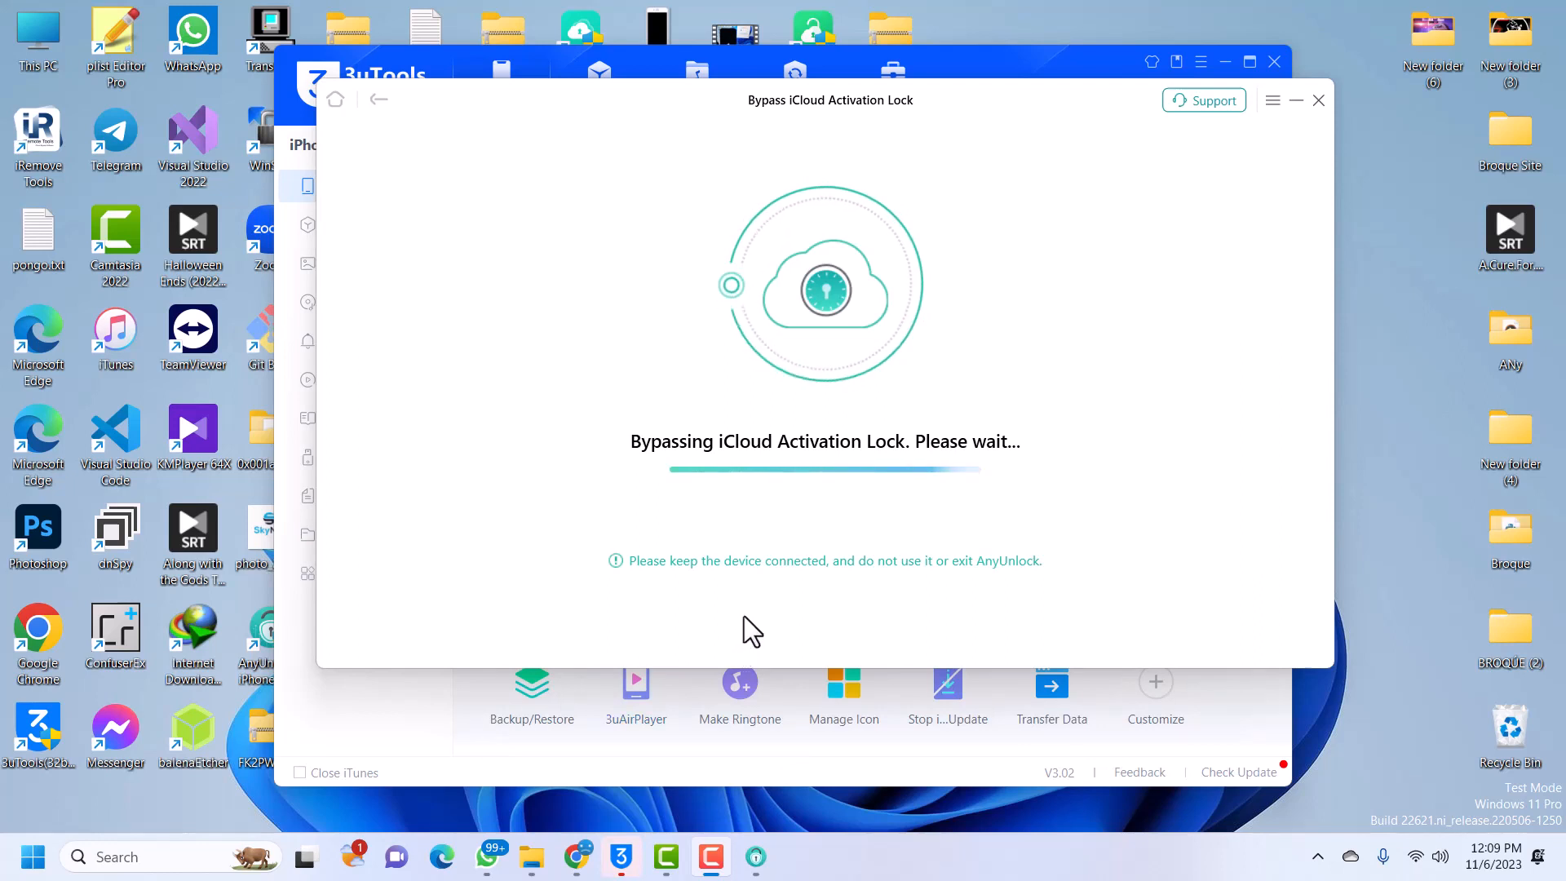
mouse_move(460, 748)
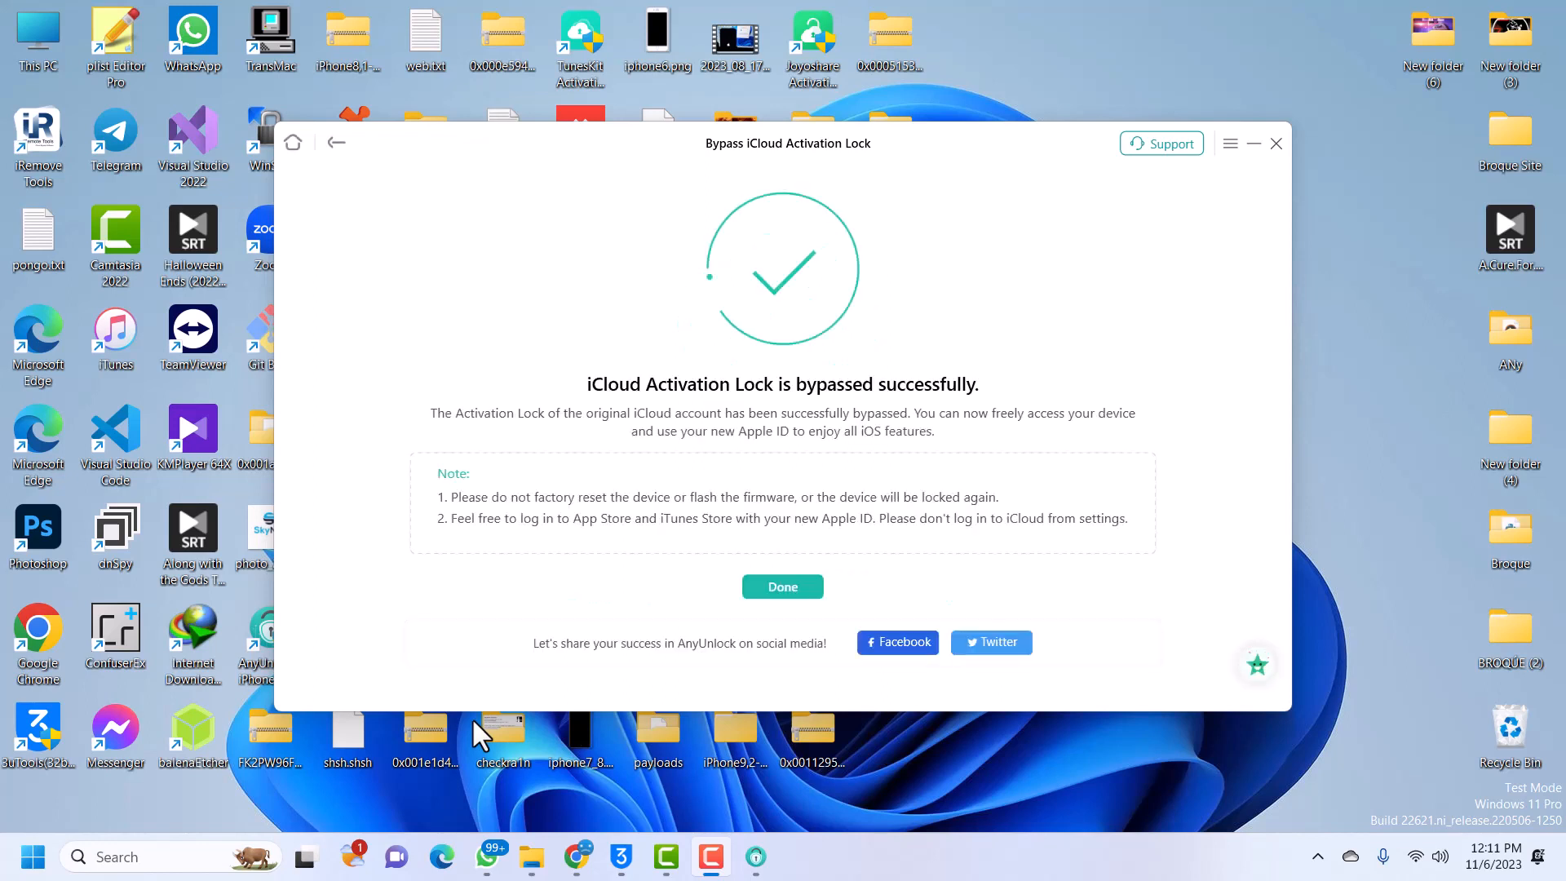
click(1256, 663)
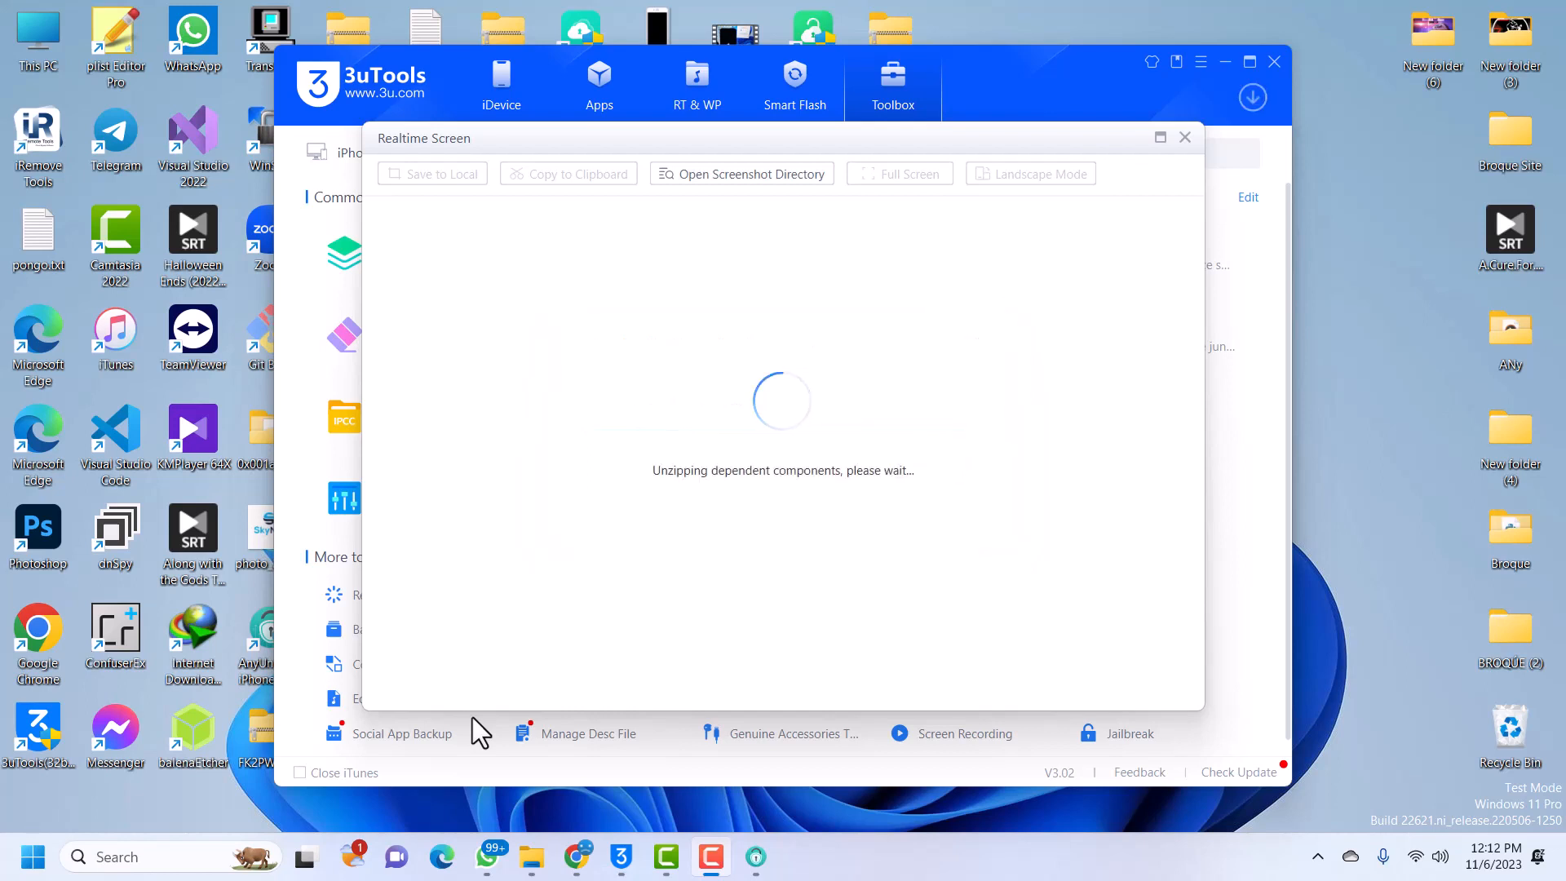
mouse_move(530, 744)
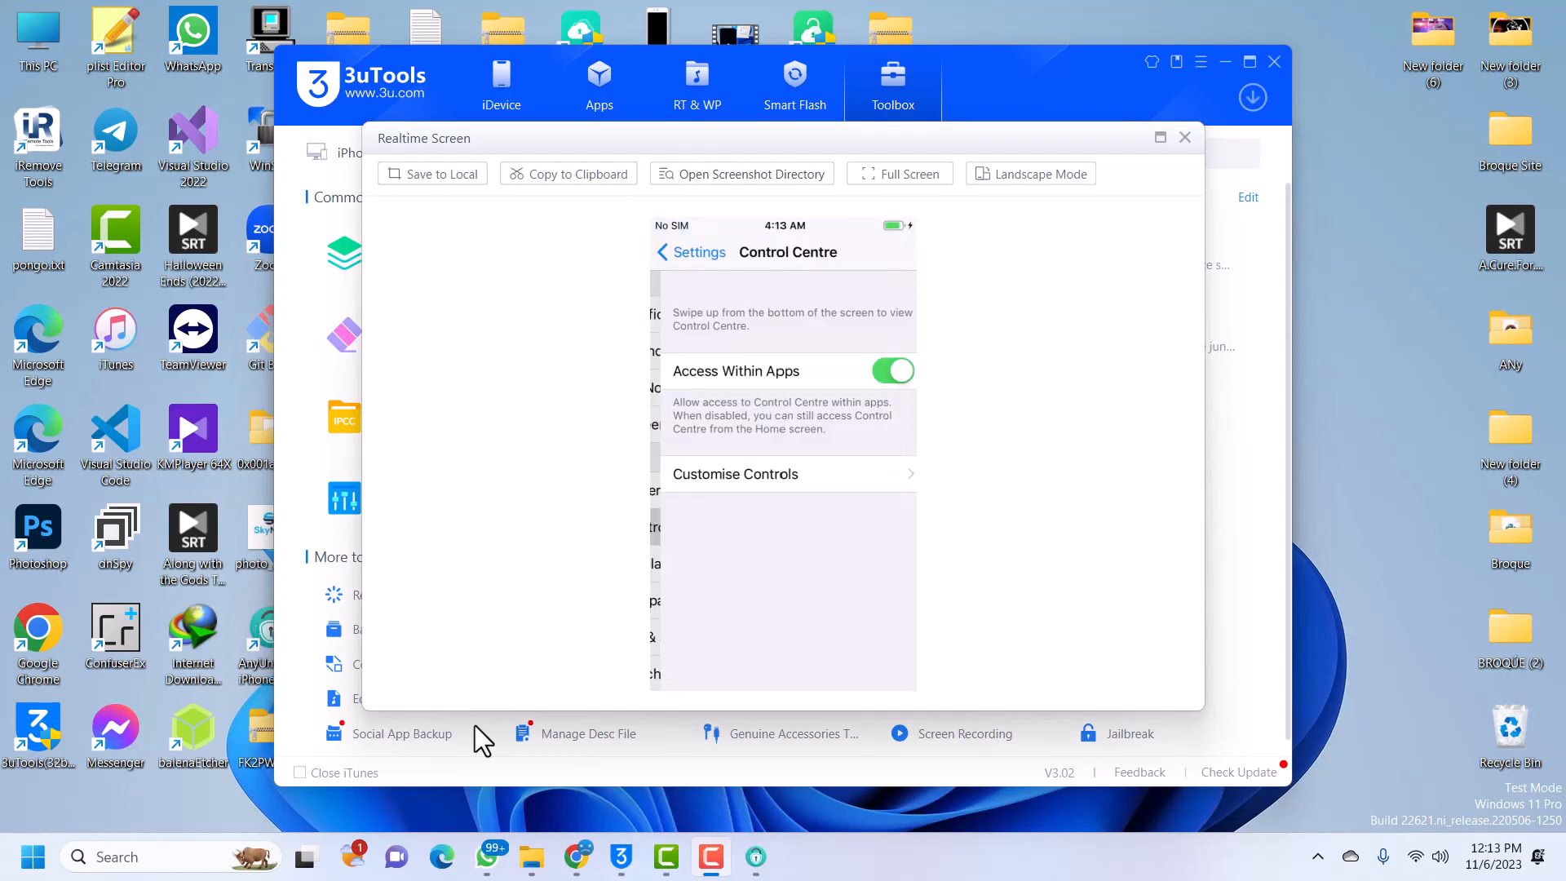
- Open 3uTools' Realtime Screen to mirror the iPhone's home screen
click(690, 252)
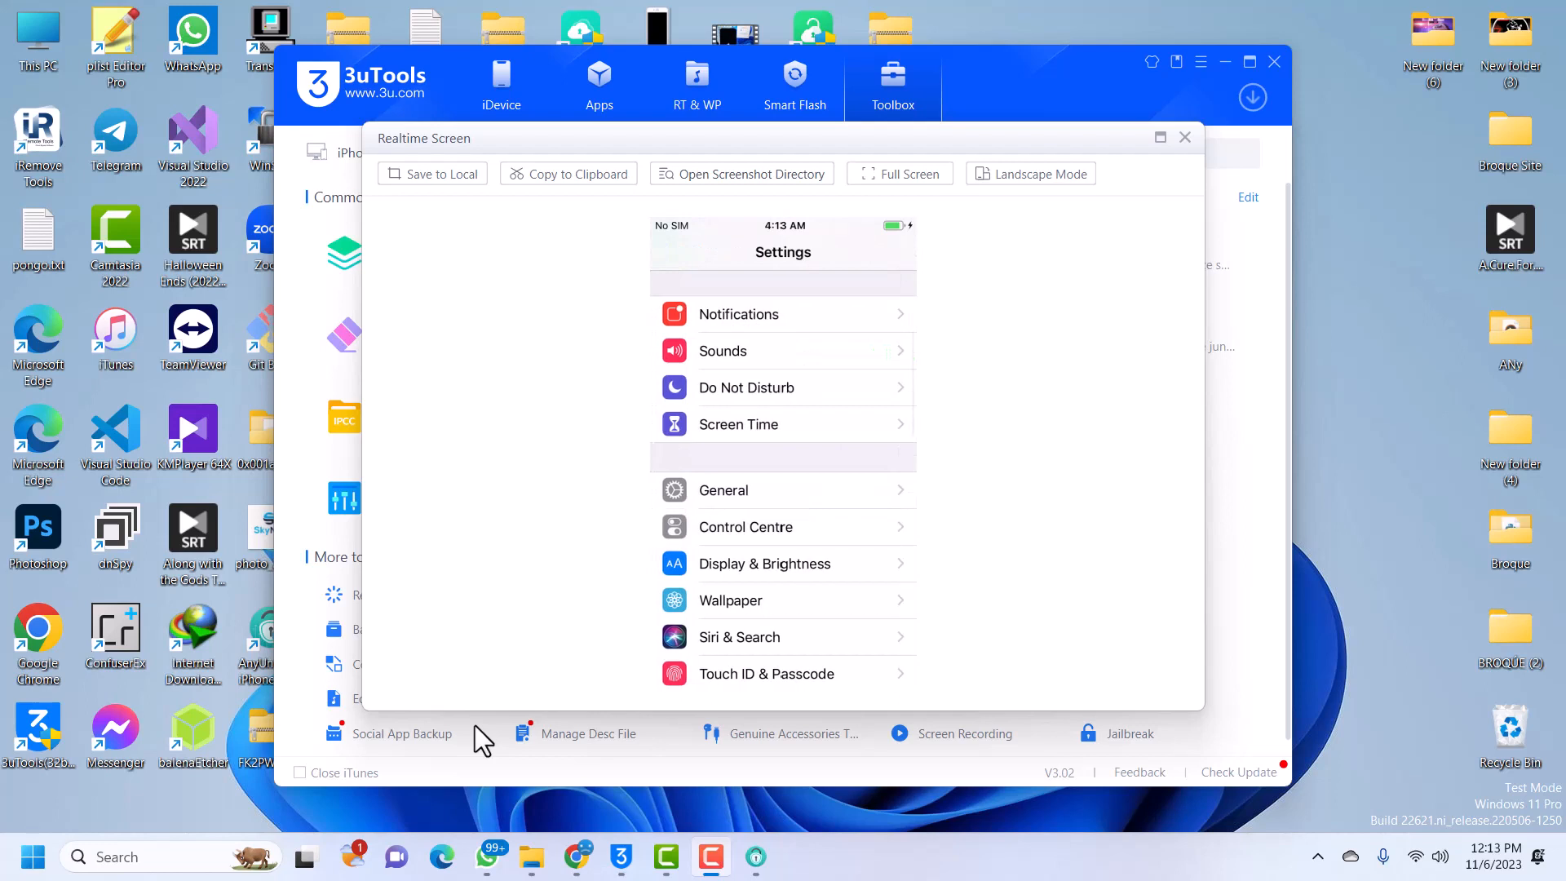
click(724, 489)
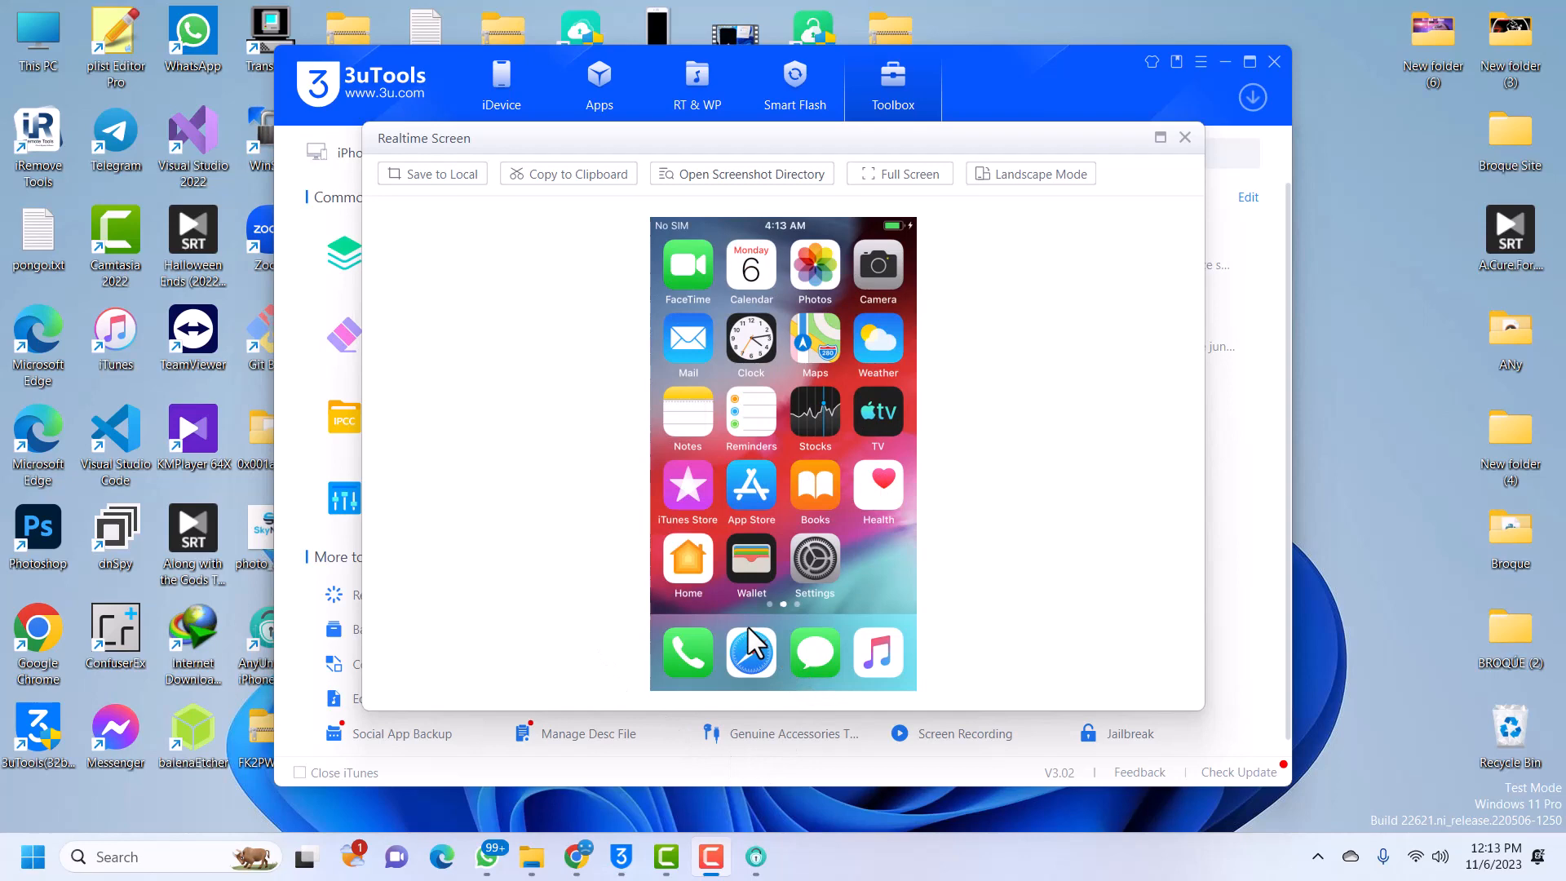
mouse_move(711, 844)
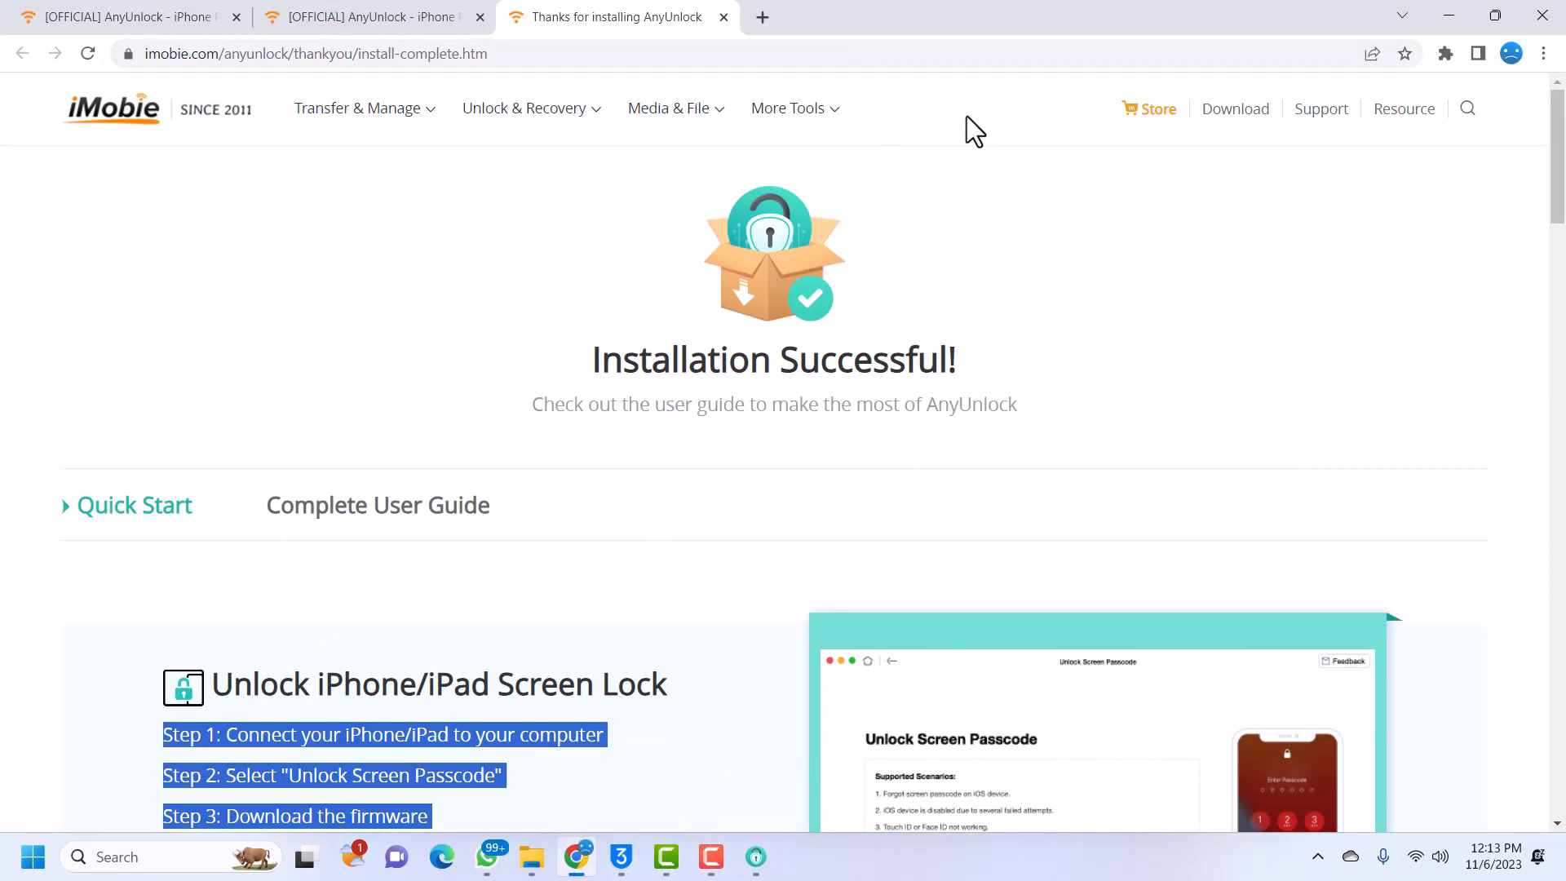
- Go from iMobie's Unlock & Recovery menu to AnyUnlock's product page, then its See Pricing page
click(669, 108)
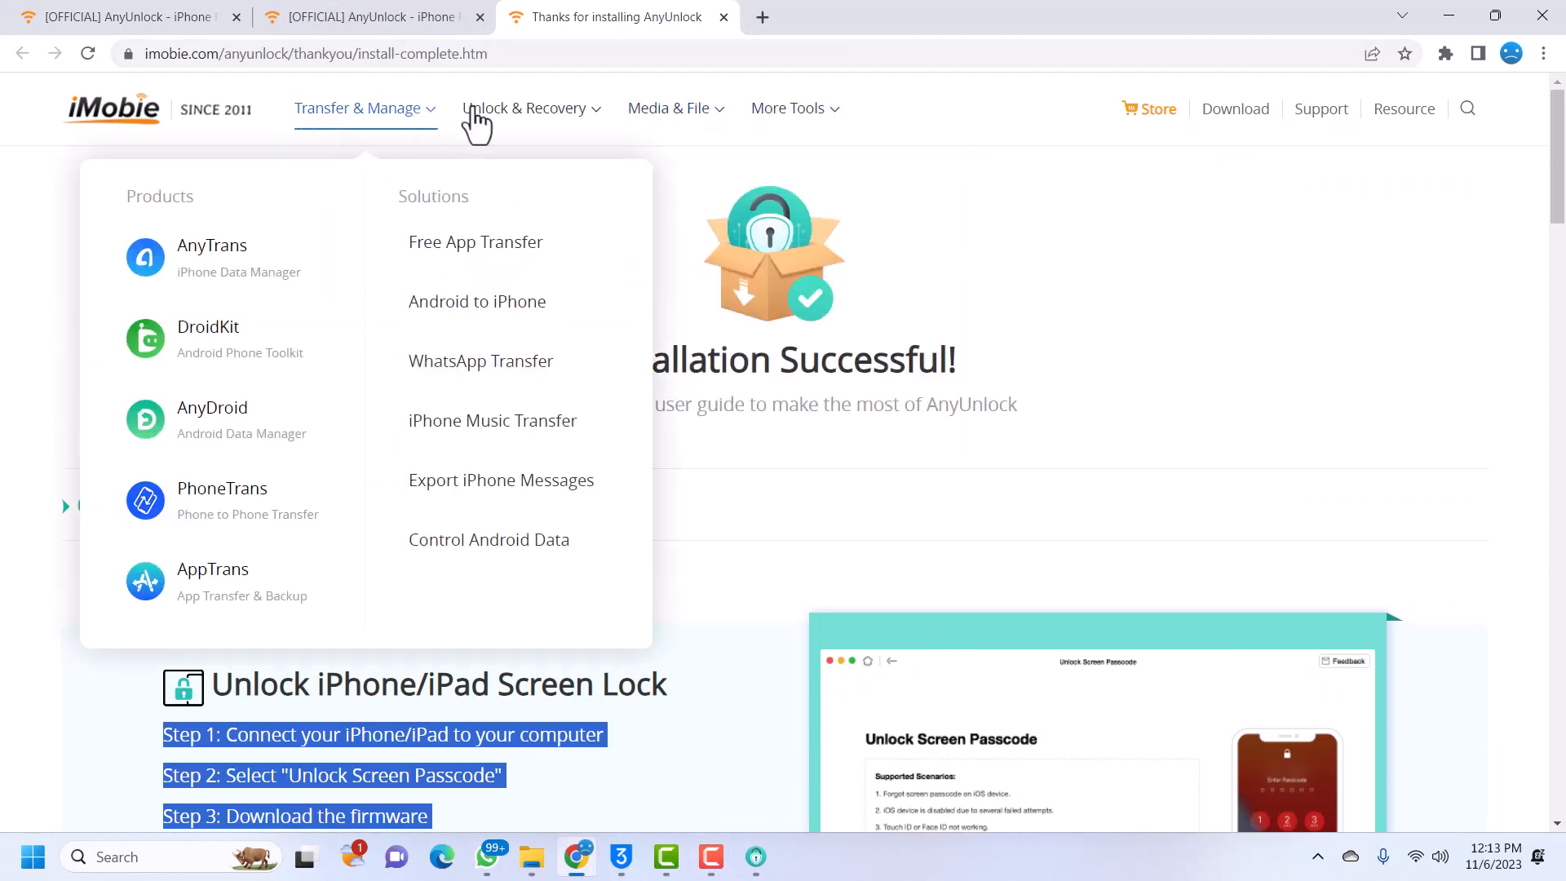
mouse_move(525, 107)
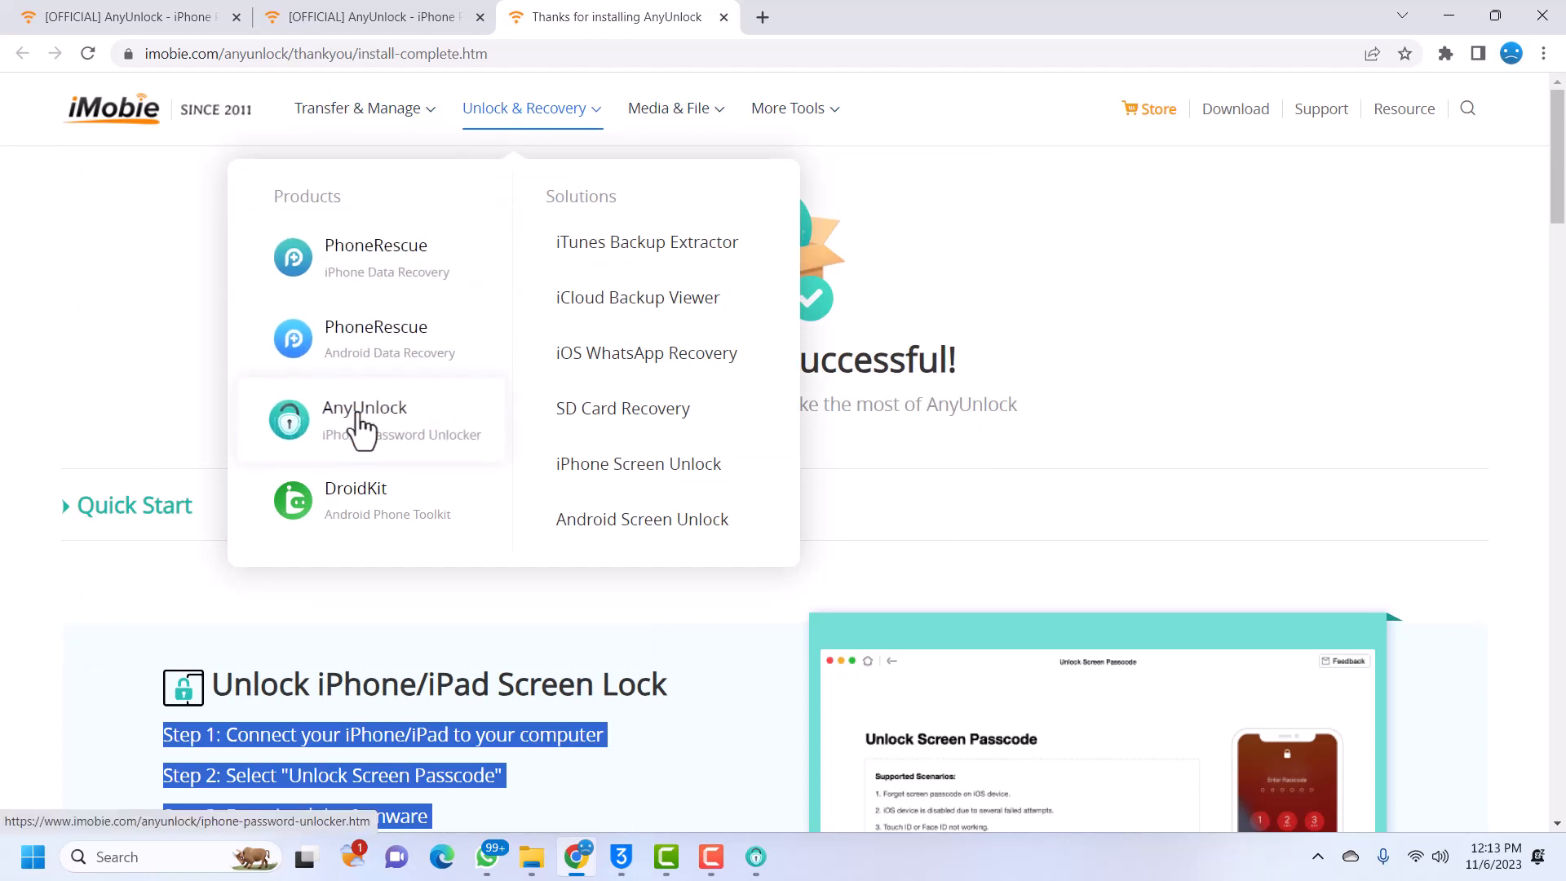
click(365, 420)
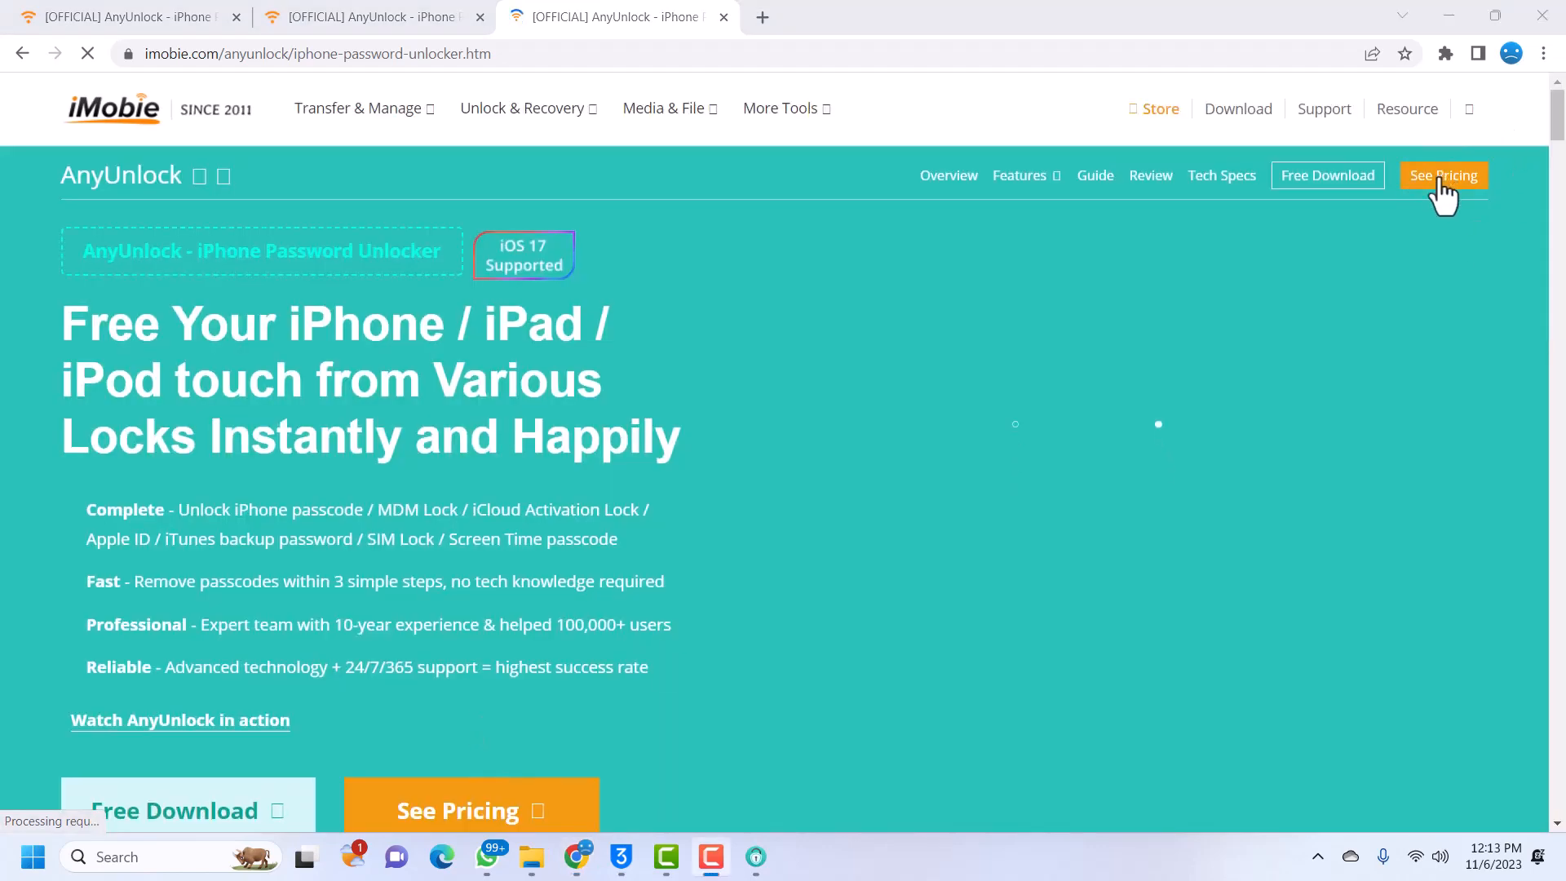
click(1443, 176)
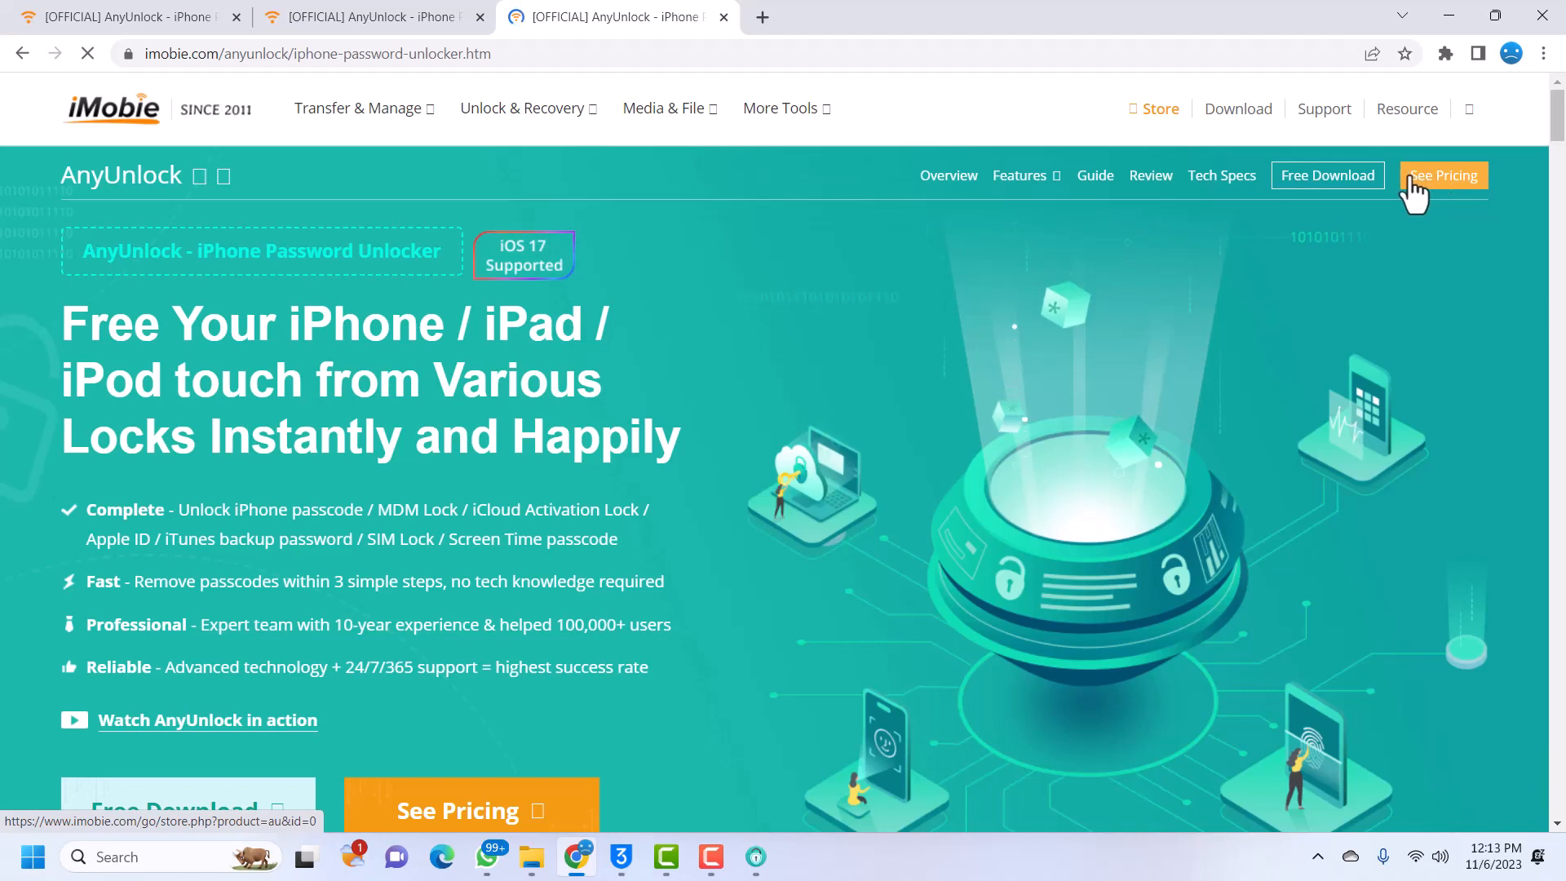
click(1443, 175)
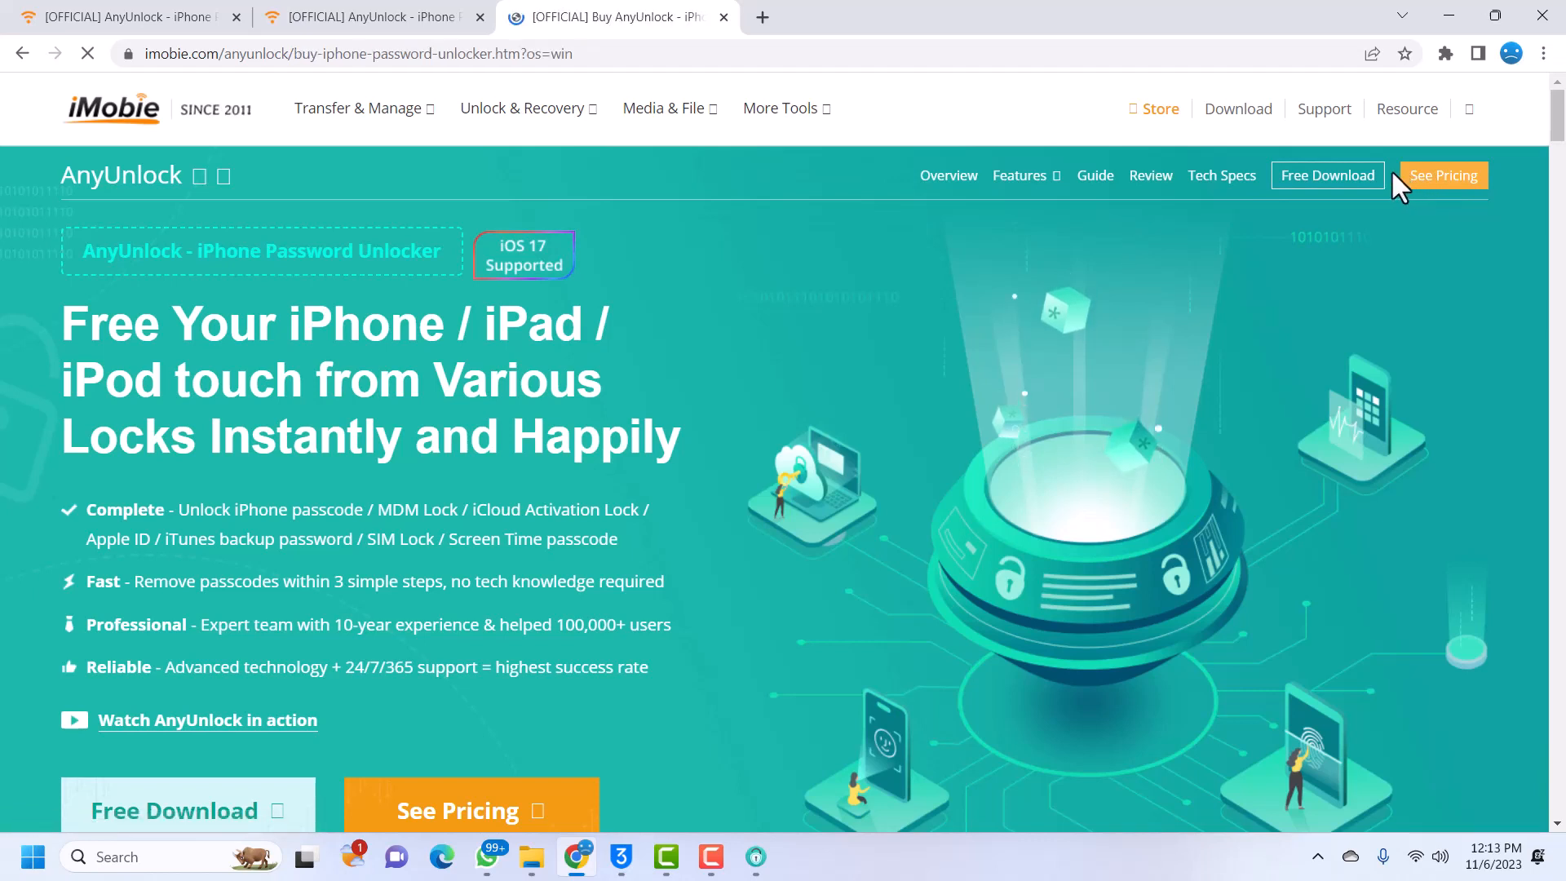
click(1443, 175)
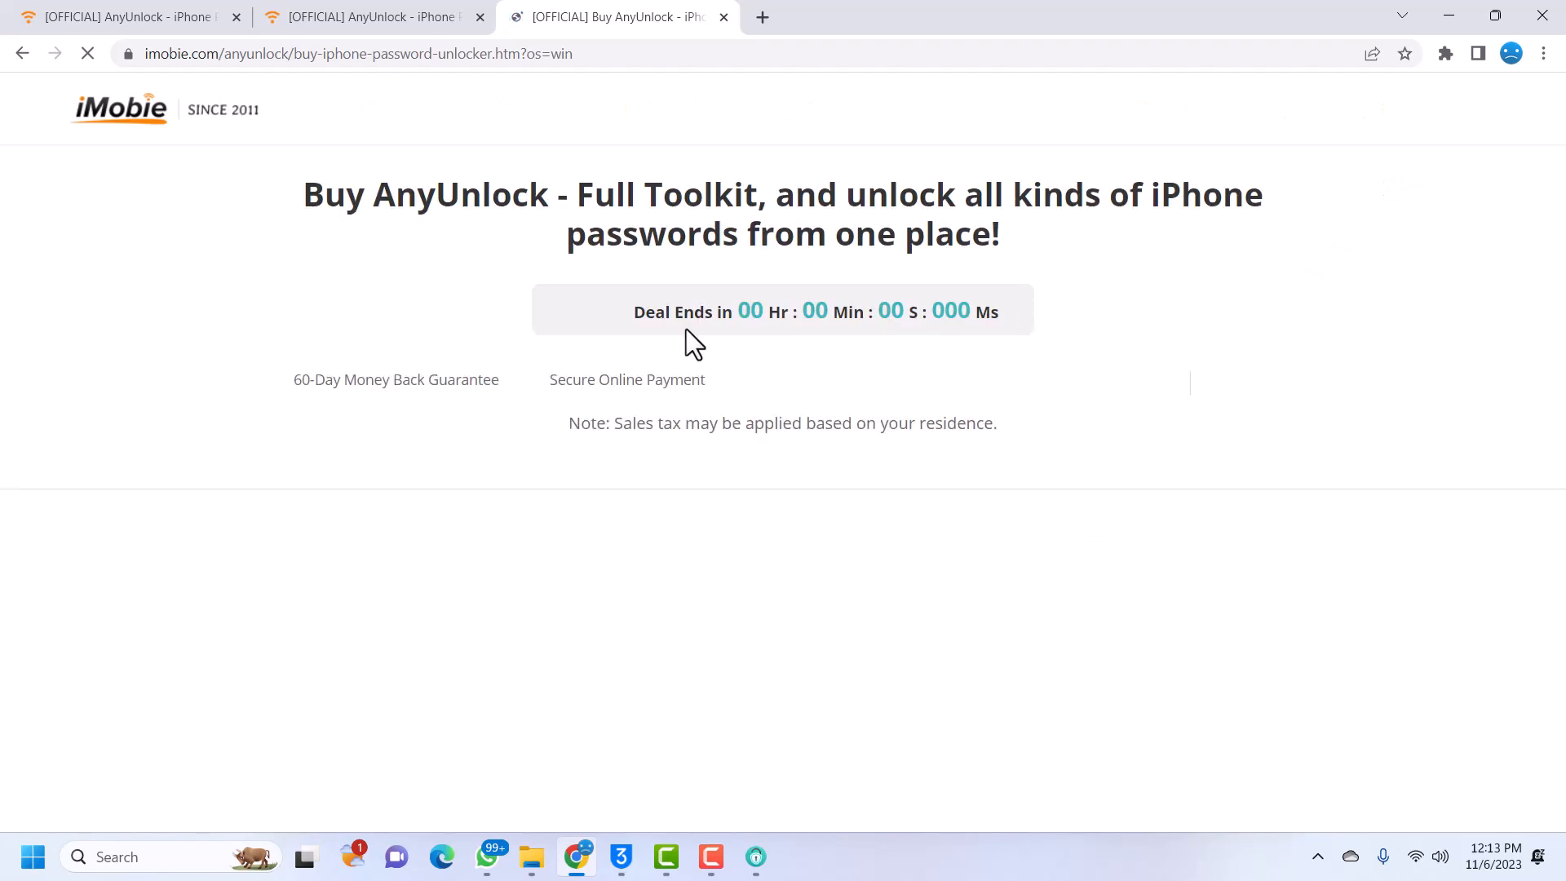
- Scroll through the individual AnyUnlock plans, then back up to the $59.99 Full Toolkit subscription
scroll(down, 3)
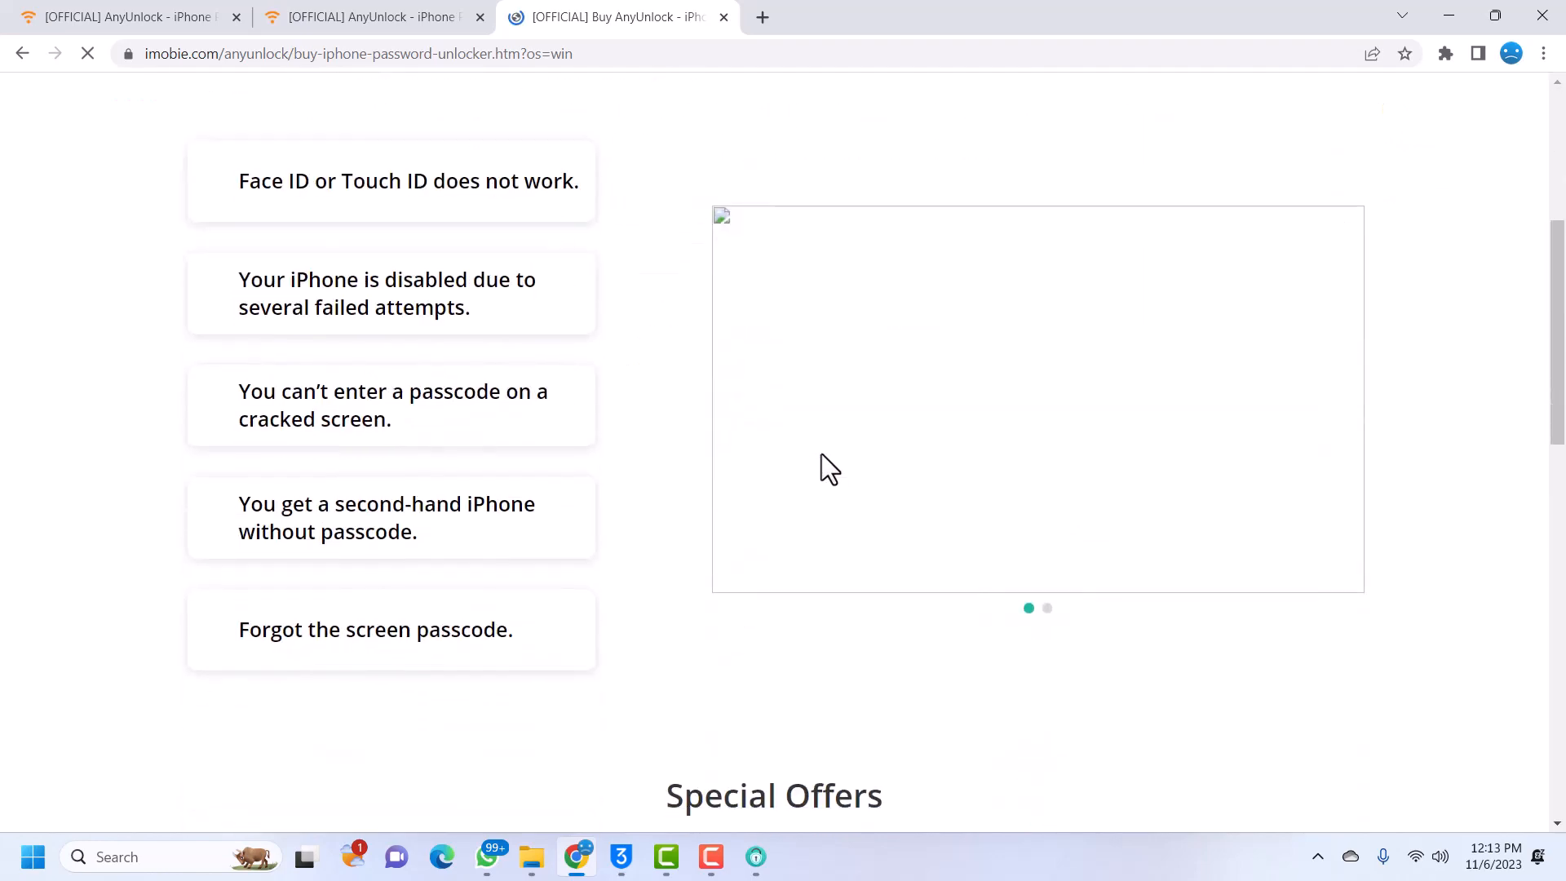
scroll(down, 3)
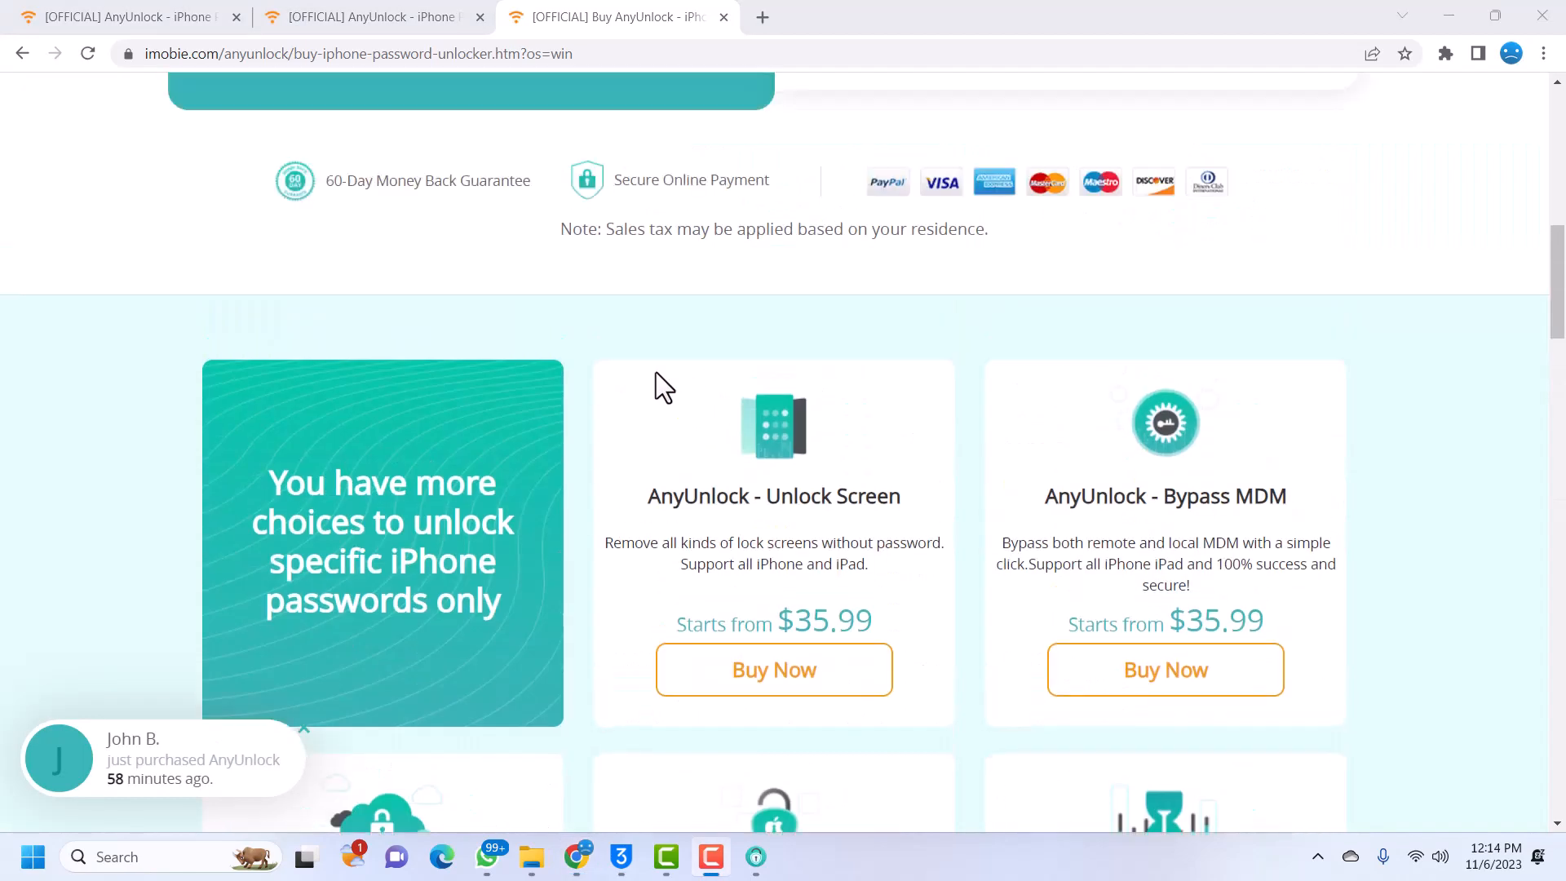
scroll(down, 3)
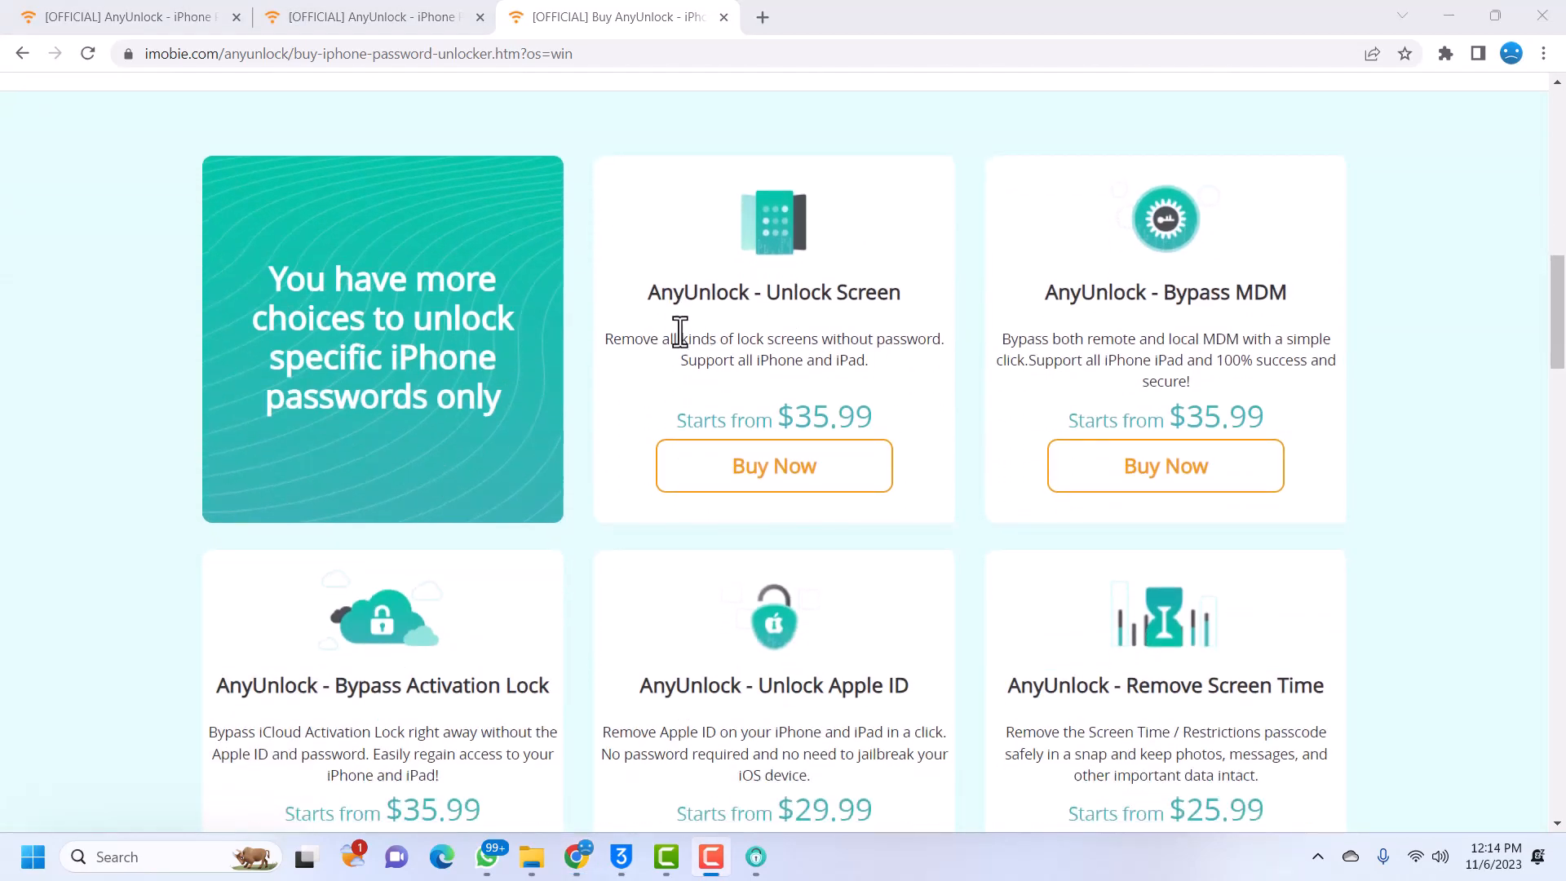
scroll(down, 3)
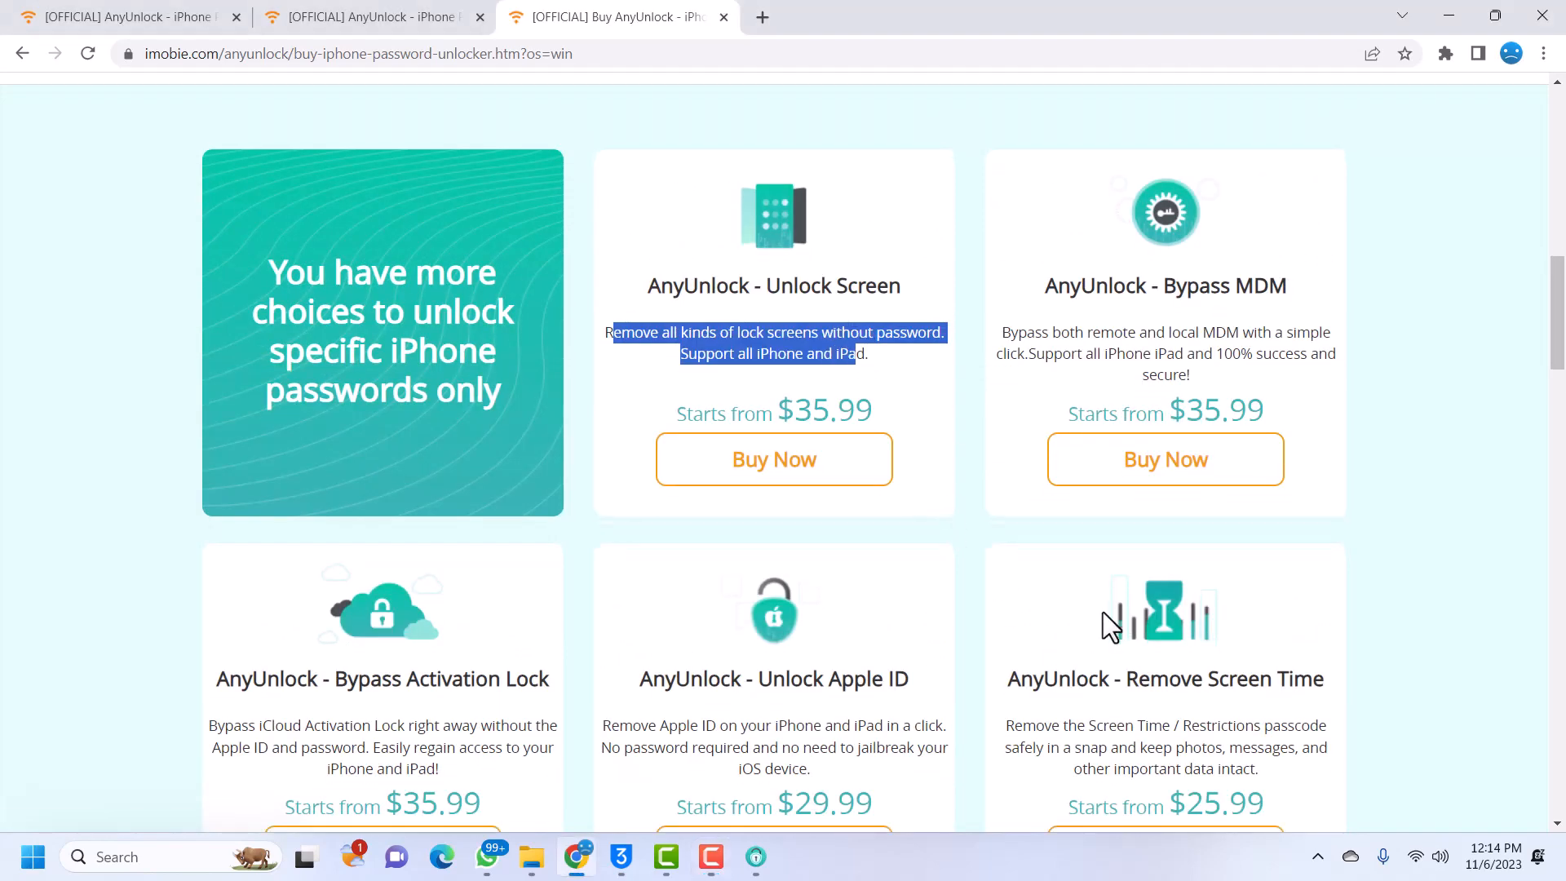
scroll(down, 3)
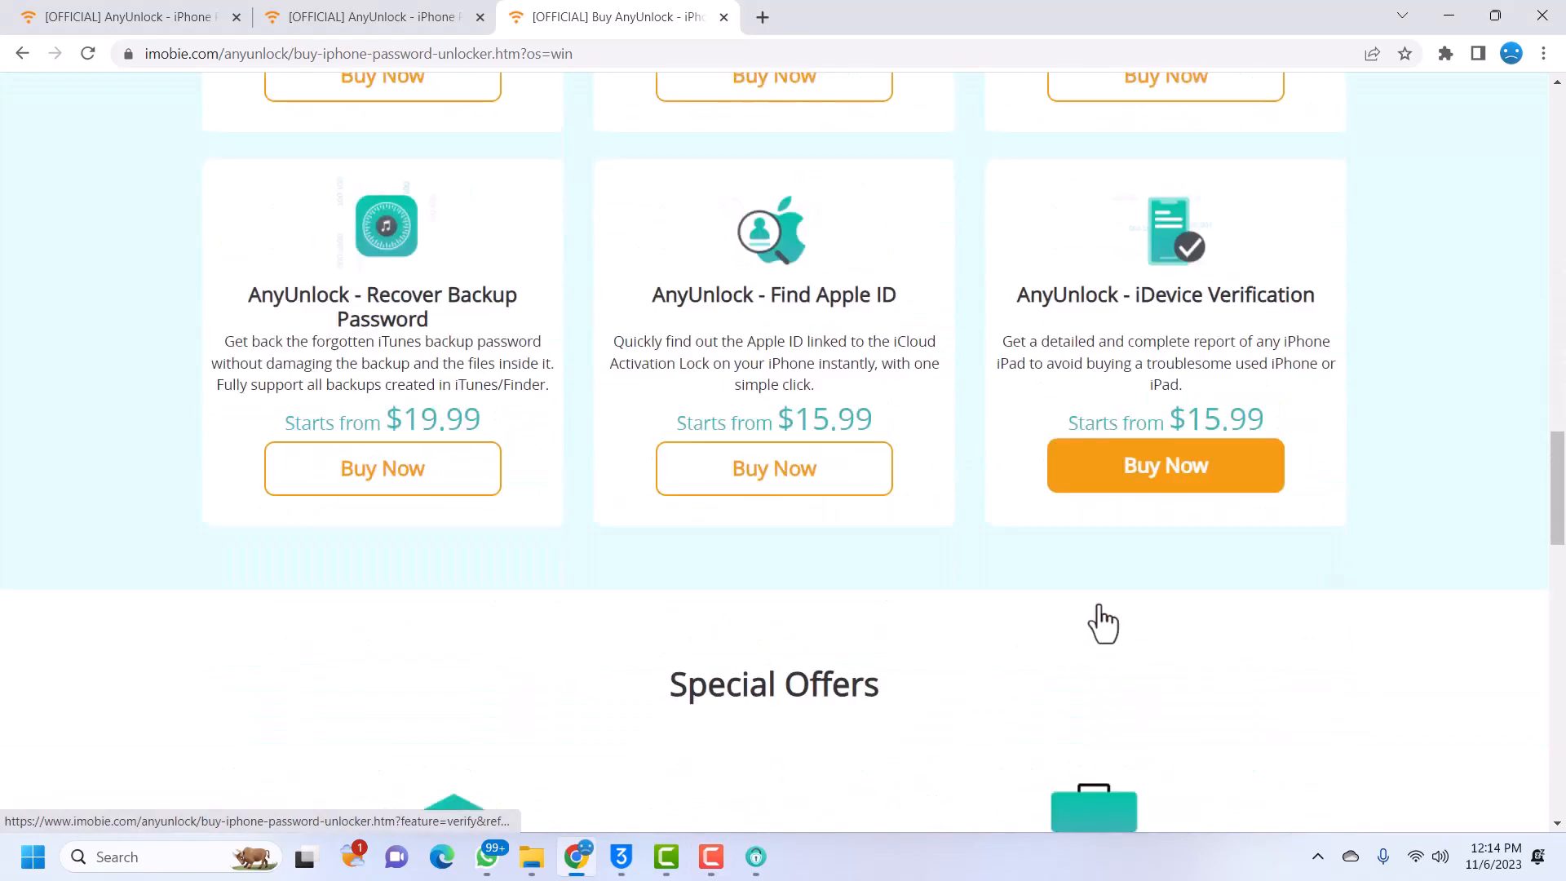
scroll(down, 3)
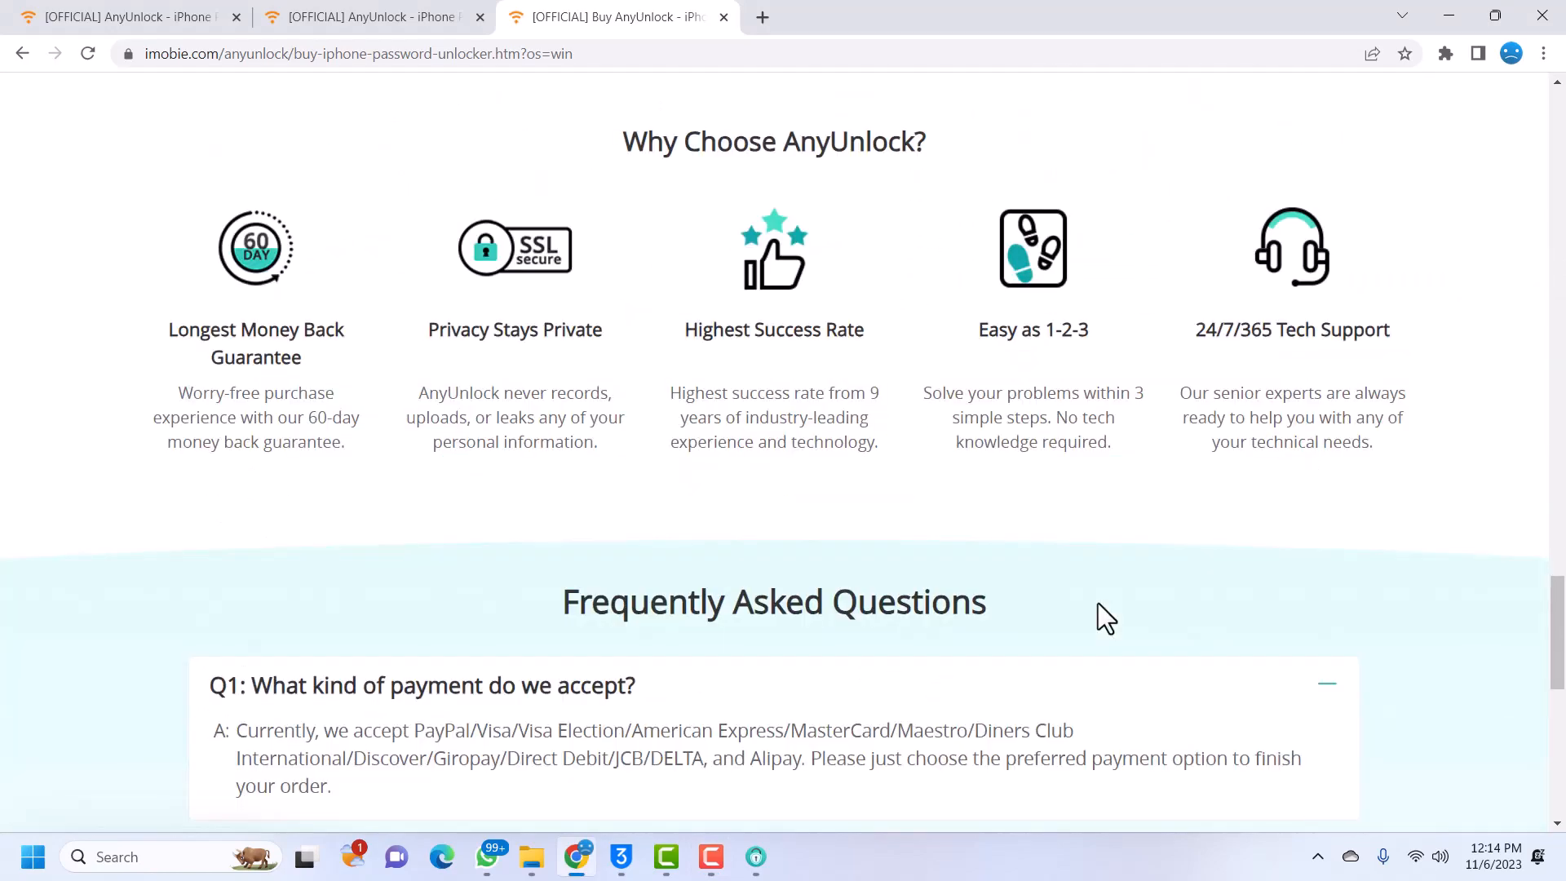
scroll(up, 3)
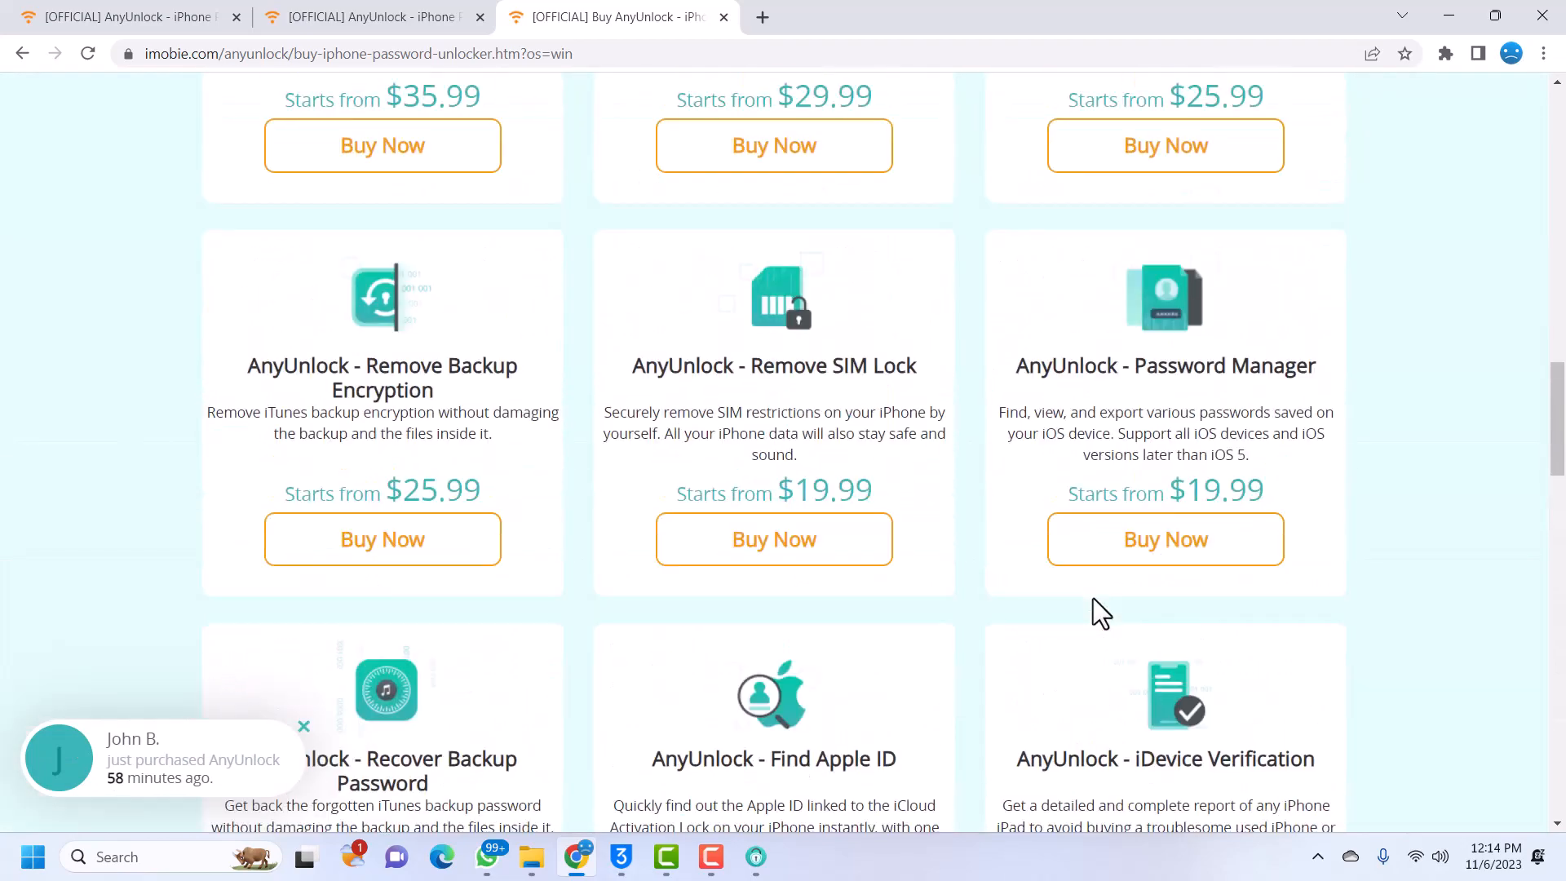
mouse_move(1124, 650)
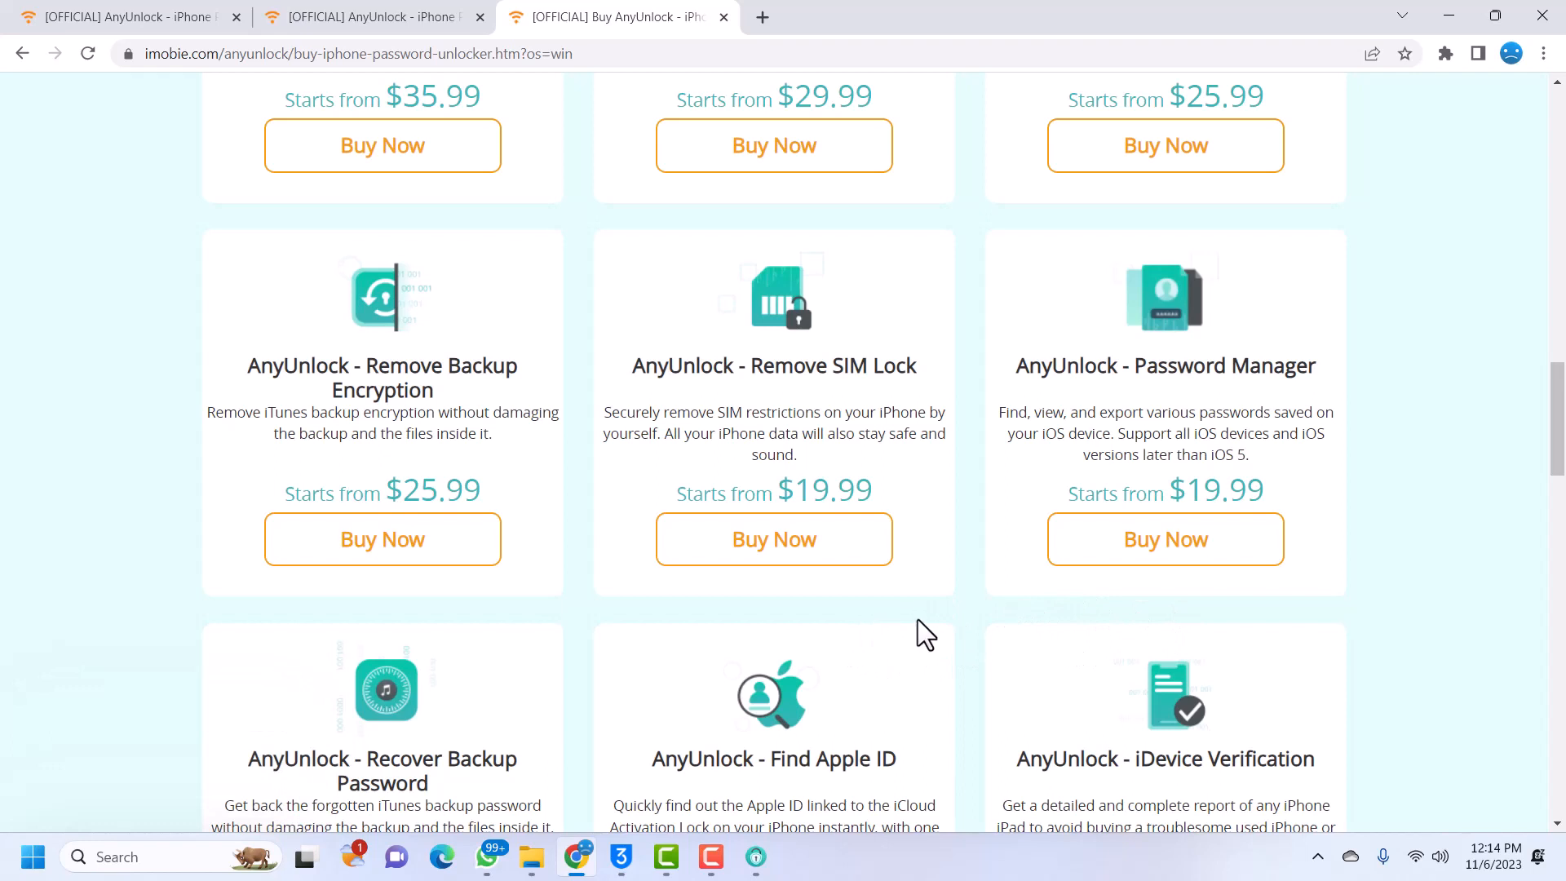
mouse_move(894, 627)
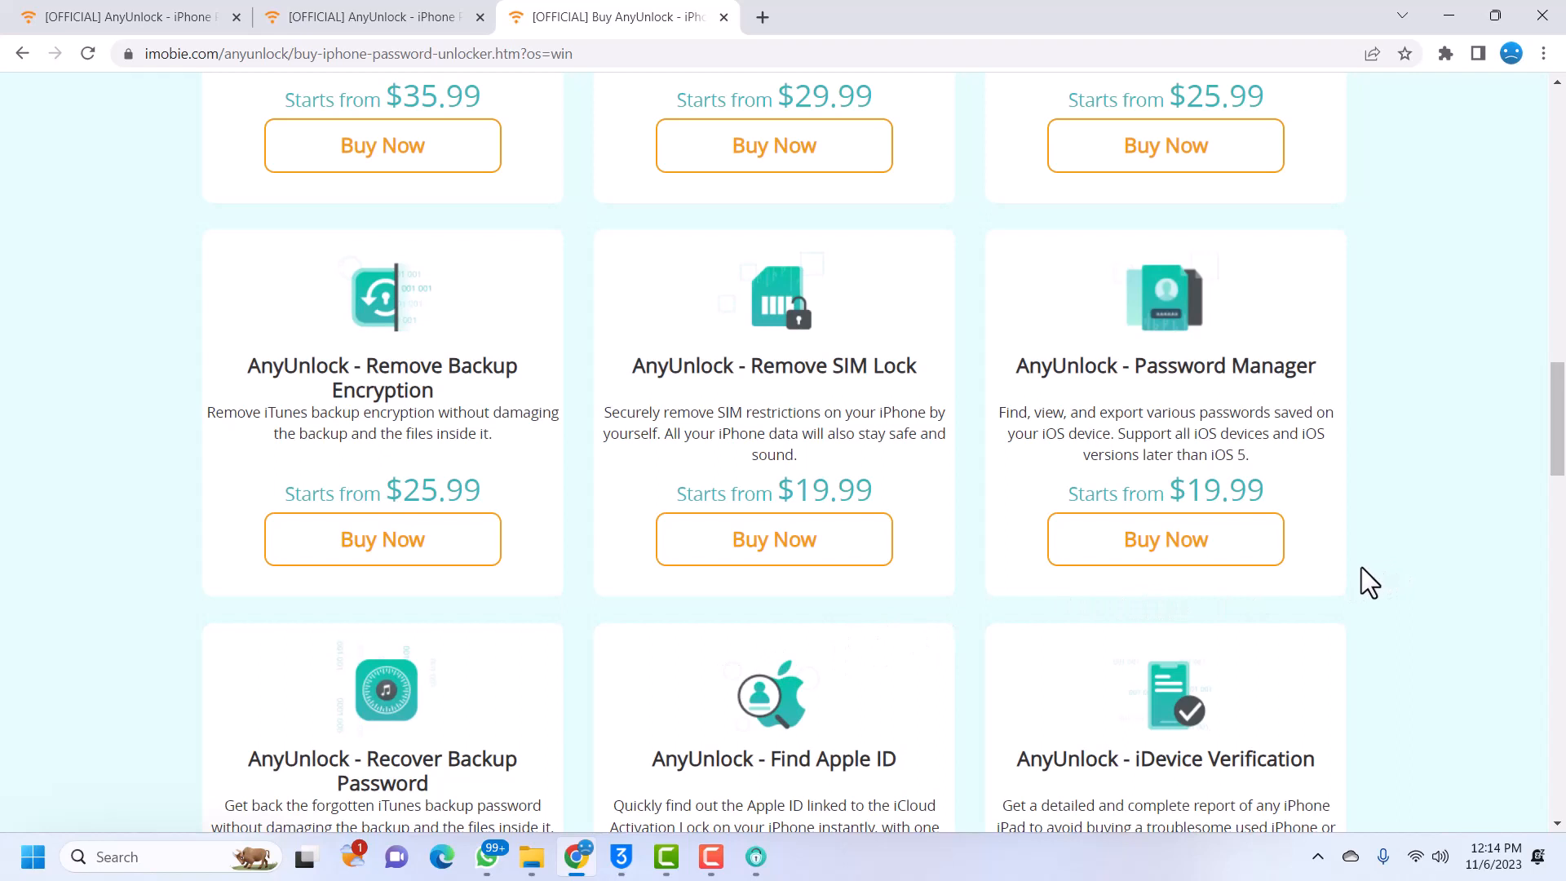
mouse_move(1356, 584)
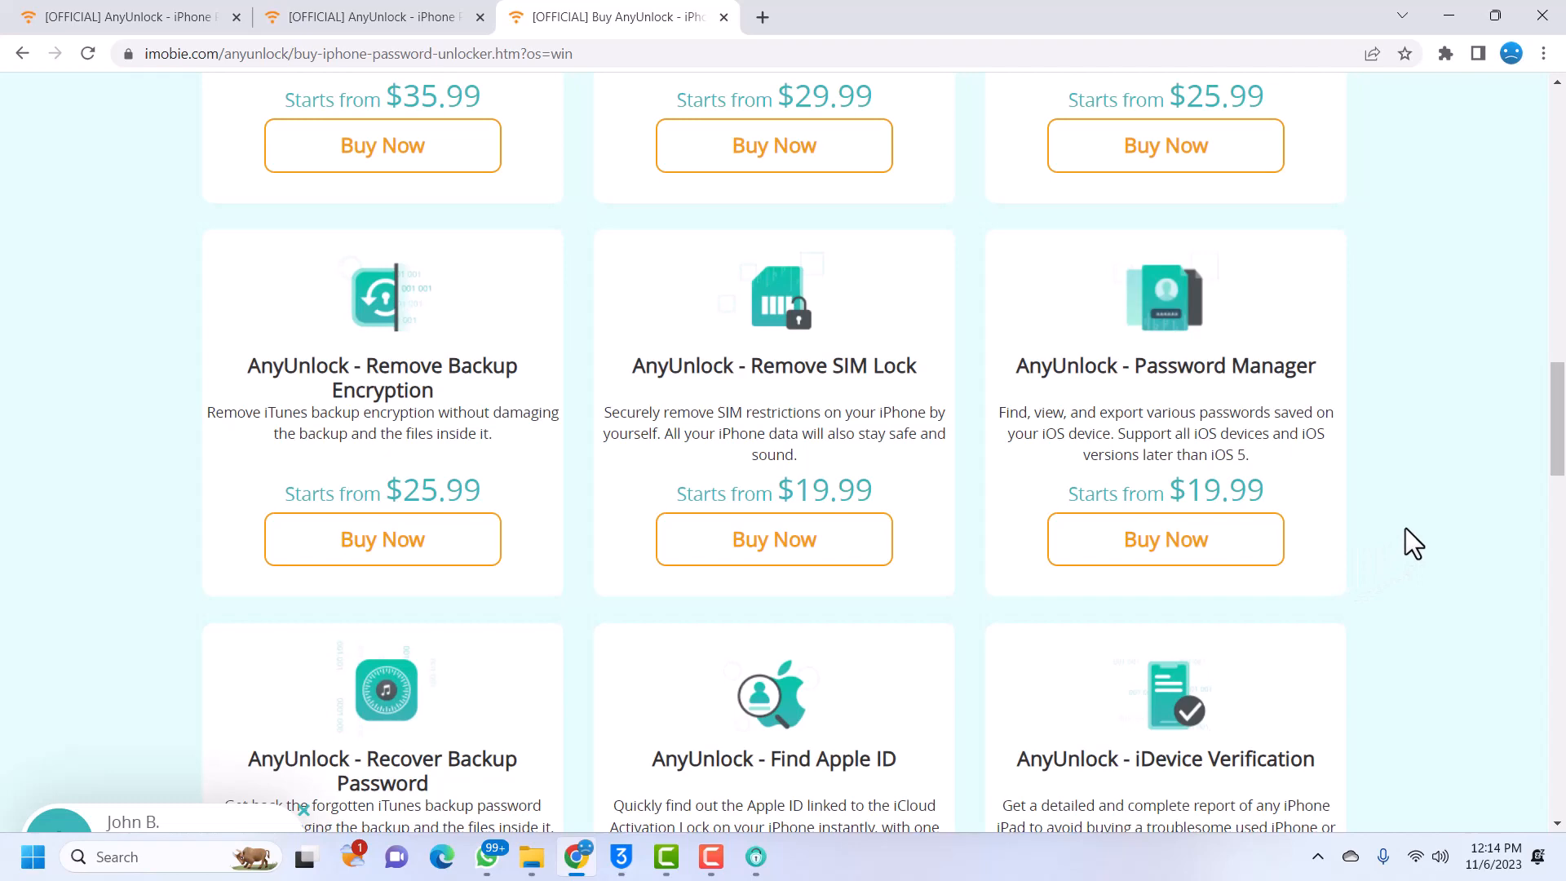
scroll(up, 3)
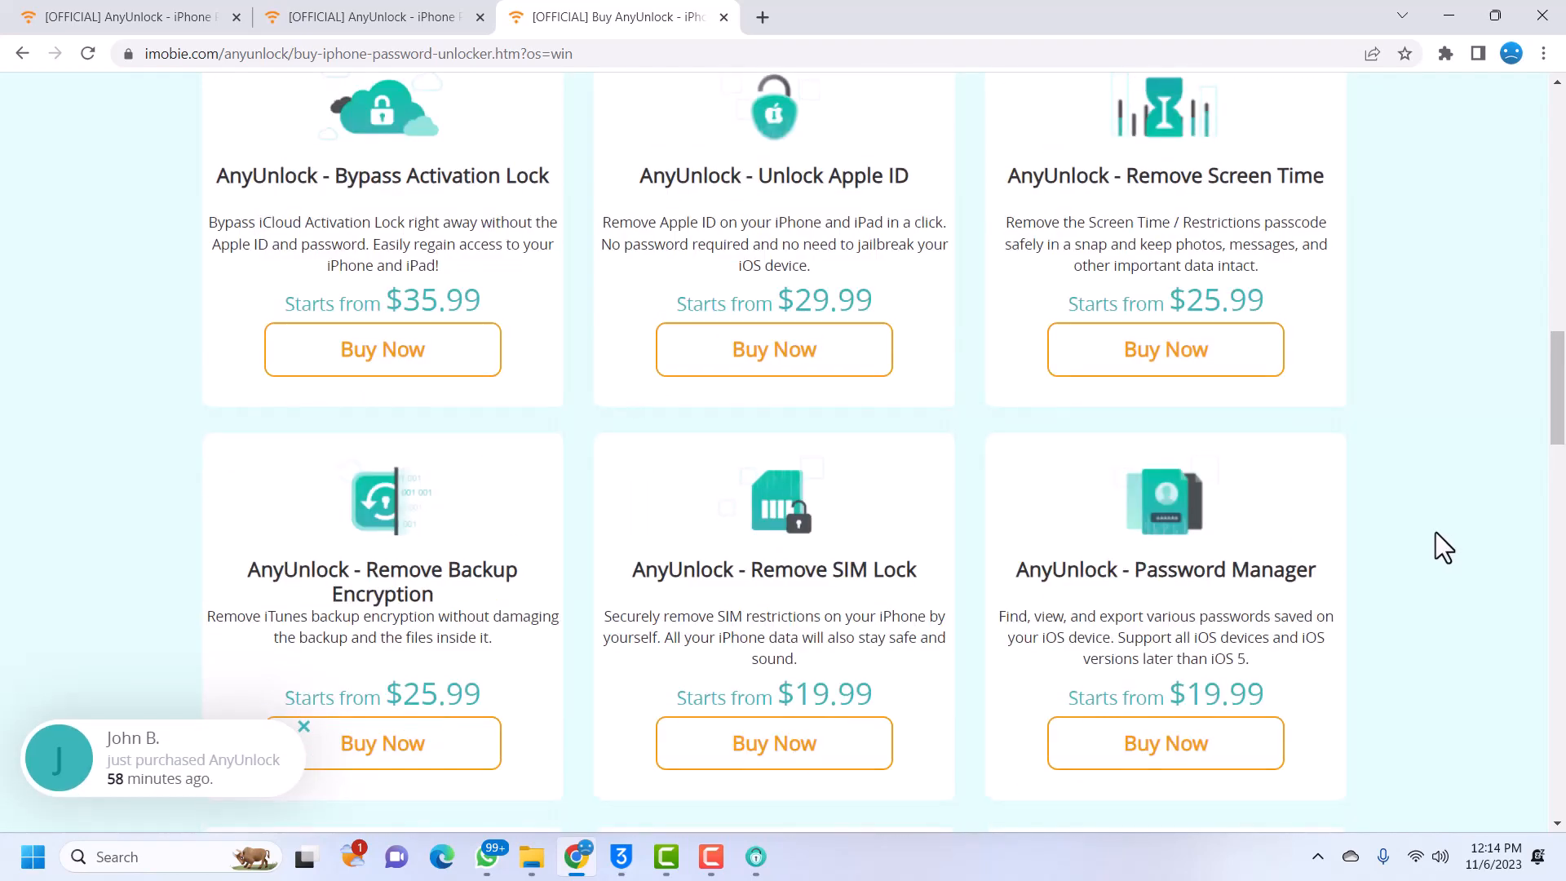
scroll(down, 3)
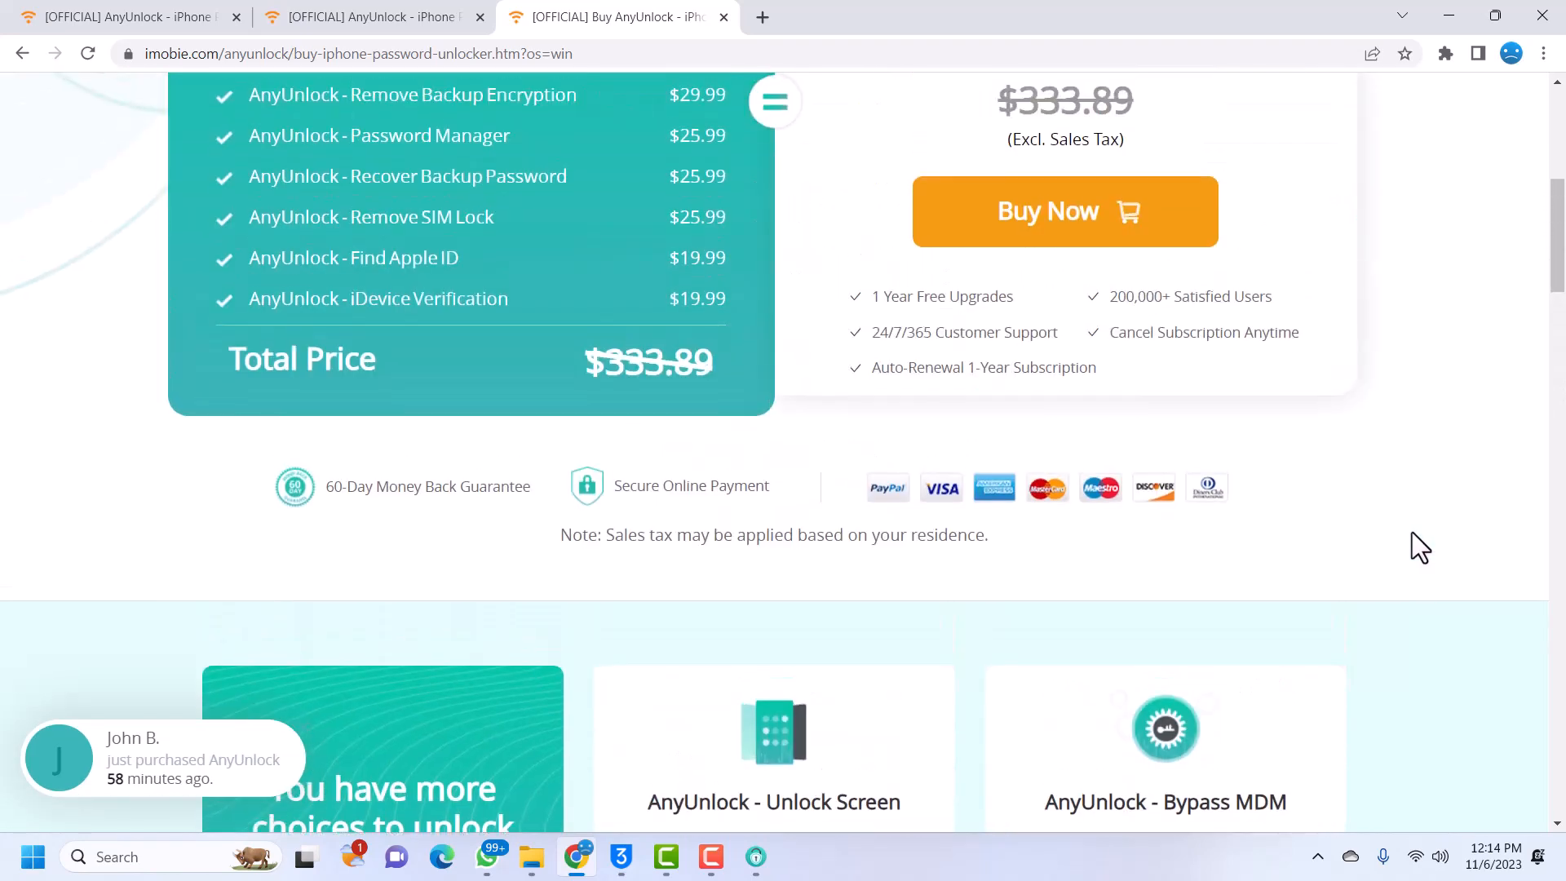
scroll(up, 3)
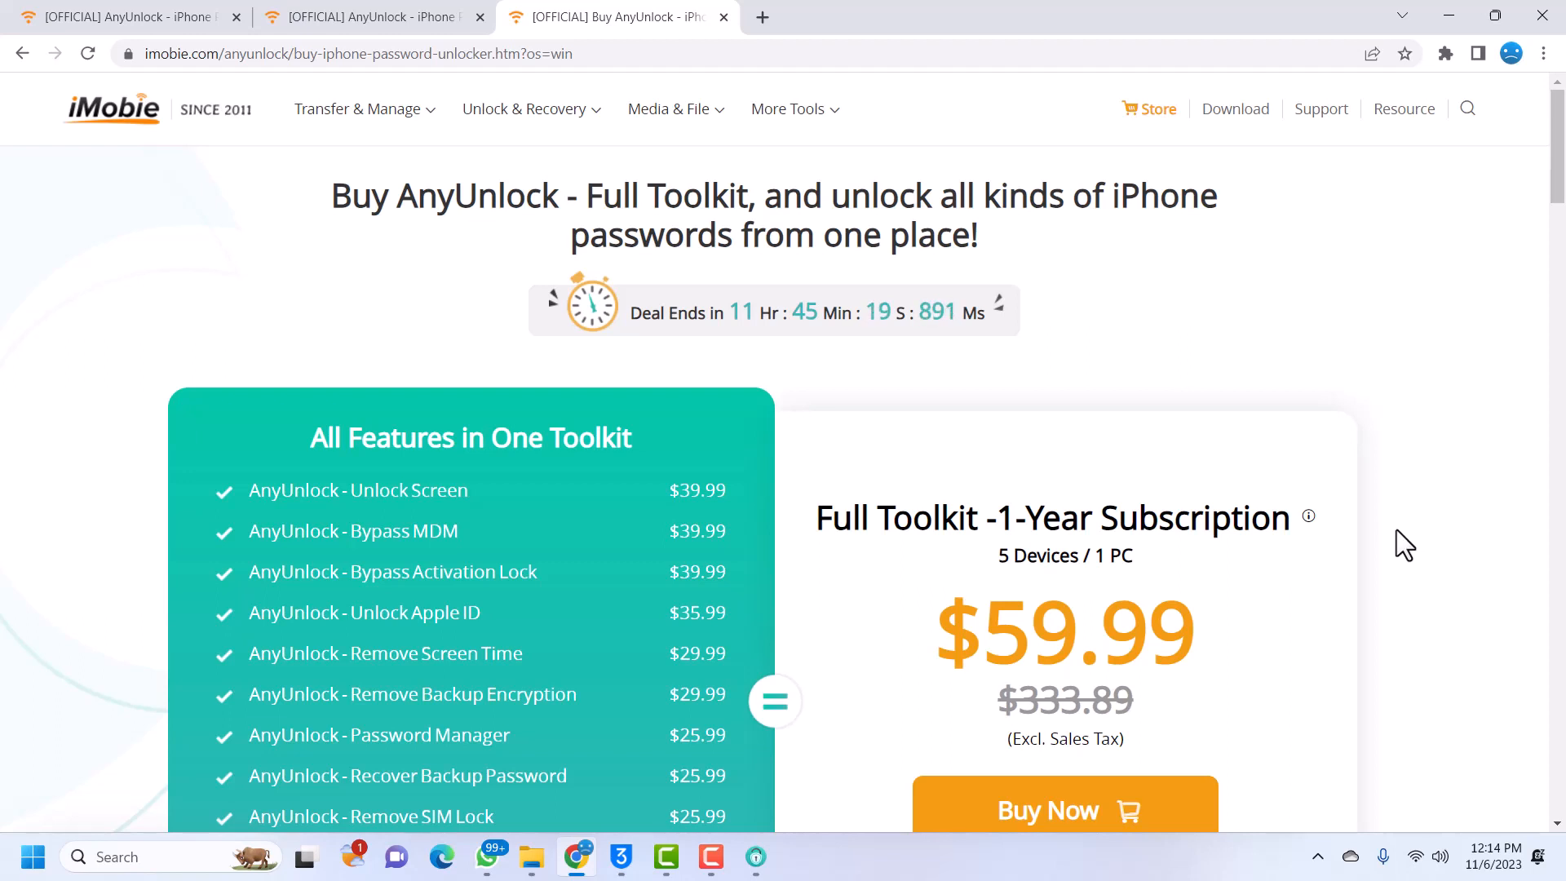
mouse_move(1379, 542)
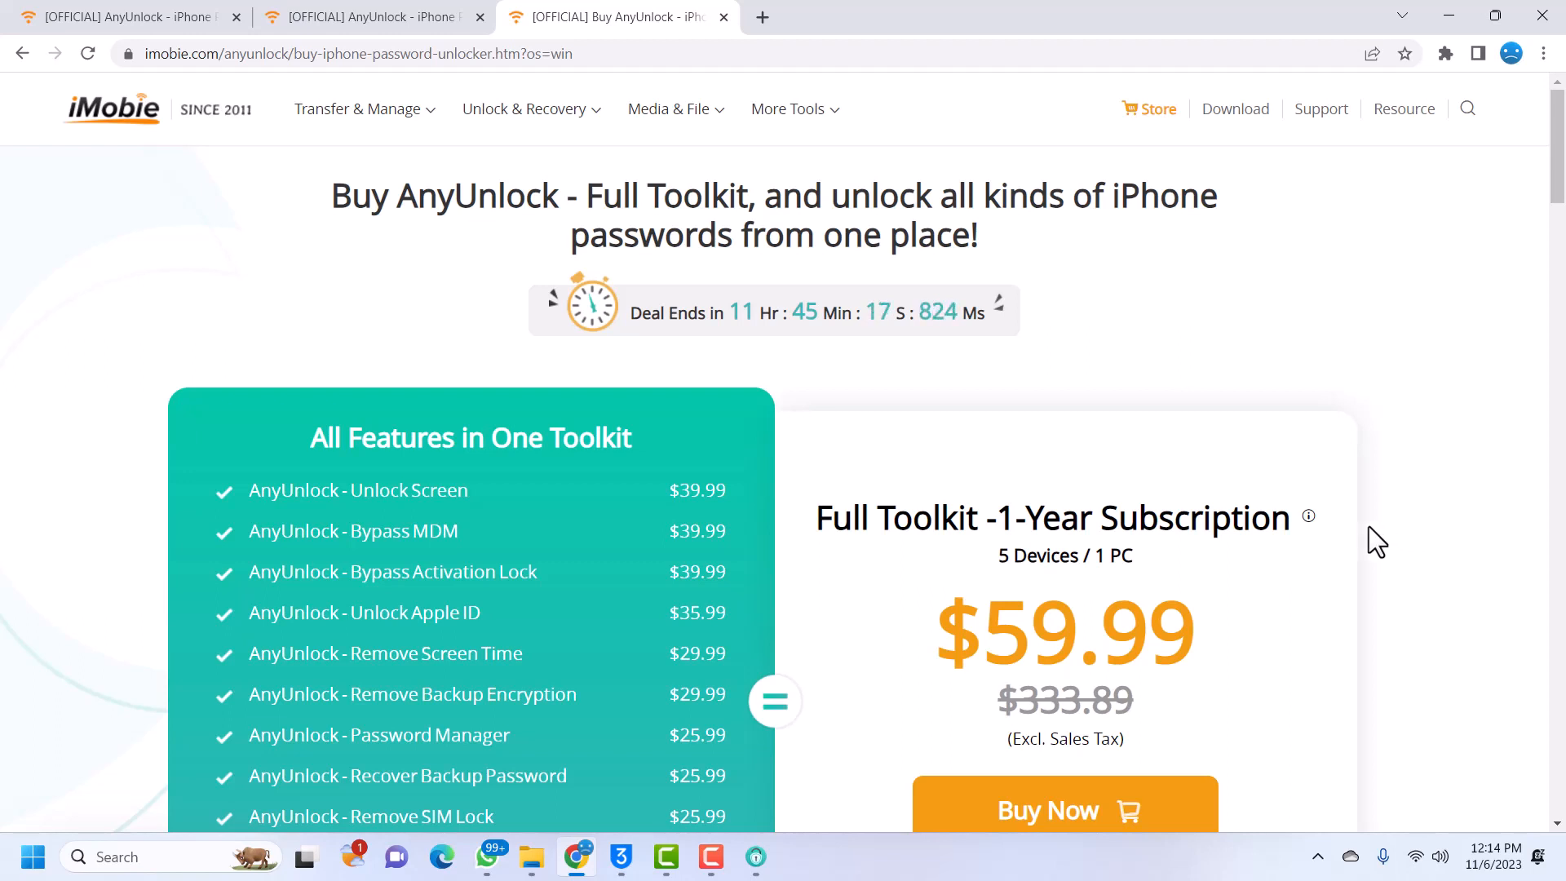
mouse_move(960, 837)
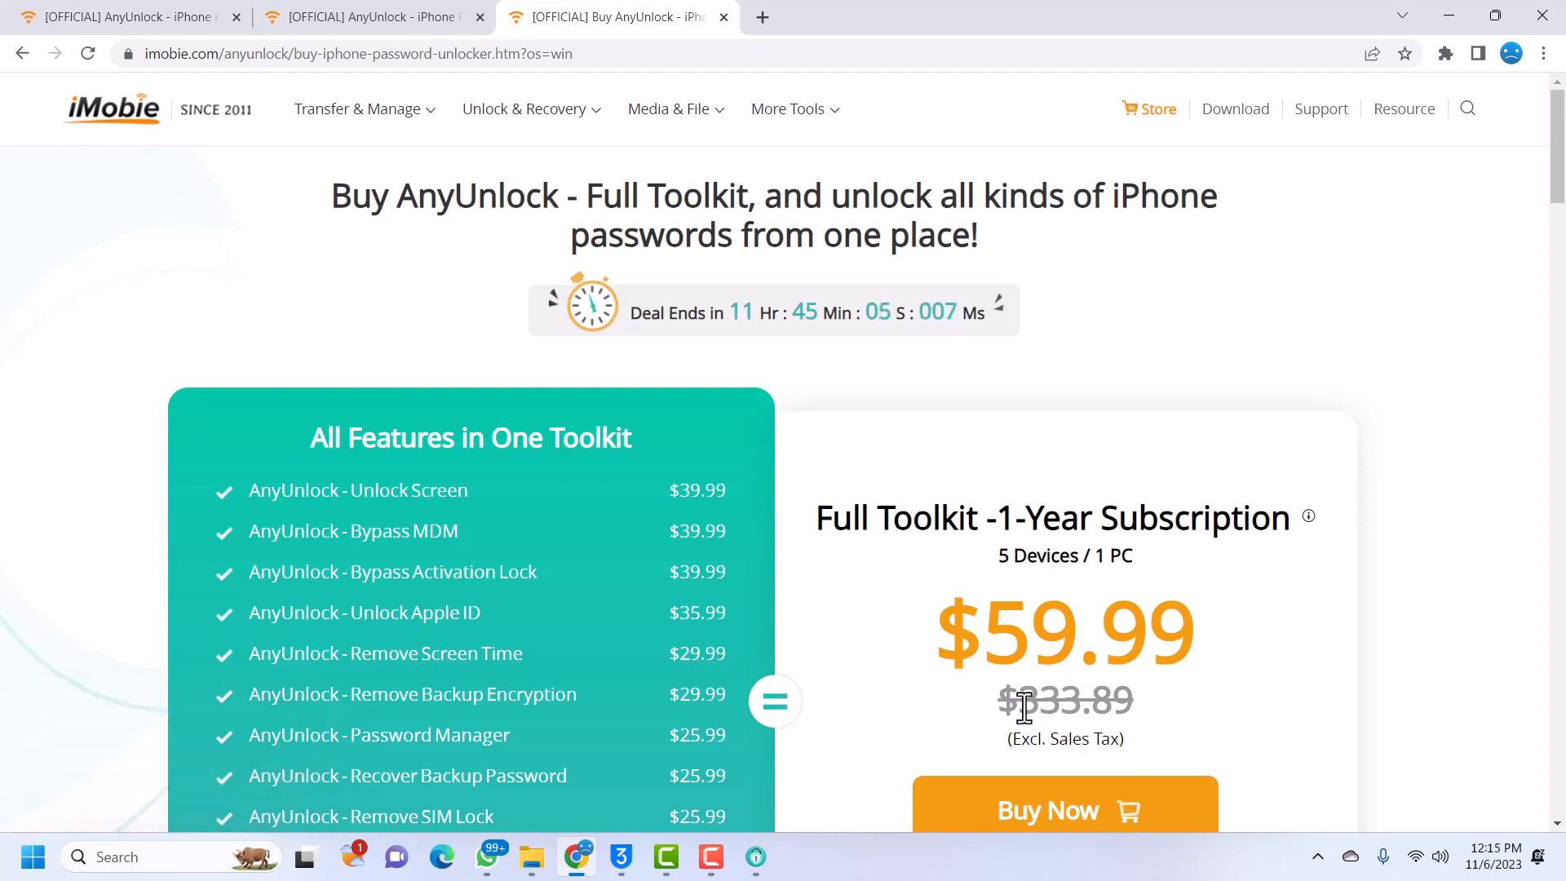
mouse_move(486, 696)
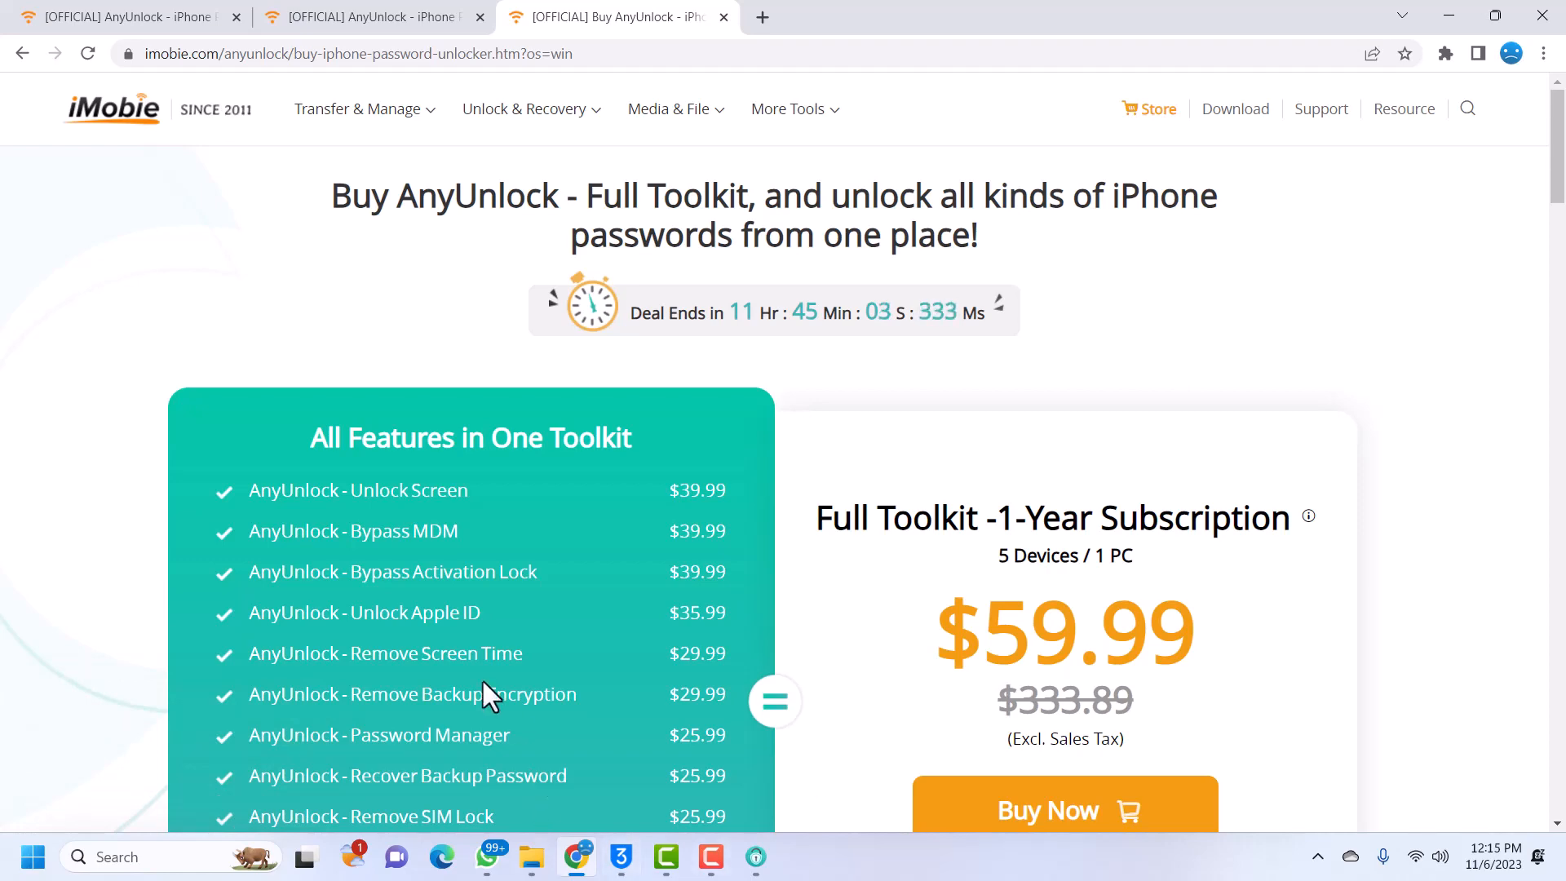